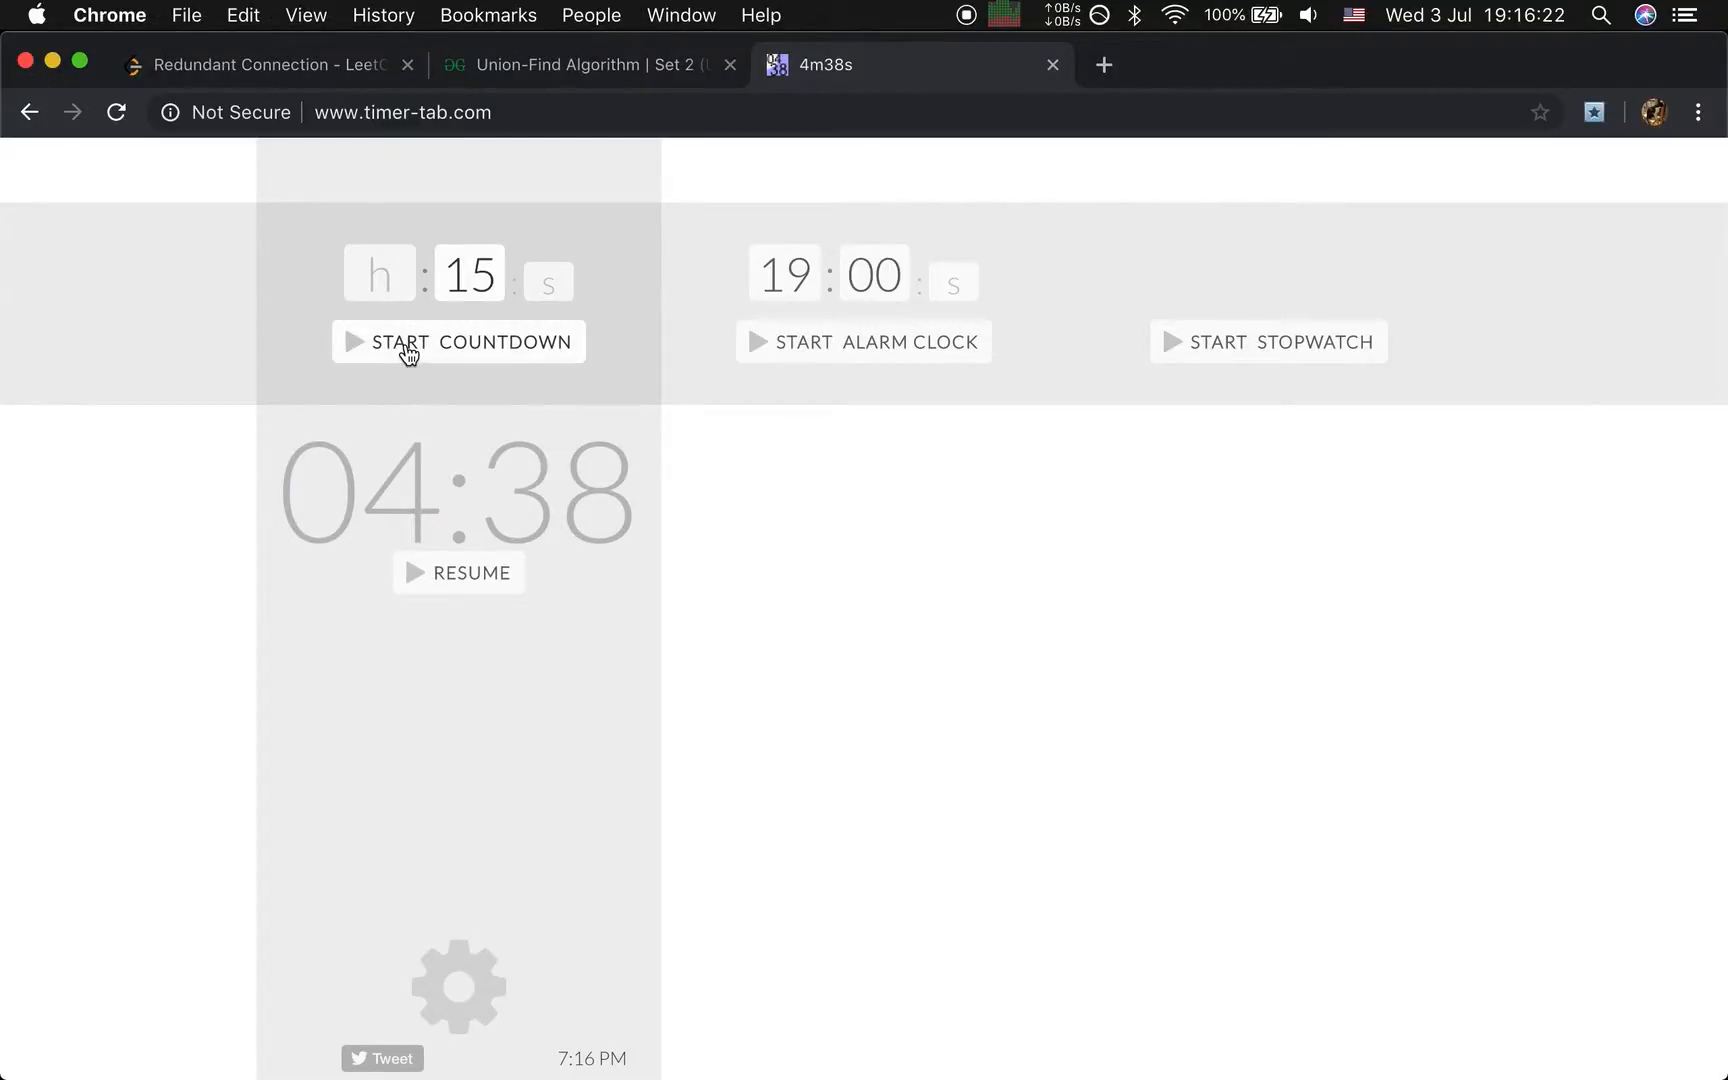
# Start a fresh 15-minute countdown in Timer Tab, then return to the LeetCode problem.
pyautogui.click(457, 572)
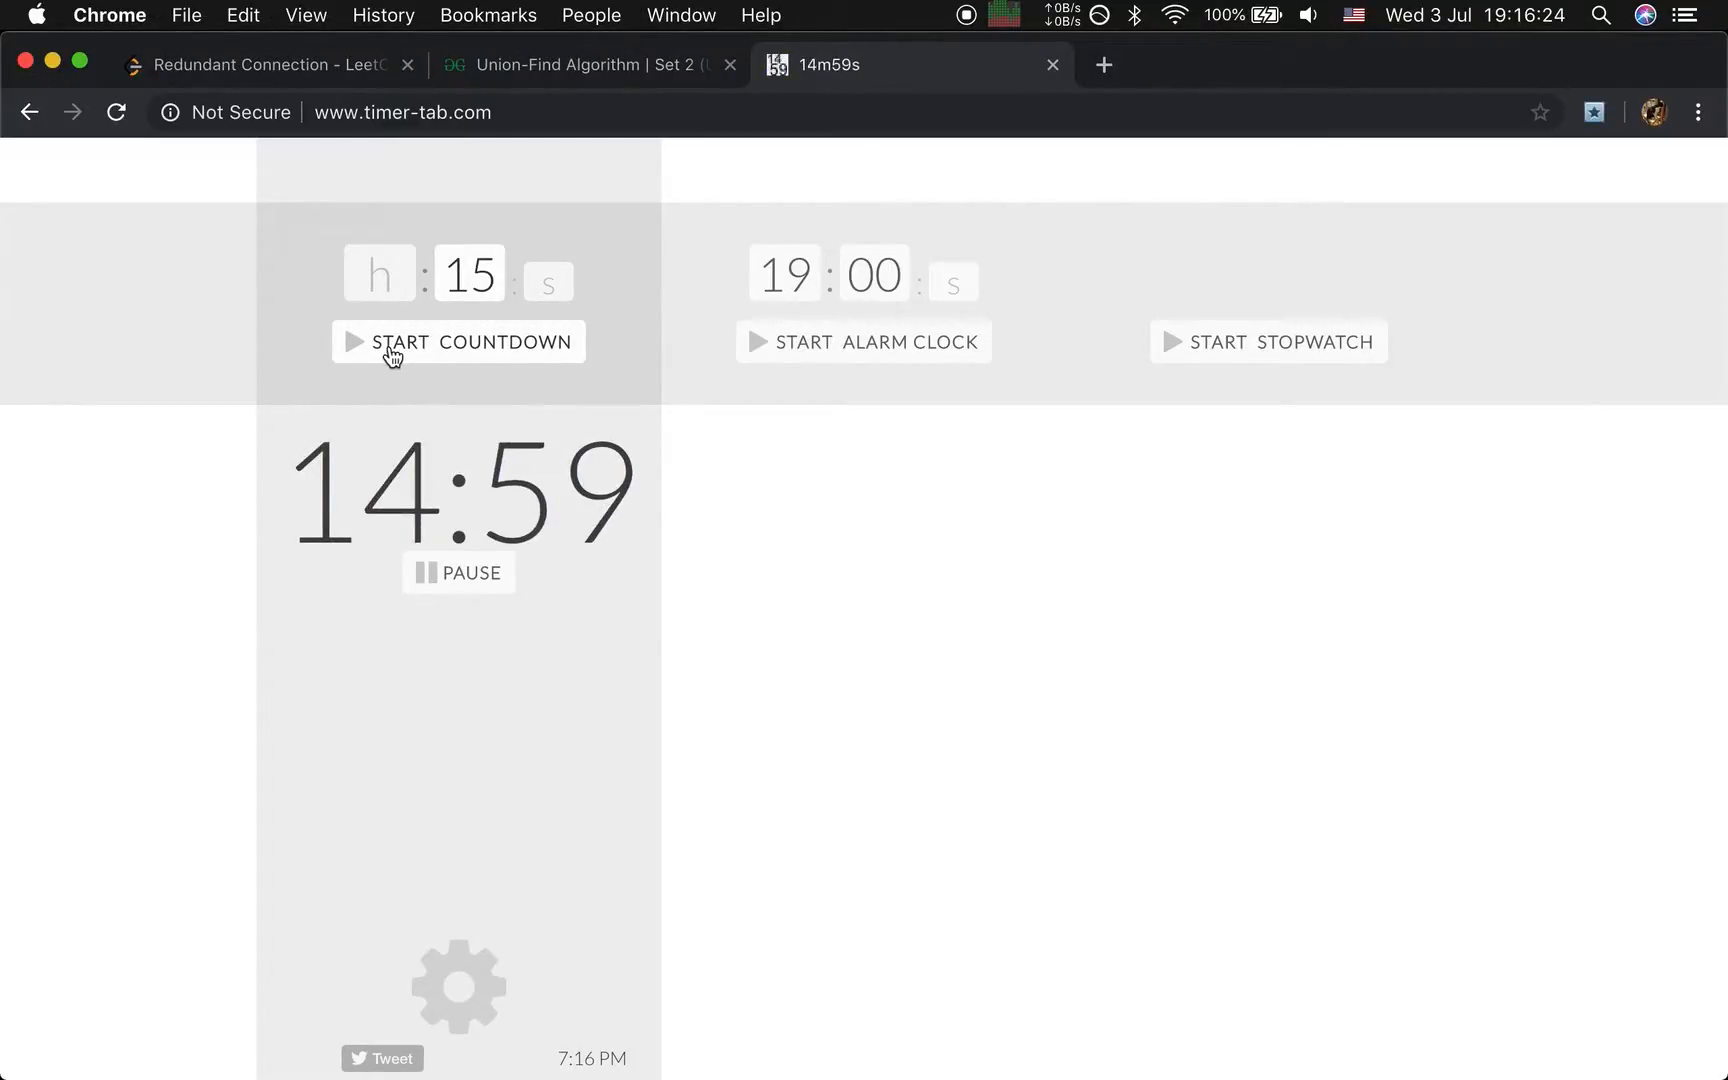
pyautogui.click(264, 64)
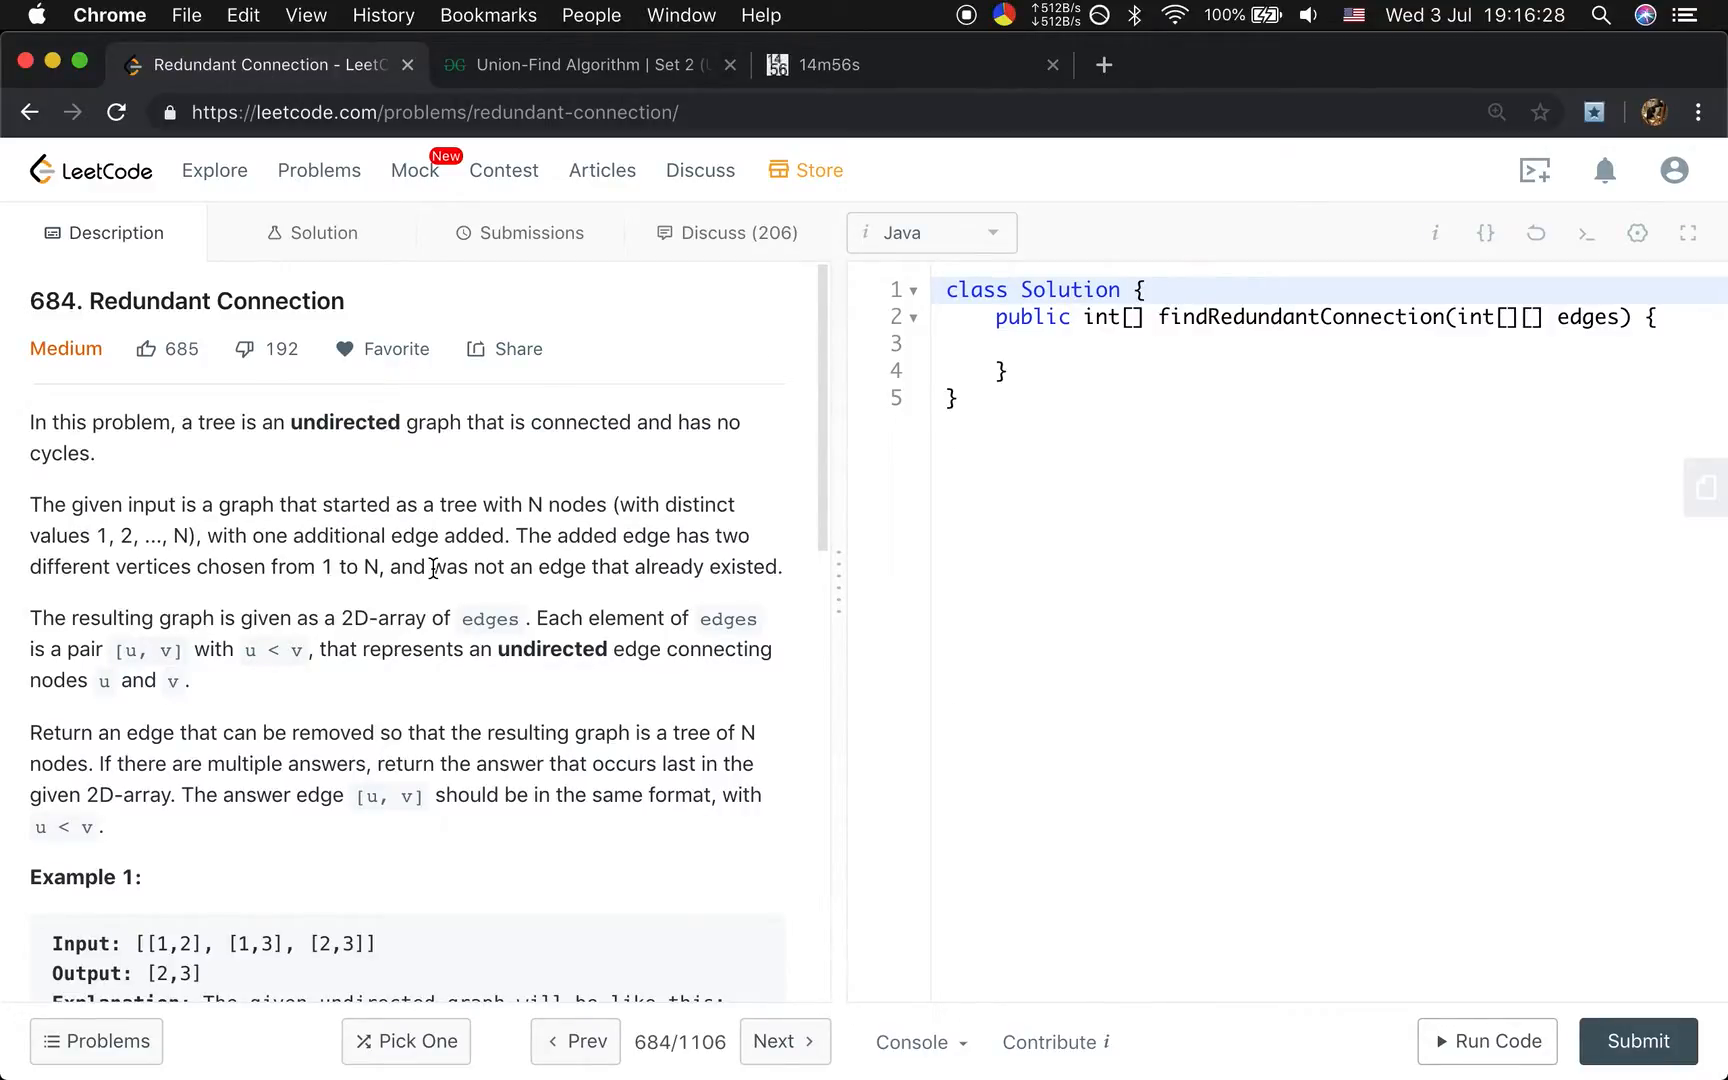
pyautogui.moveTo(476, 609)
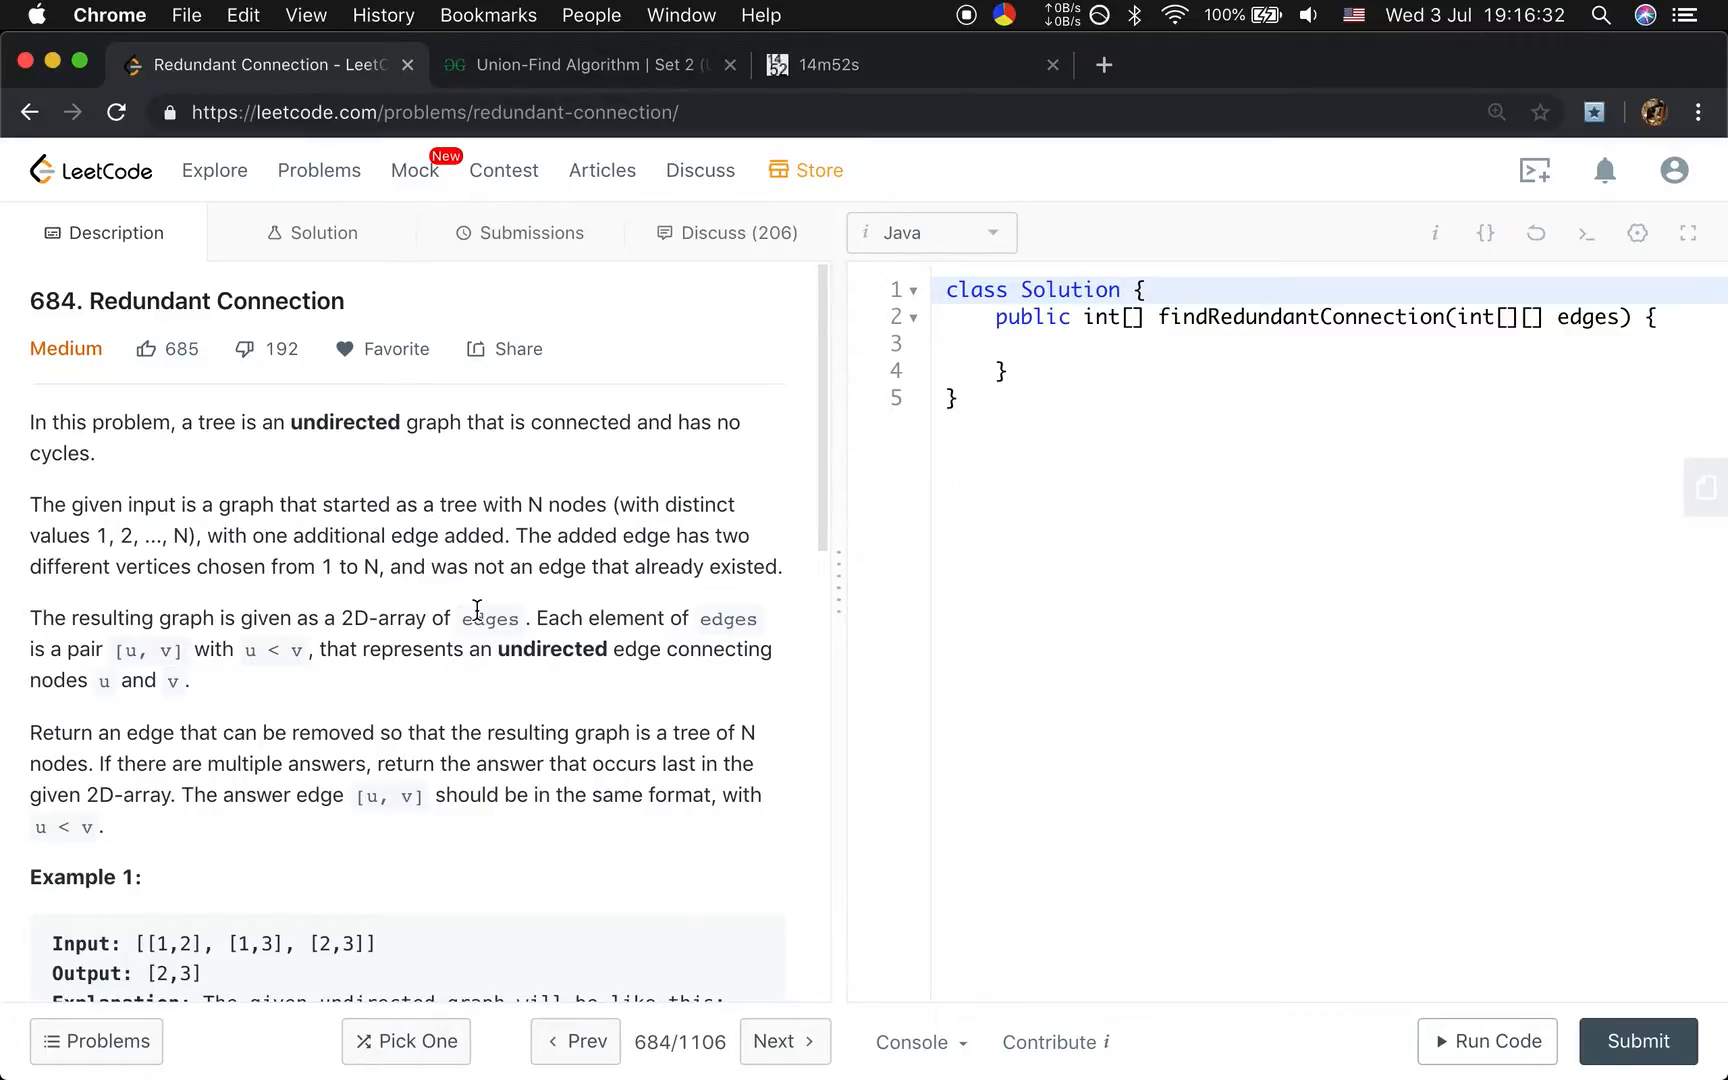
pyautogui.moveTo(488, 722)
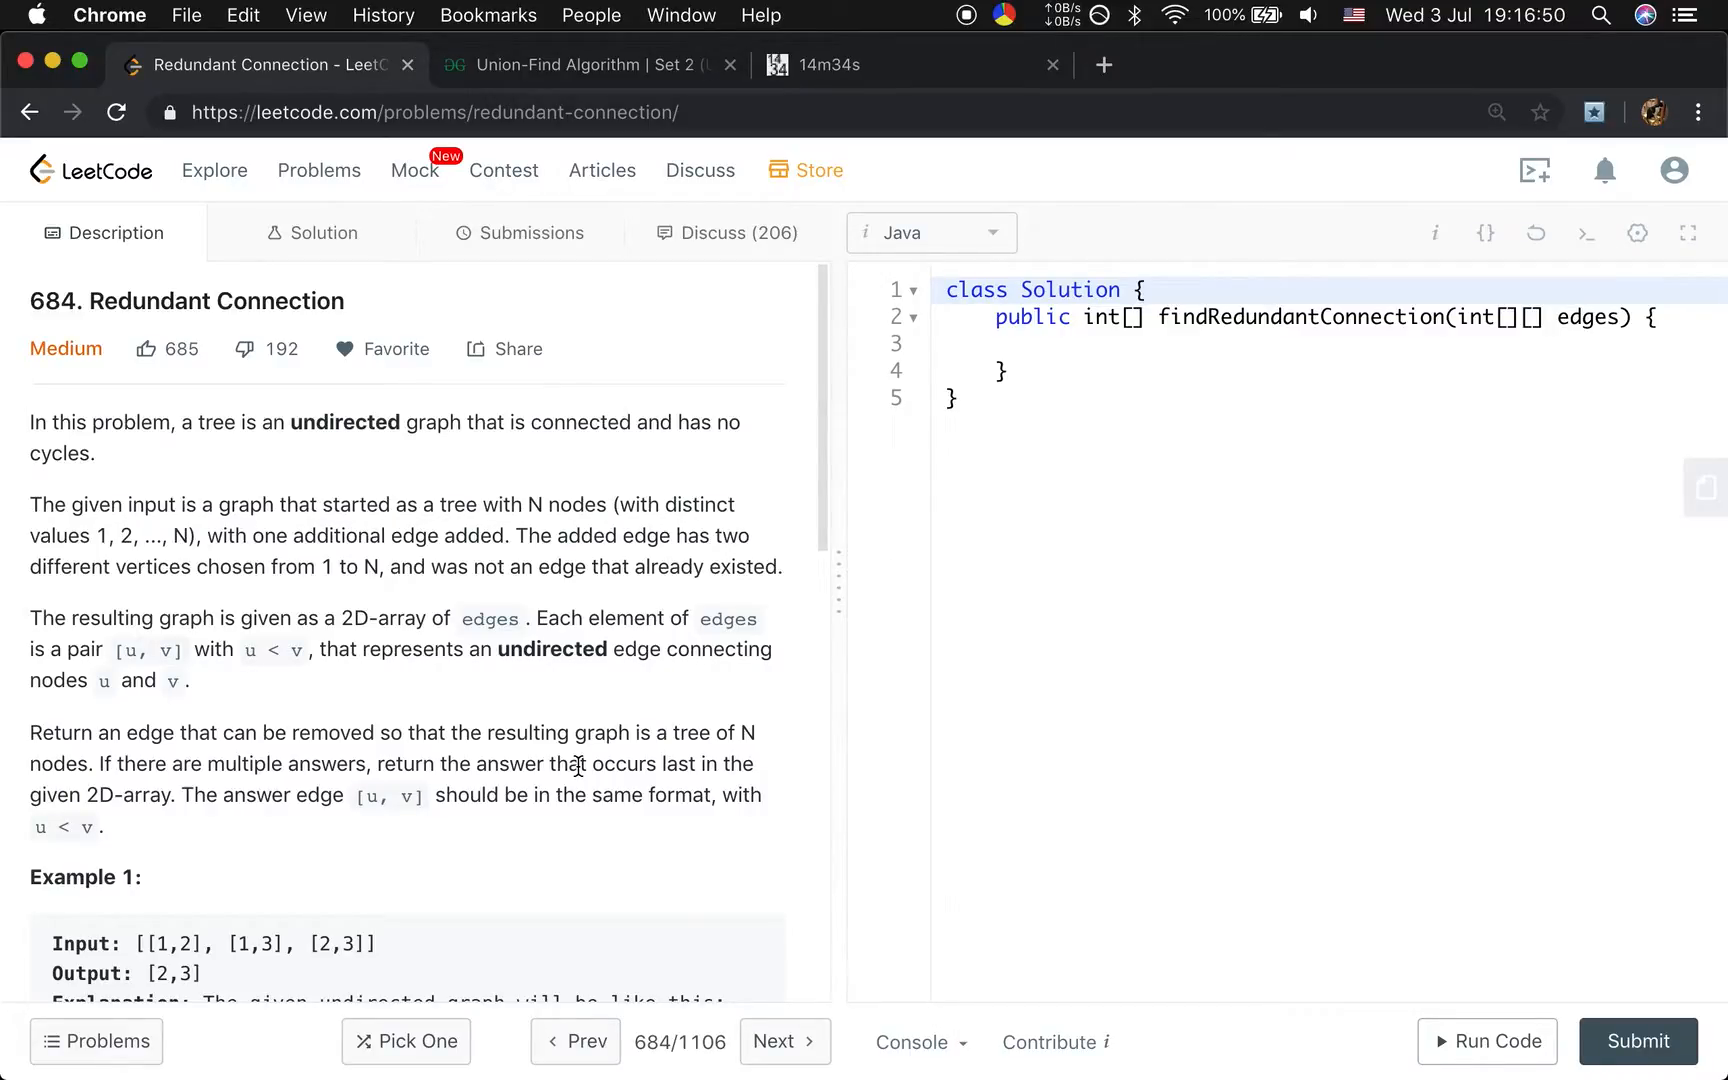
pyautogui.moveTo(602, 936)
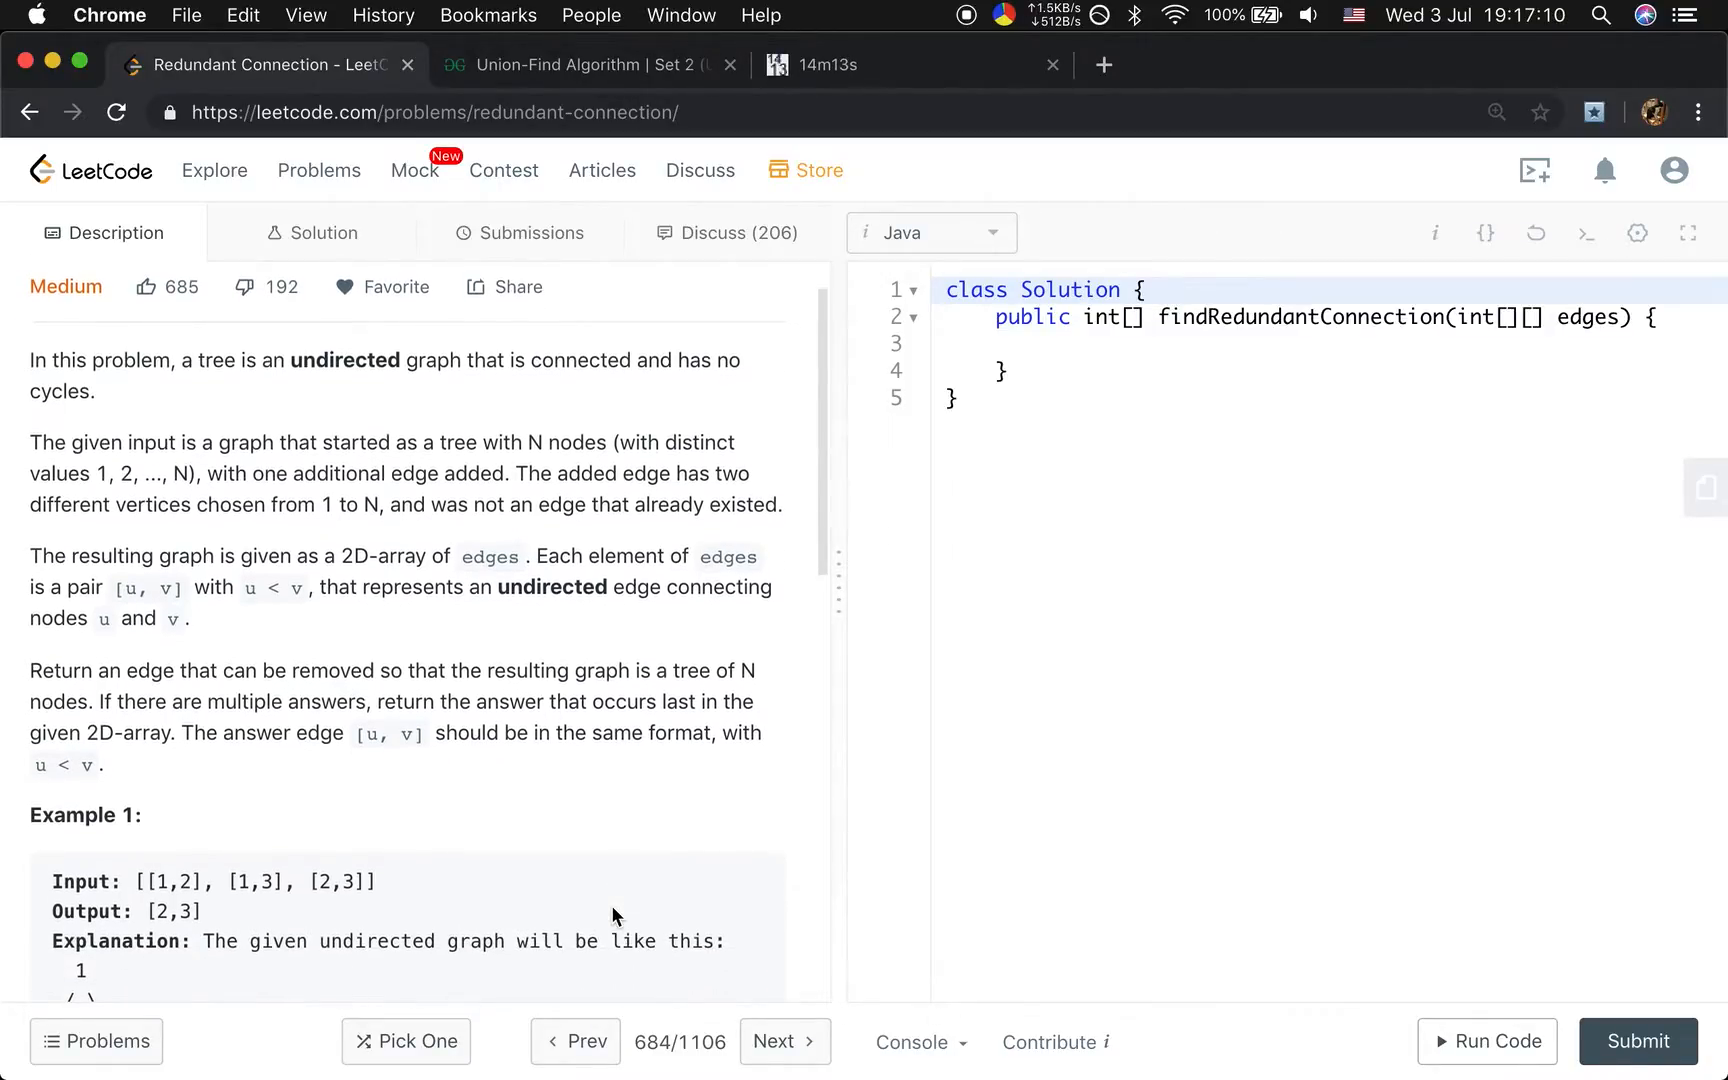
# Read the Redundant Connection description through Example 1, then bring up the Union-Find article.
pyautogui.scroll(-3)
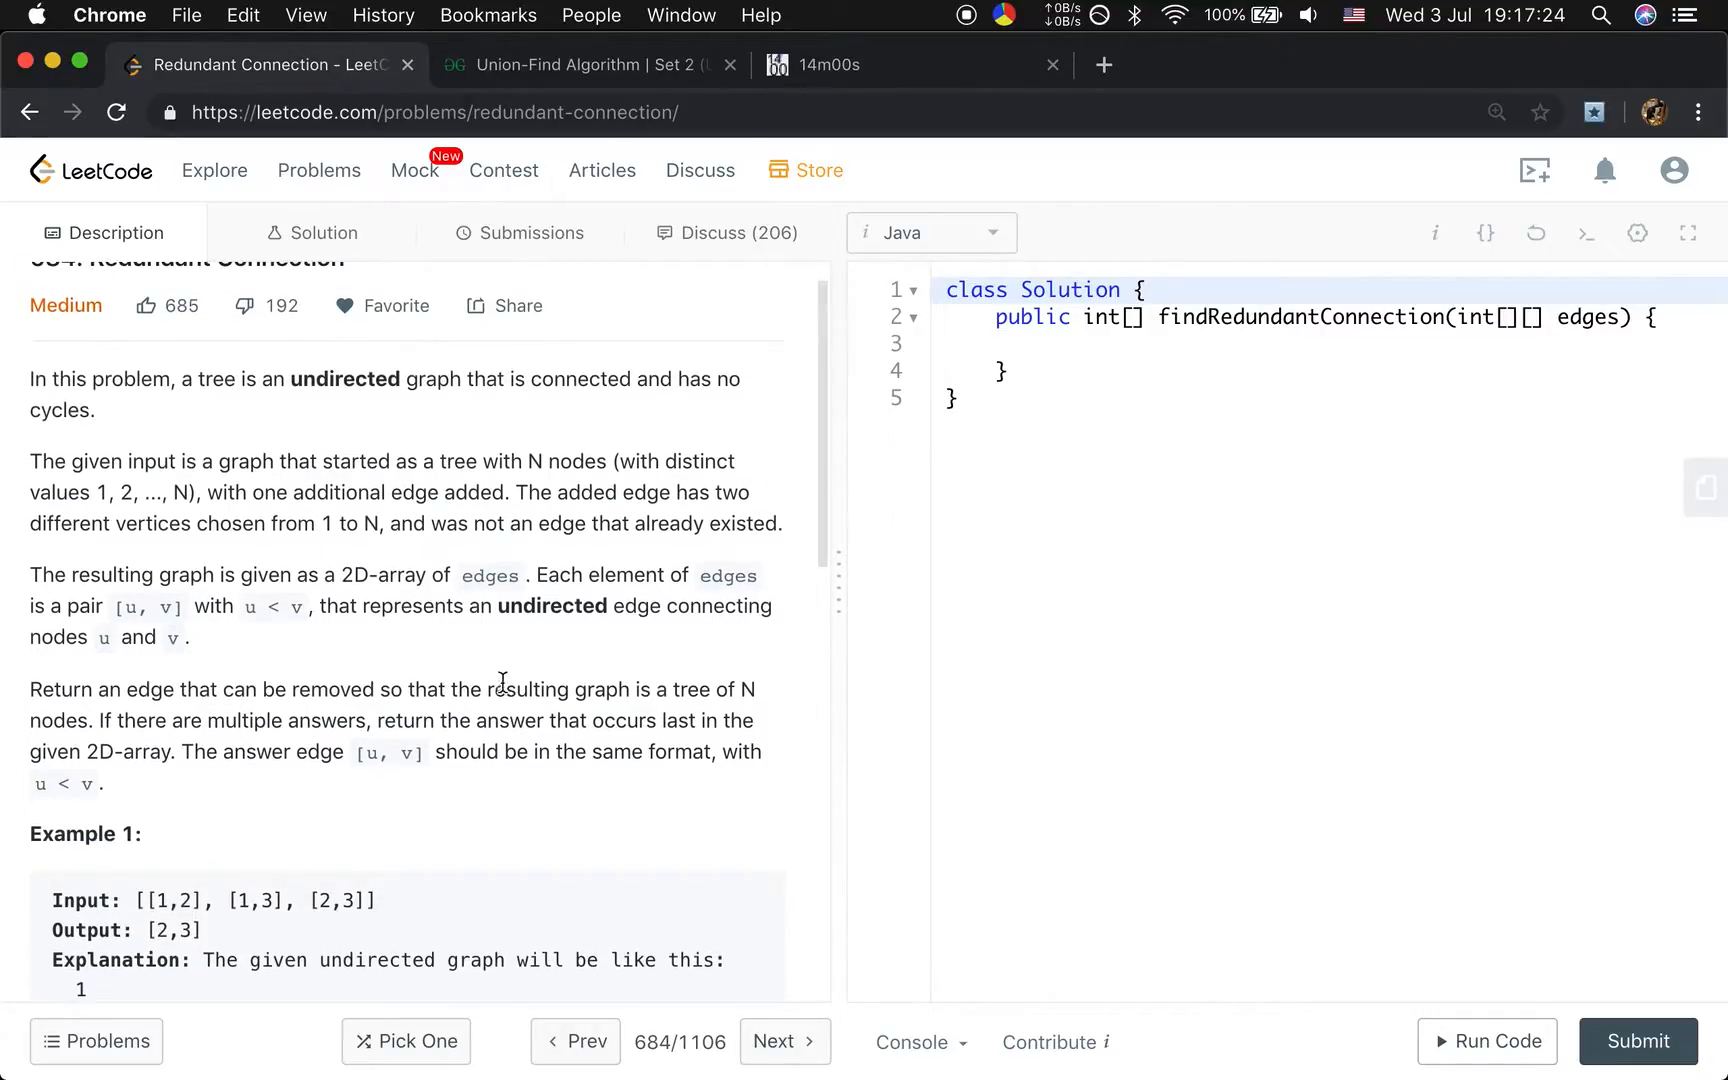
pyautogui.moveTo(422, 417)
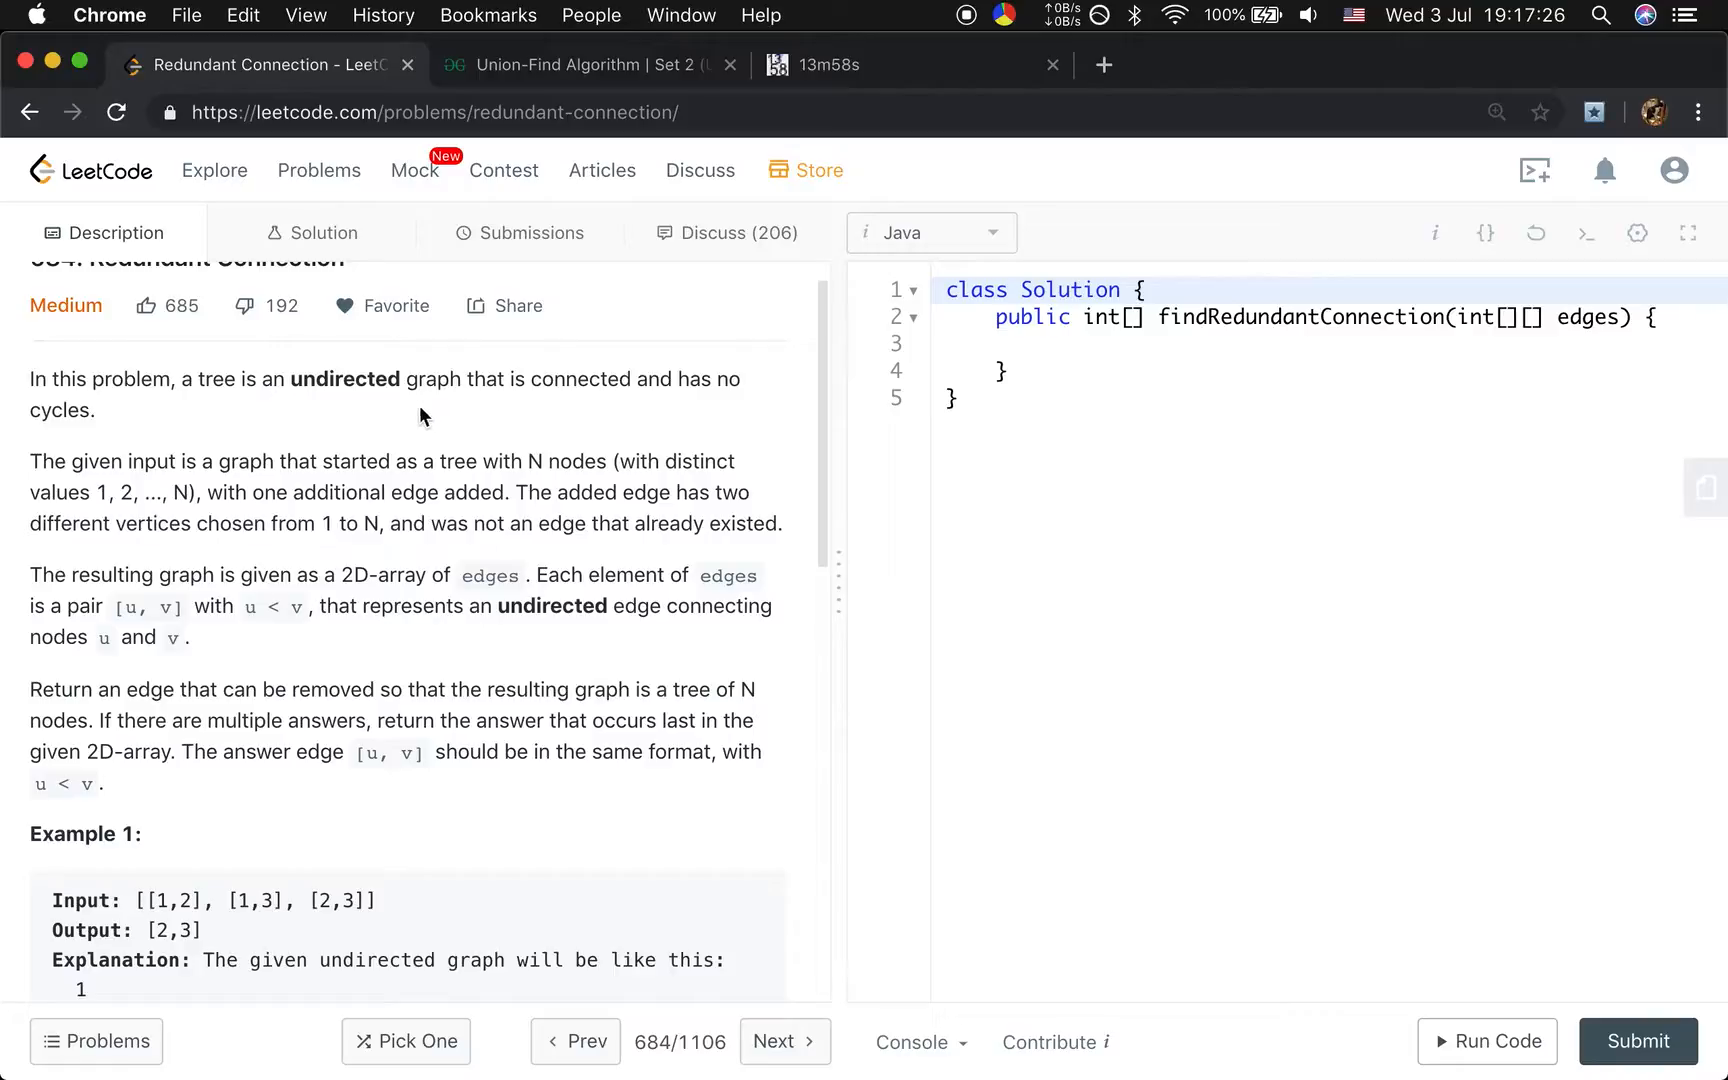
pyautogui.scroll(-3)
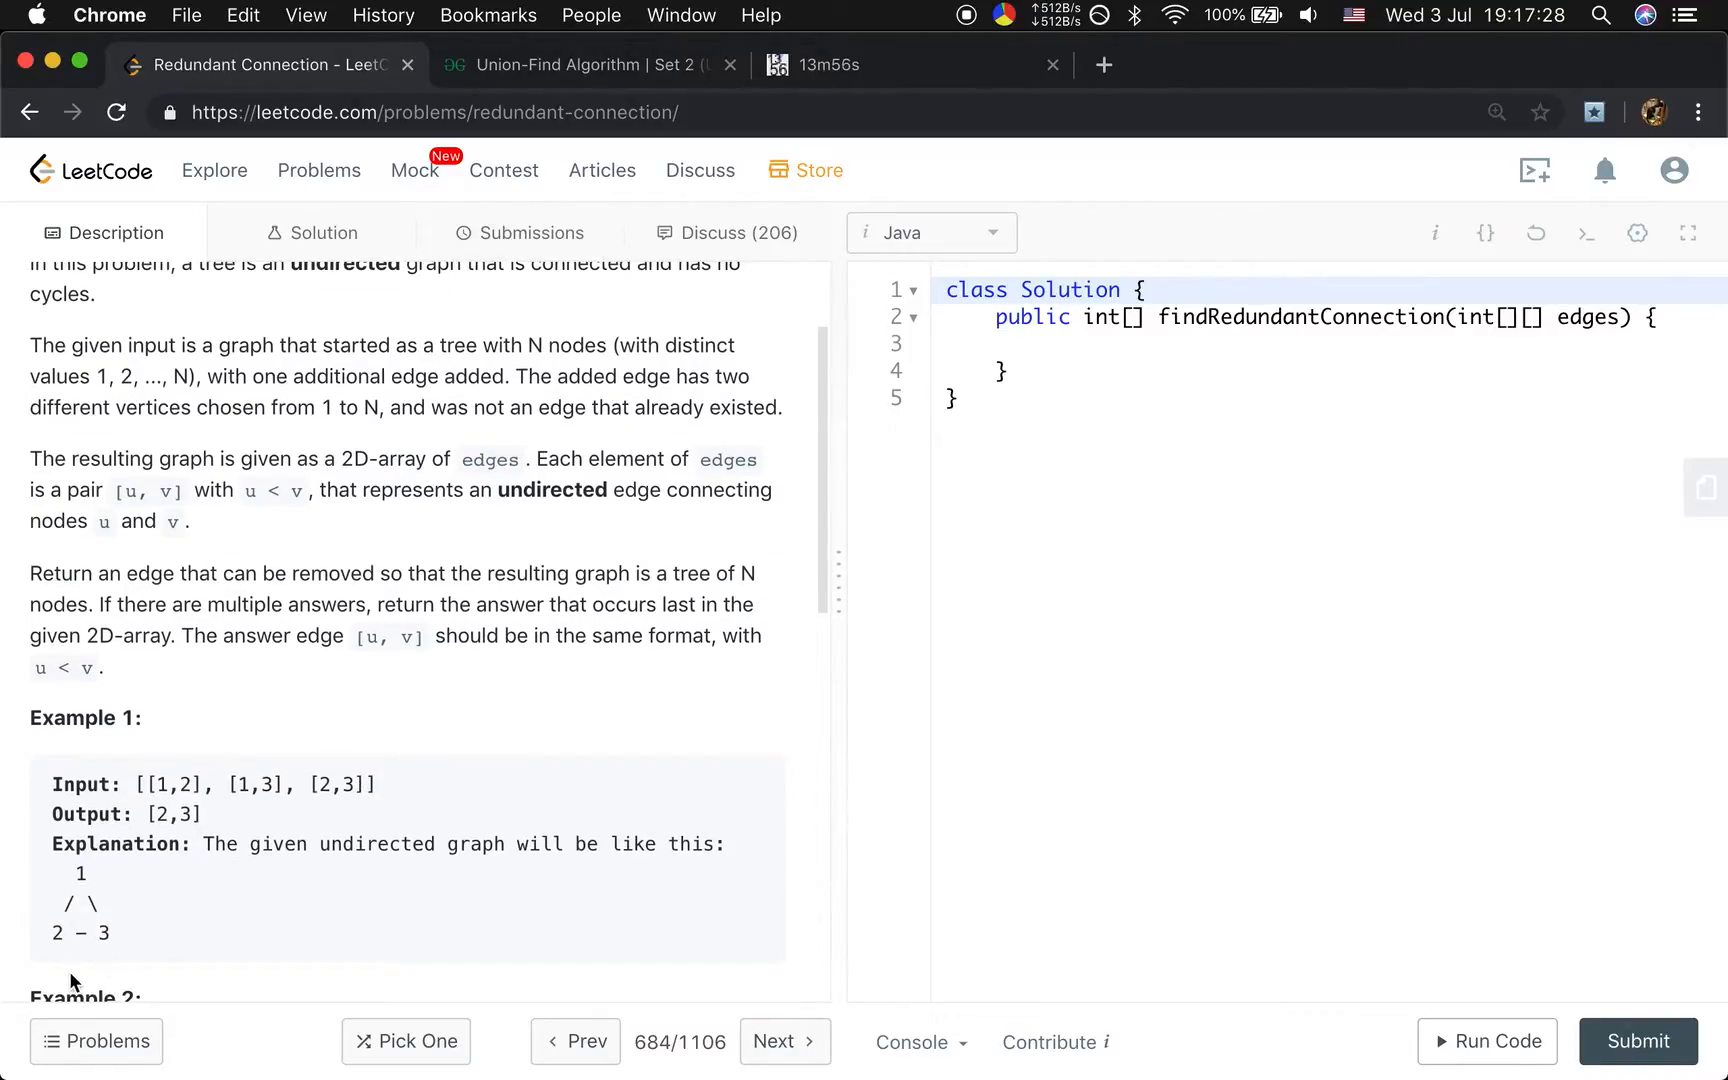
pyautogui.moveTo(119, 944)
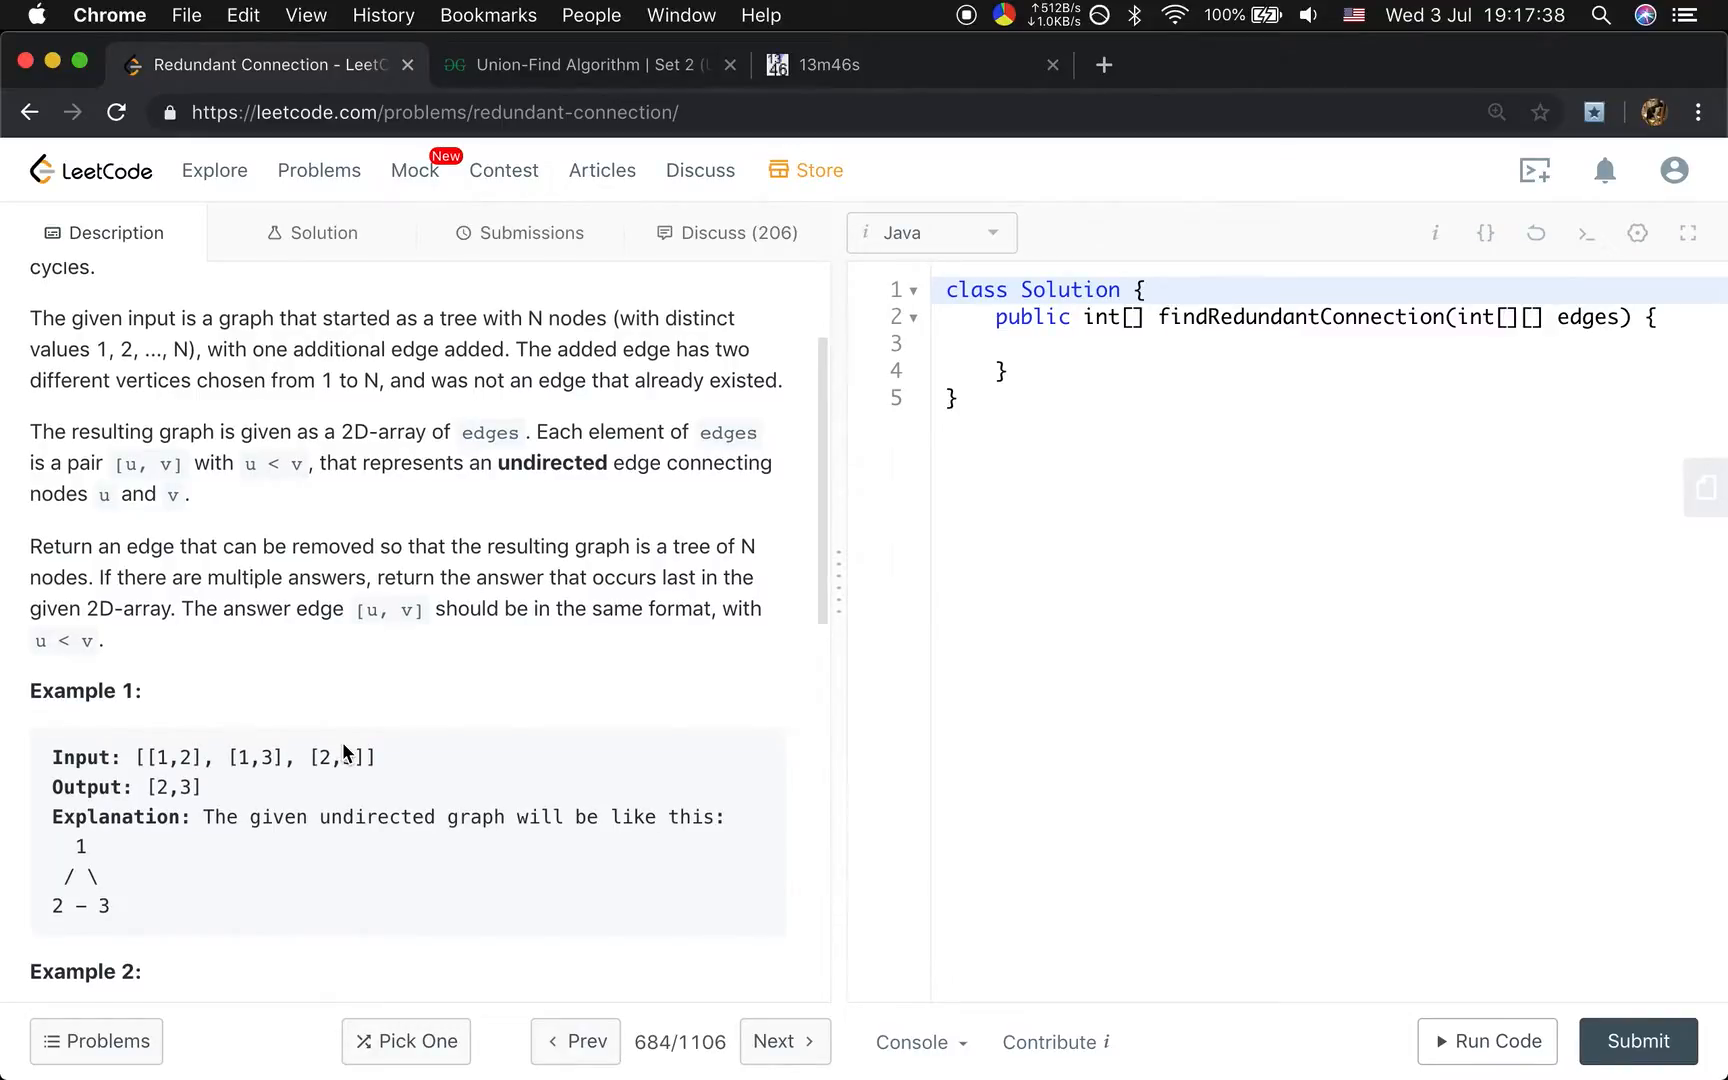
pyautogui.scroll(3)
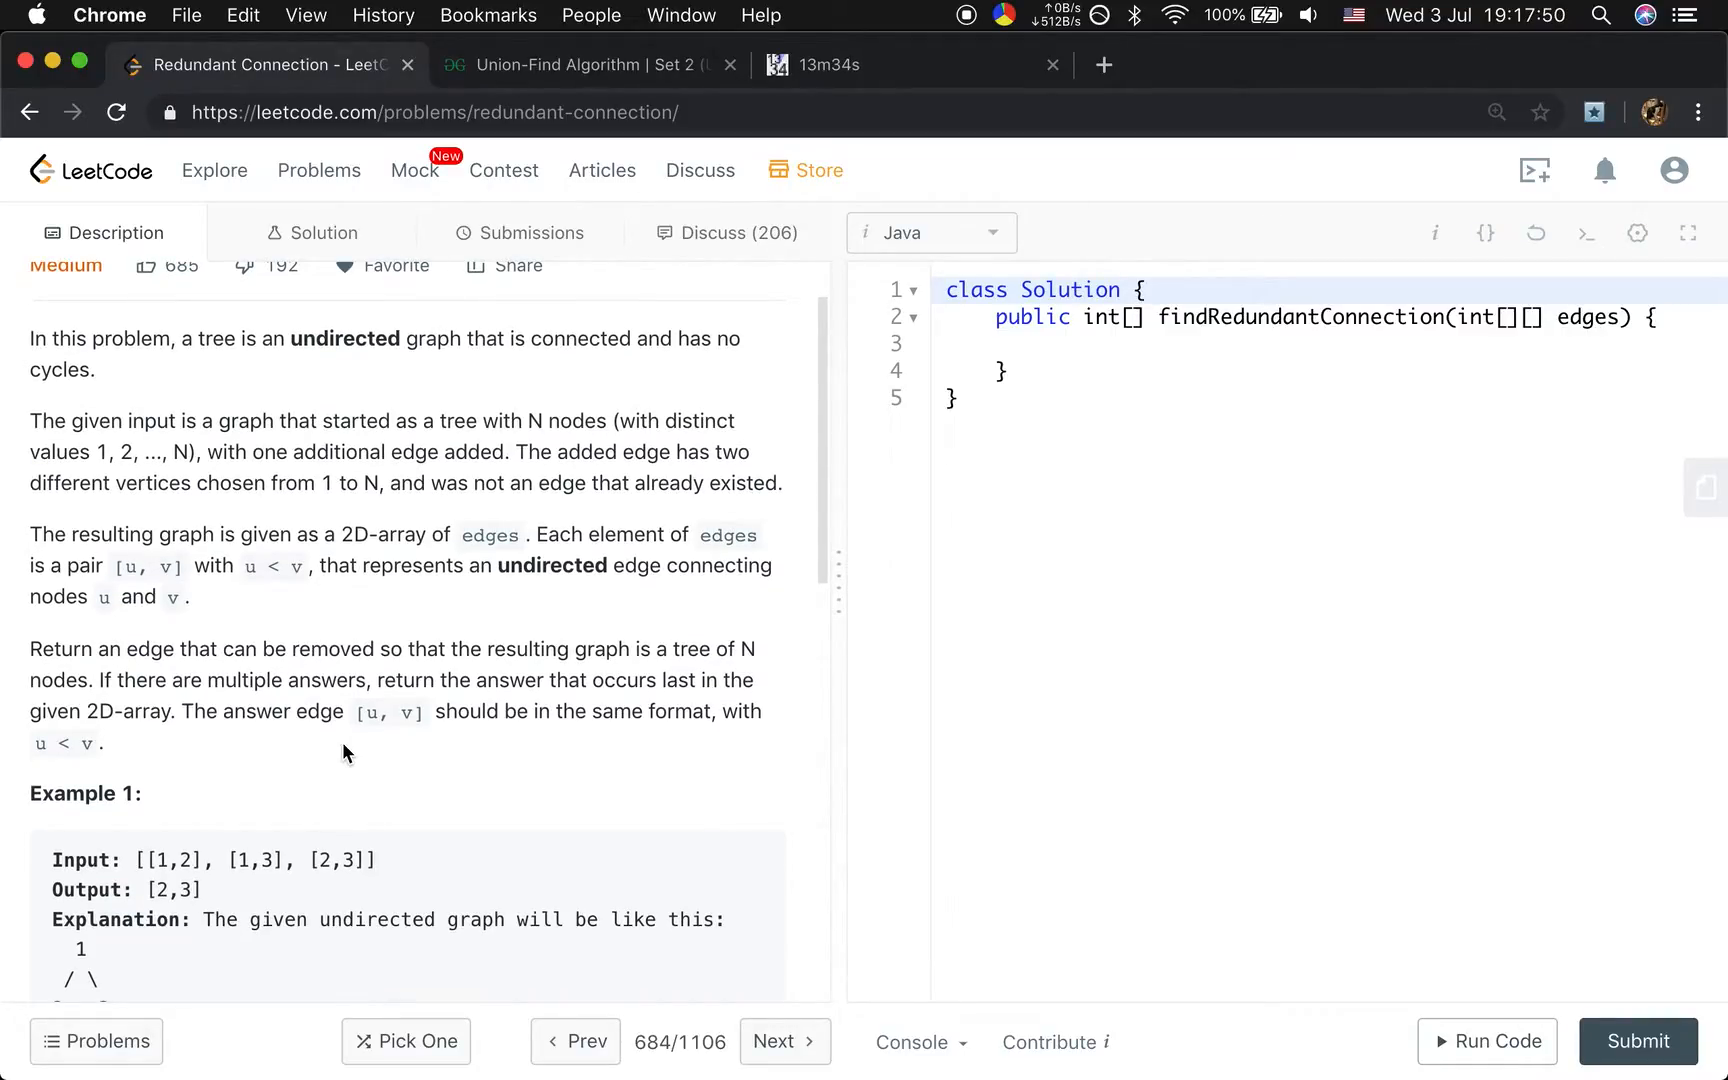
pyautogui.click(584, 64)
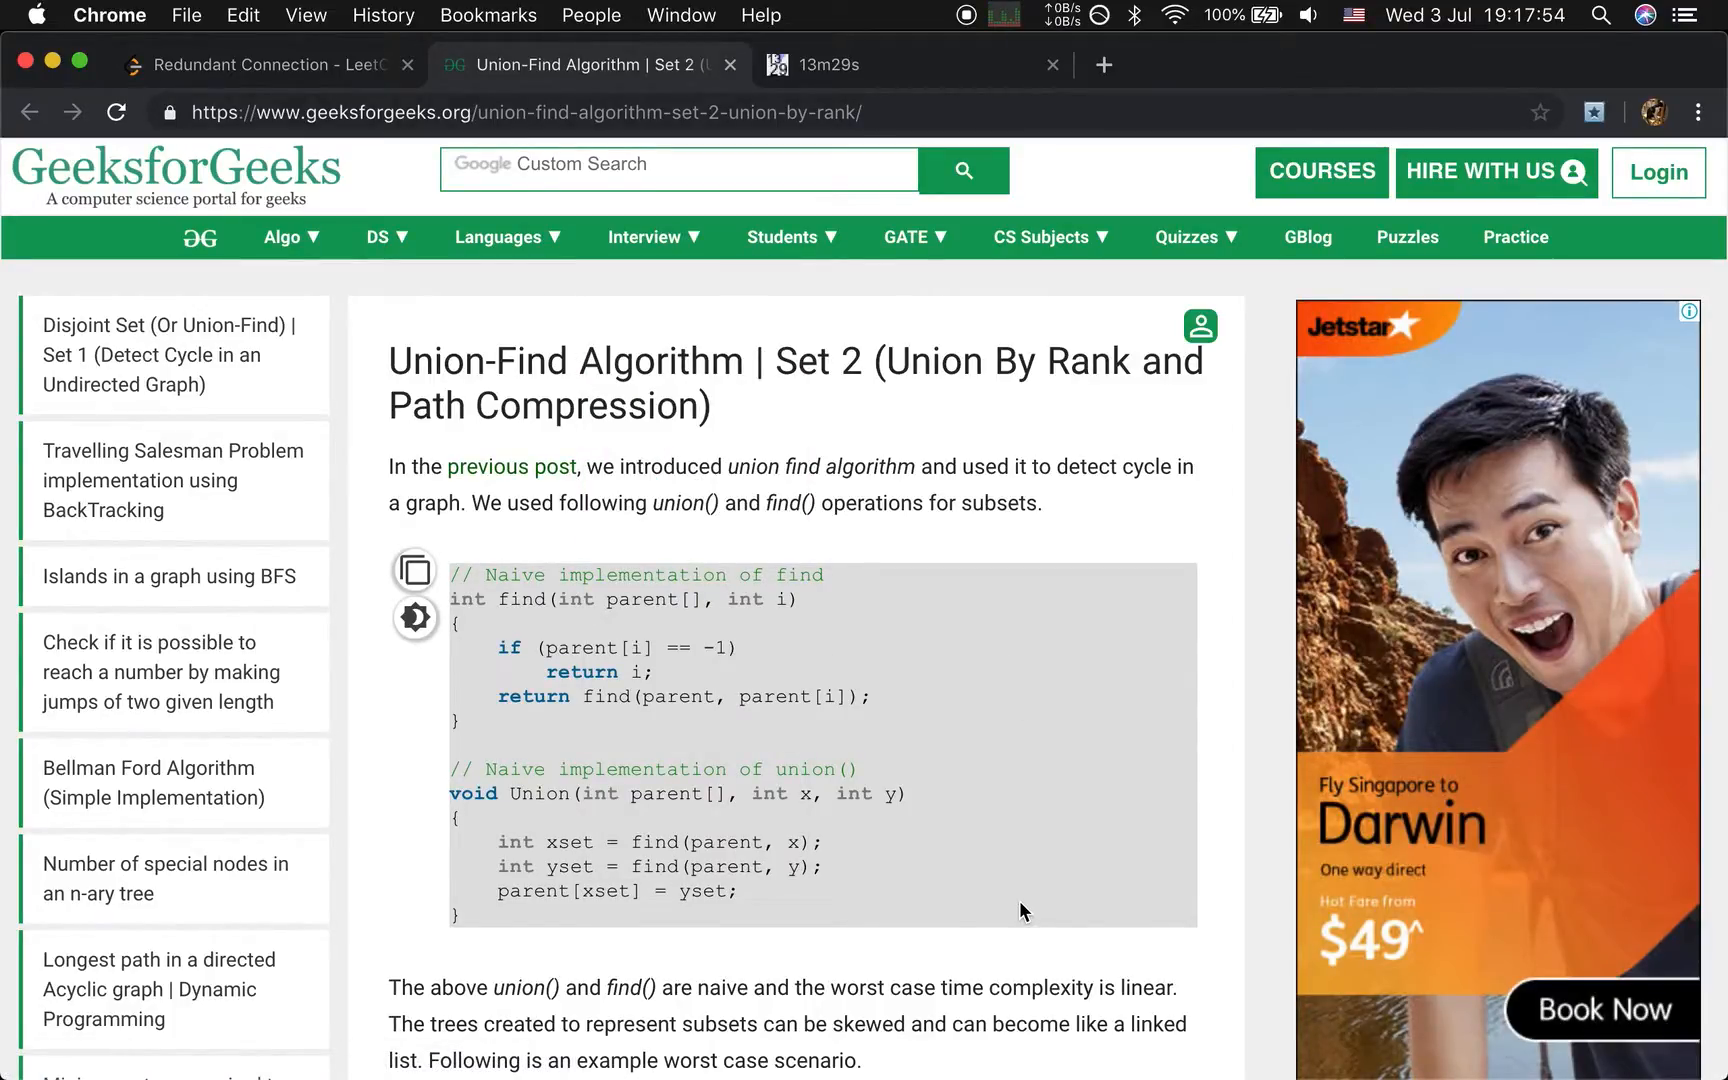
pyautogui.scroll(-3)
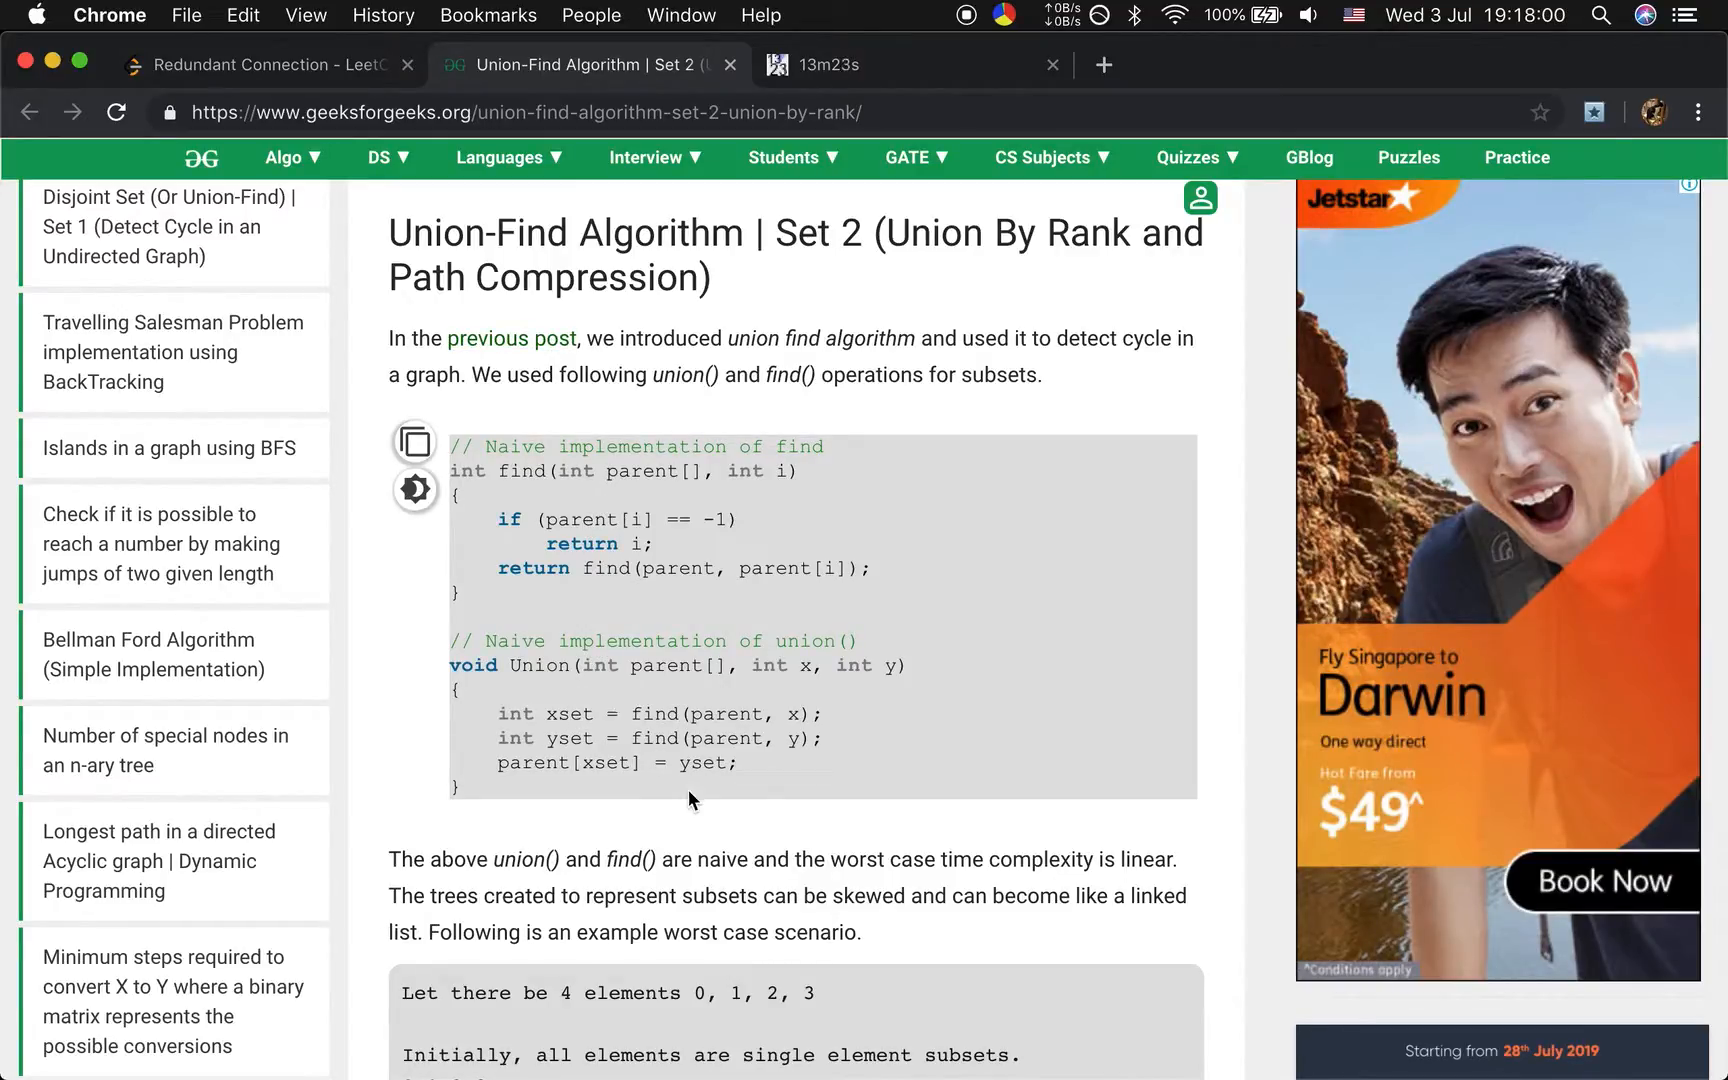
pyautogui.scroll(-3)
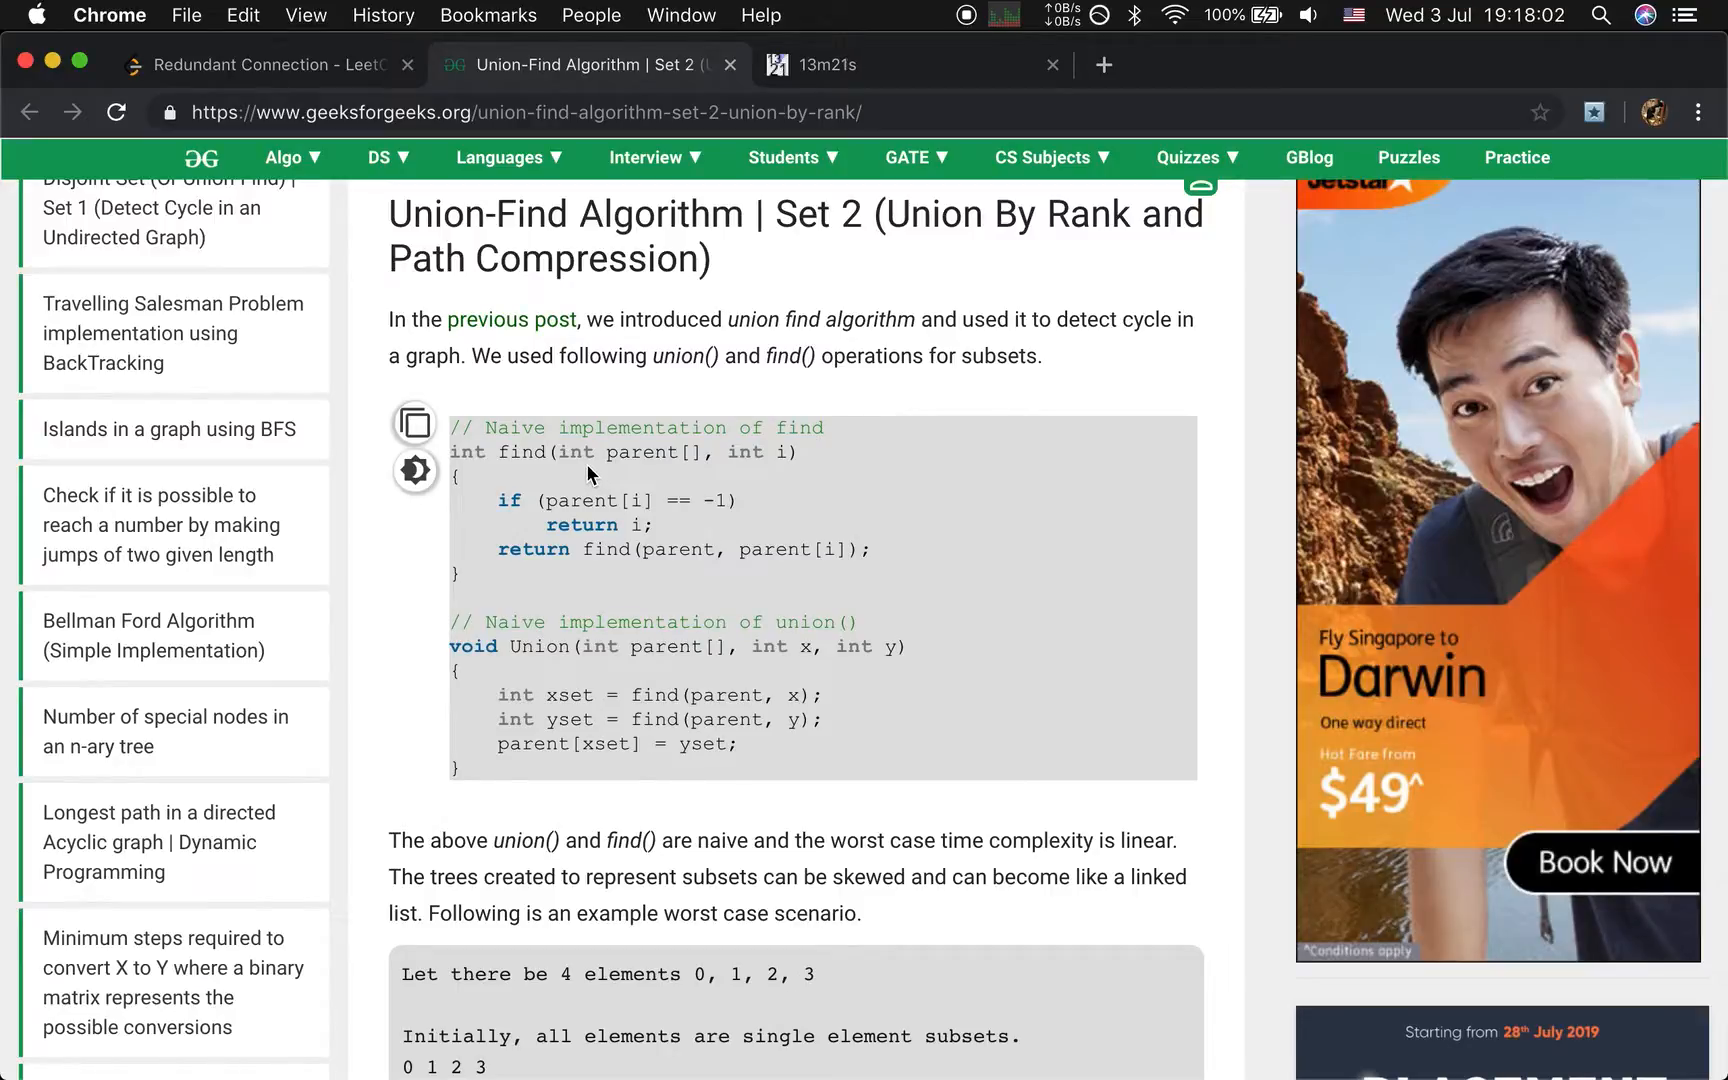
pyautogui.moveTo(716, 487)
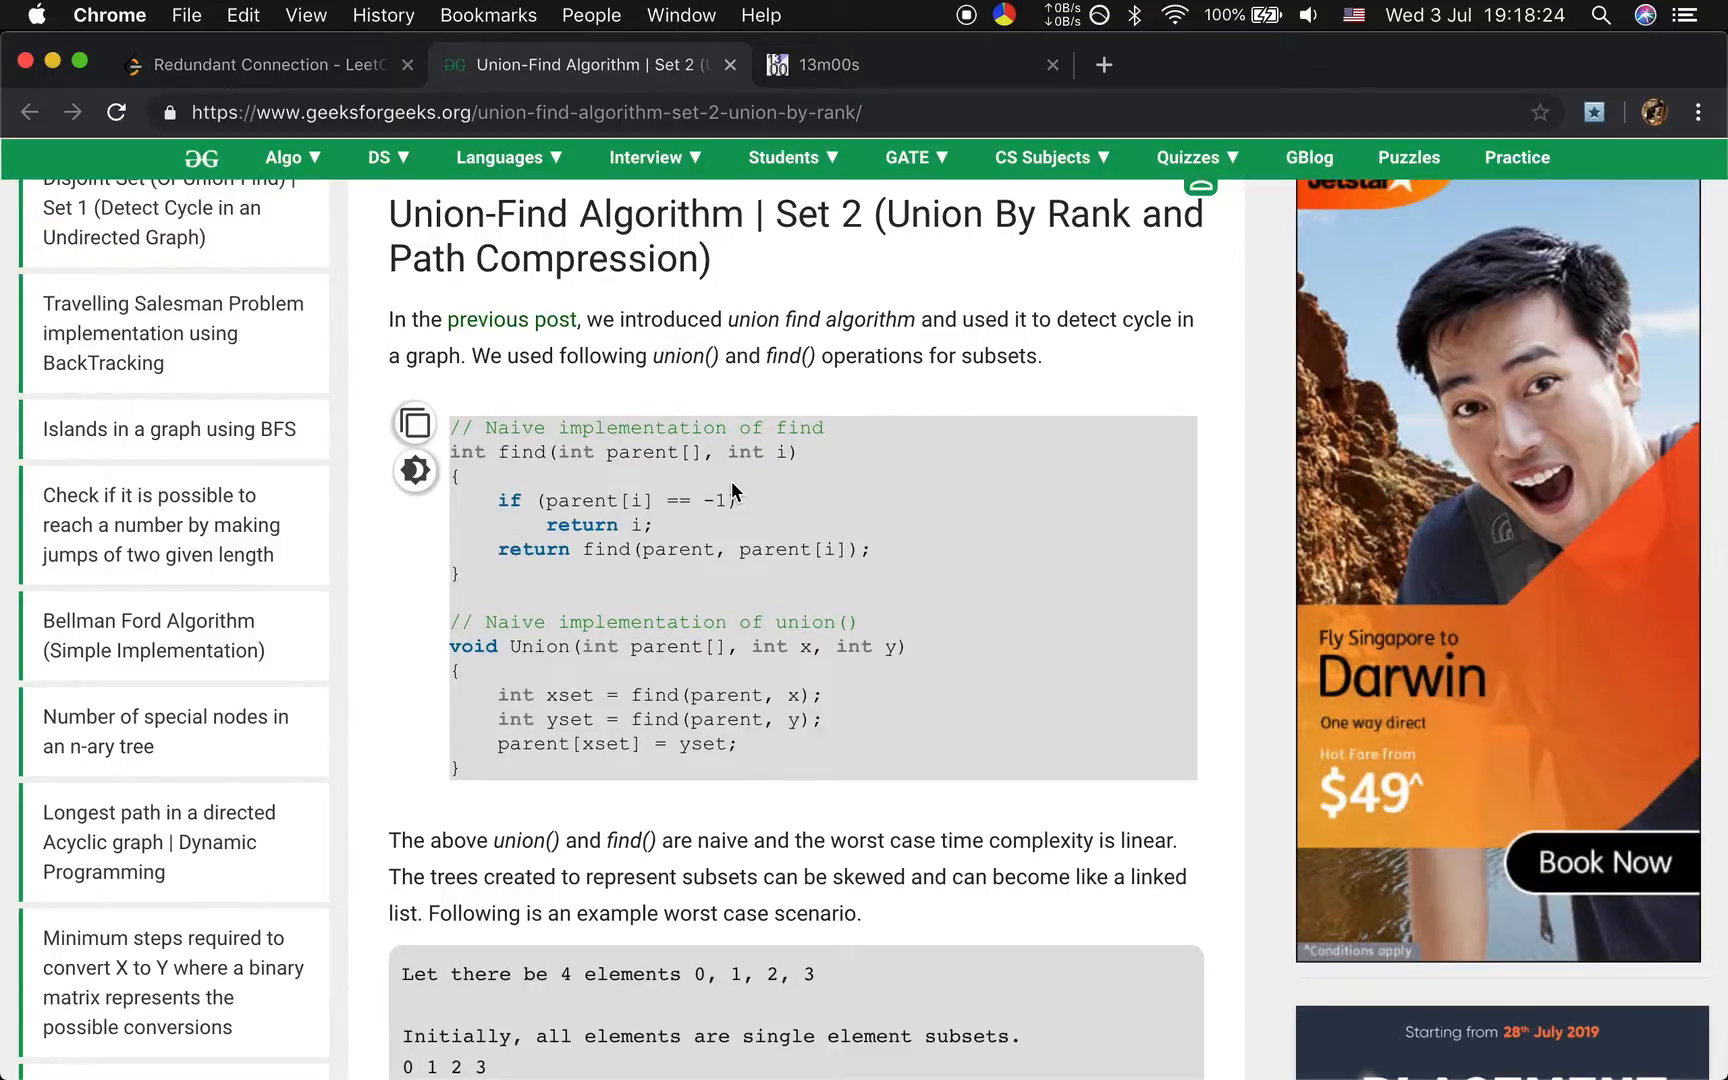
pyautogui.scroll(-3)
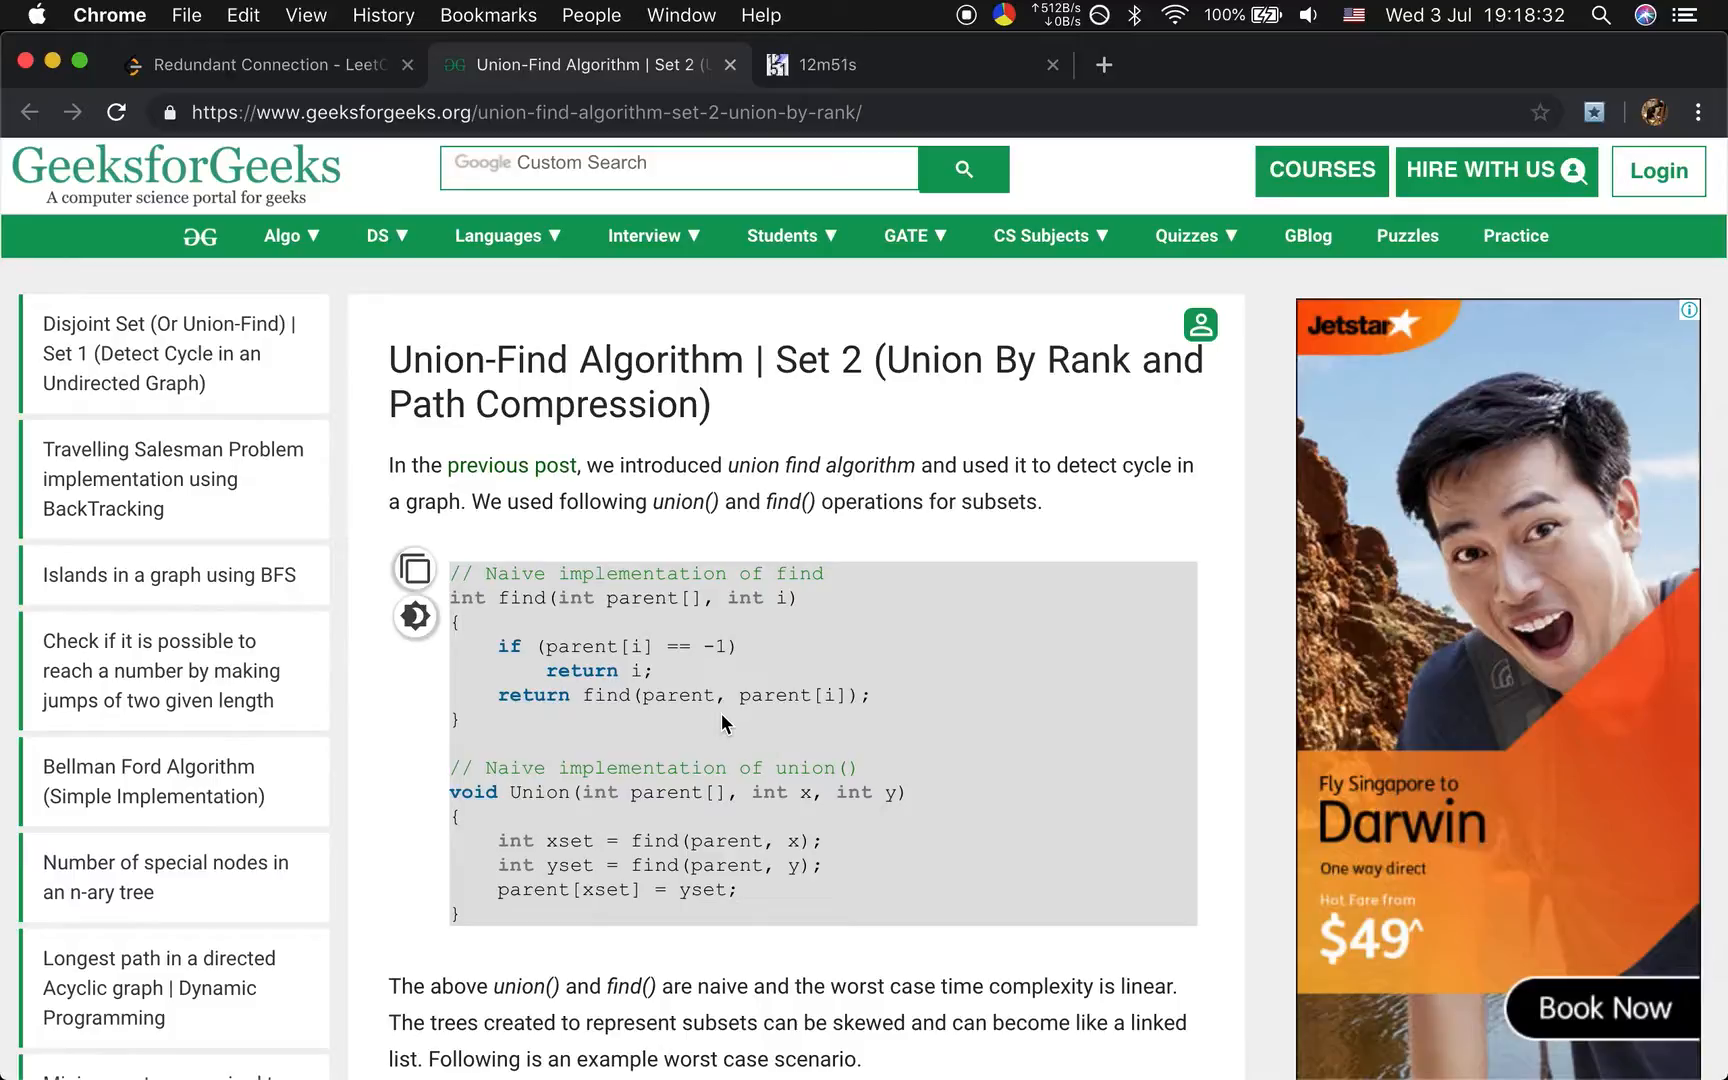
pyautogui.moveTo(762, 721)
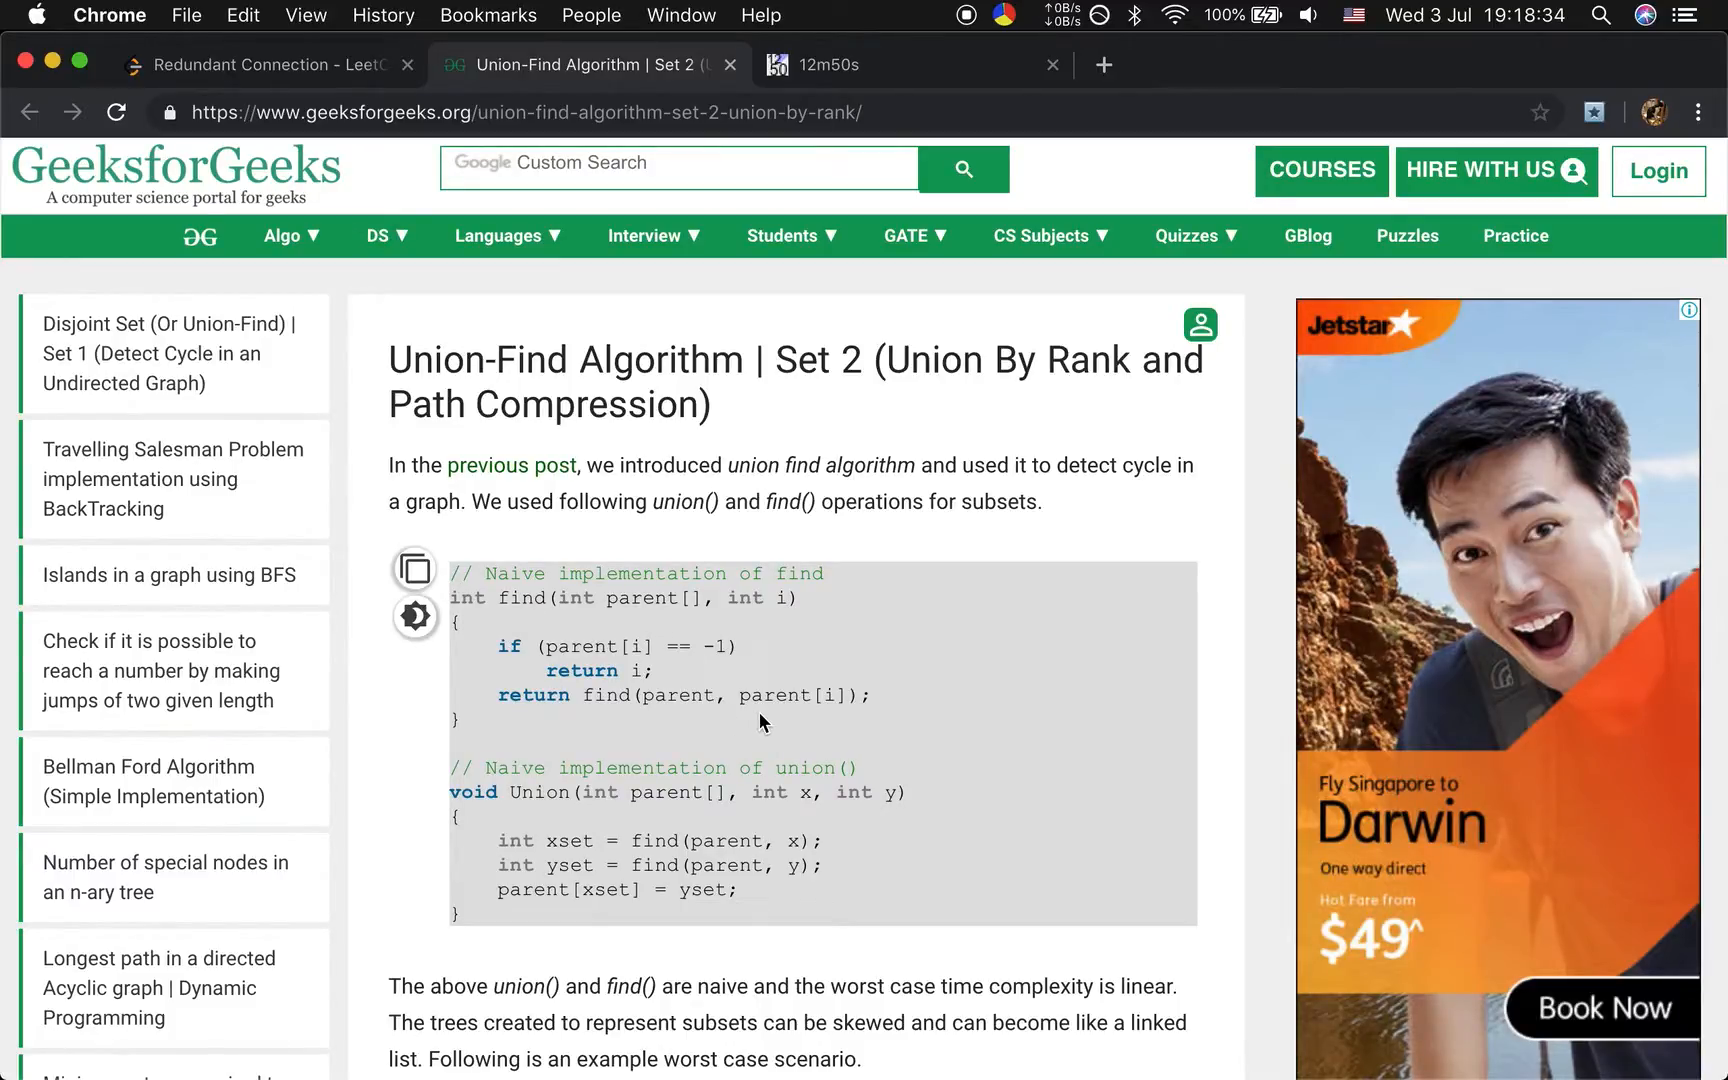
pyautogui.scroll(-3)
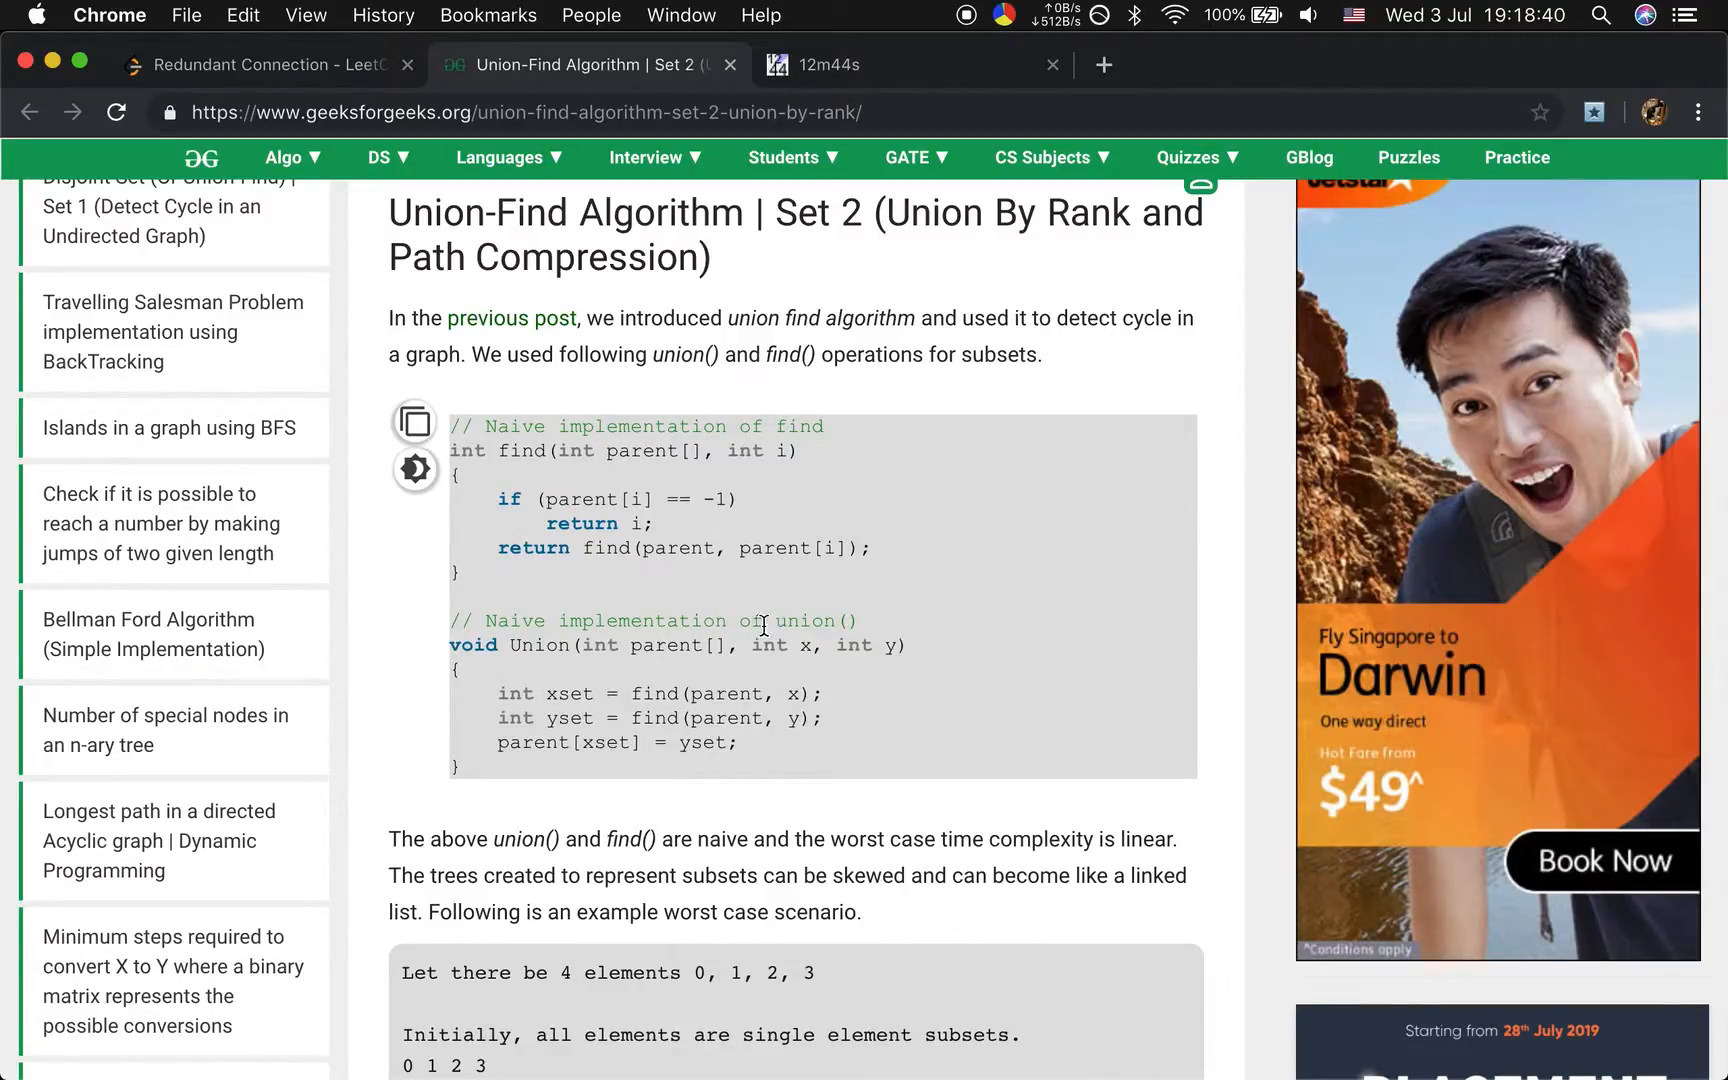
pyautogui.moveTo(705, 796)
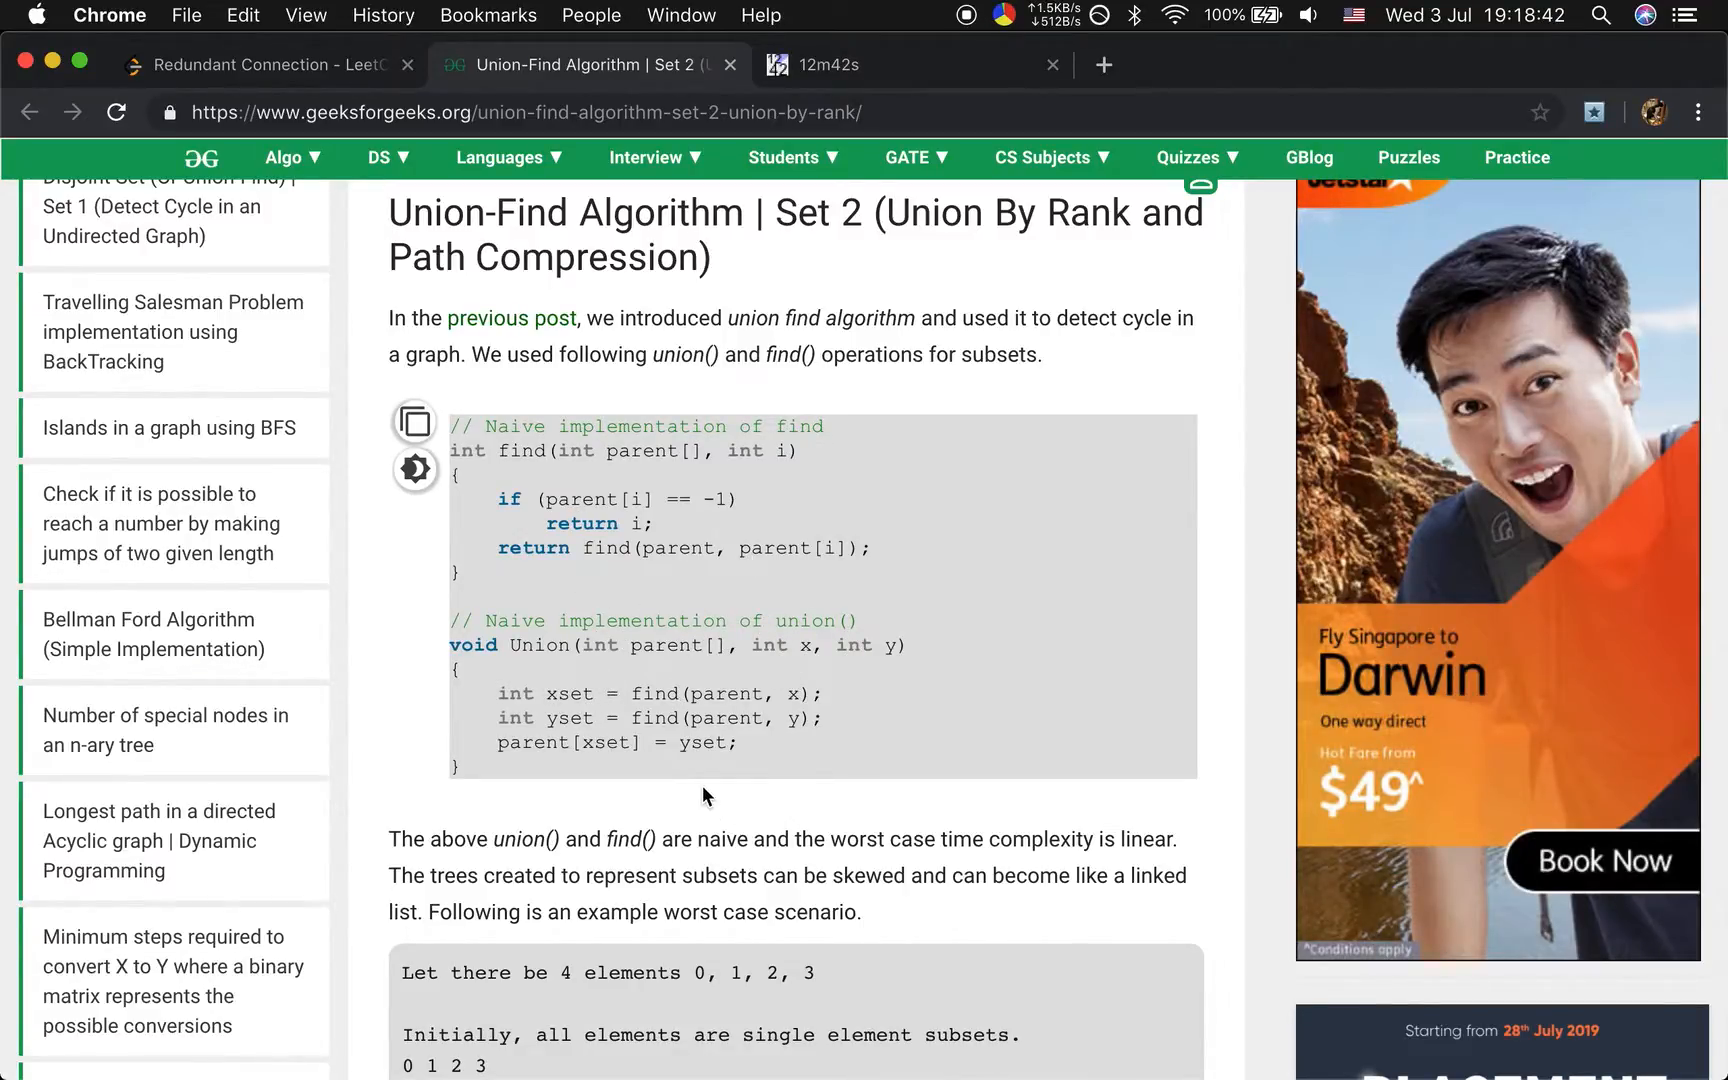
# Scroll the Union-Find article past the naive union trees to the union-by-rank paragraph.
pyautogui.scroll(-3)
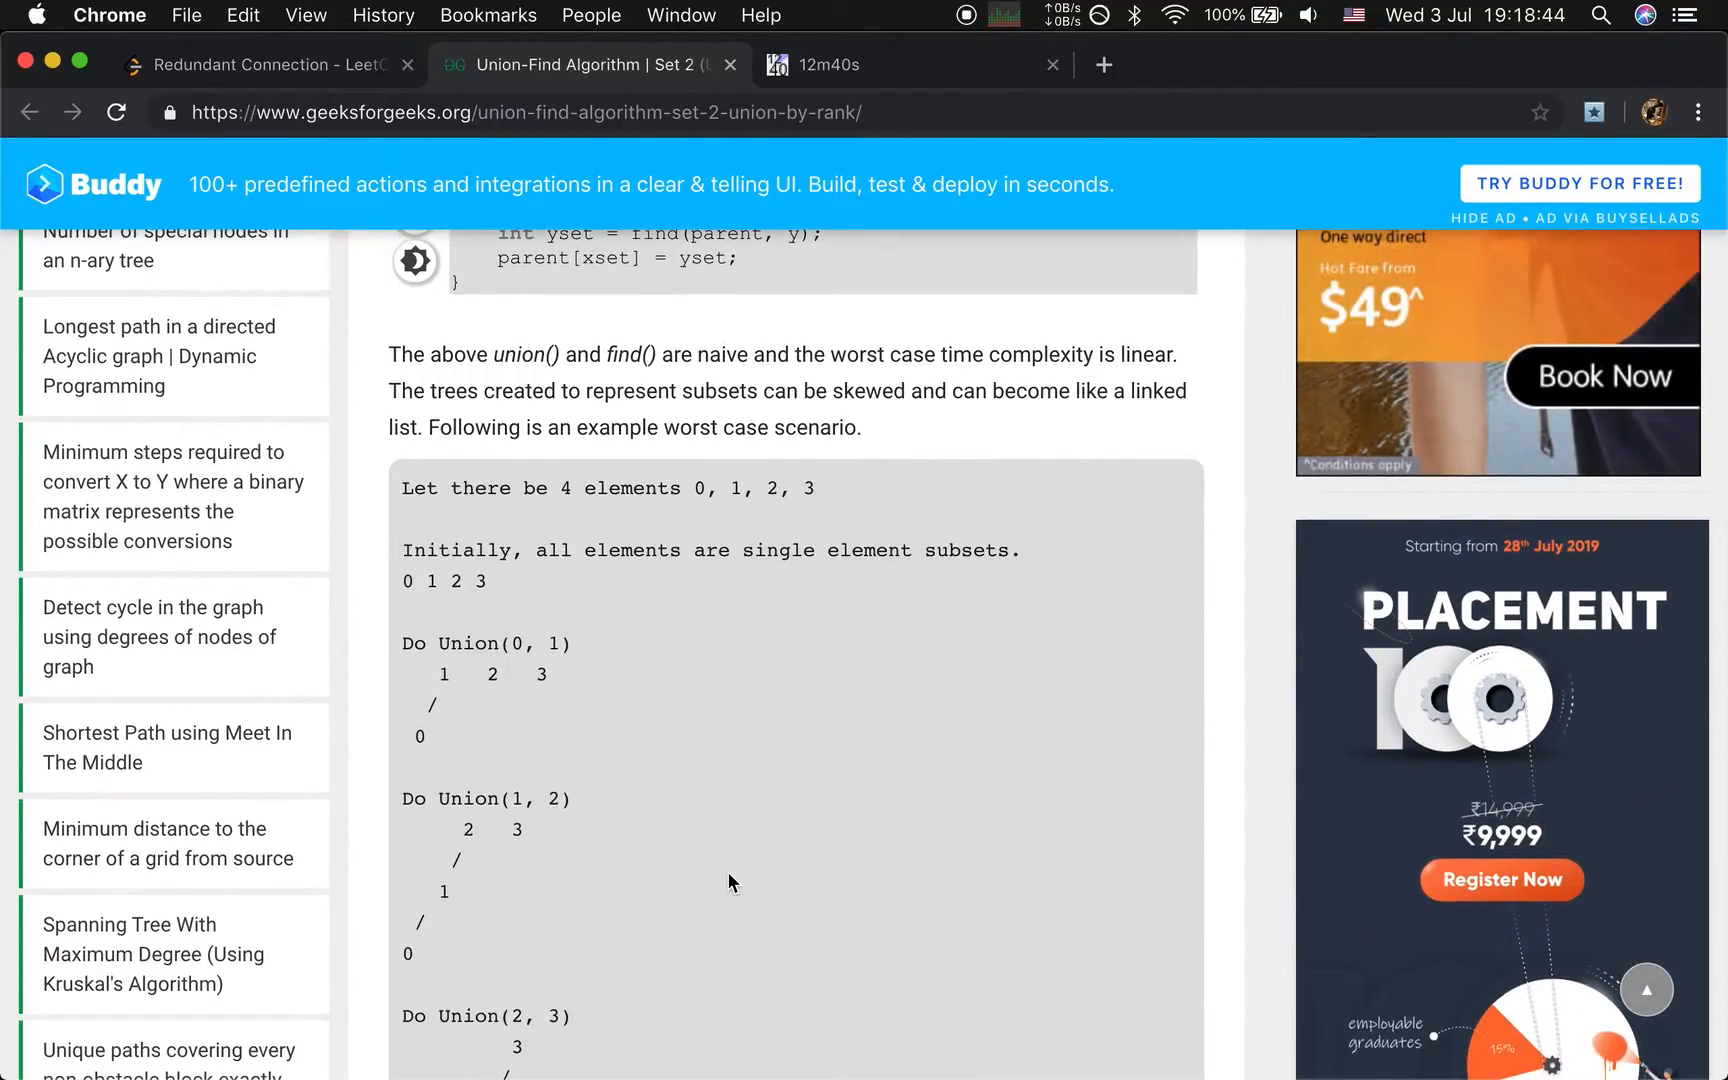
pyautogui.scroll(-3)
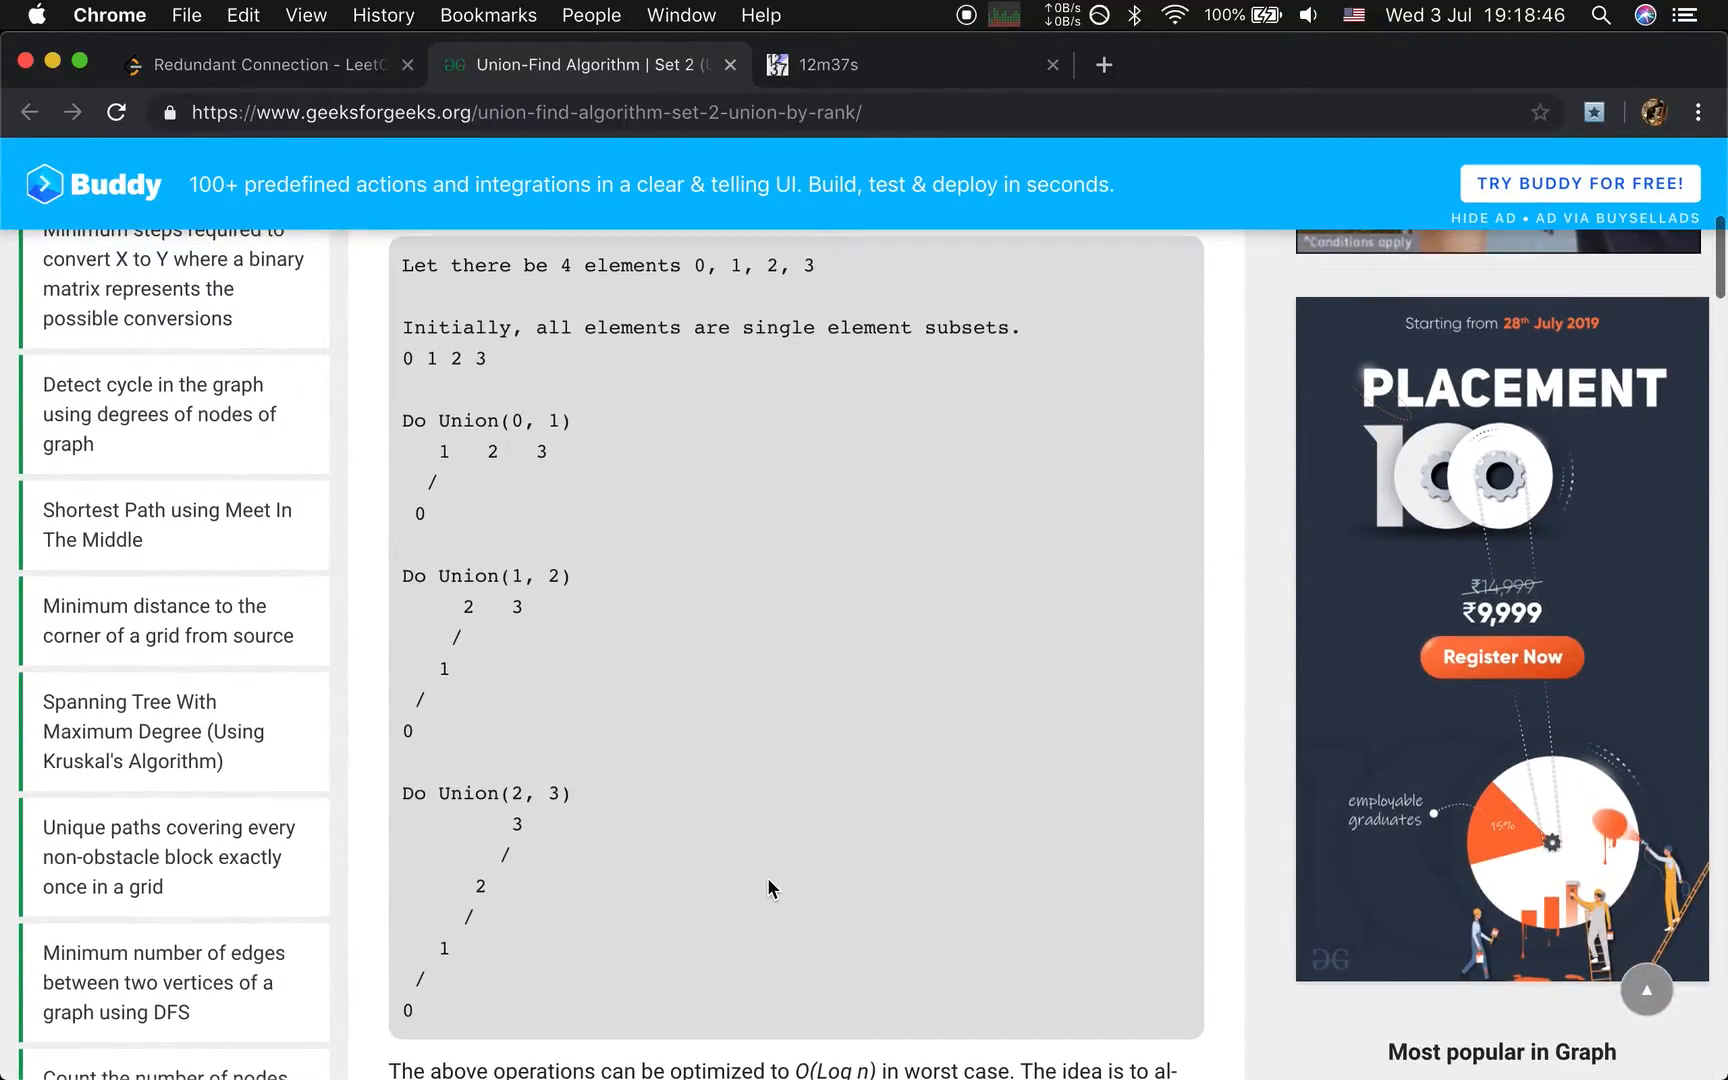
pyautogui.scroll(-3)
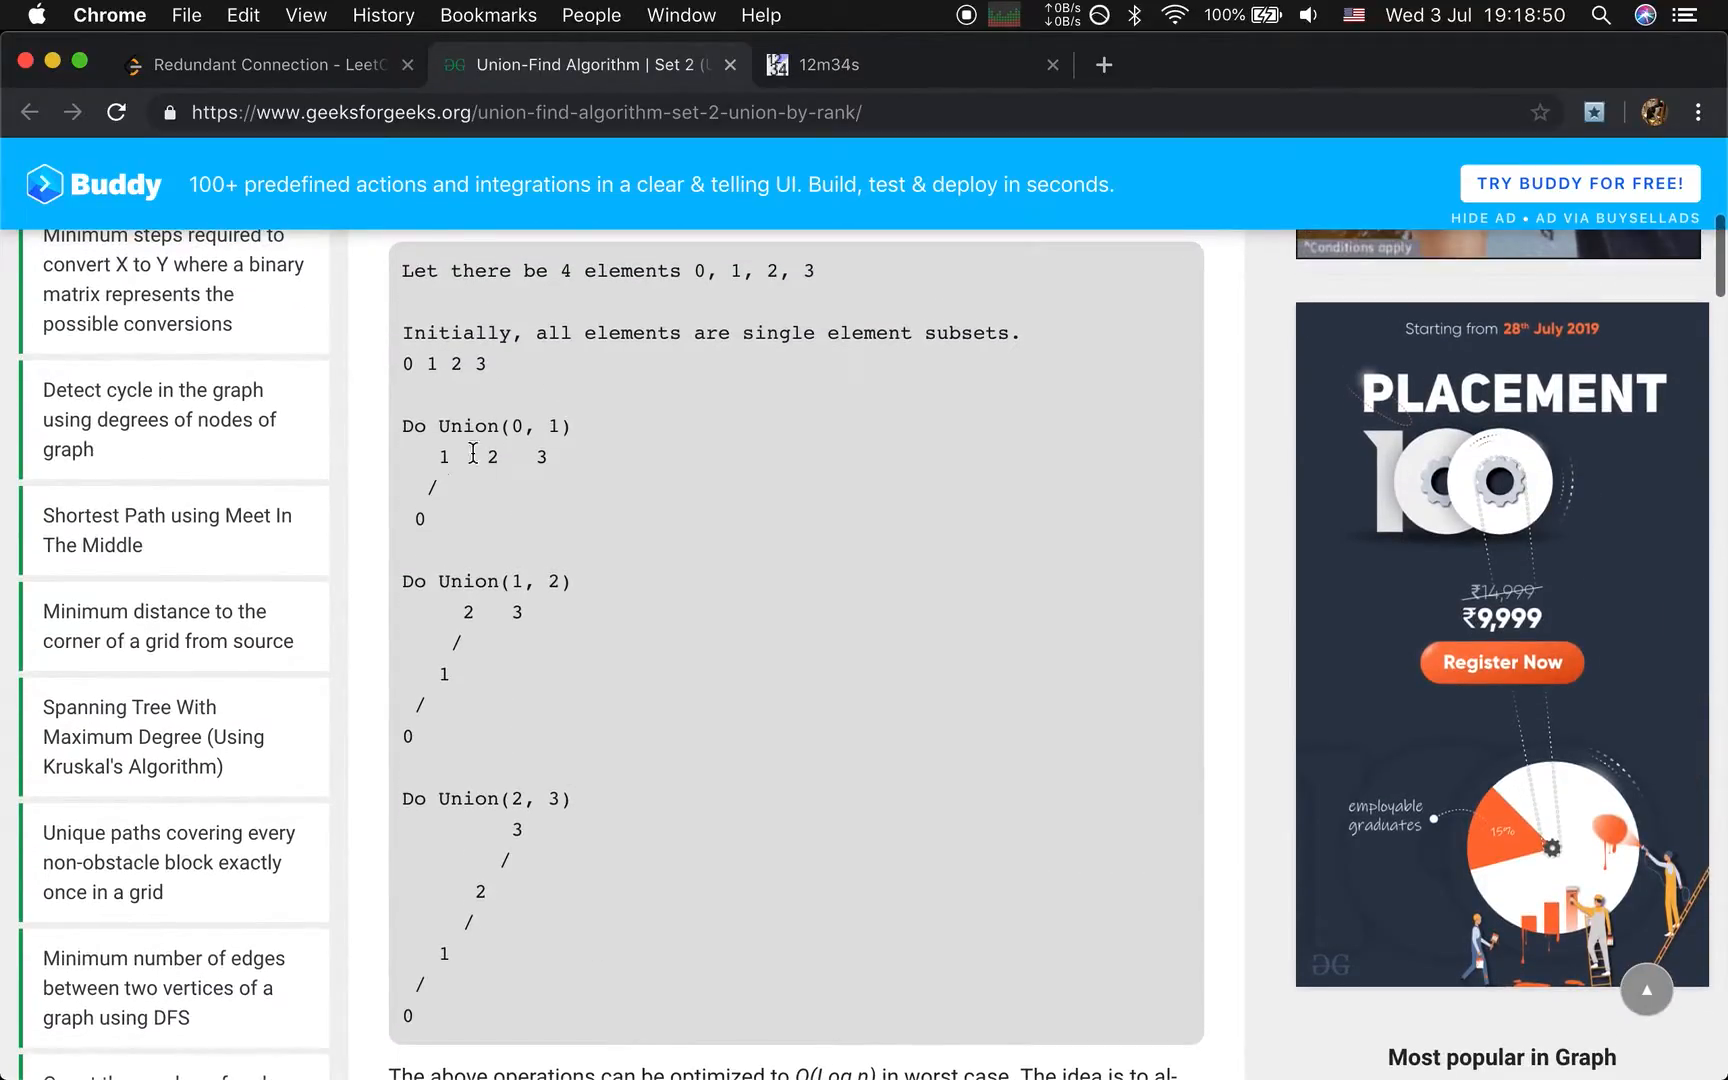
pyautogui.moveTo(586, 492)
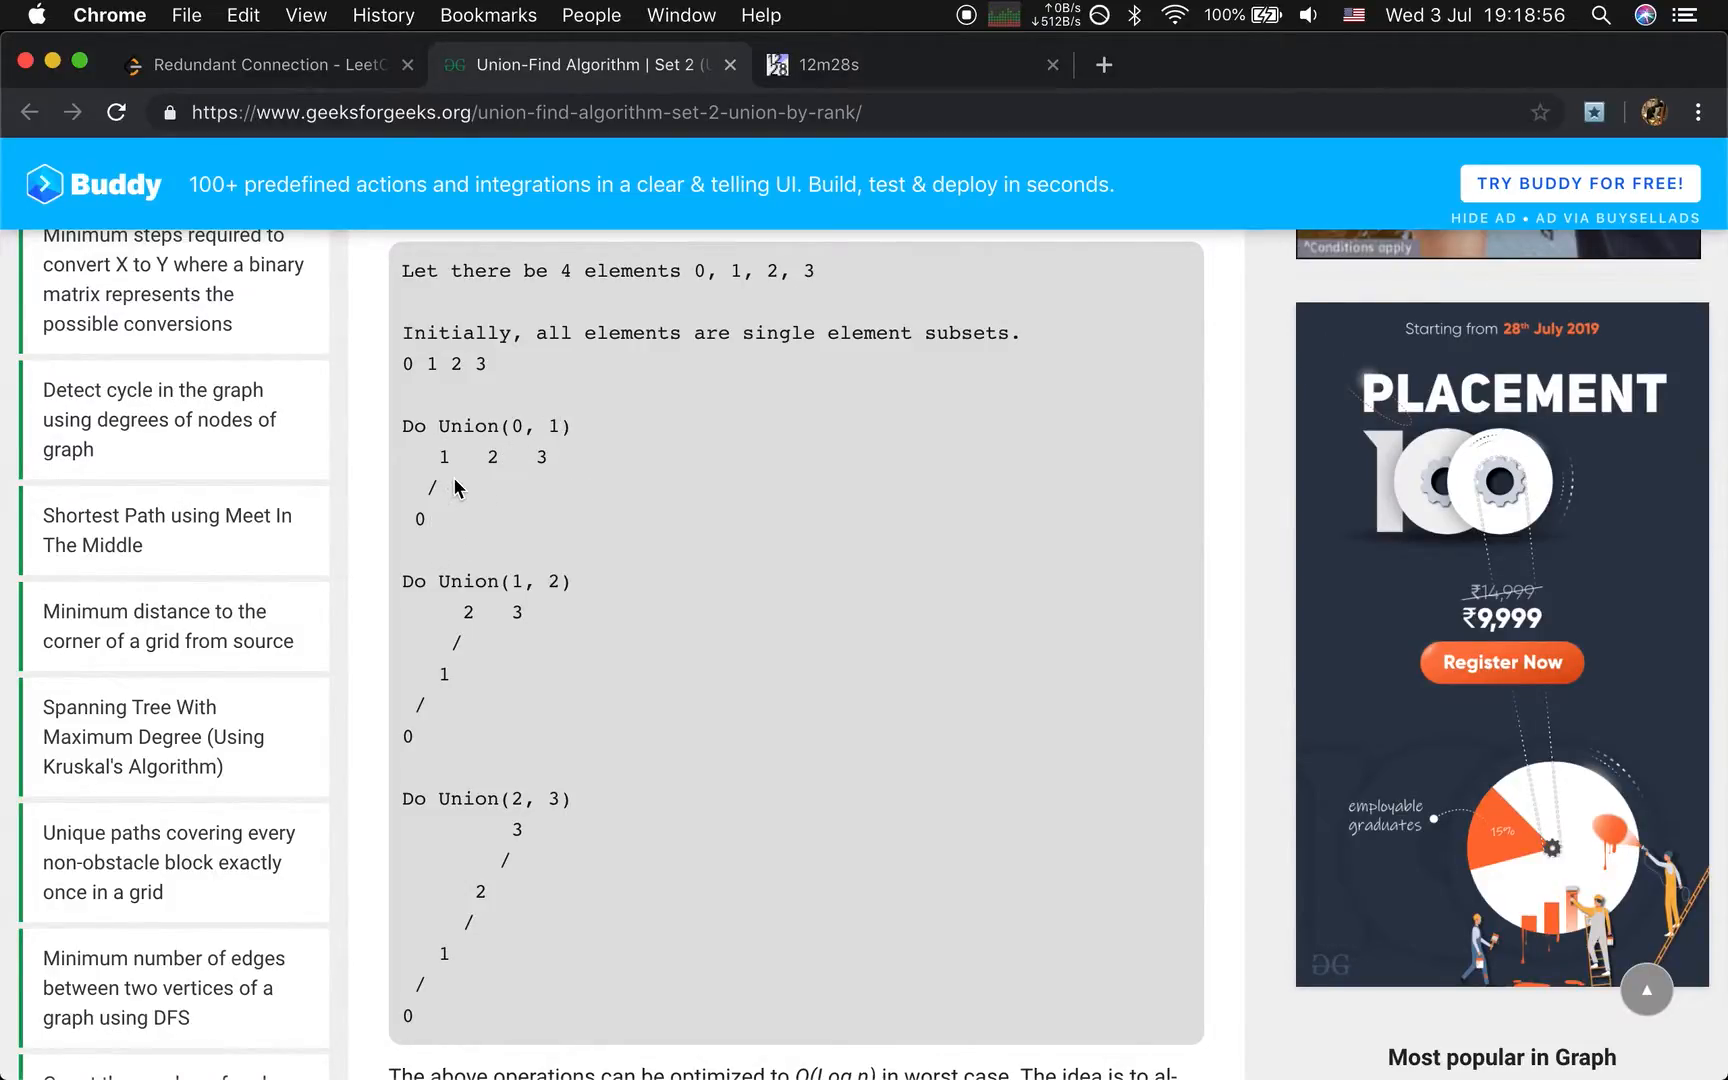
pyautogui.moveTo(430, 540)
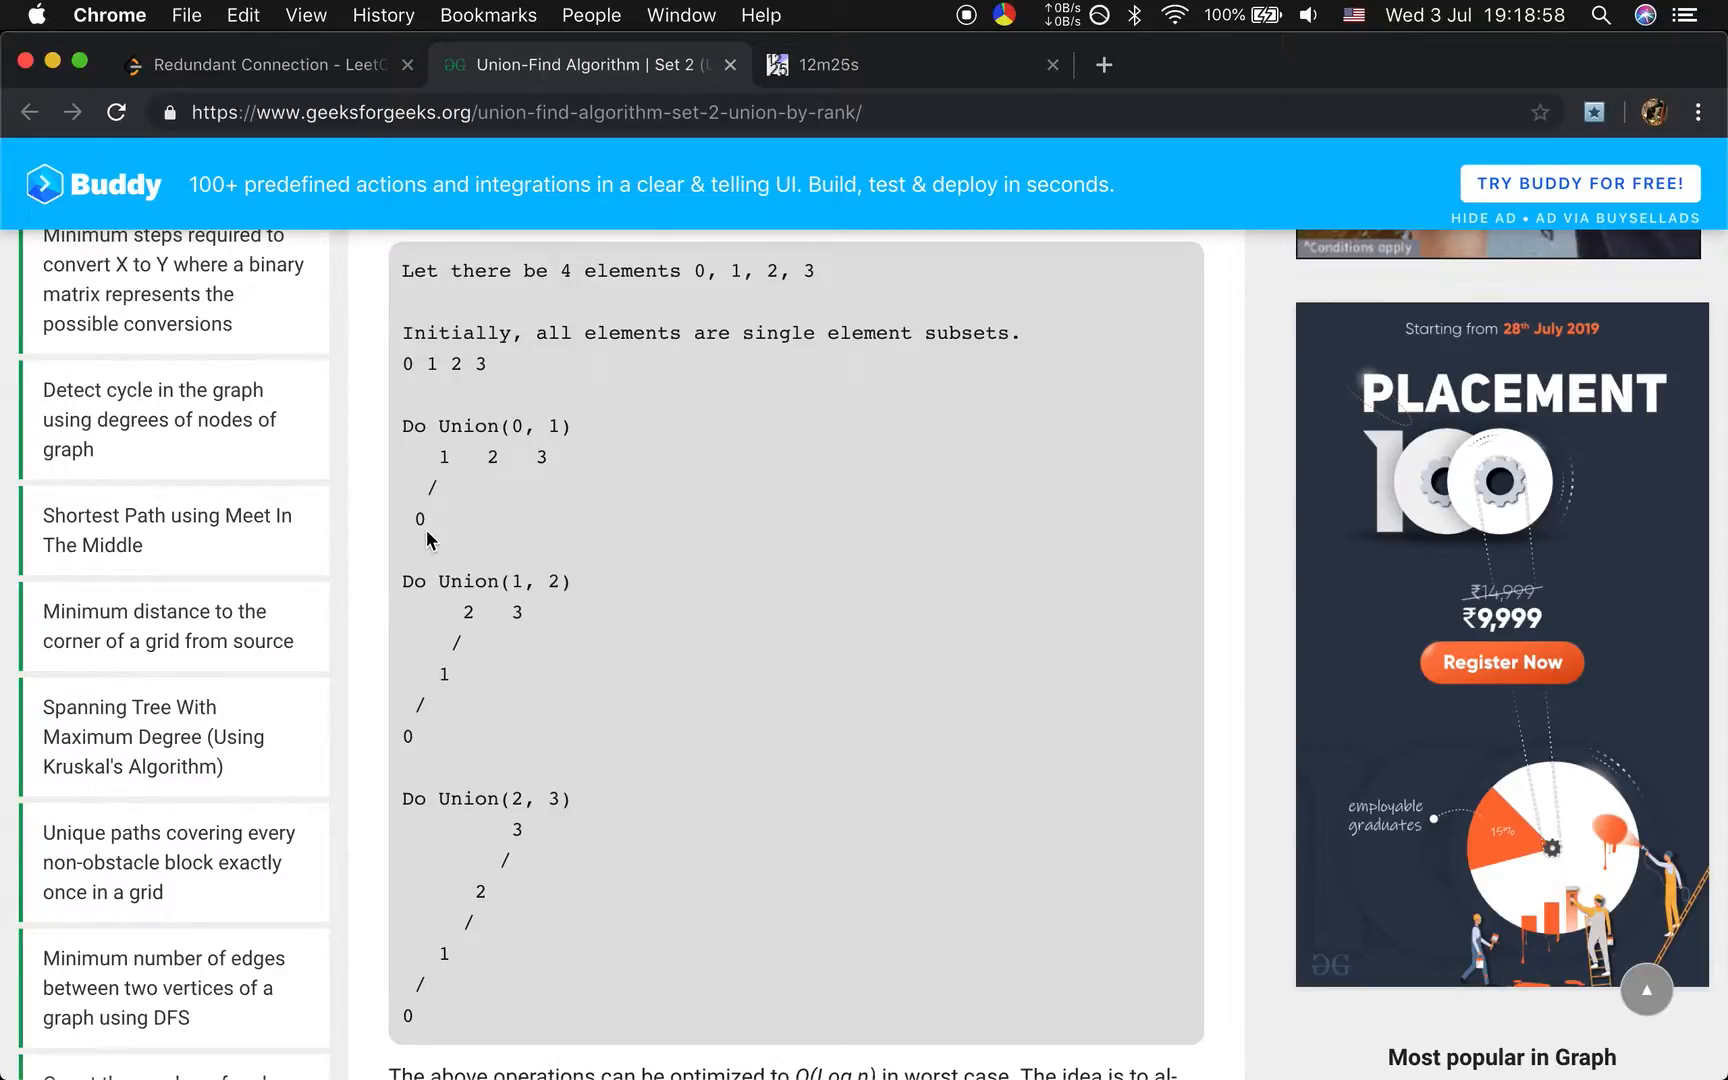
pyautogui.moveTo(452, 639)
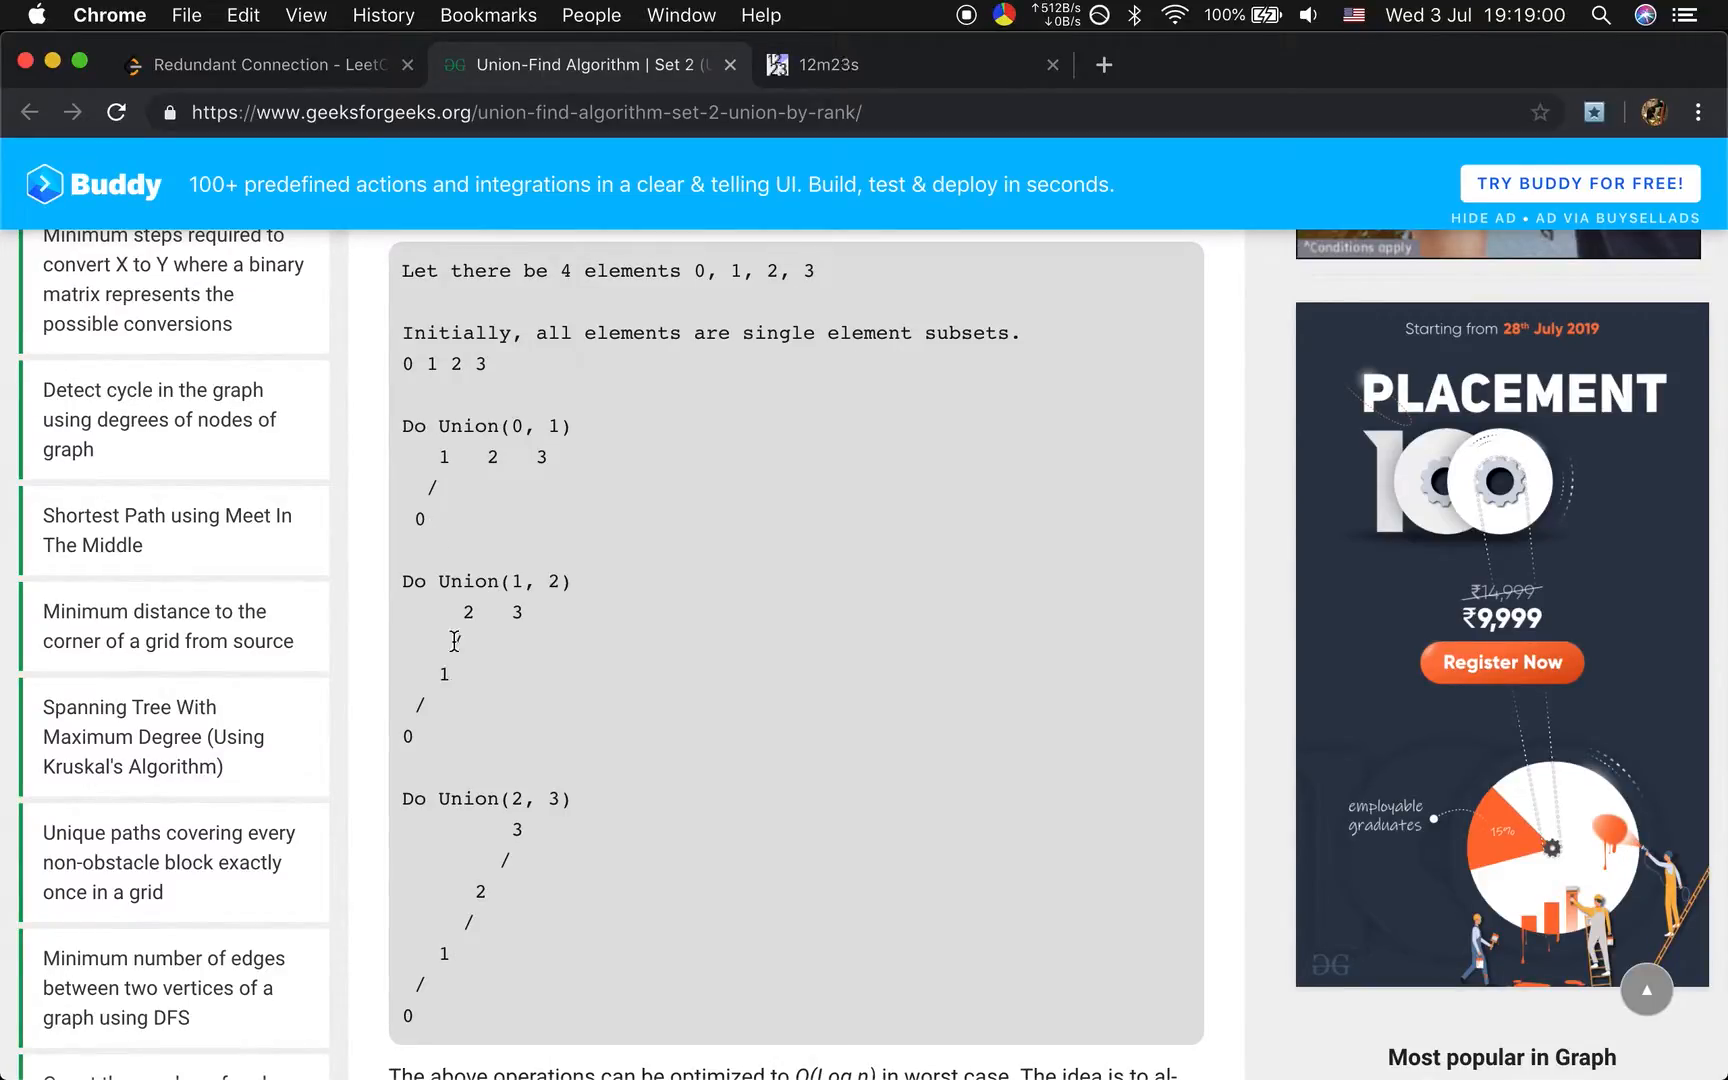
pyautogui.scroll(-3)
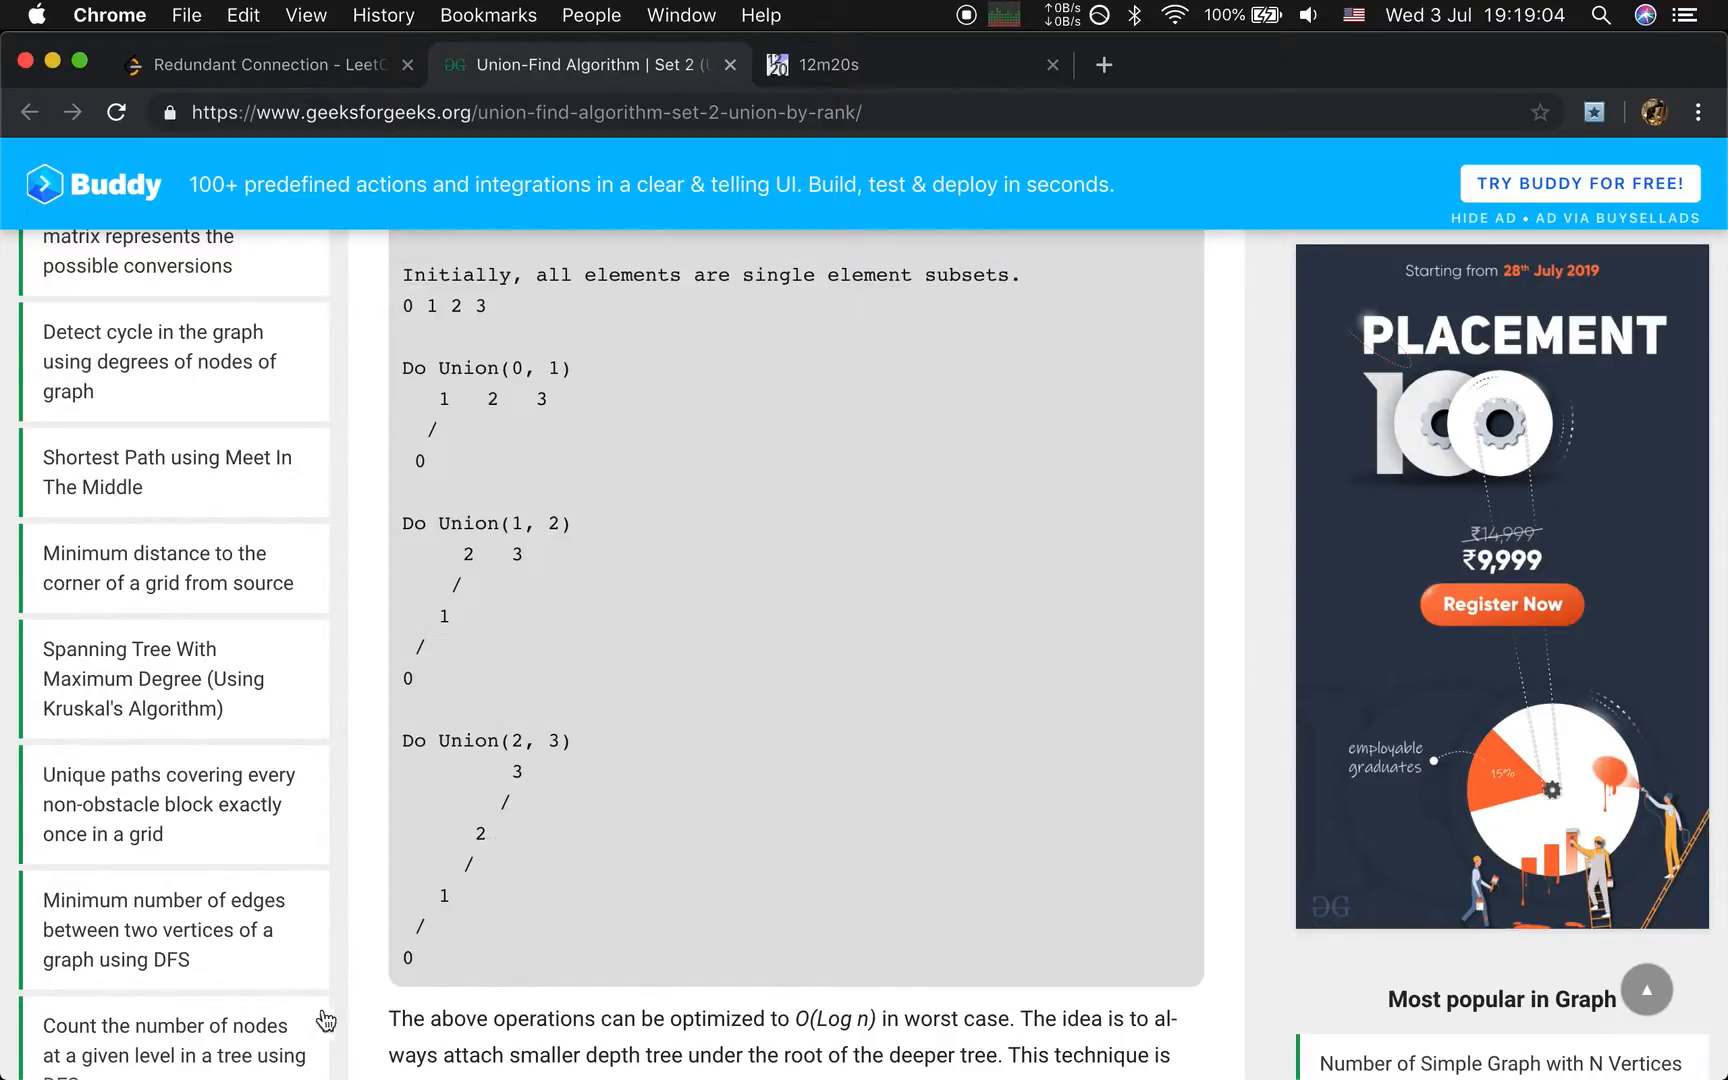
pyautogui.moveTo(544, 862)
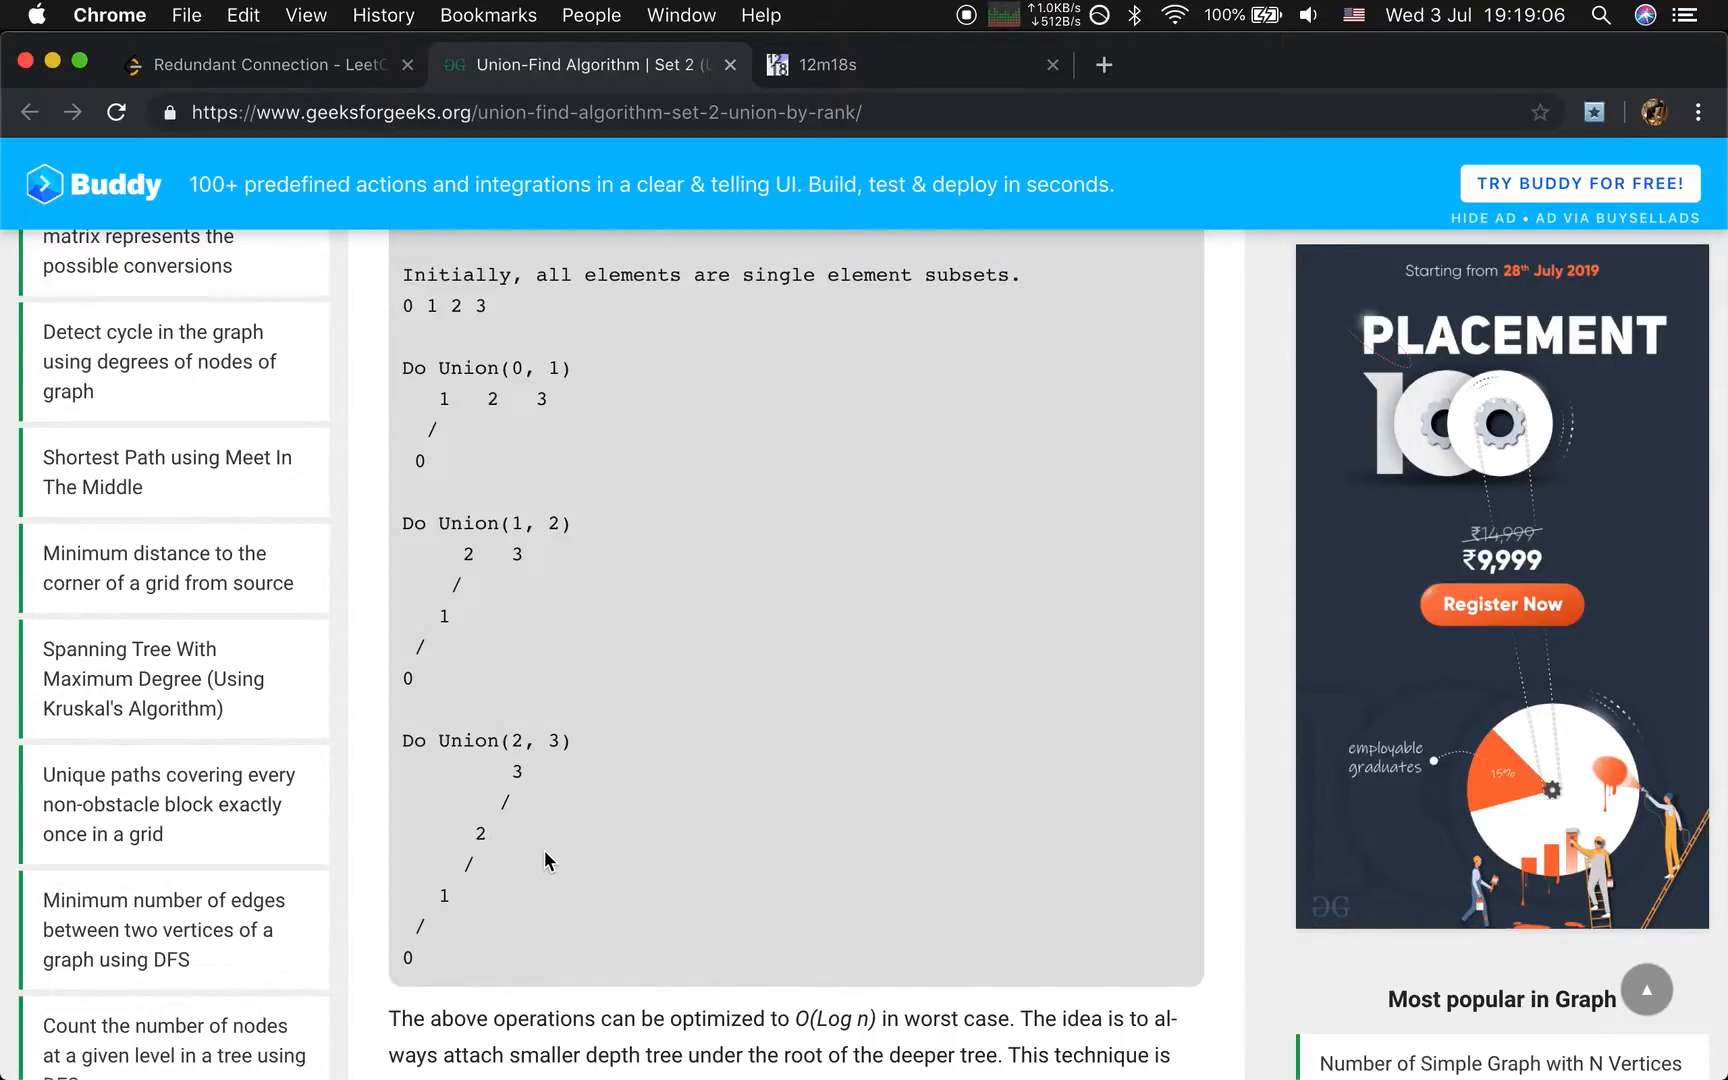
pyautogui.scroll(-3)
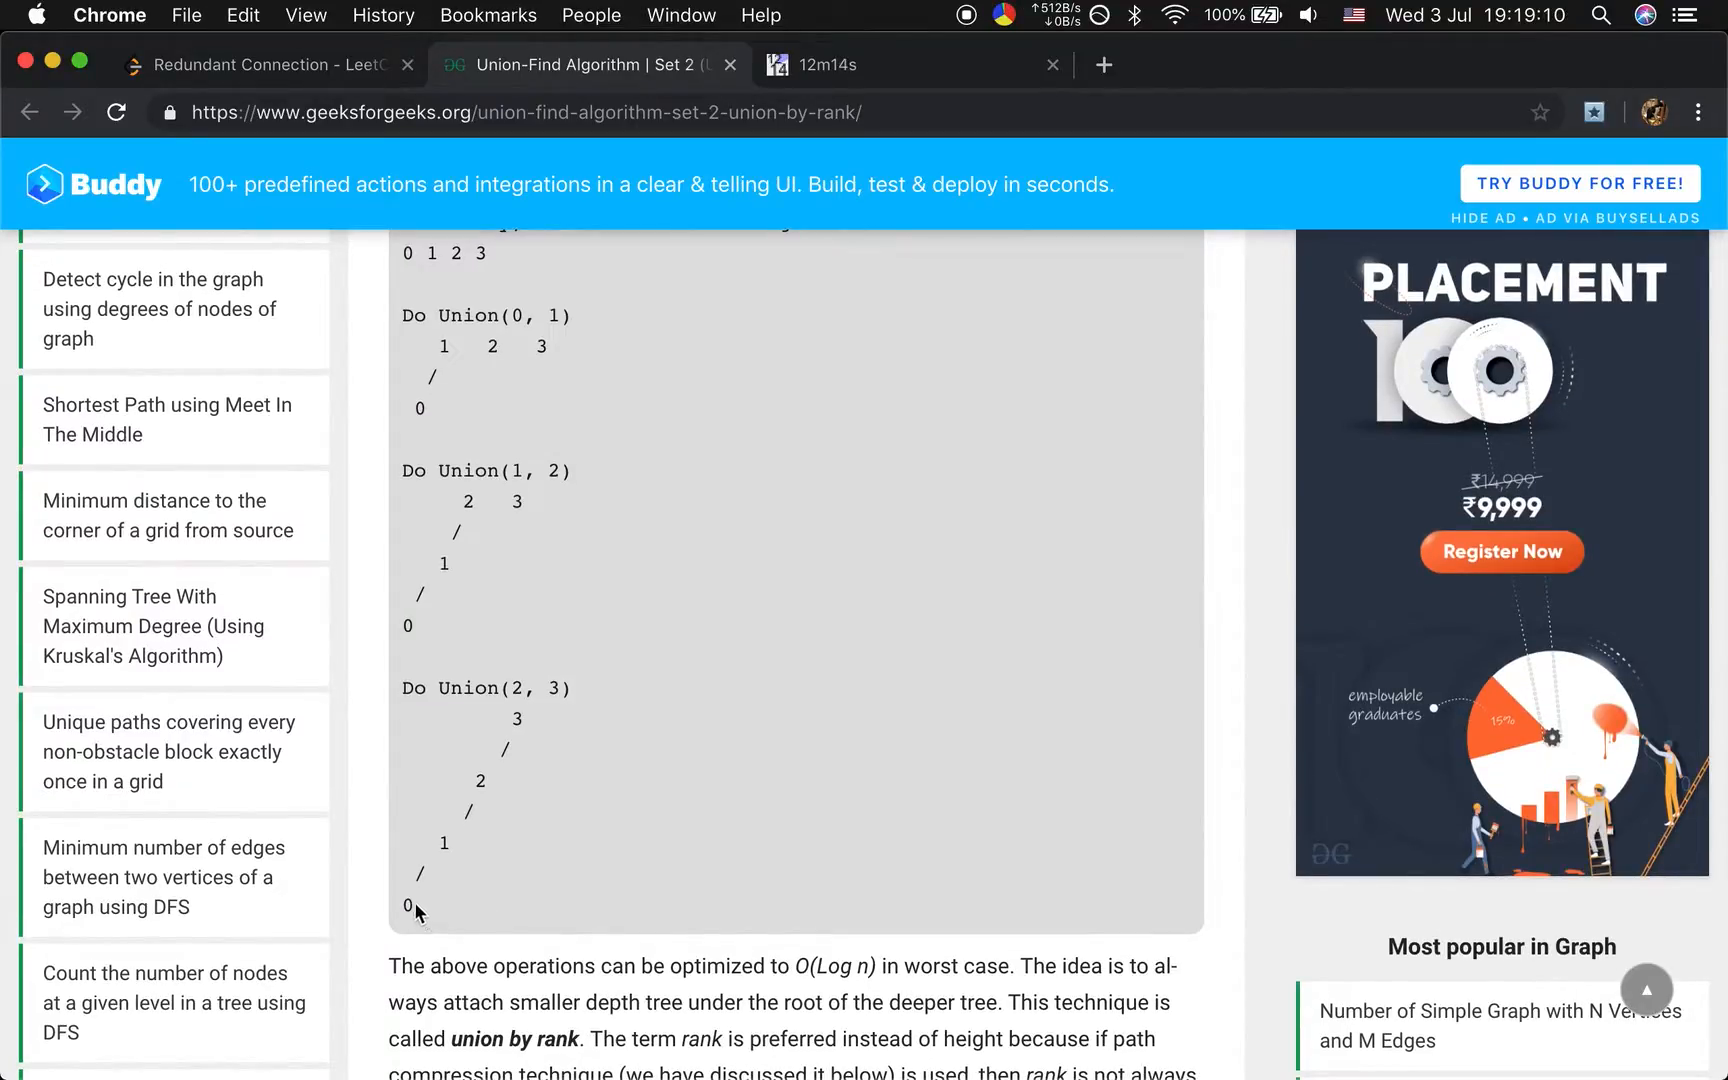
pyautogui.moveTo(417, 912)
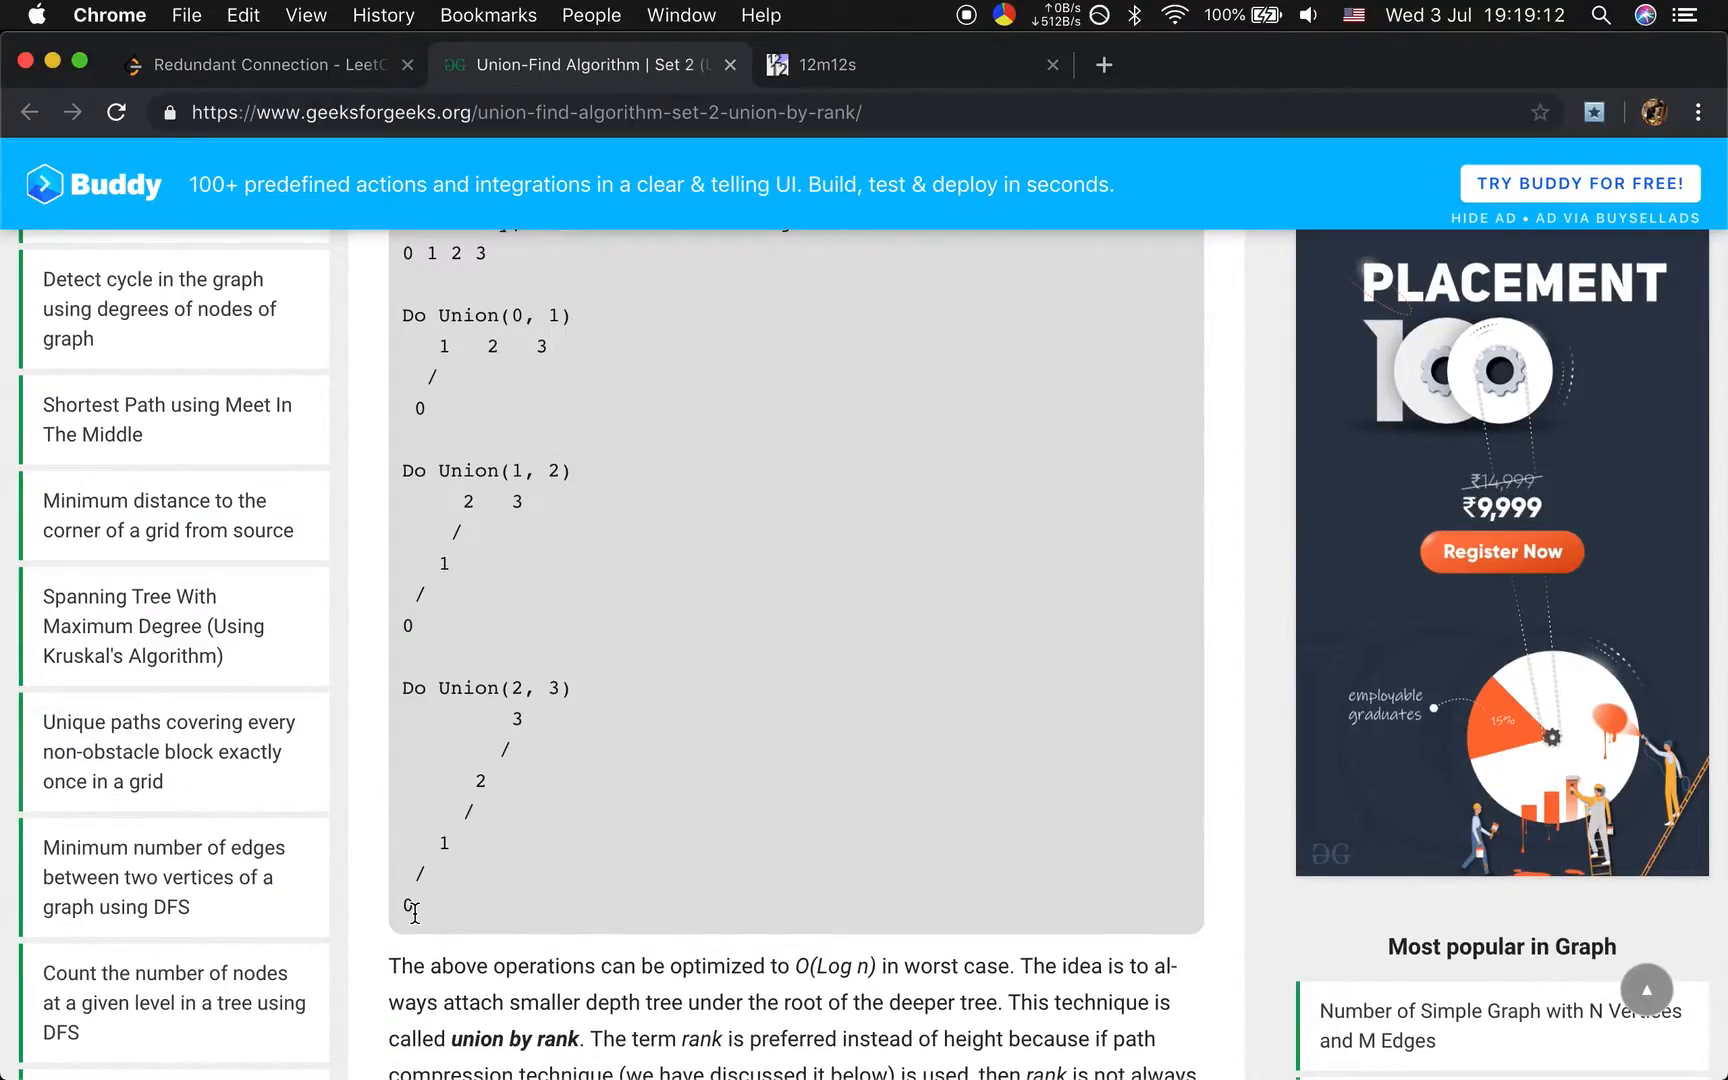
pyautogui.moveTo(428, 924)
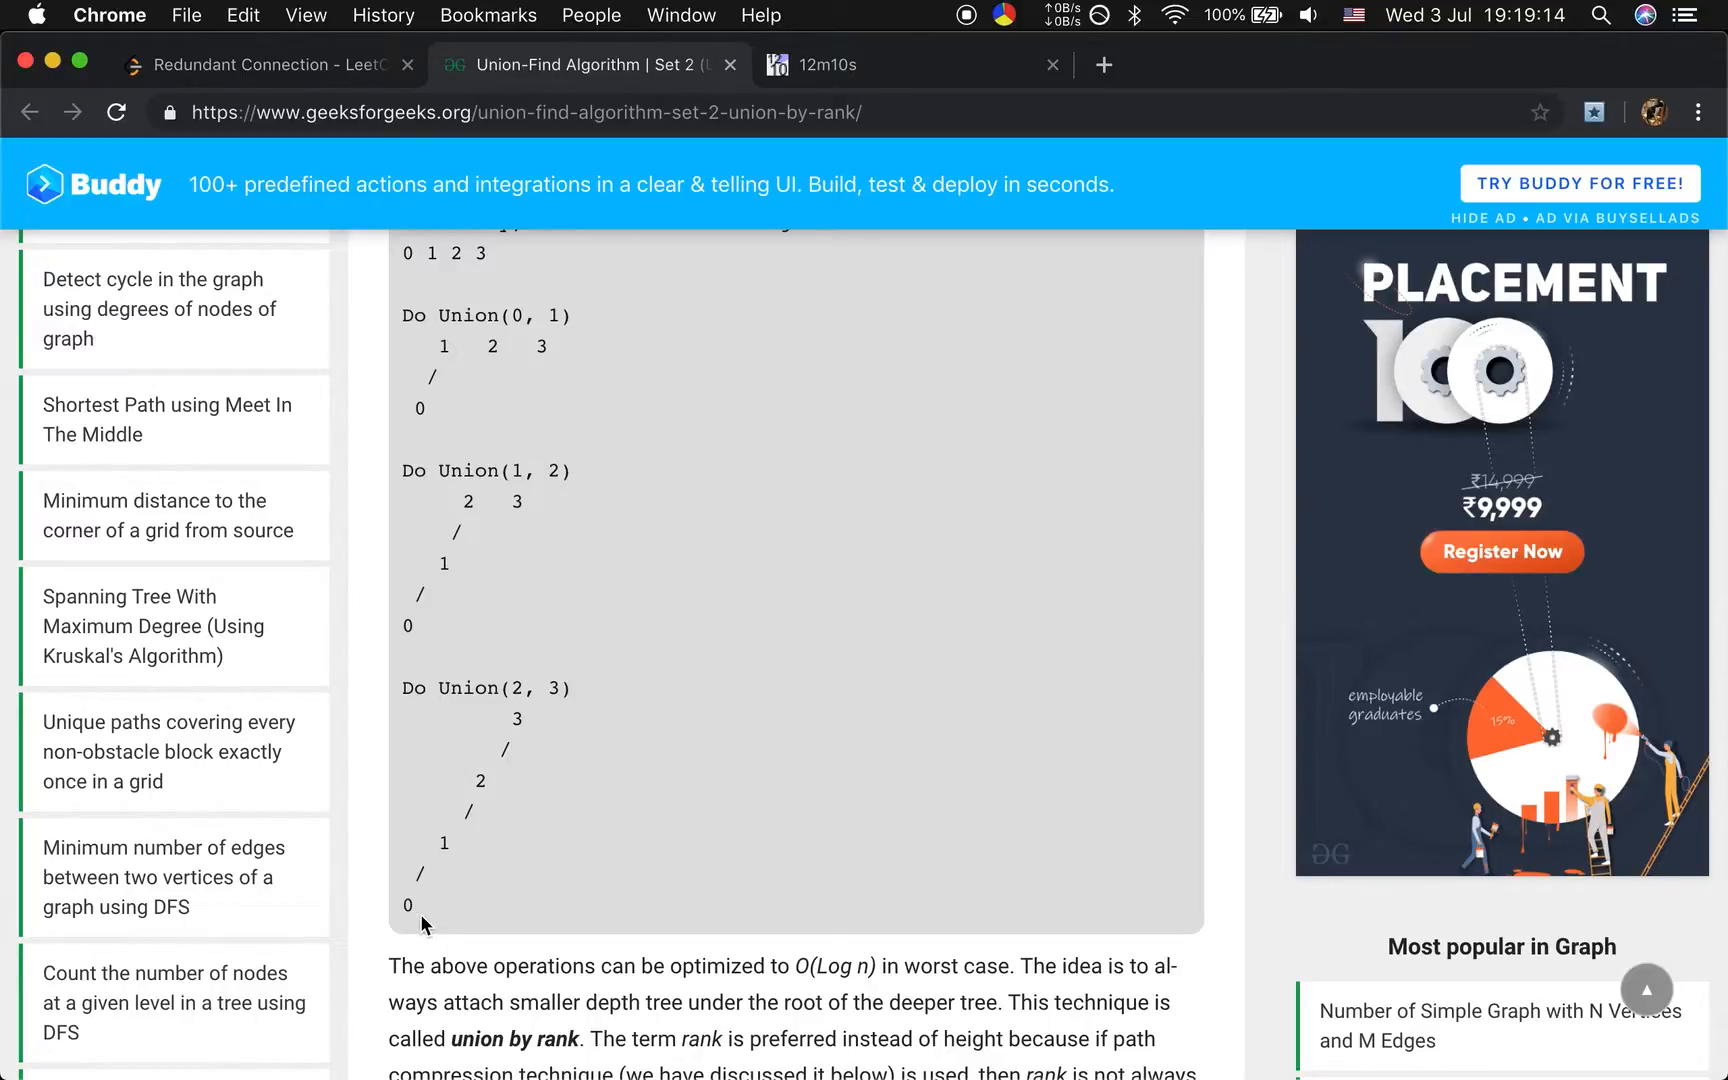
pyautogui.scroll(-3)
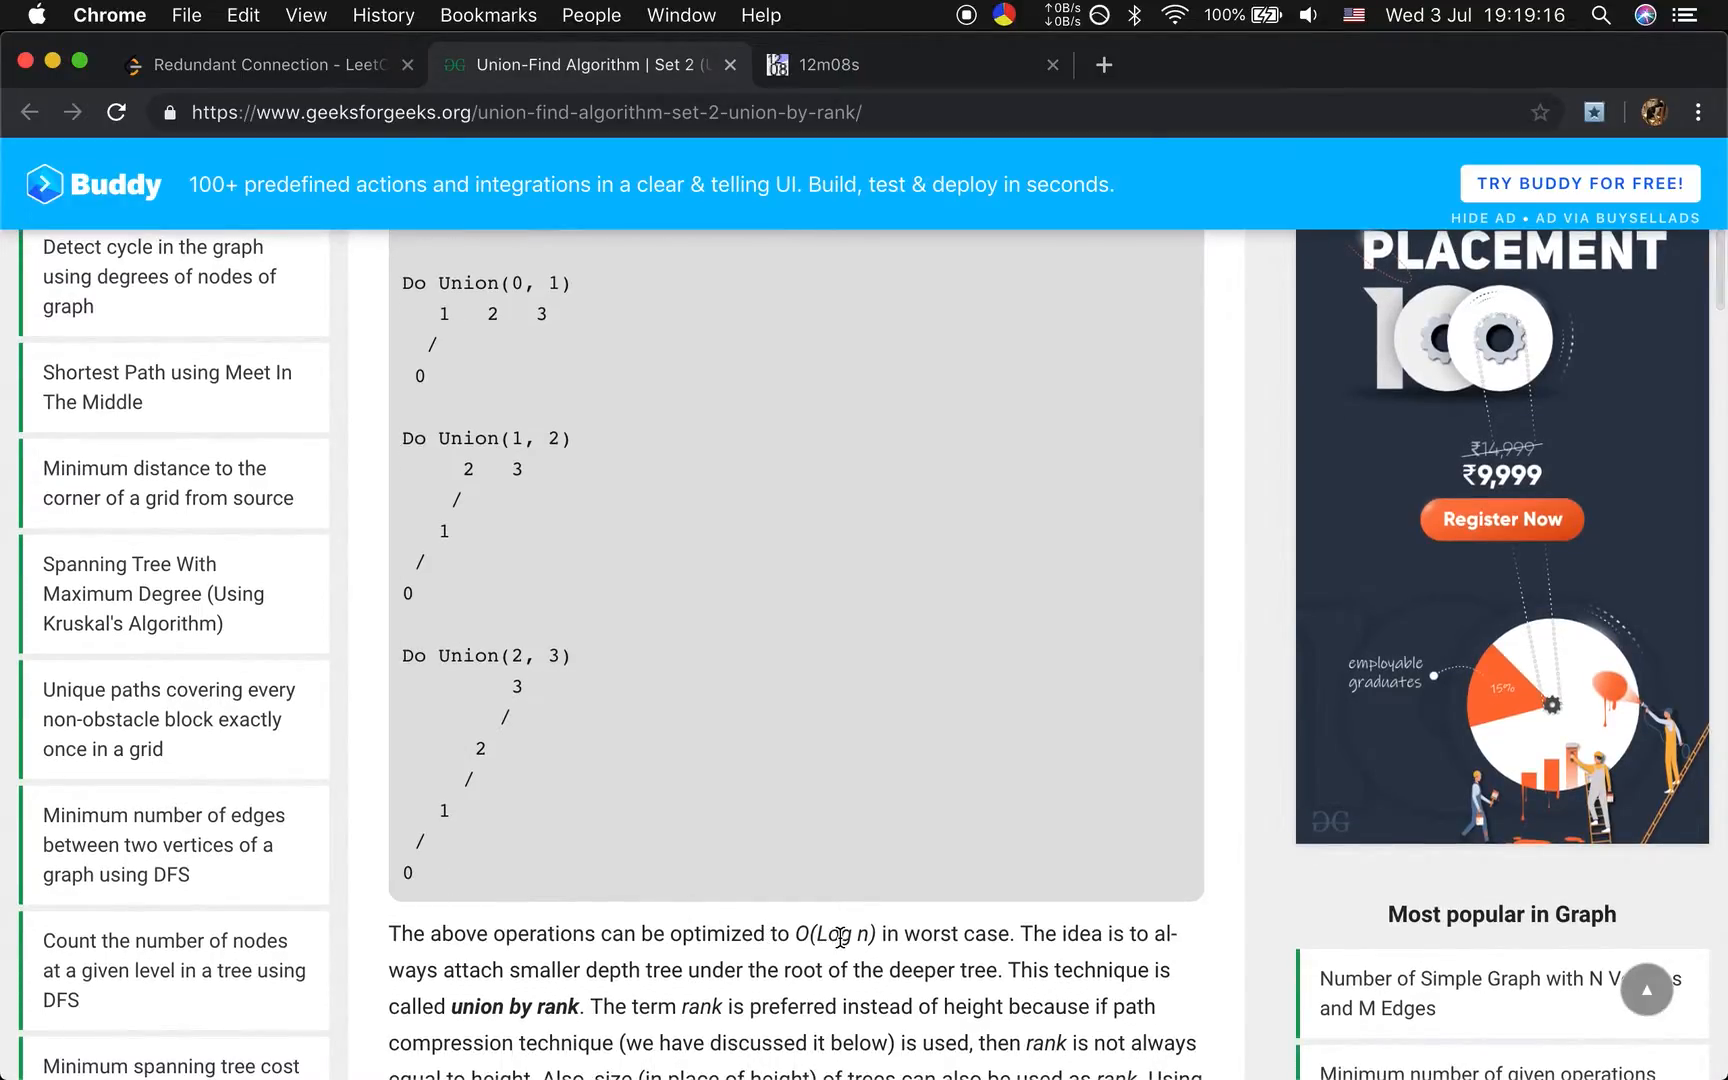
pyautogui.moveTo(581, 851)
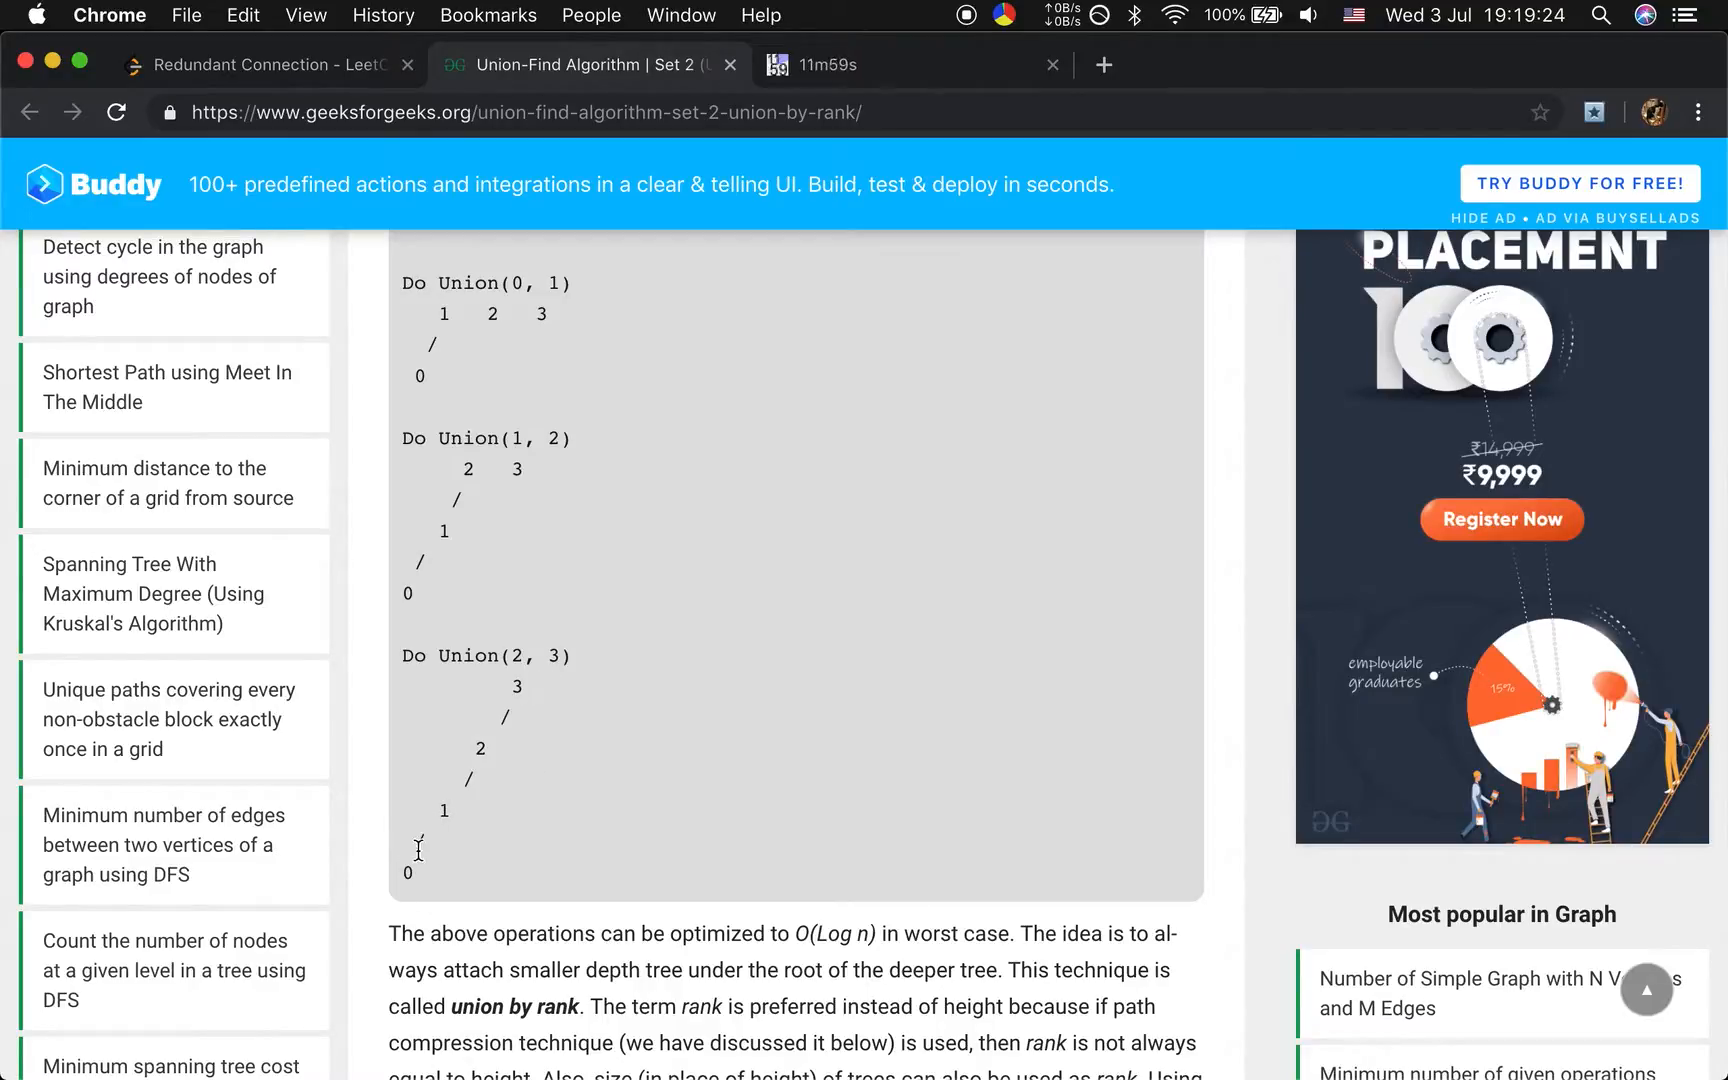
pyautogui.scroll(-3)
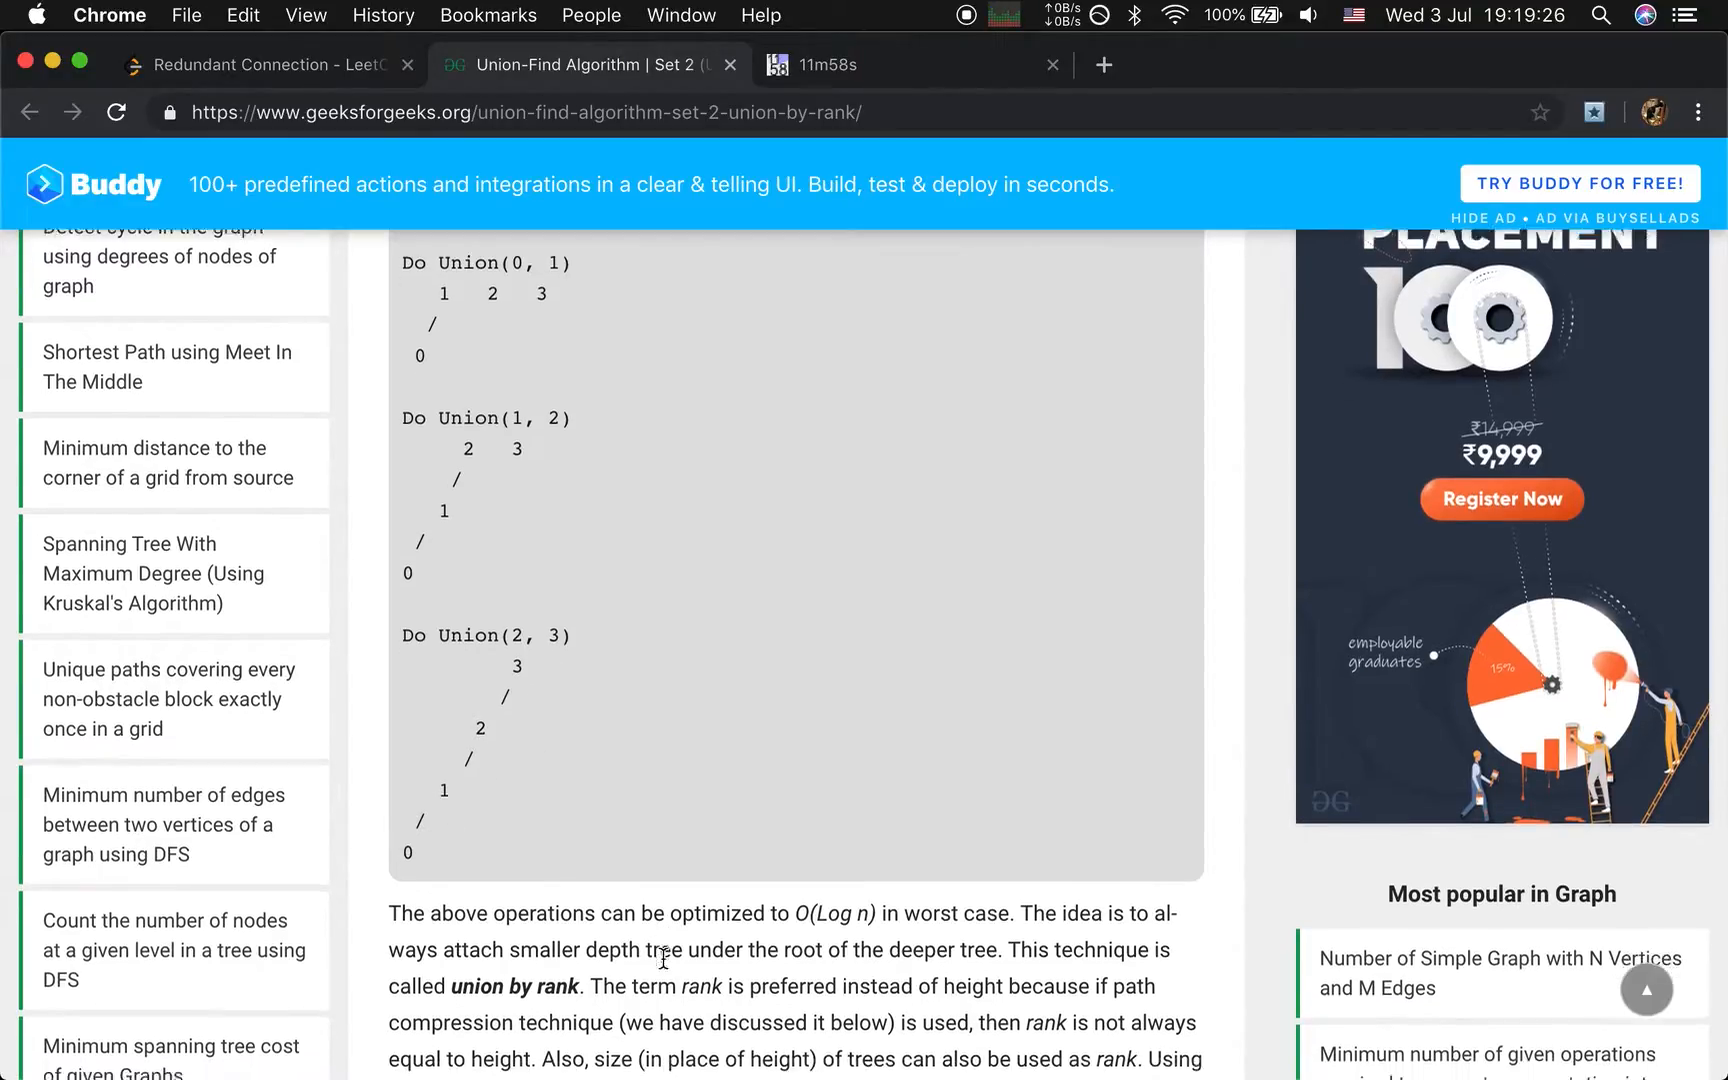
pyautogui.scroll(-3)
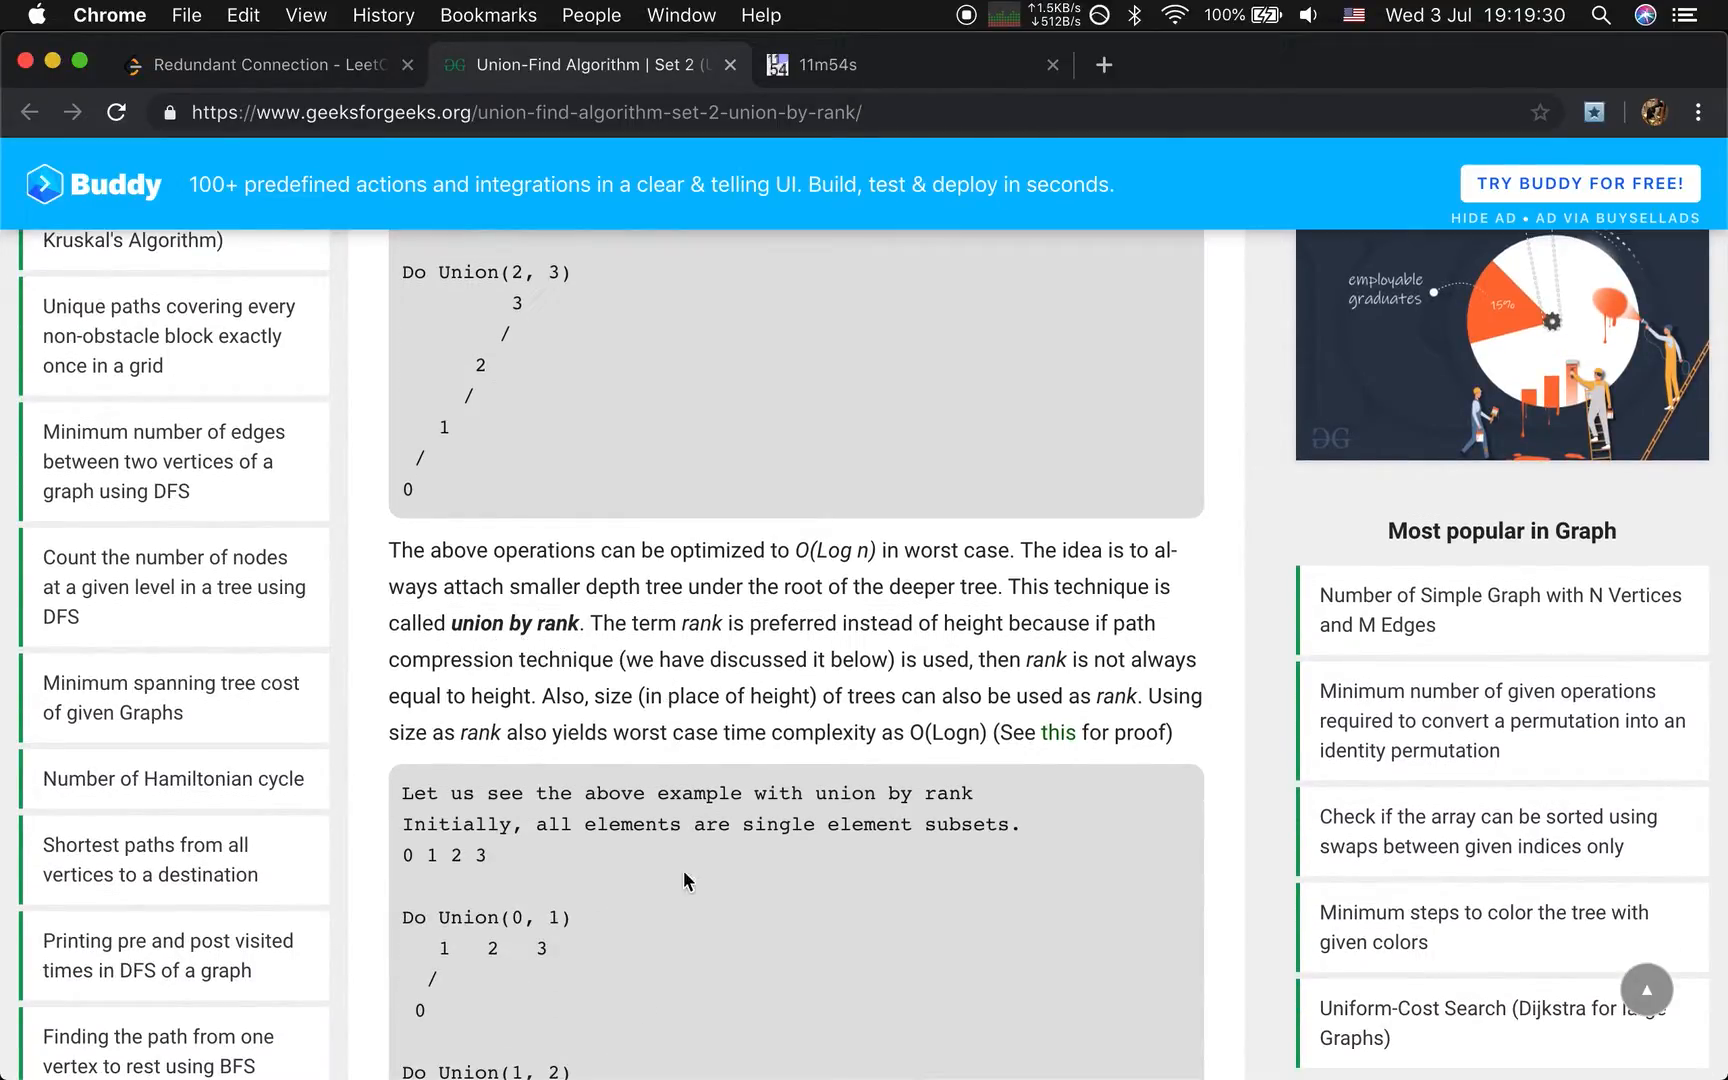
# Read through the union-by-rank example trees down to the Path Compression section.
pyautogui.scroll(-3)
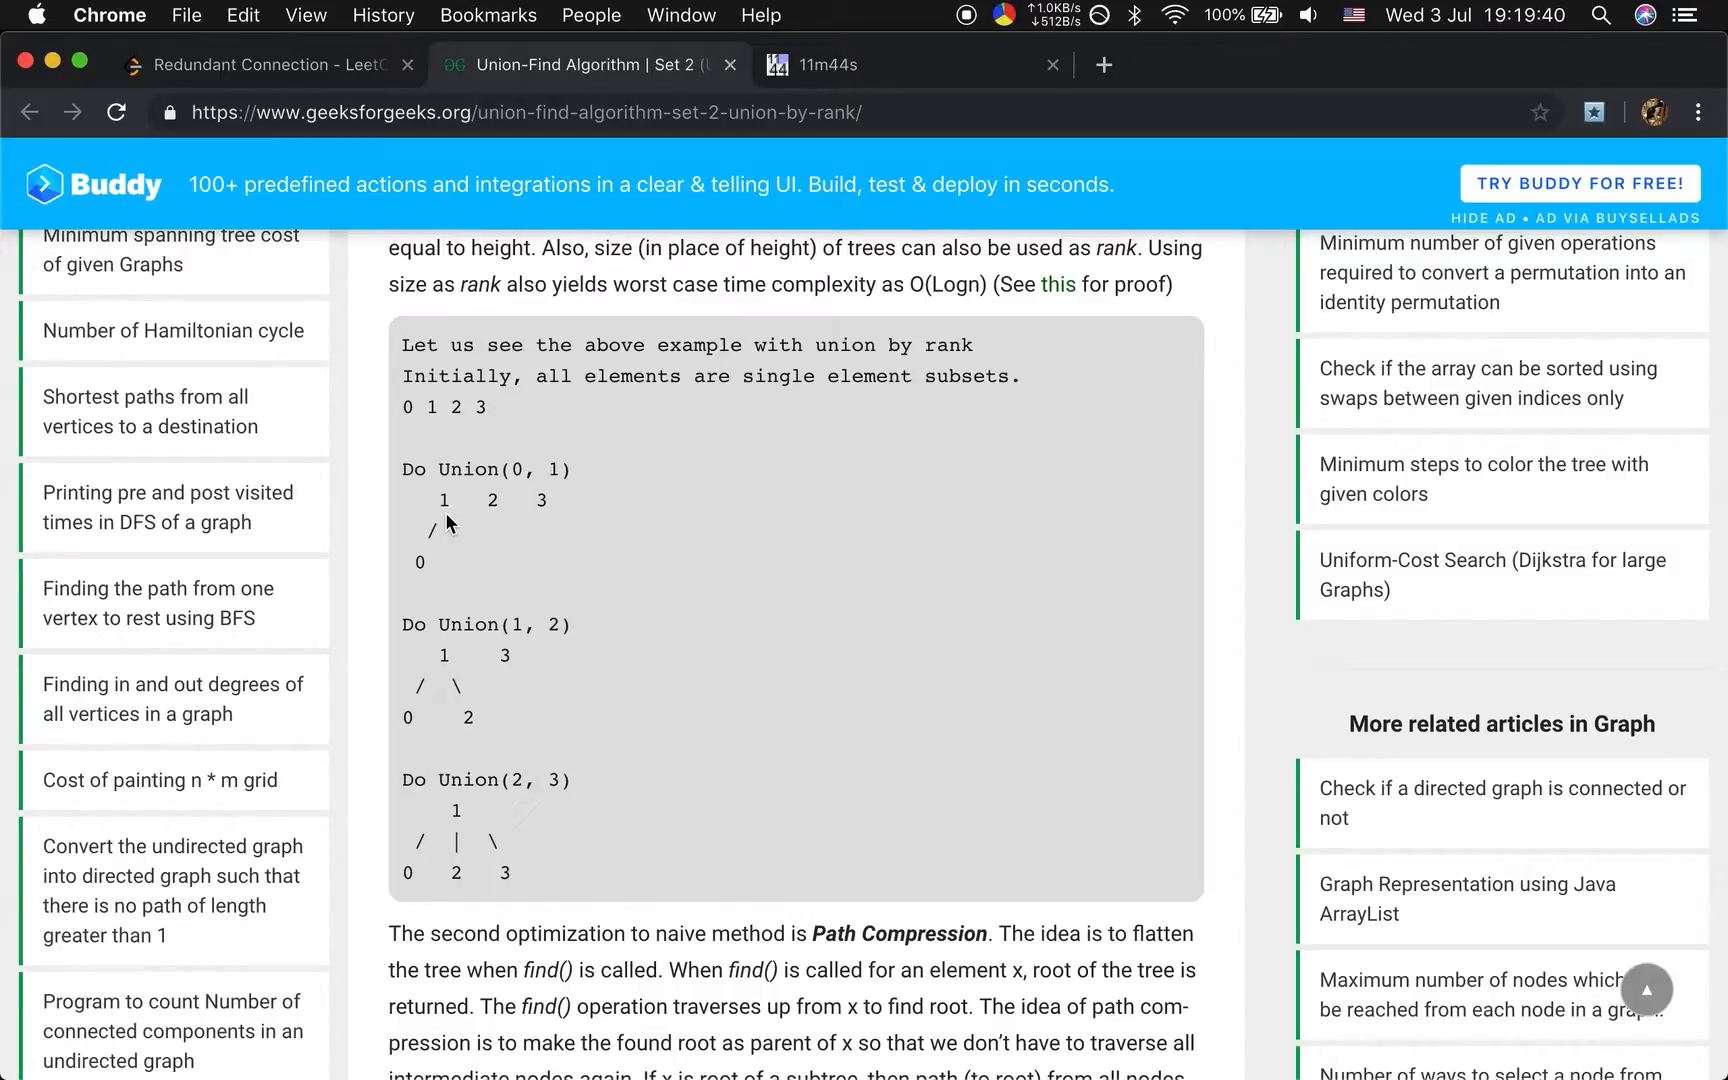
pyautogui.moveTo(444, 601)
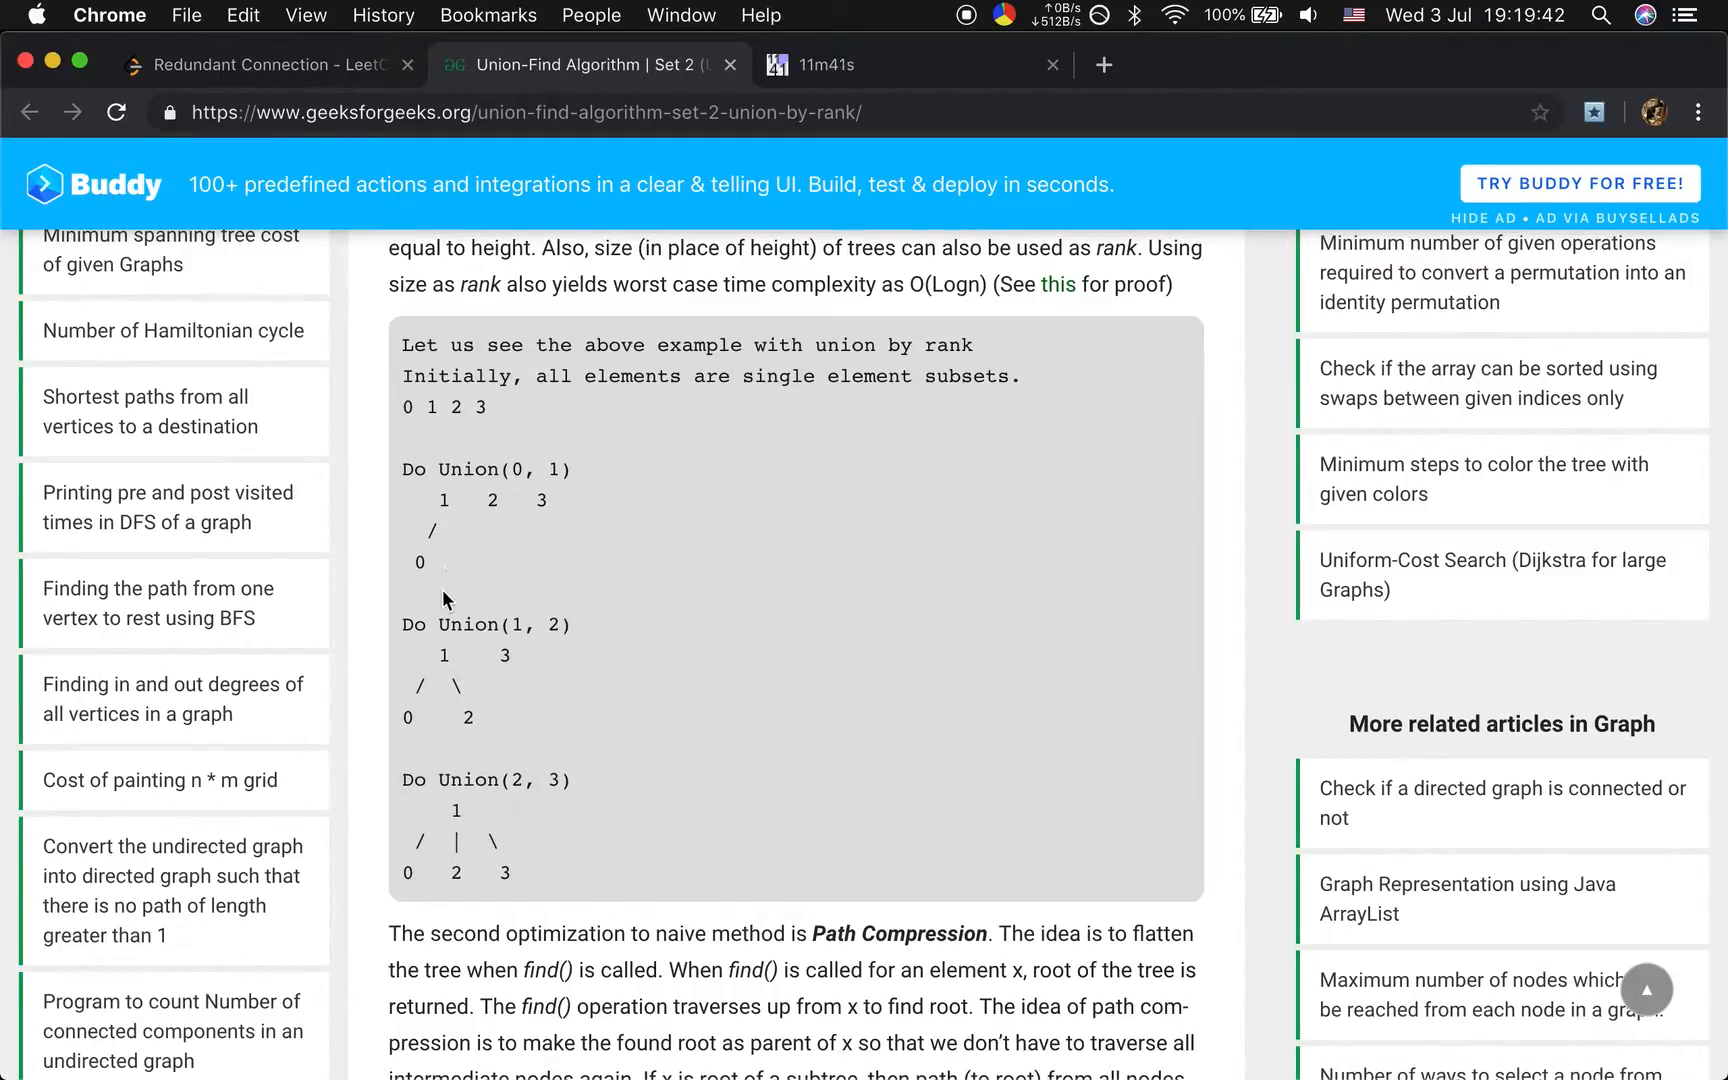
pyautogui.moveTo(479, 722)
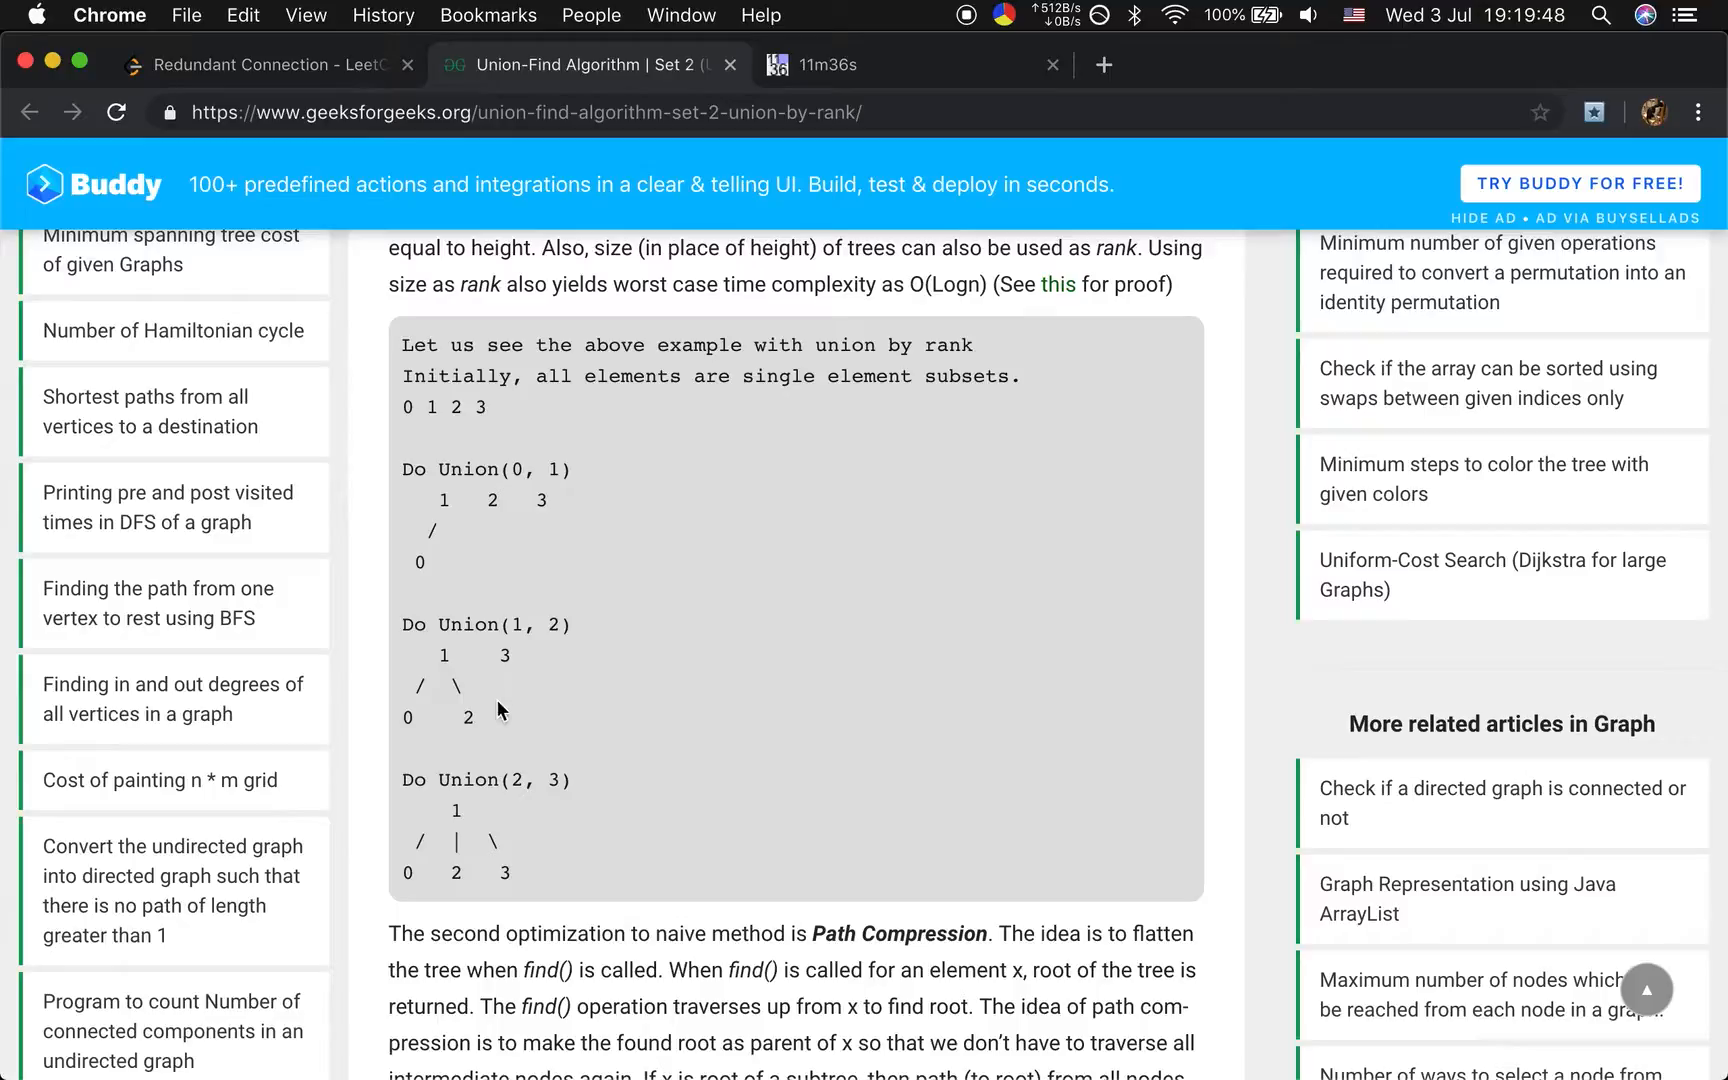
pyautogui.moveTo(490, 736)
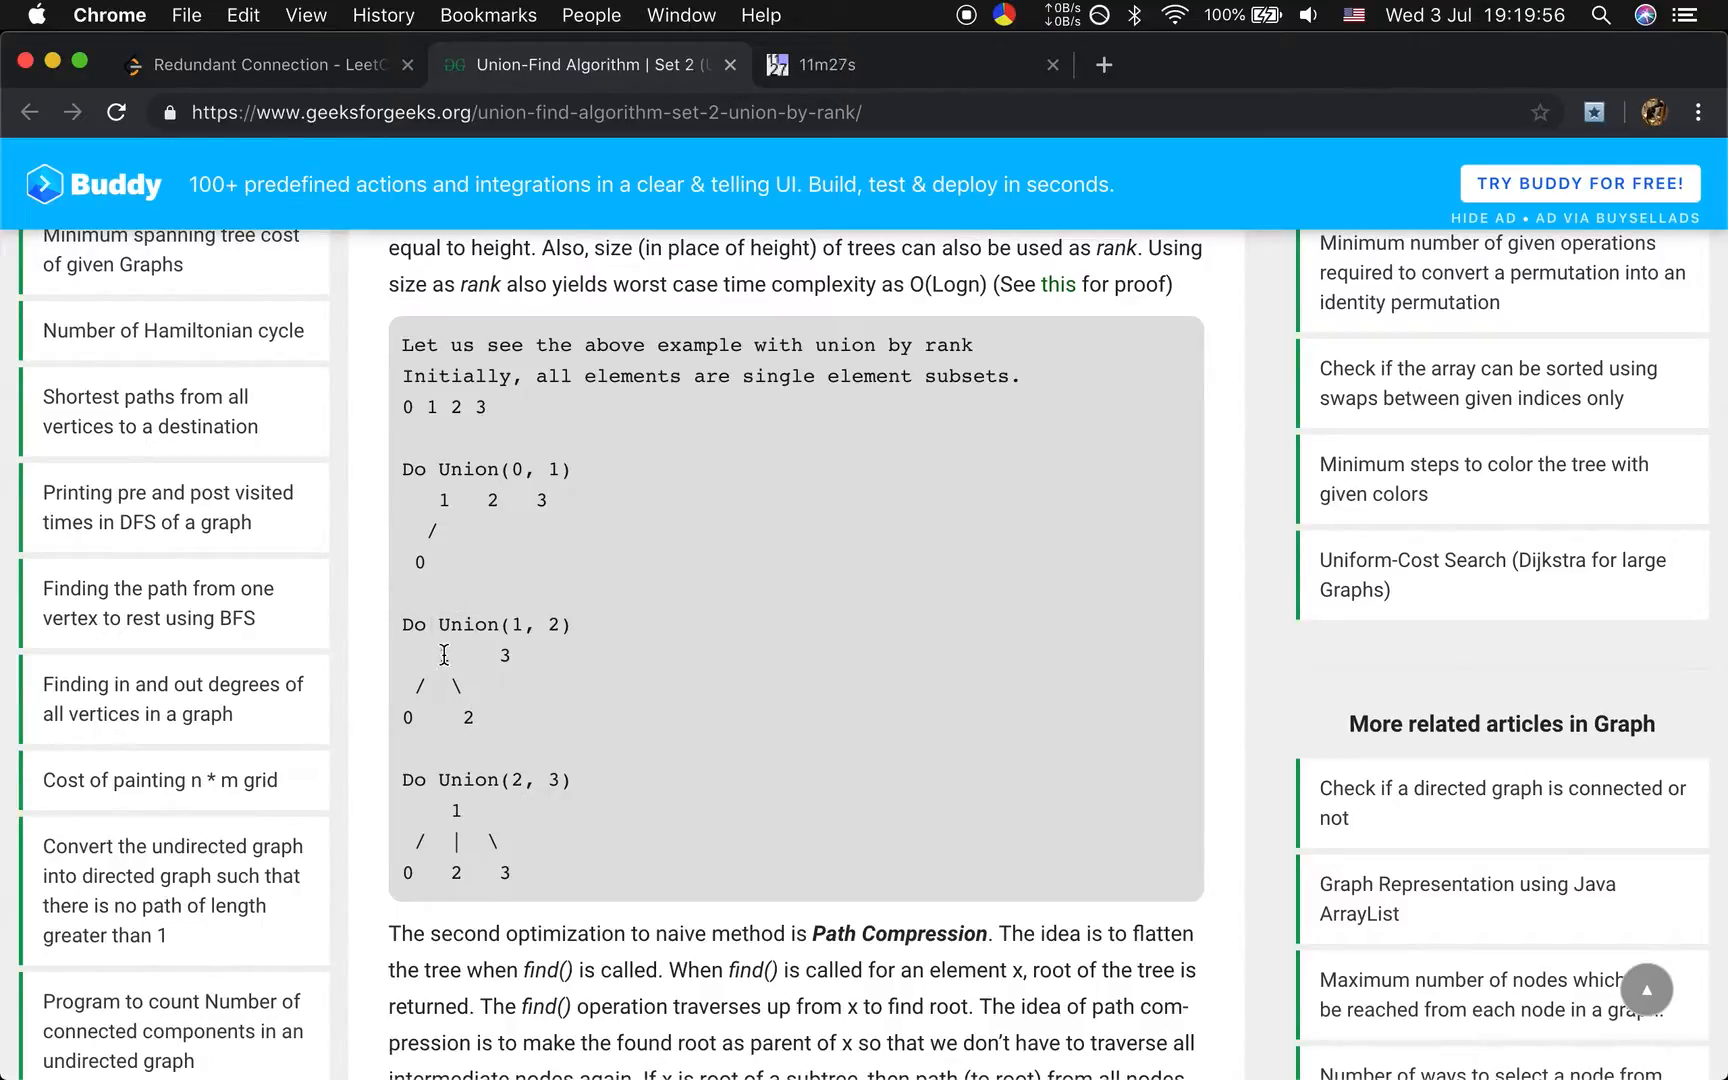
pyautogui.moveTo(518, 725)
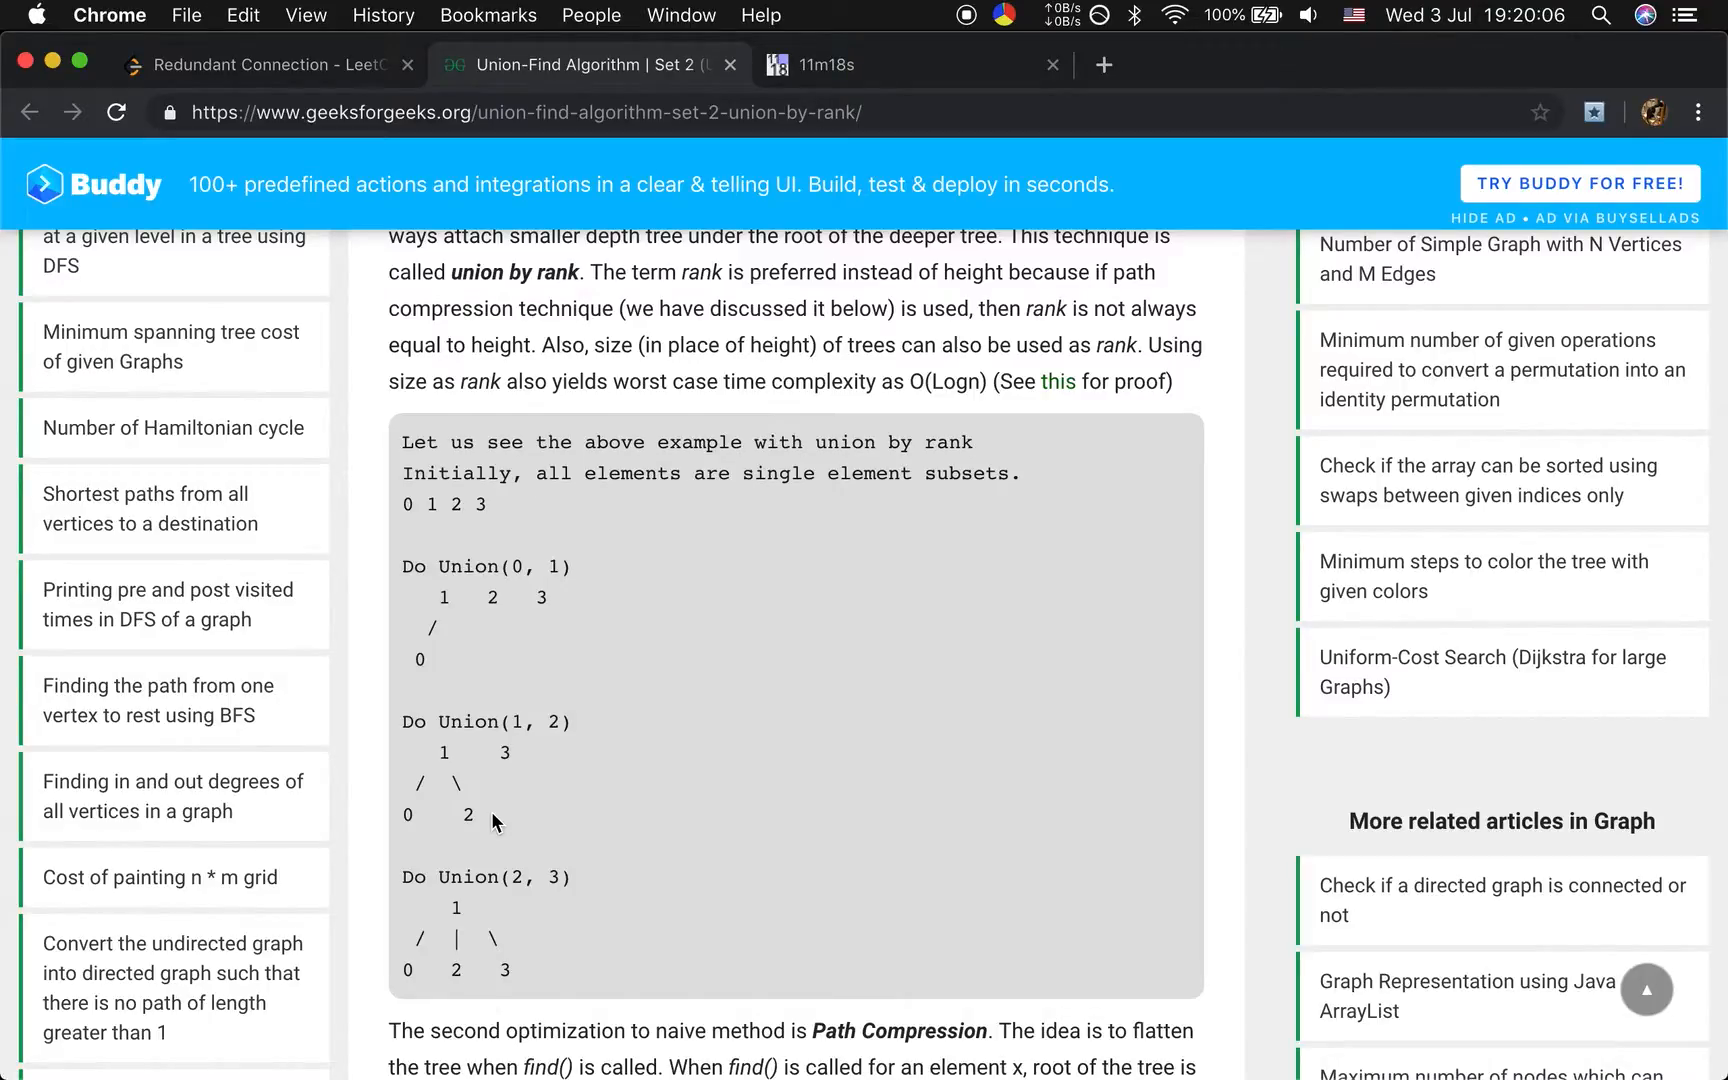
pyautogui.moveTo(488, 813)
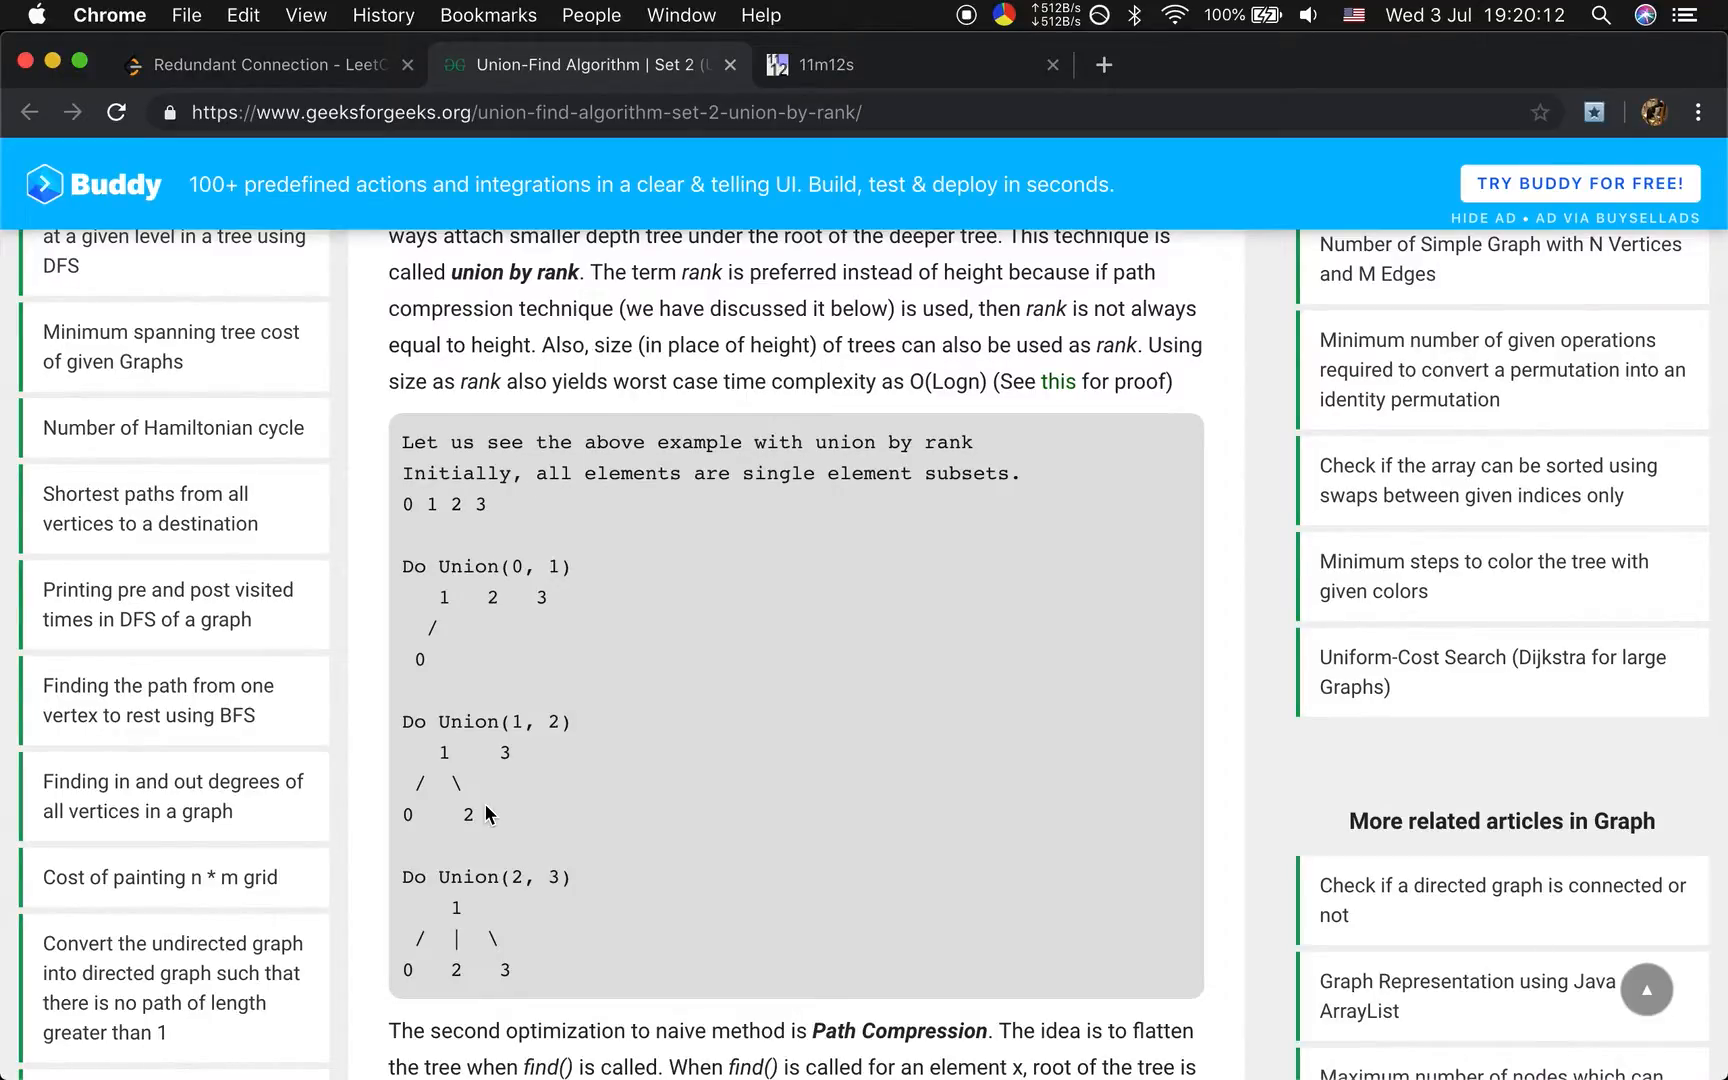
pyautogui.moveTo(573, 900)
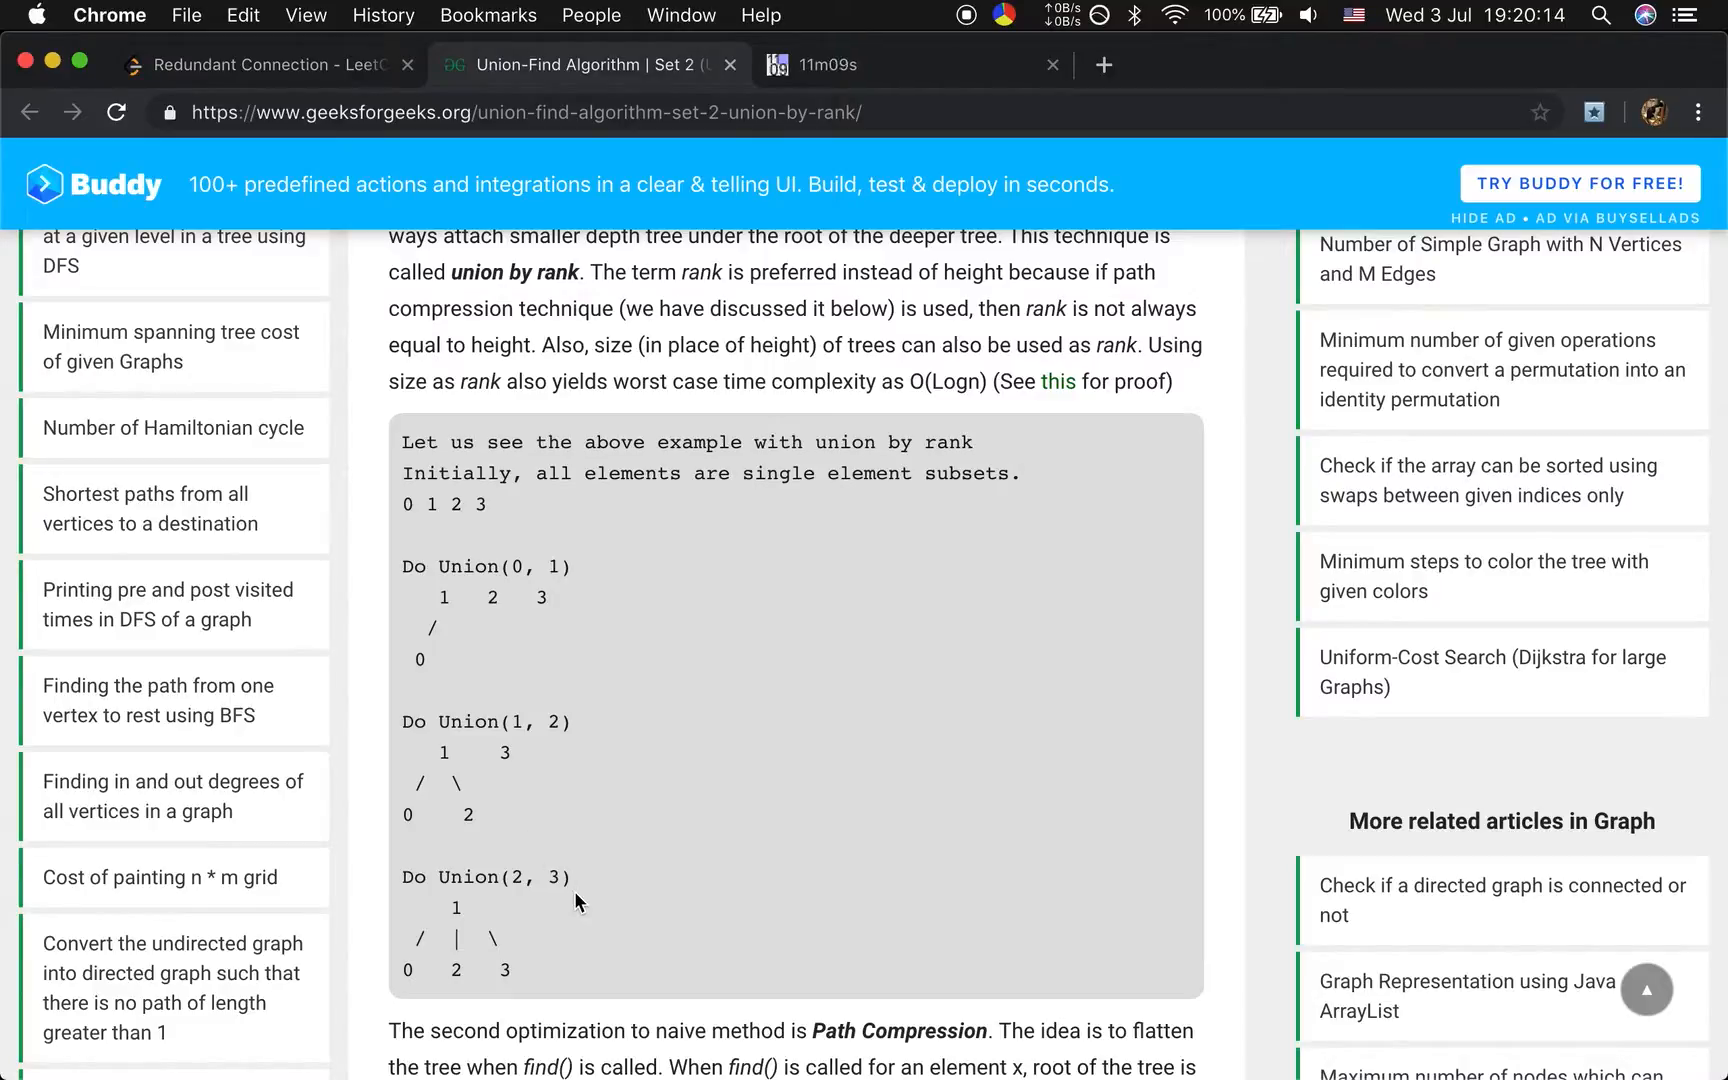
pyautogui.scroll(-3)
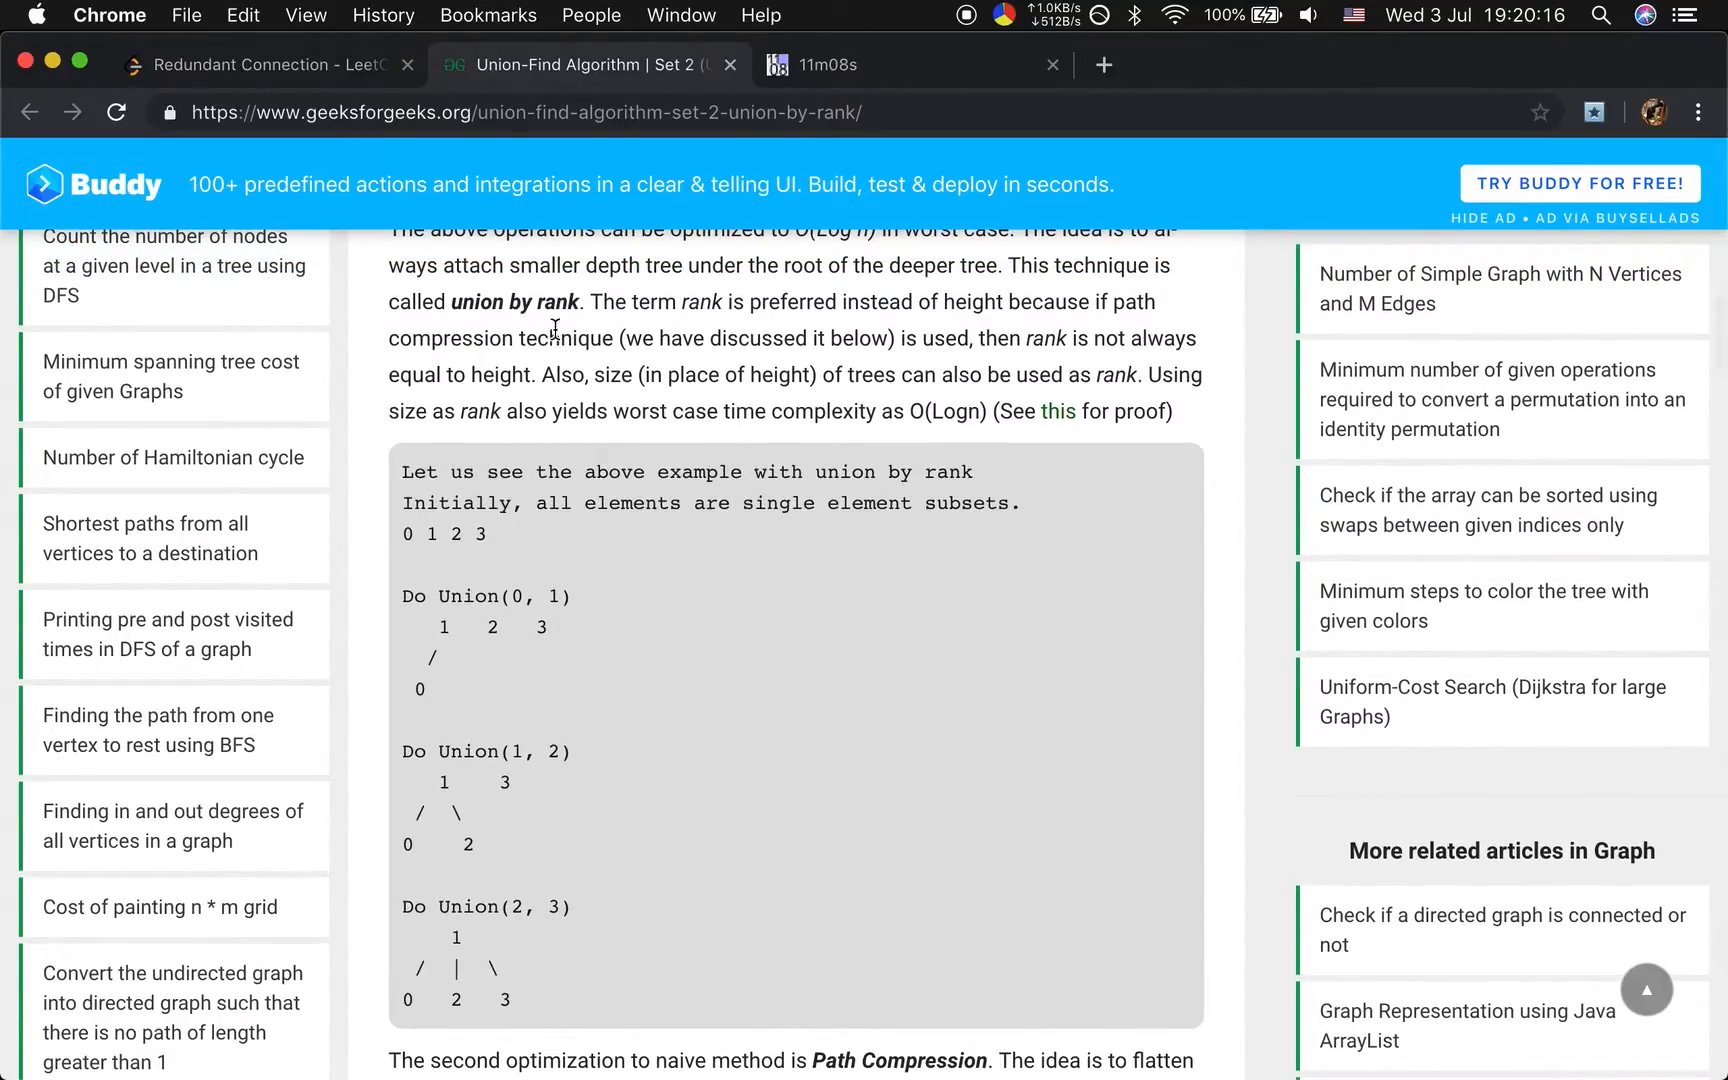
pyautogui.doubleClick(558, 302)
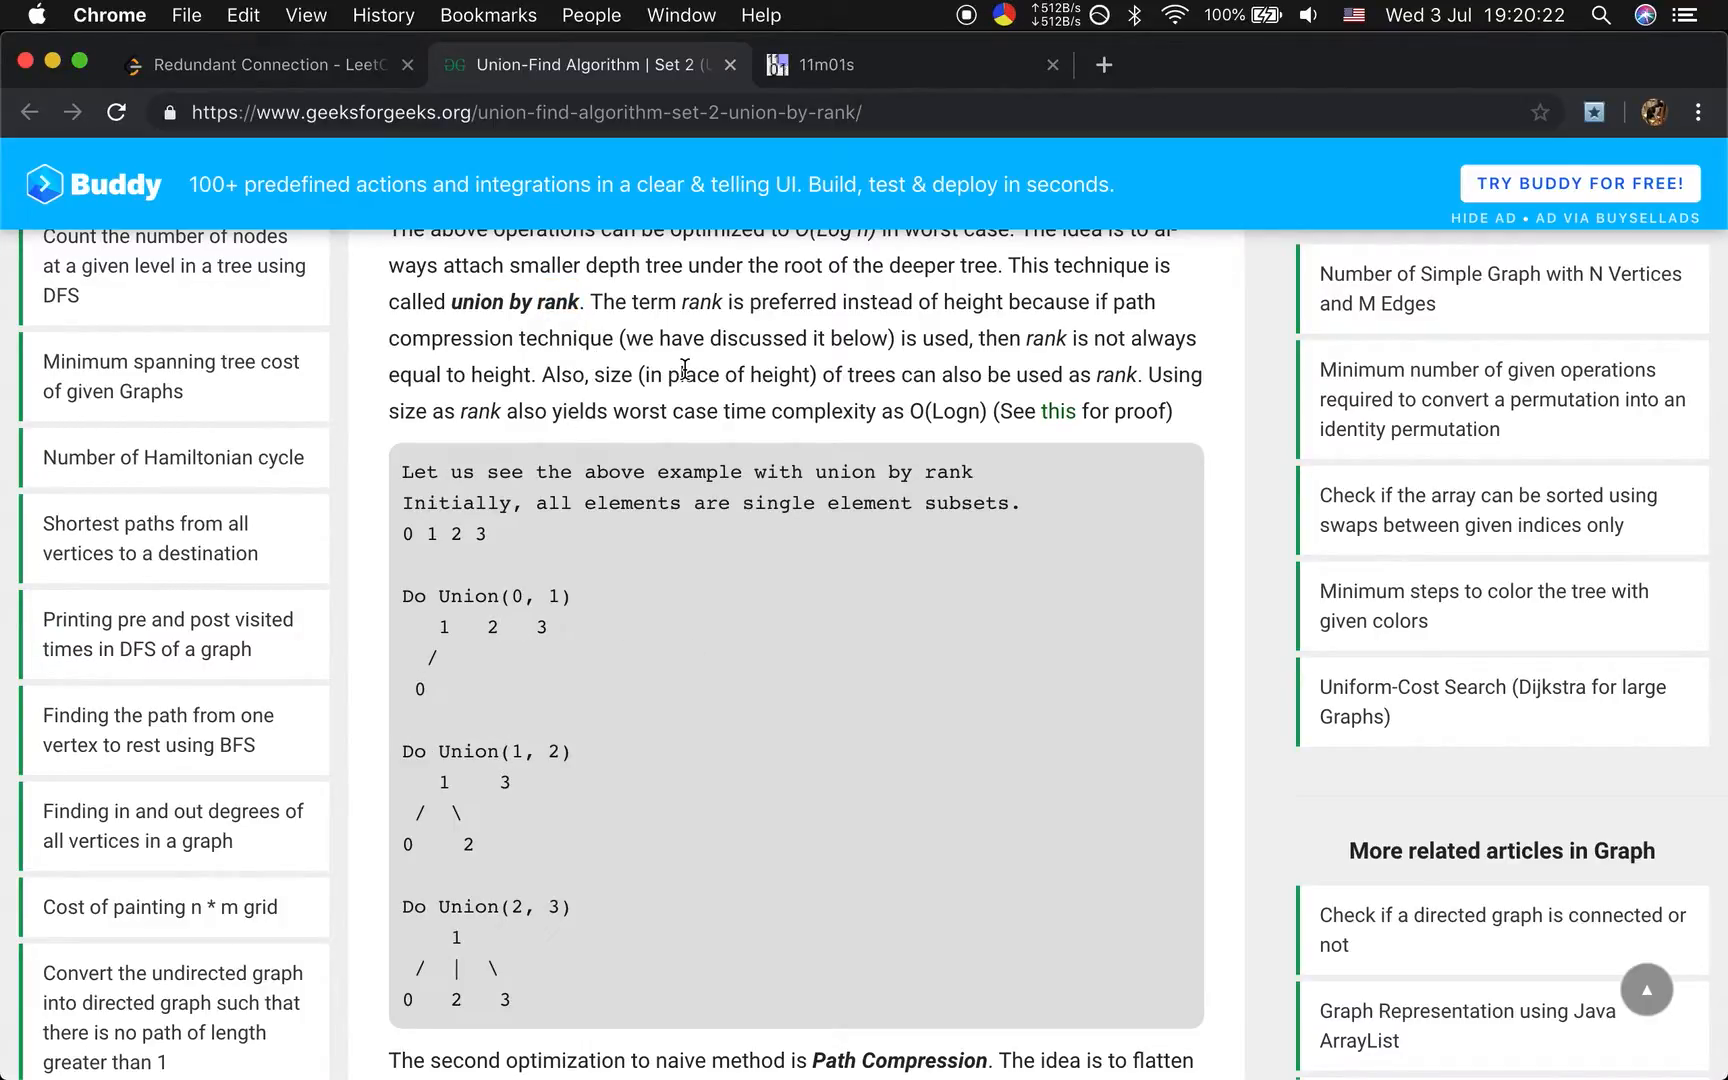
pyautogui.scroll(-3)
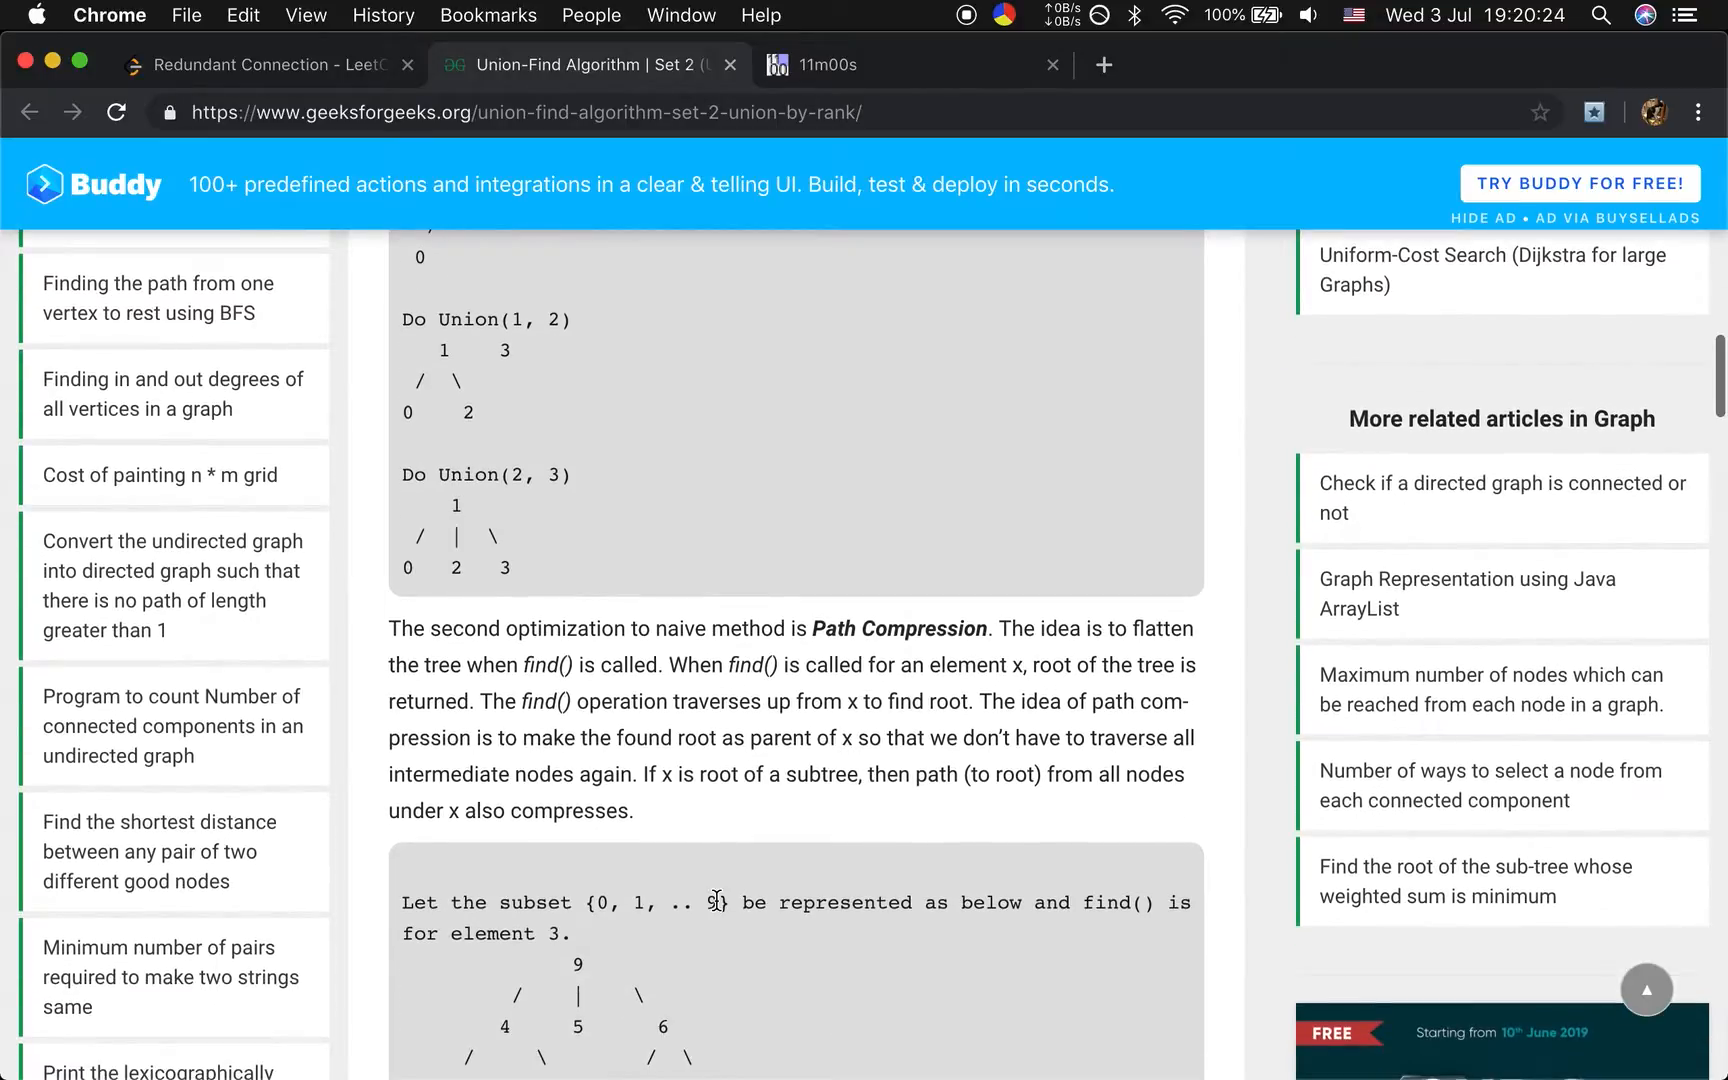
# Read the path compression example where find(3) re-parents nodes under root 9.
pyautogui.scroll(-3)
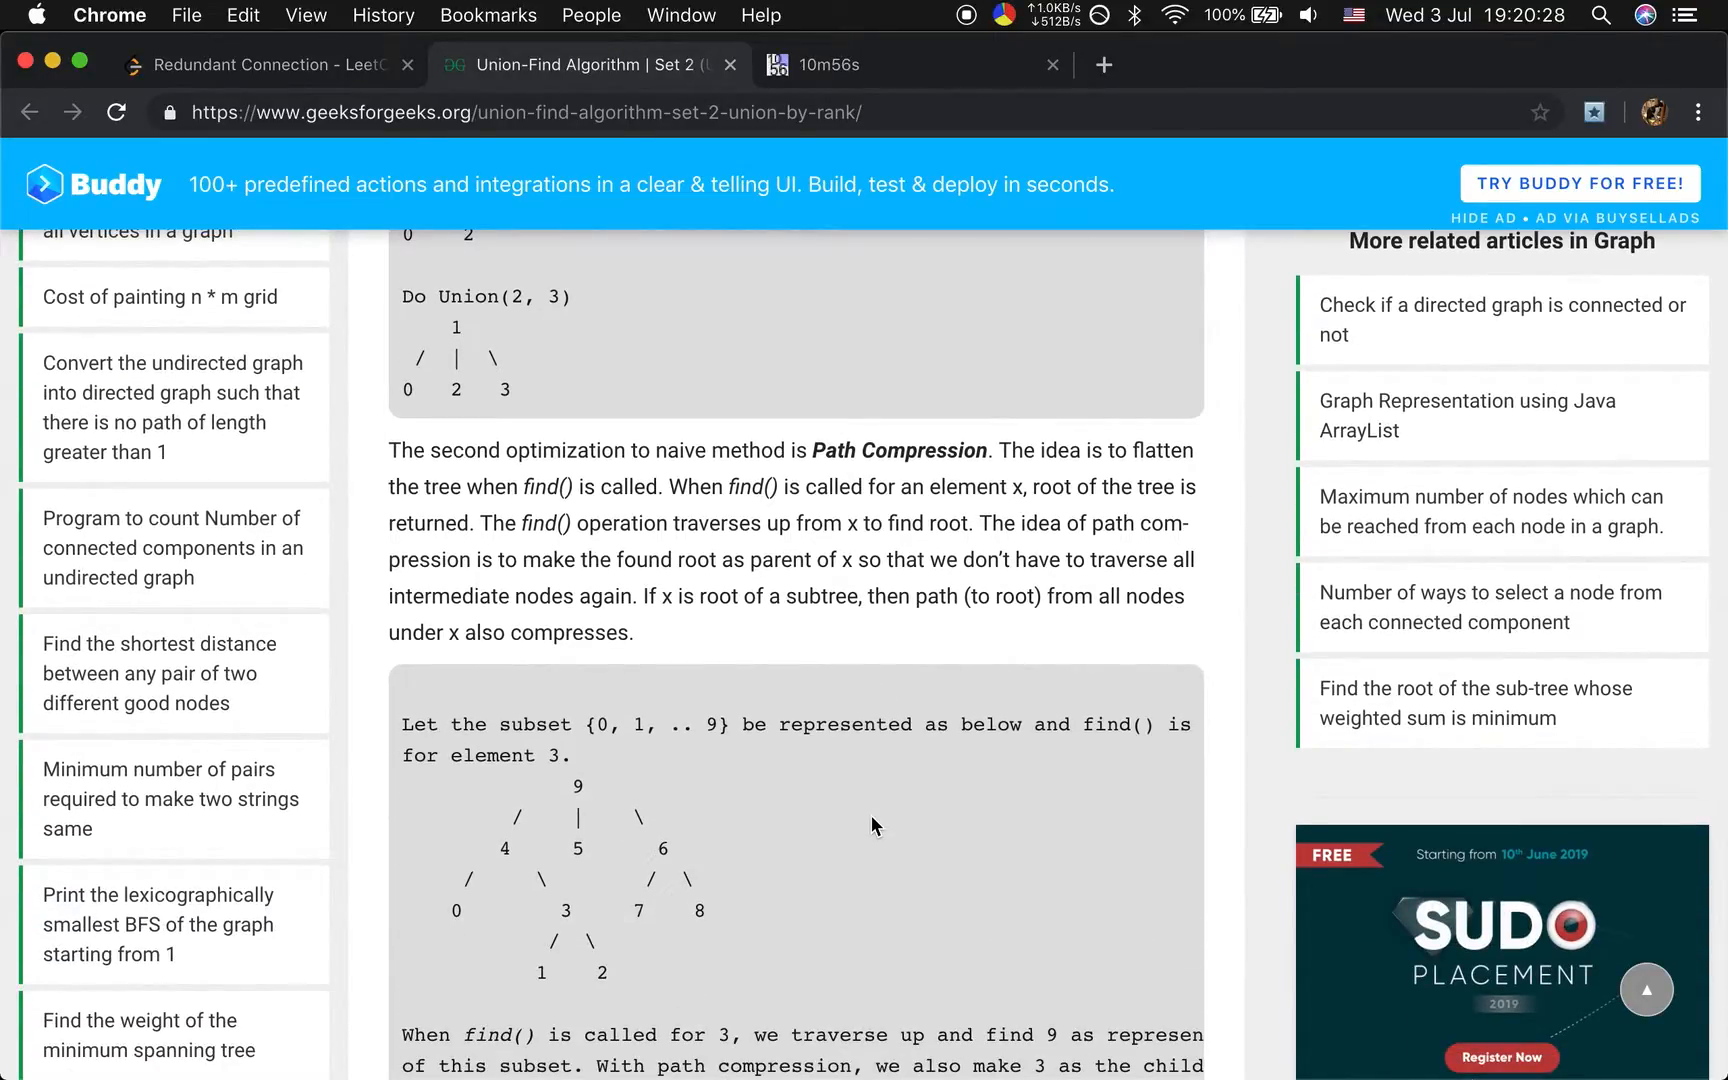
pyautogui.moveTo(849, 819)
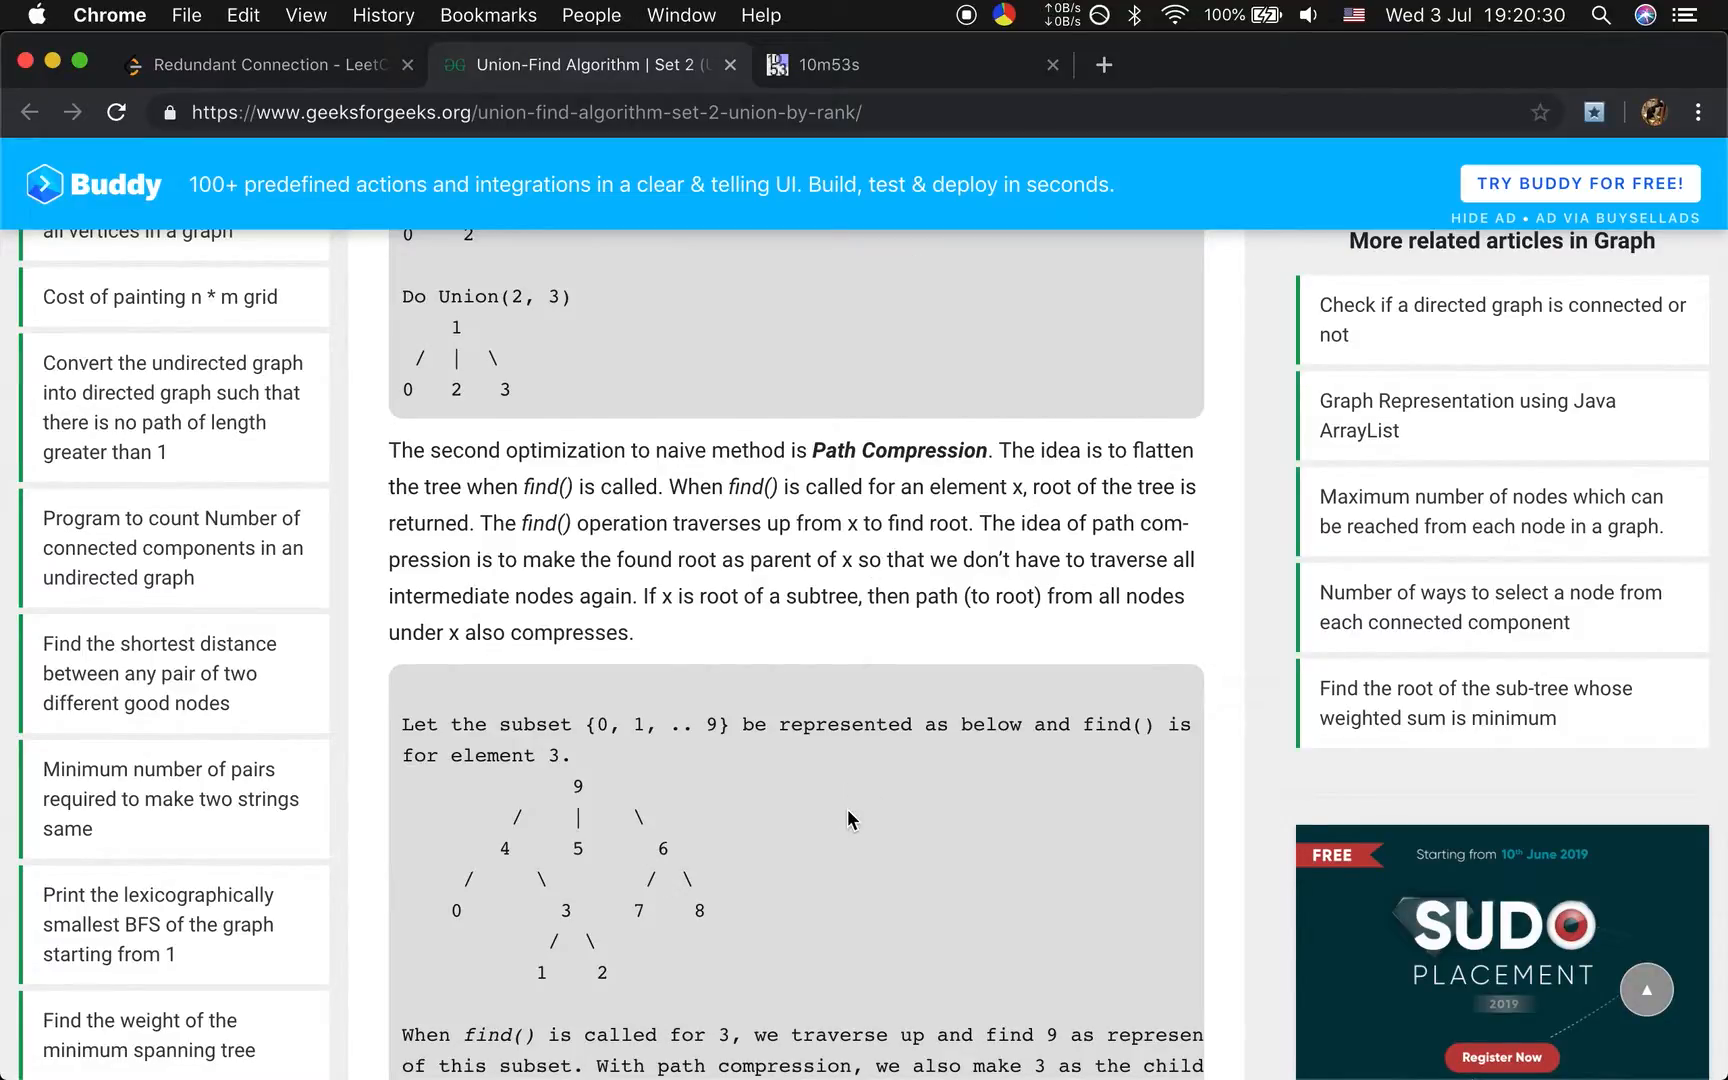
pyautogui.scroll(-3)
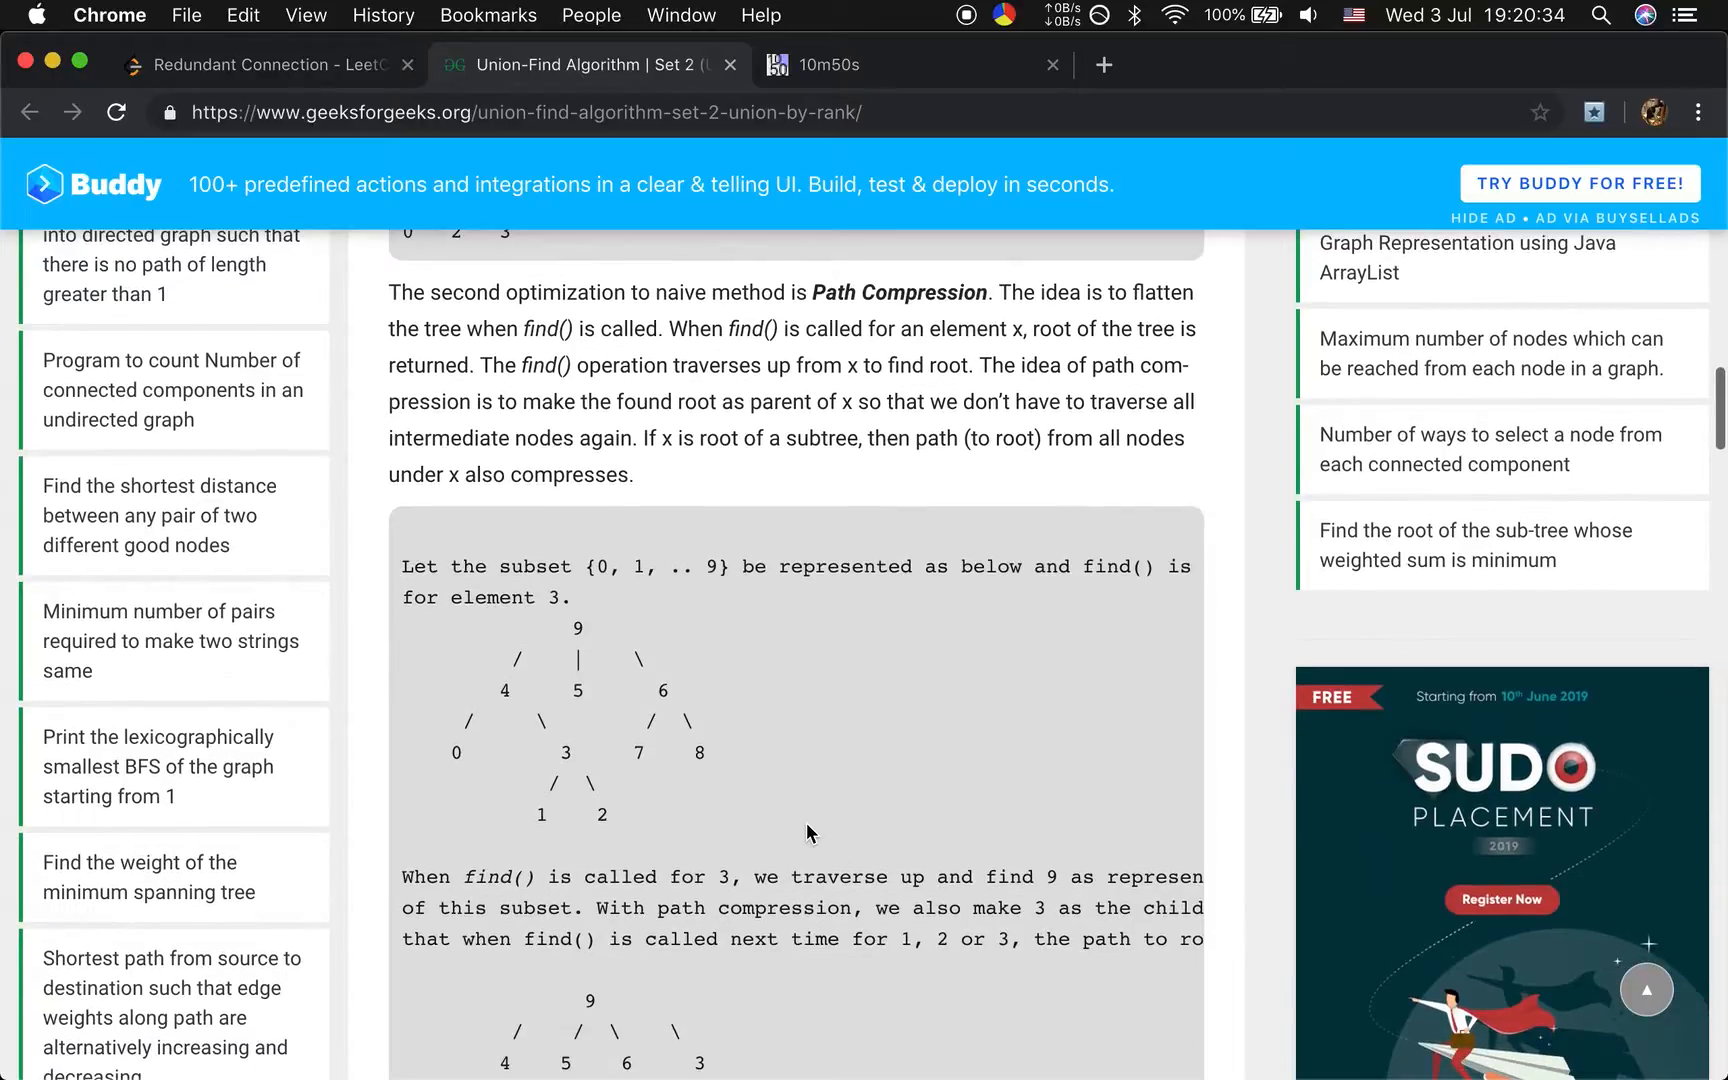
pyautogui.scroll(-3)
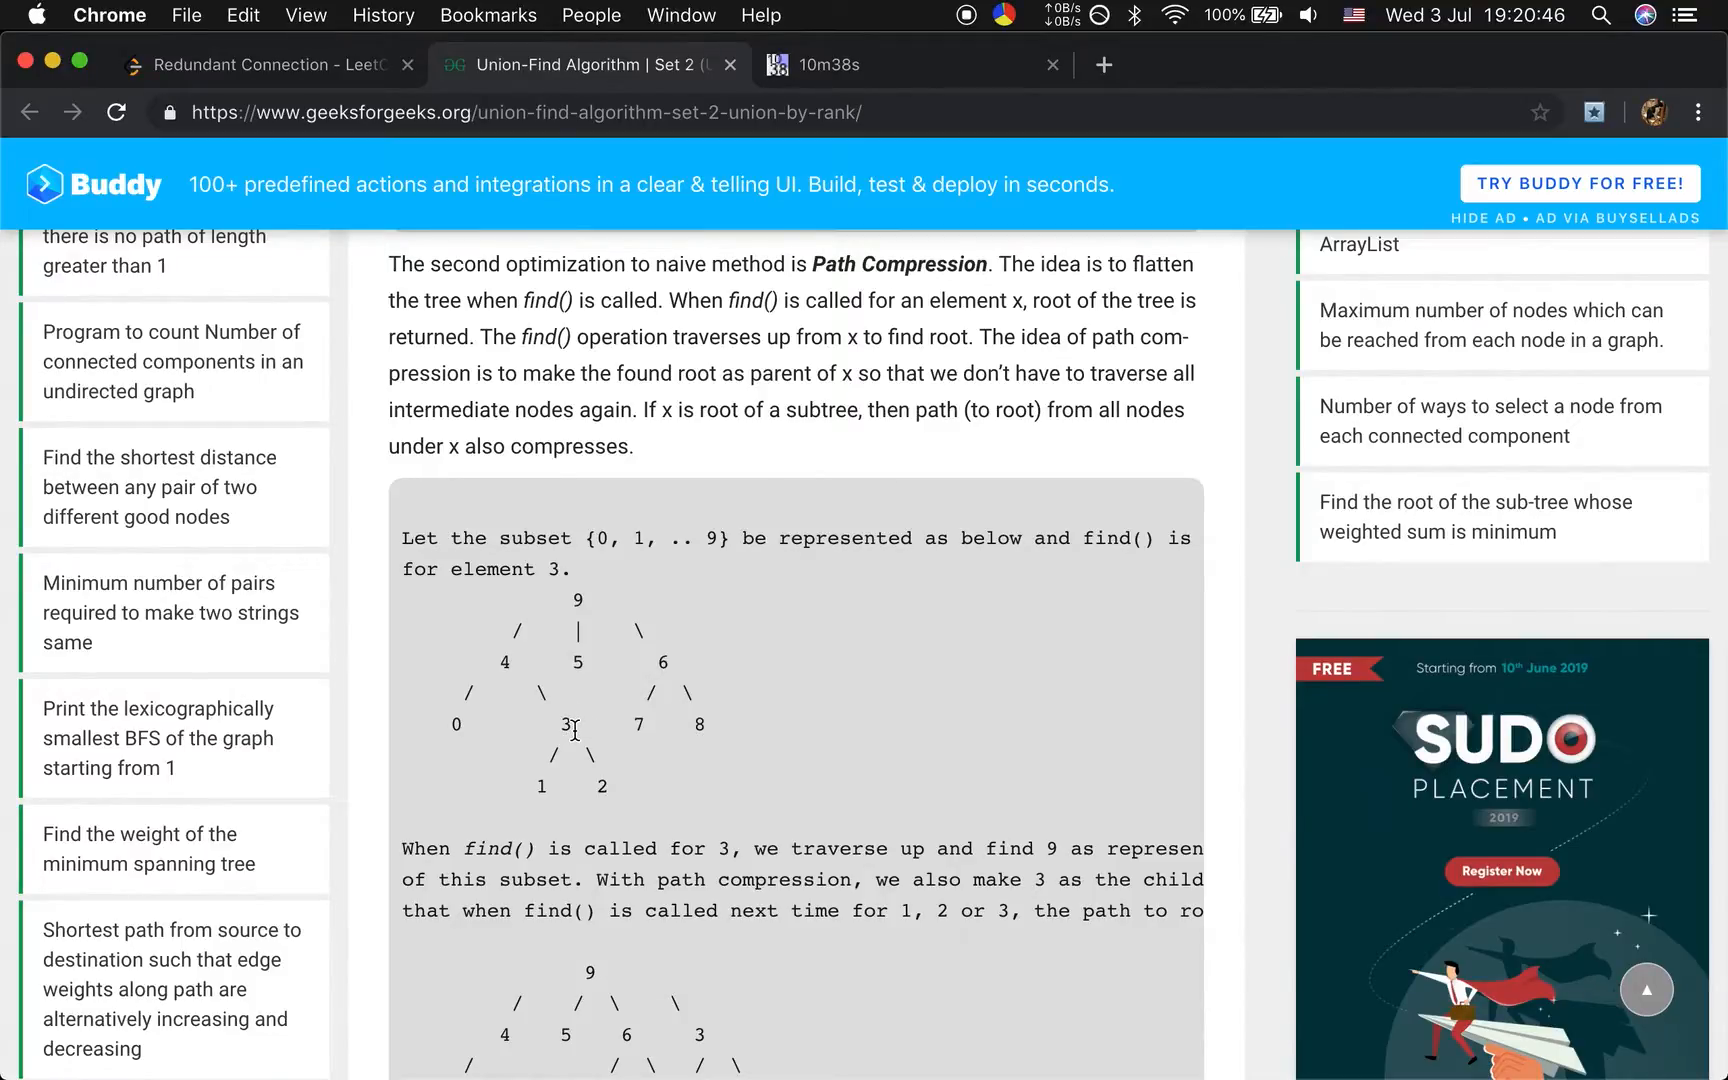
pyautogui.moveTo(565, 733)
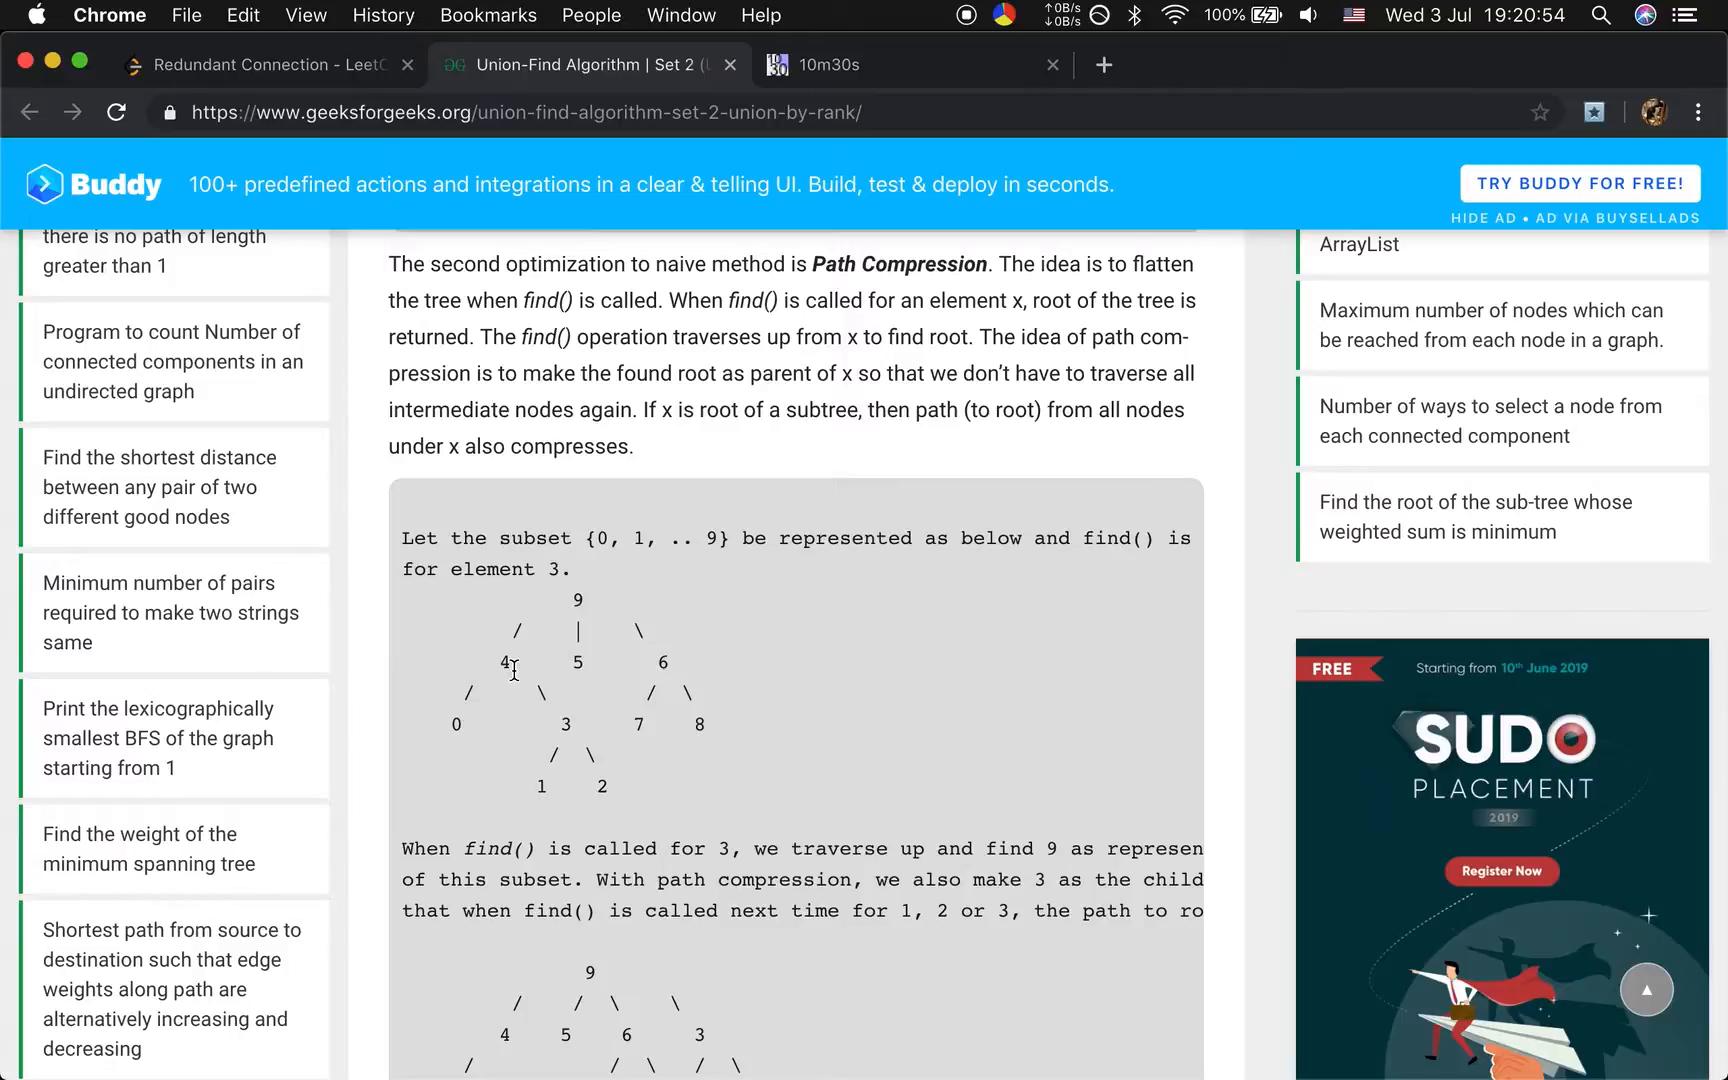
pyautogui.moveTo(591, 606)
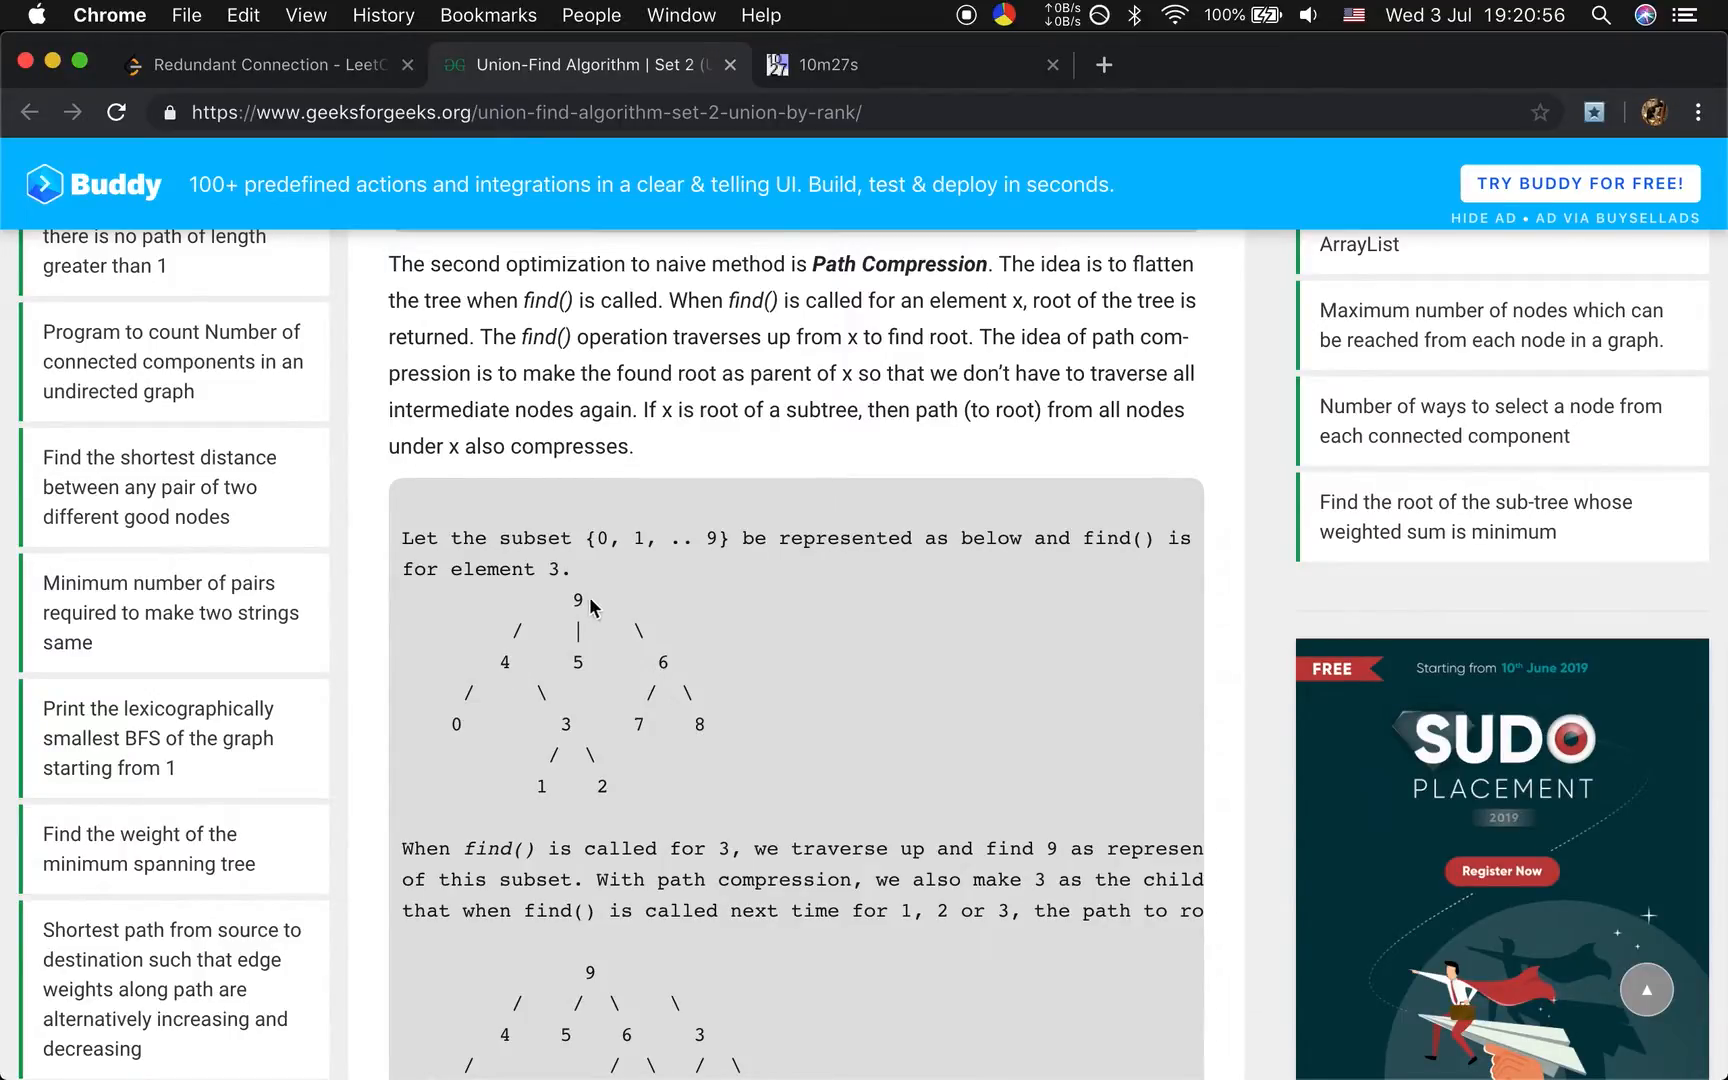
pyautogui.moveTo(568, 630)
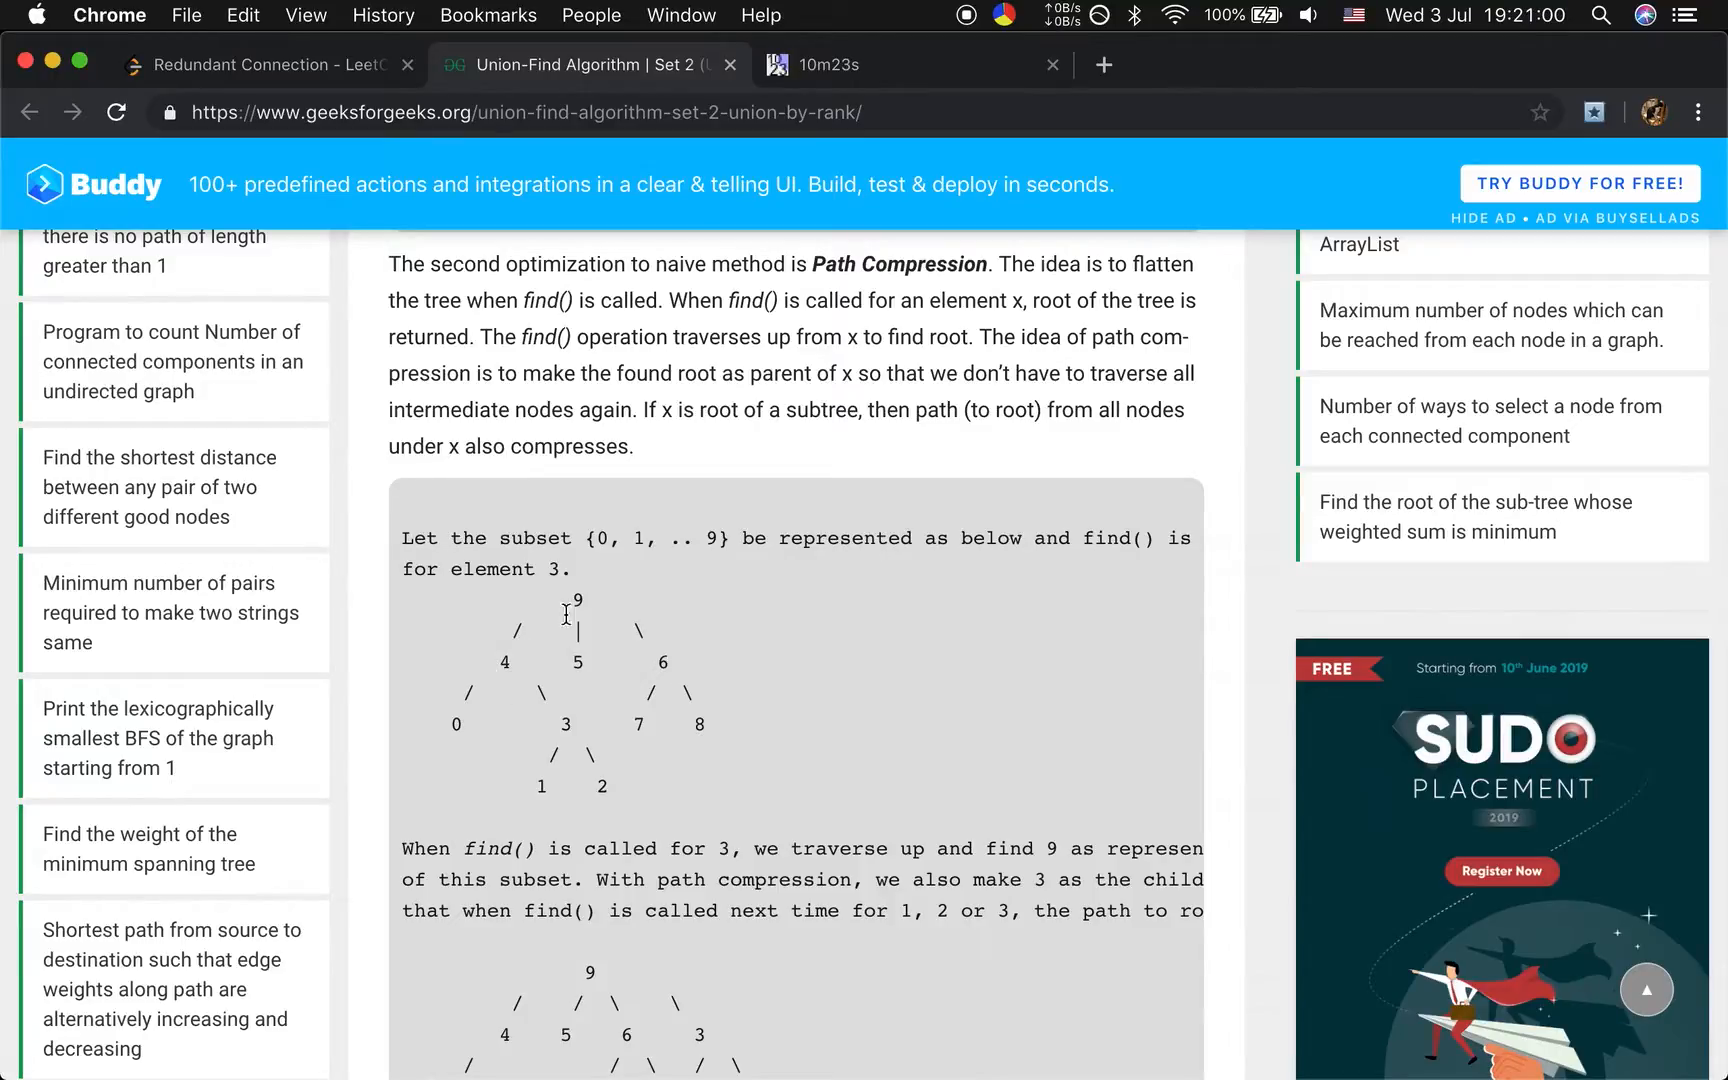
pyautogui.moveTo(602, 615)
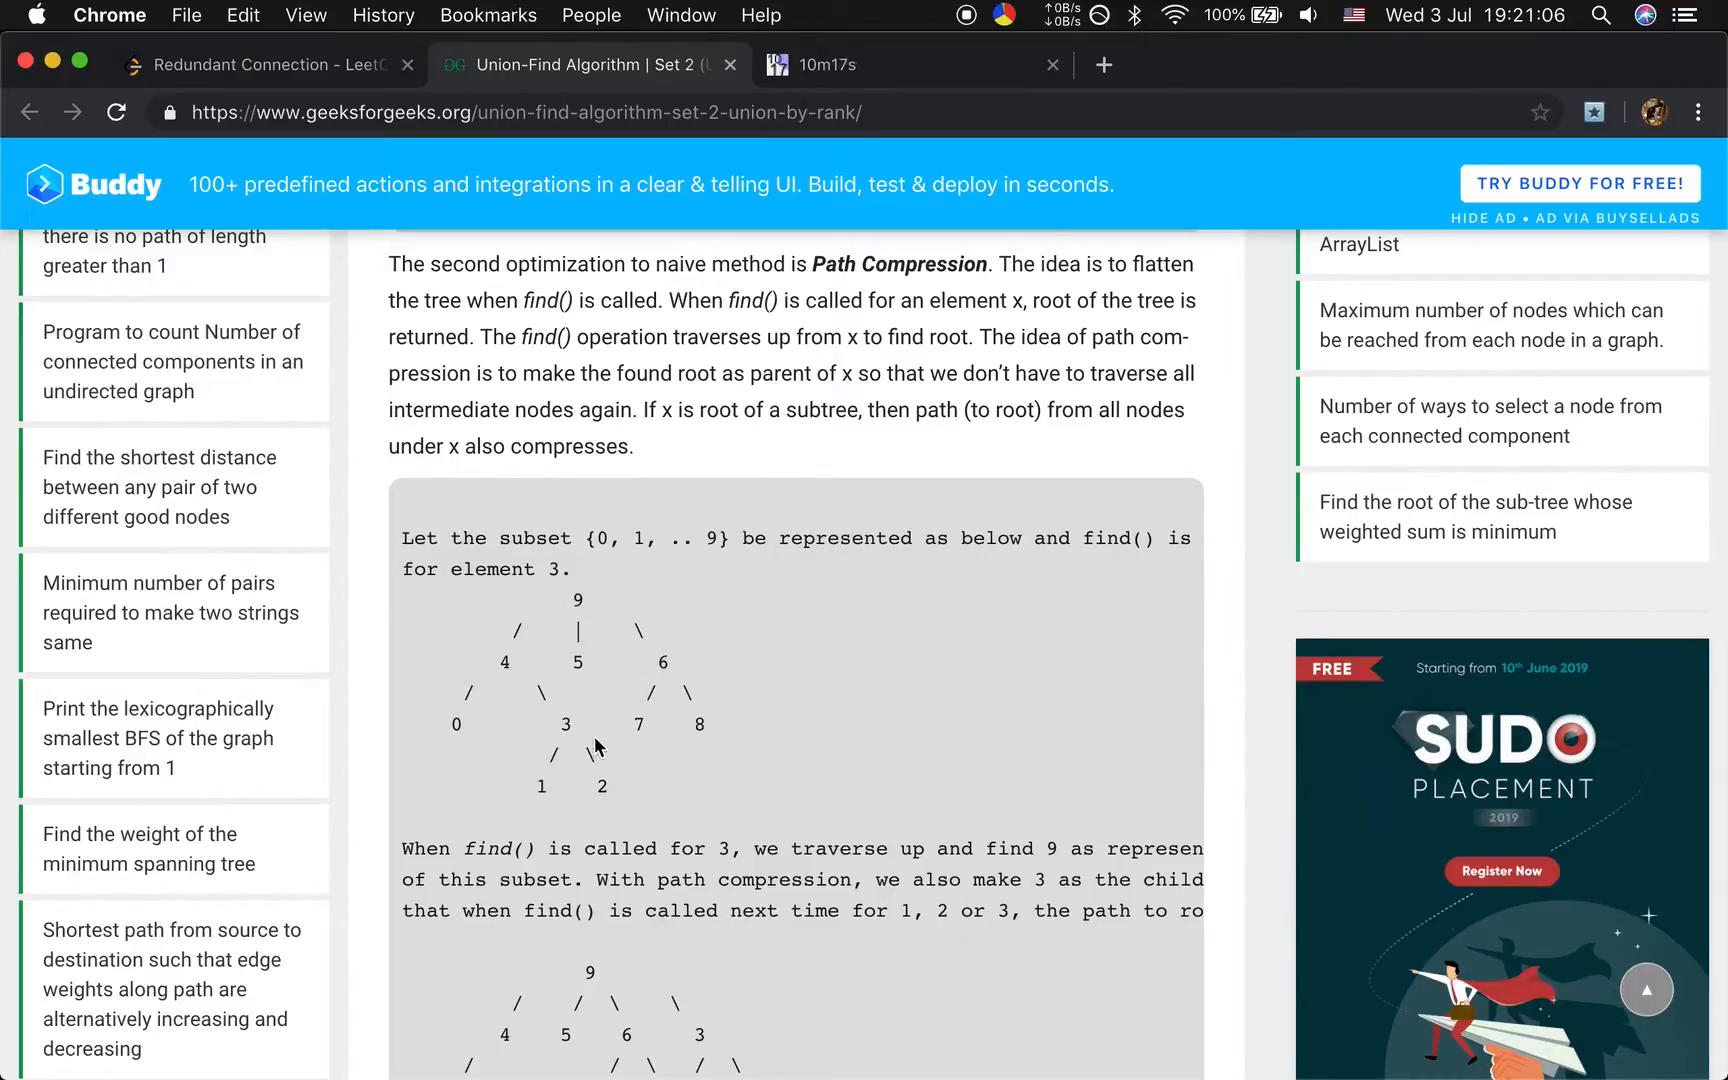
pyautogui.moveTo(557, 720)
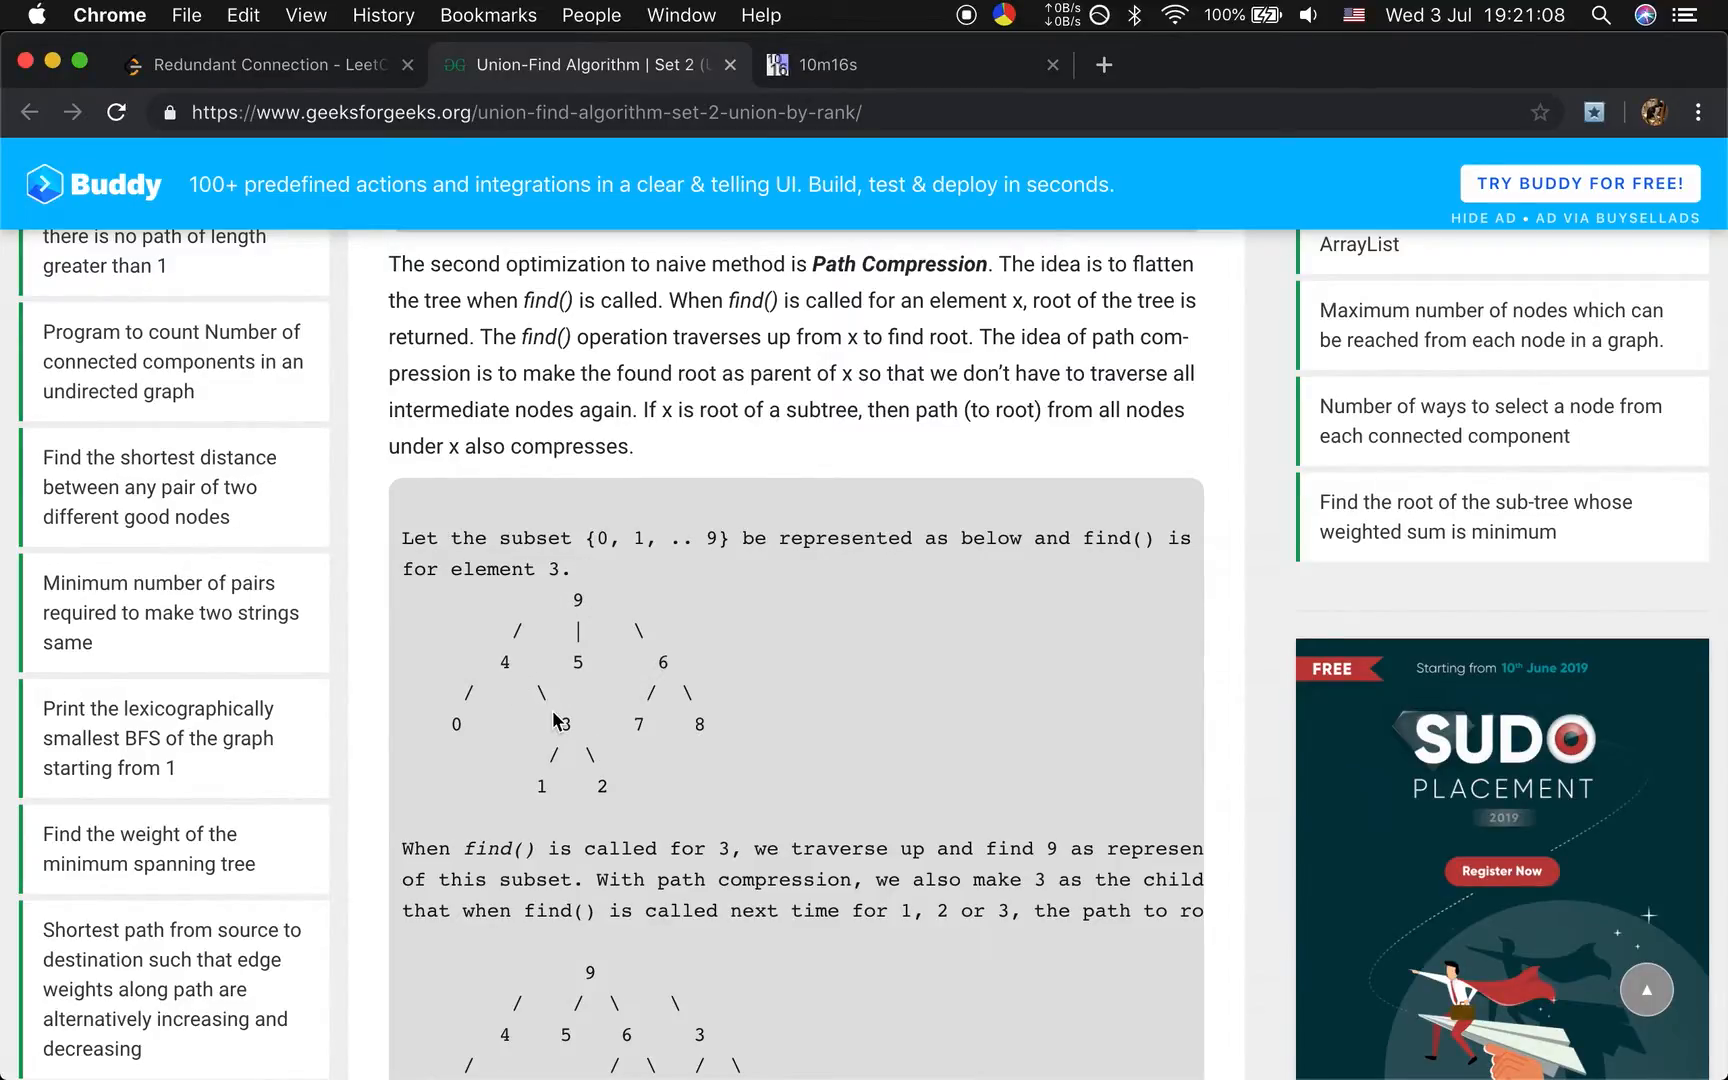
pyautogui.moveTo(587, 608)
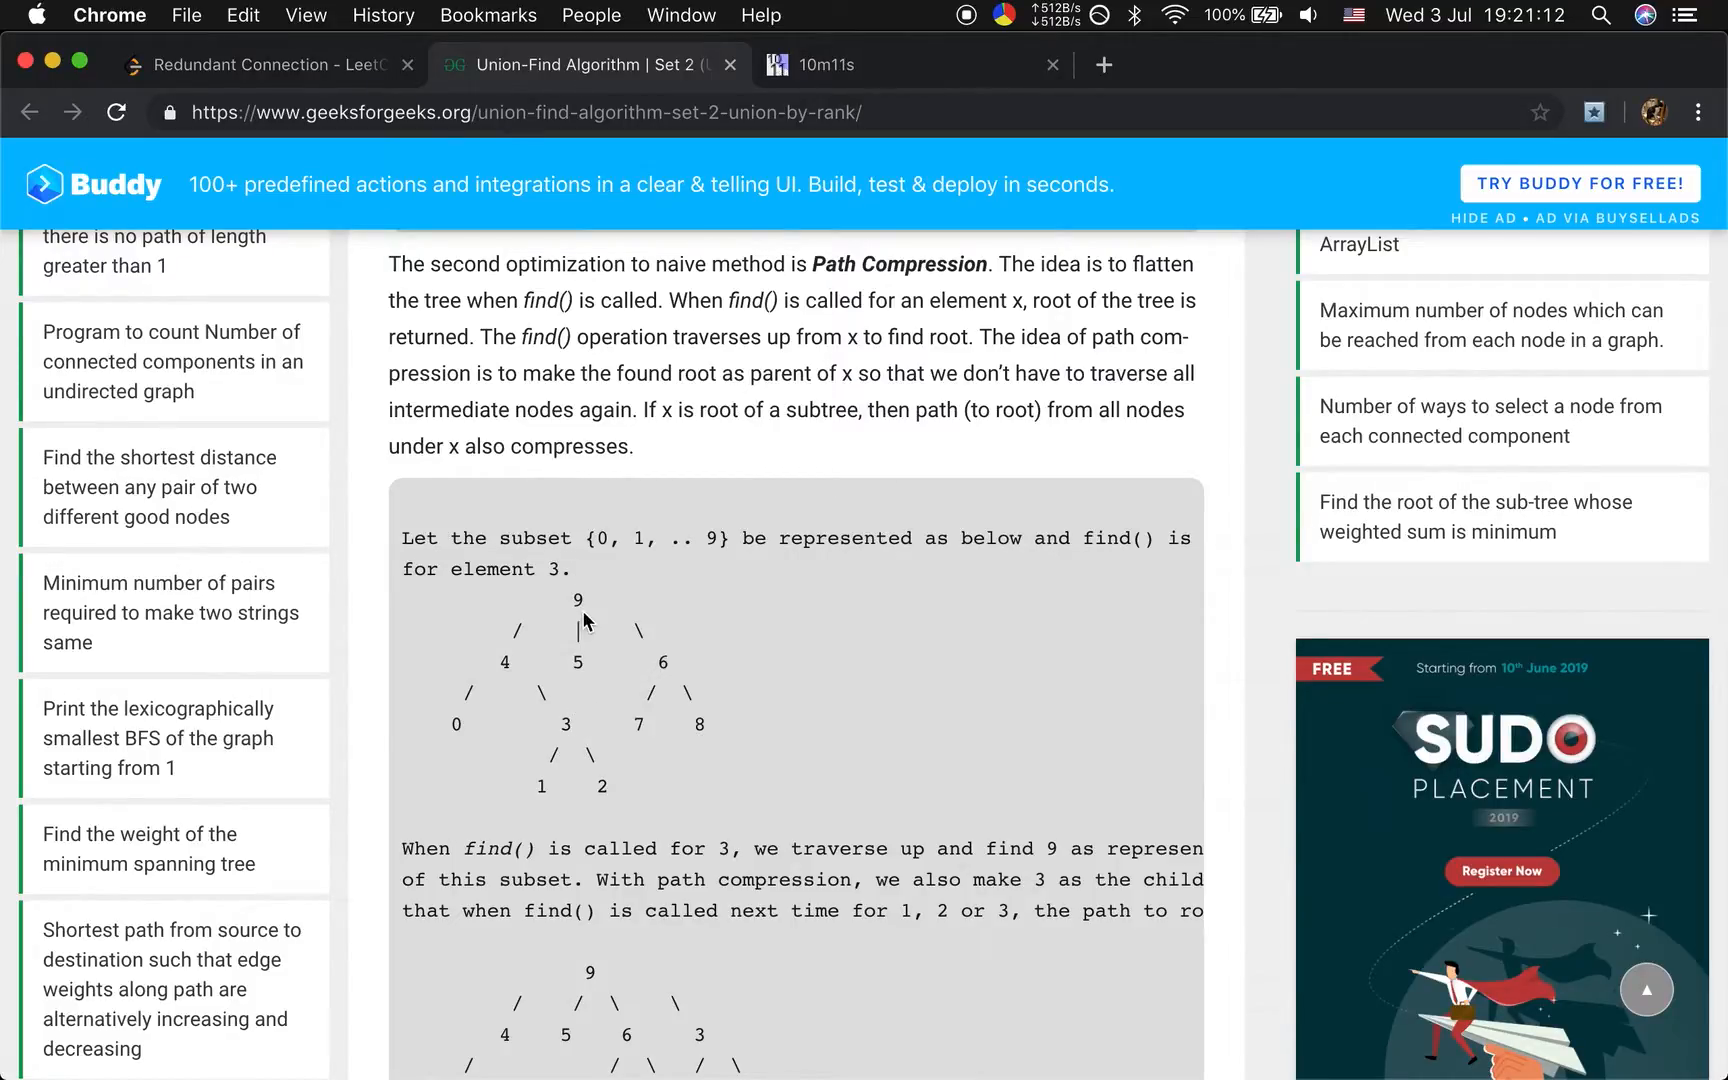
pyautogui.scroll(-3)
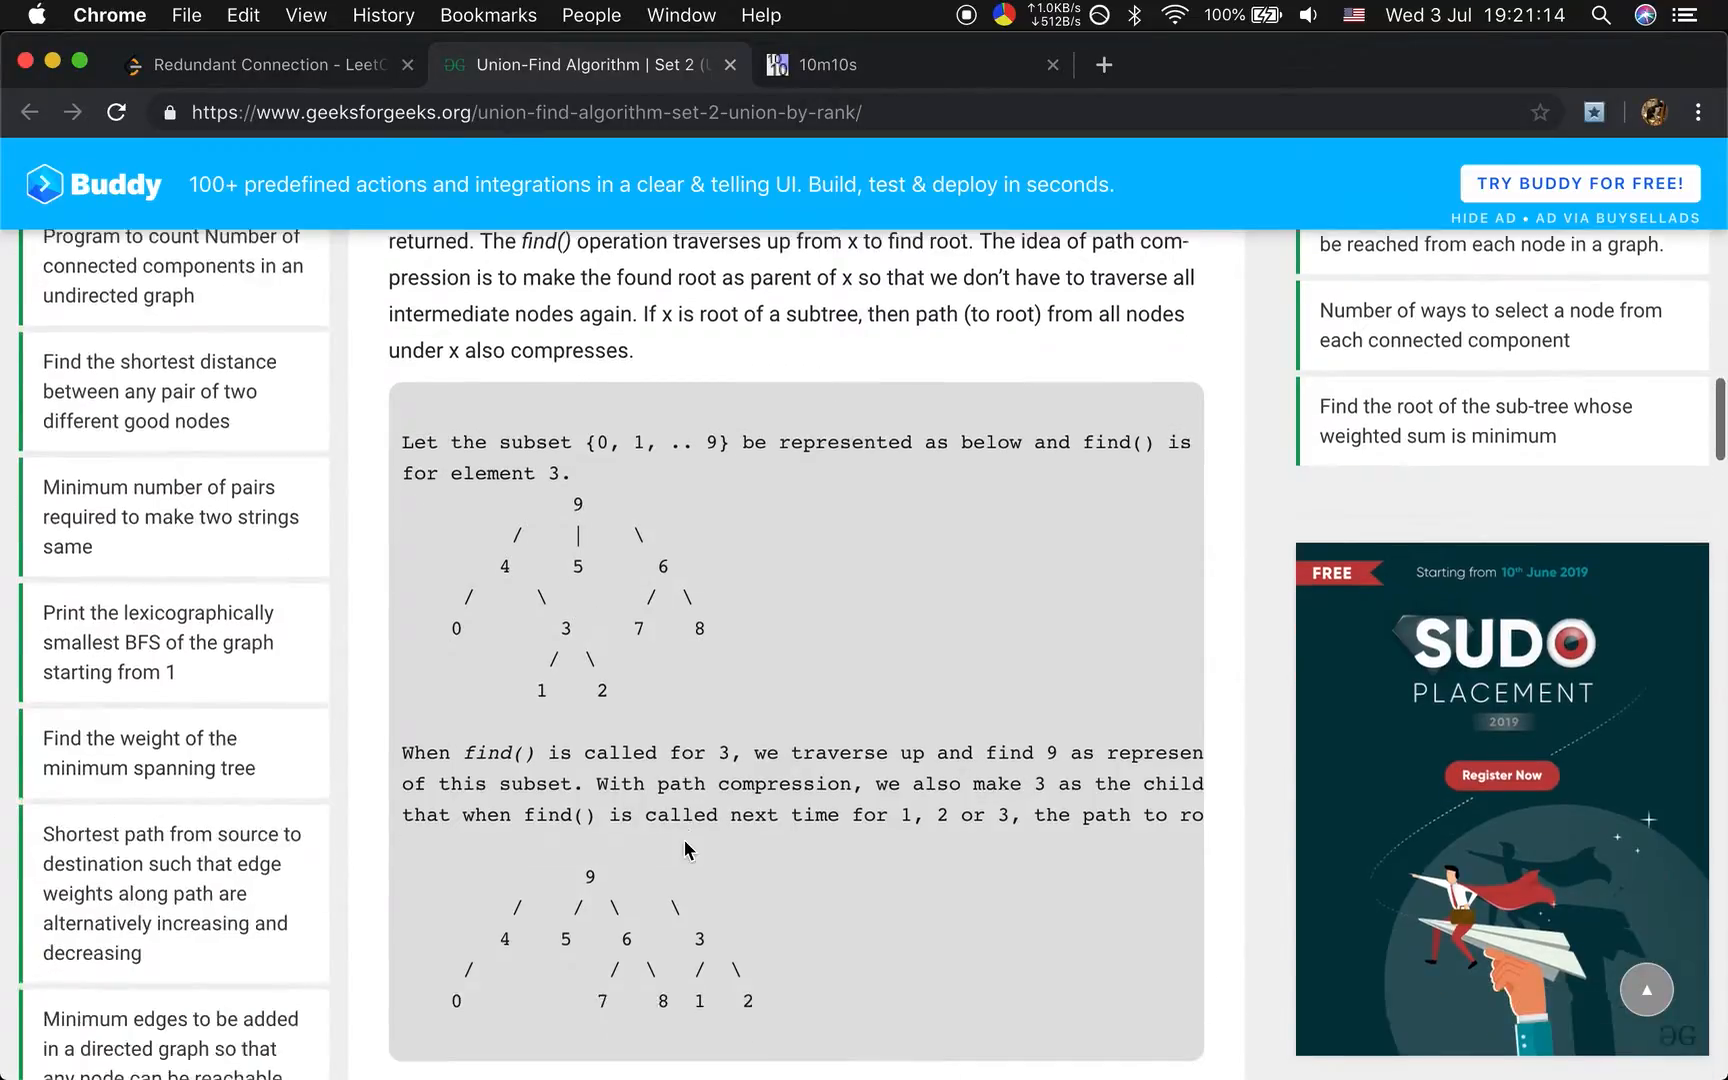
pyautogui.scroll(-3)
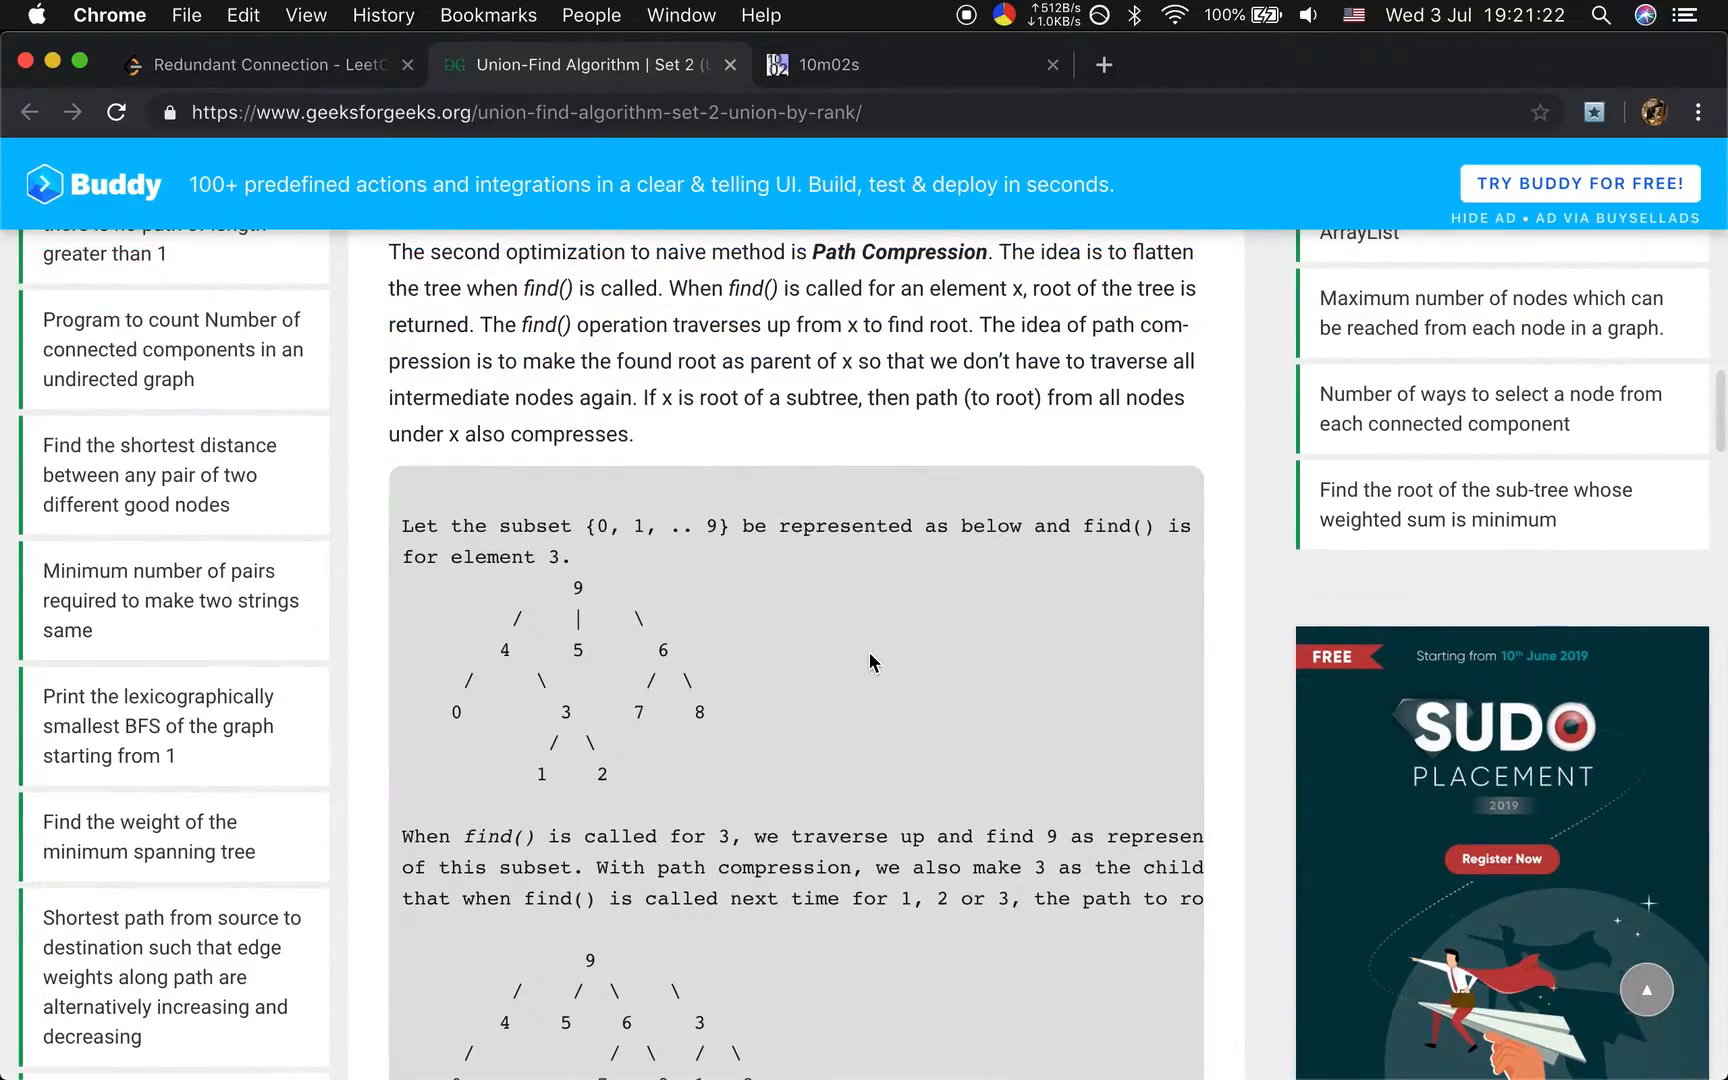
pyautogui.scroll(-3)
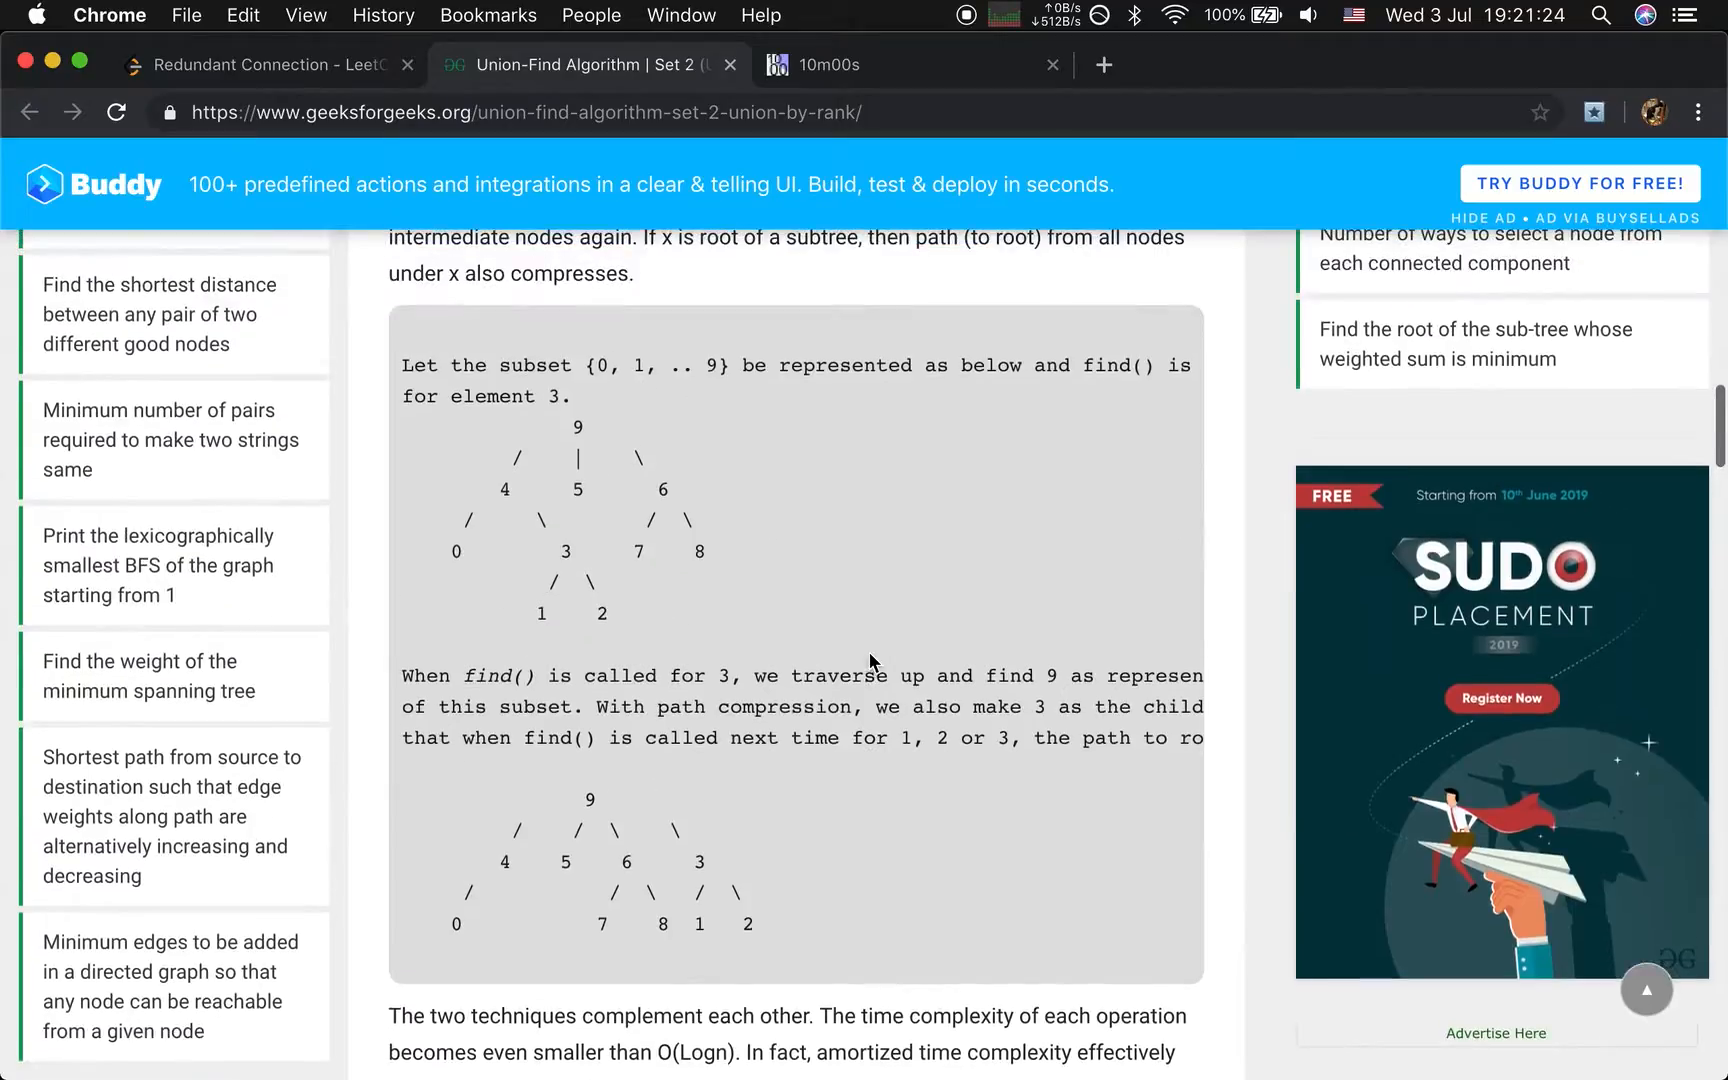
pyautogui.click(264, 64)
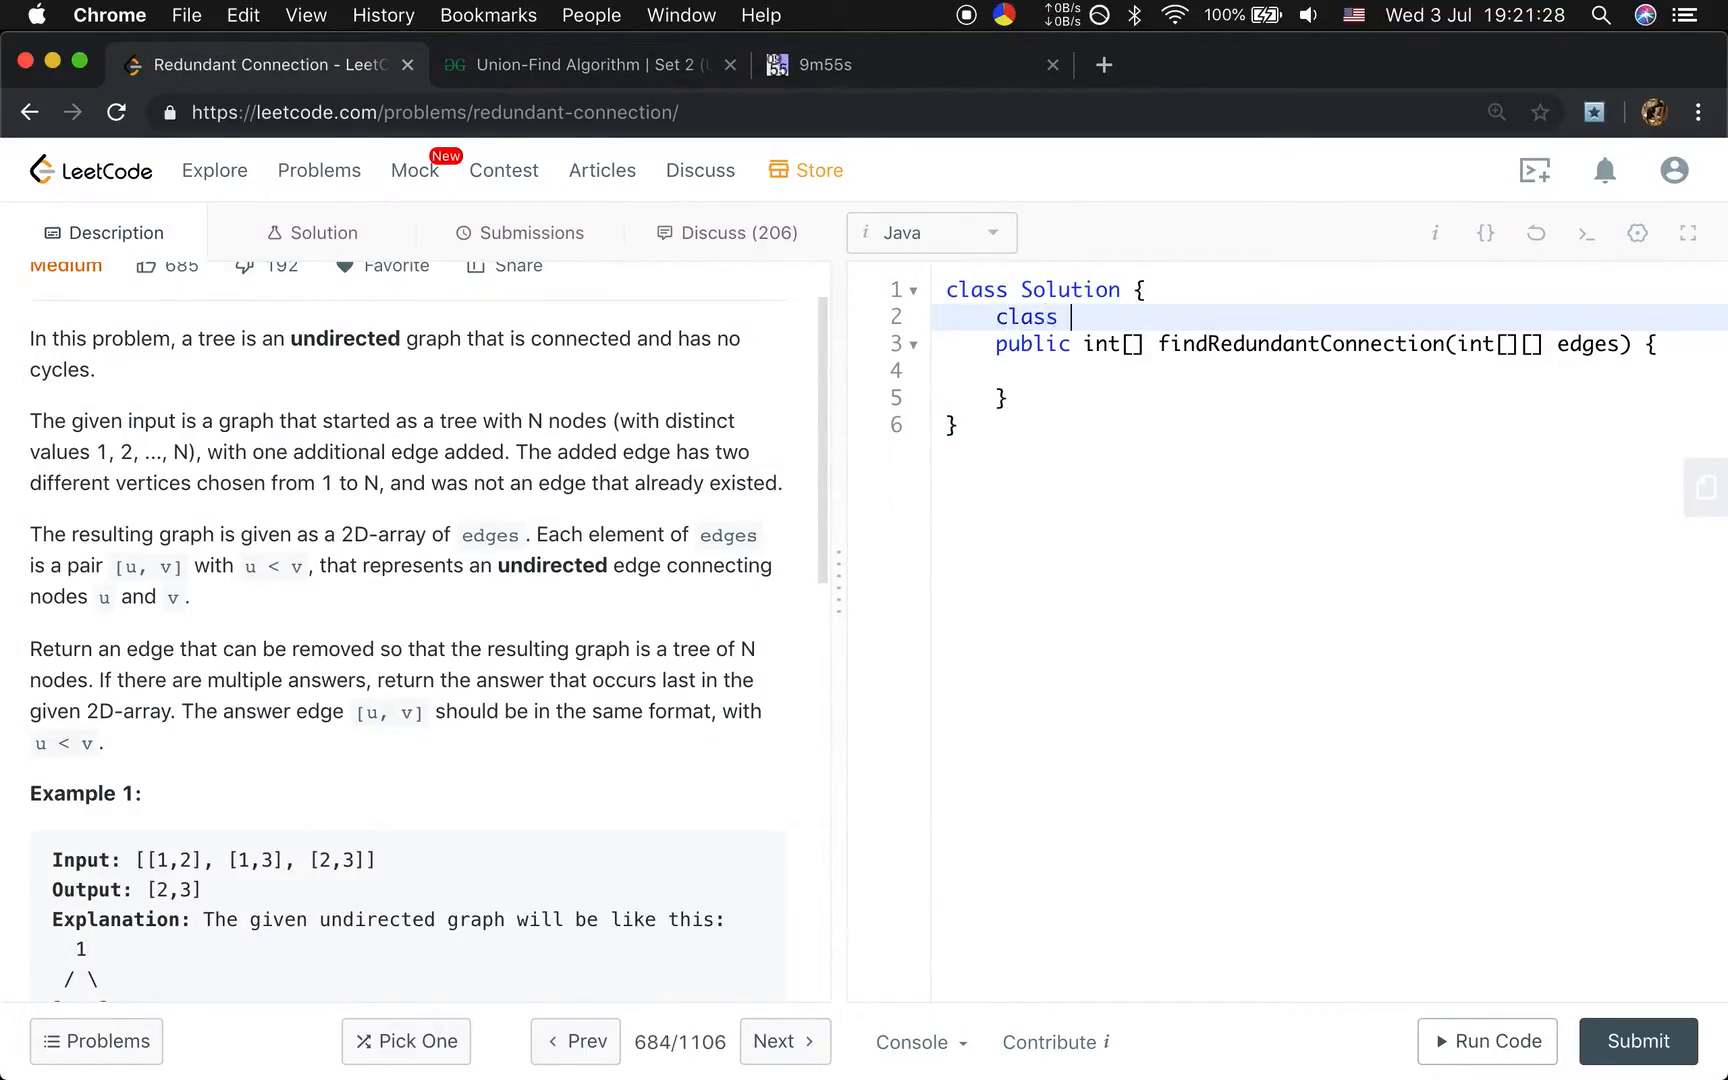
# Write a DSU class with int[] root and size, and a constructor setting root[i] = i.
pyautogui.write('DSU {')
pyautogui.write('int')
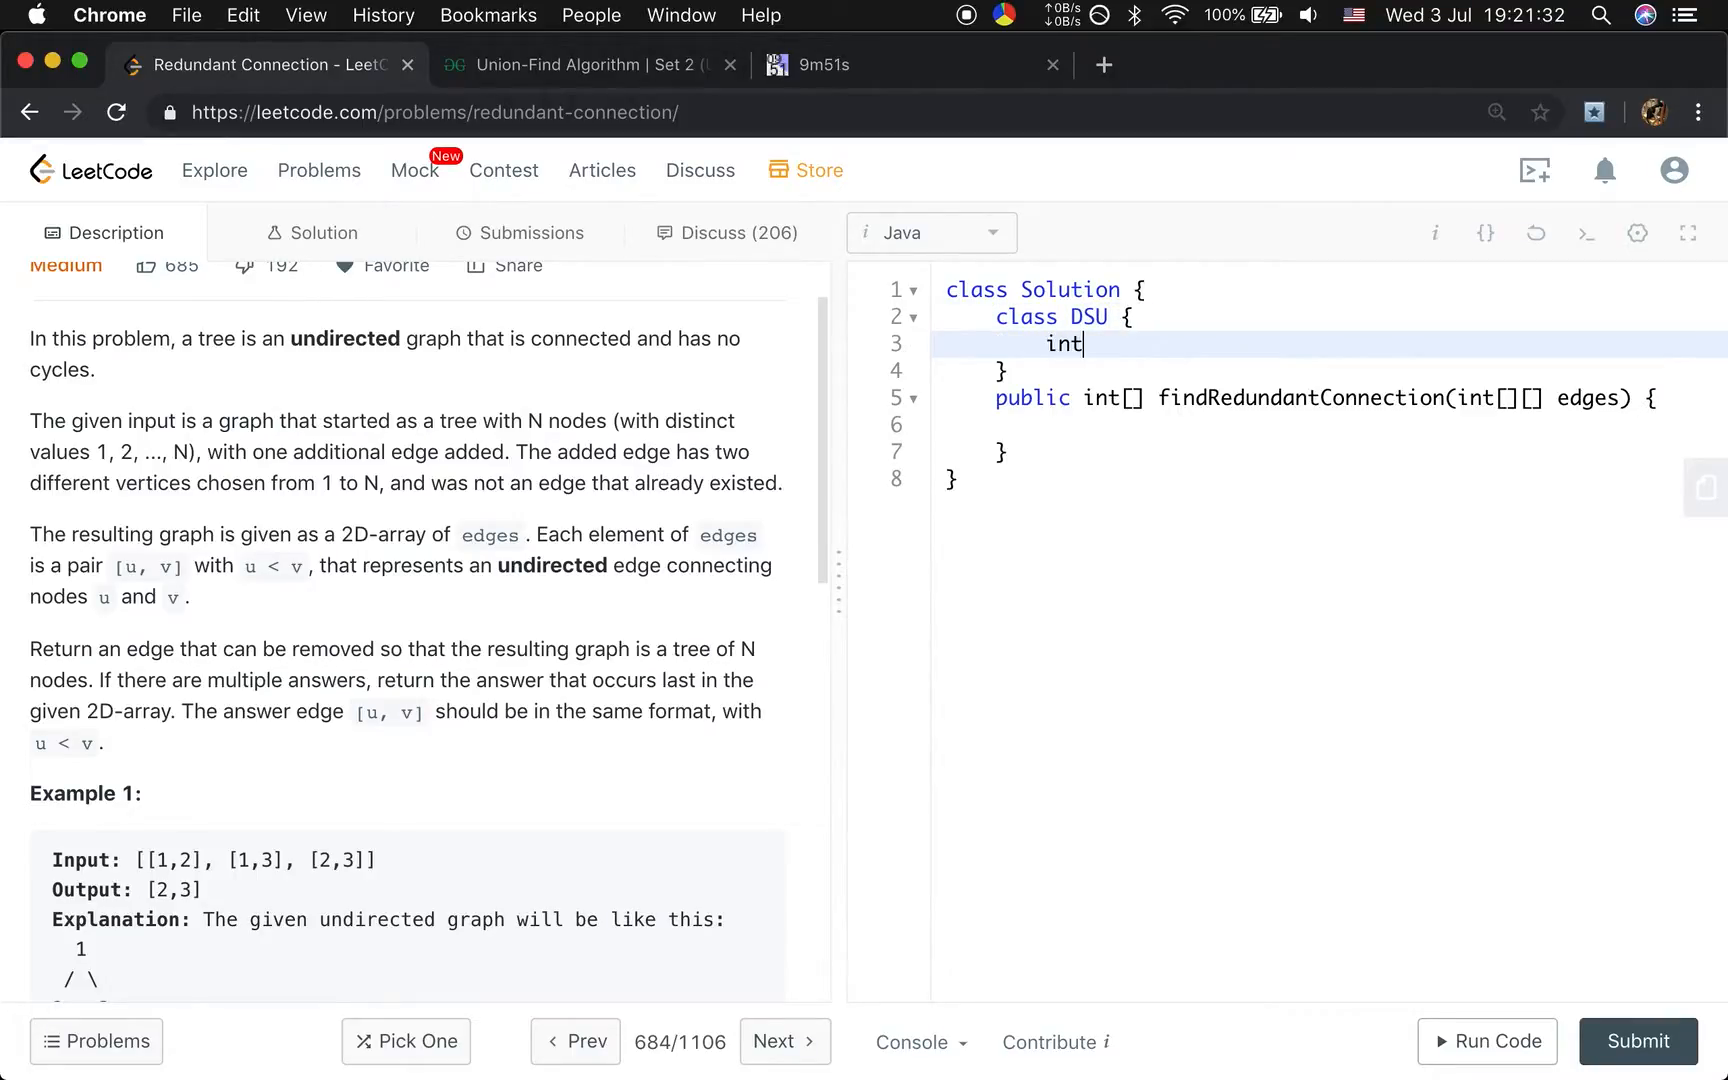
pyautogui.write('[] root;')
pyautogui.write('int')
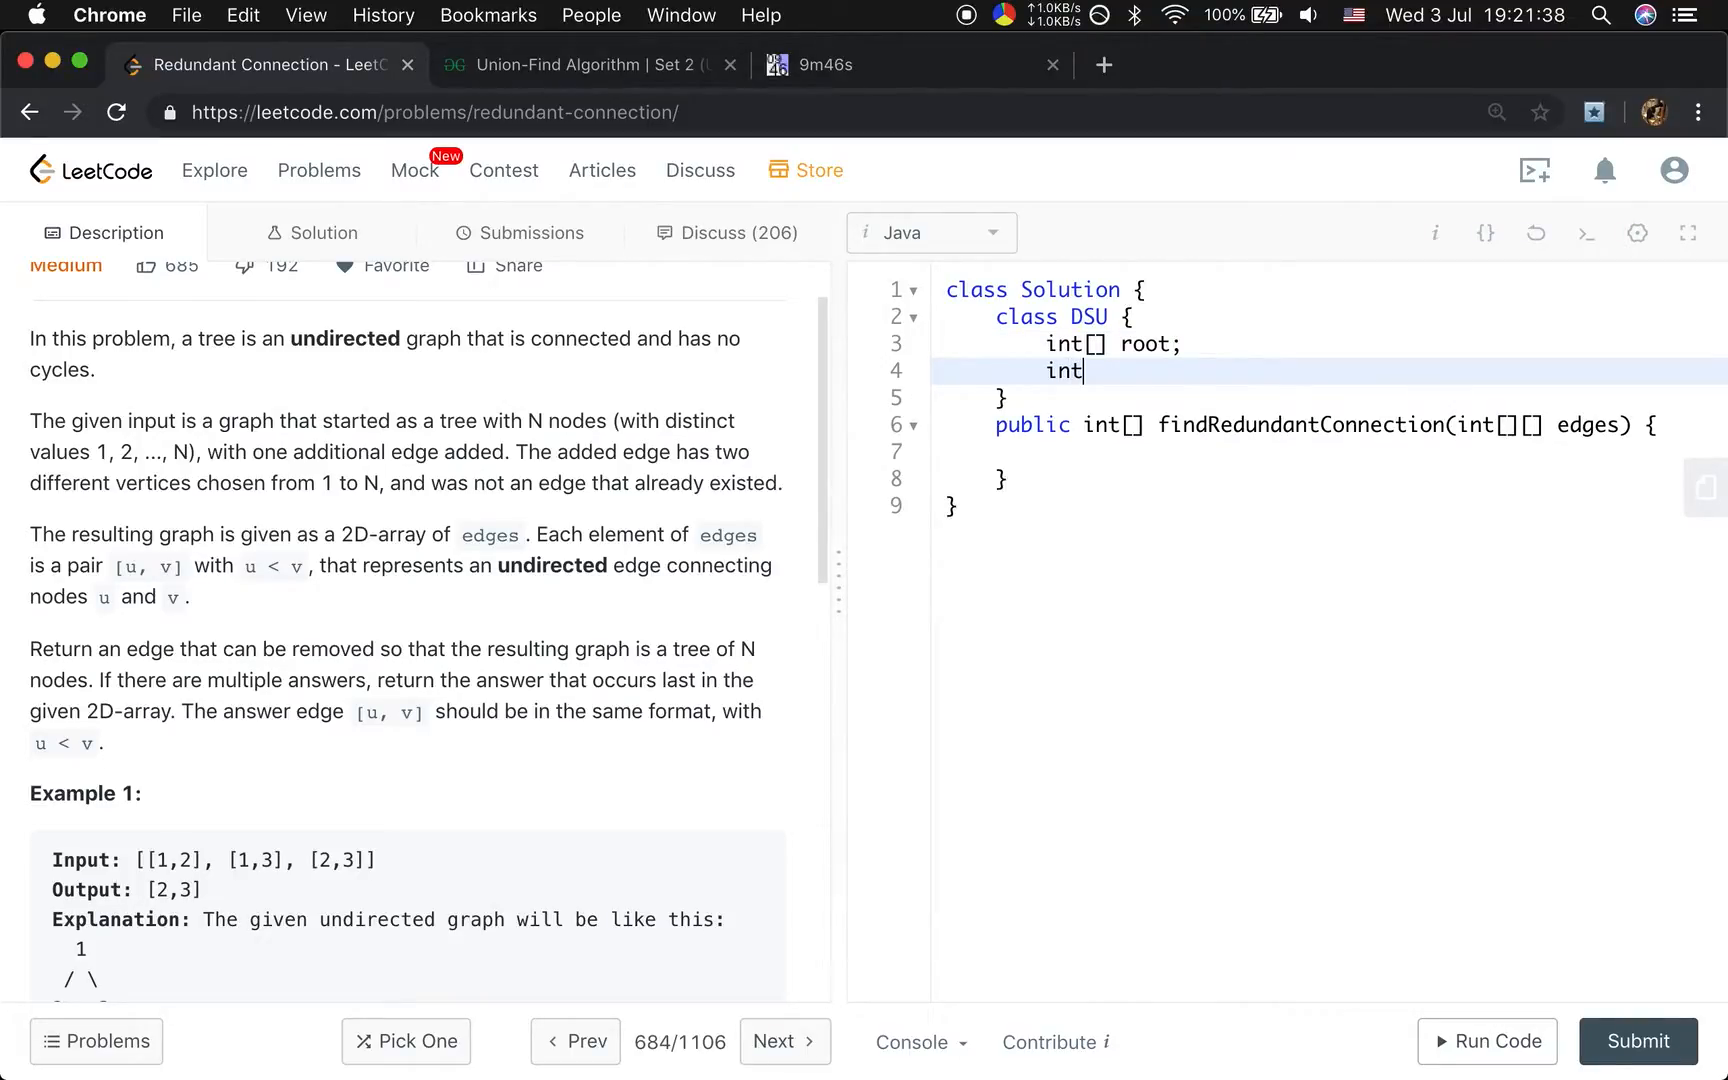
pyautogui.write('[] size;')
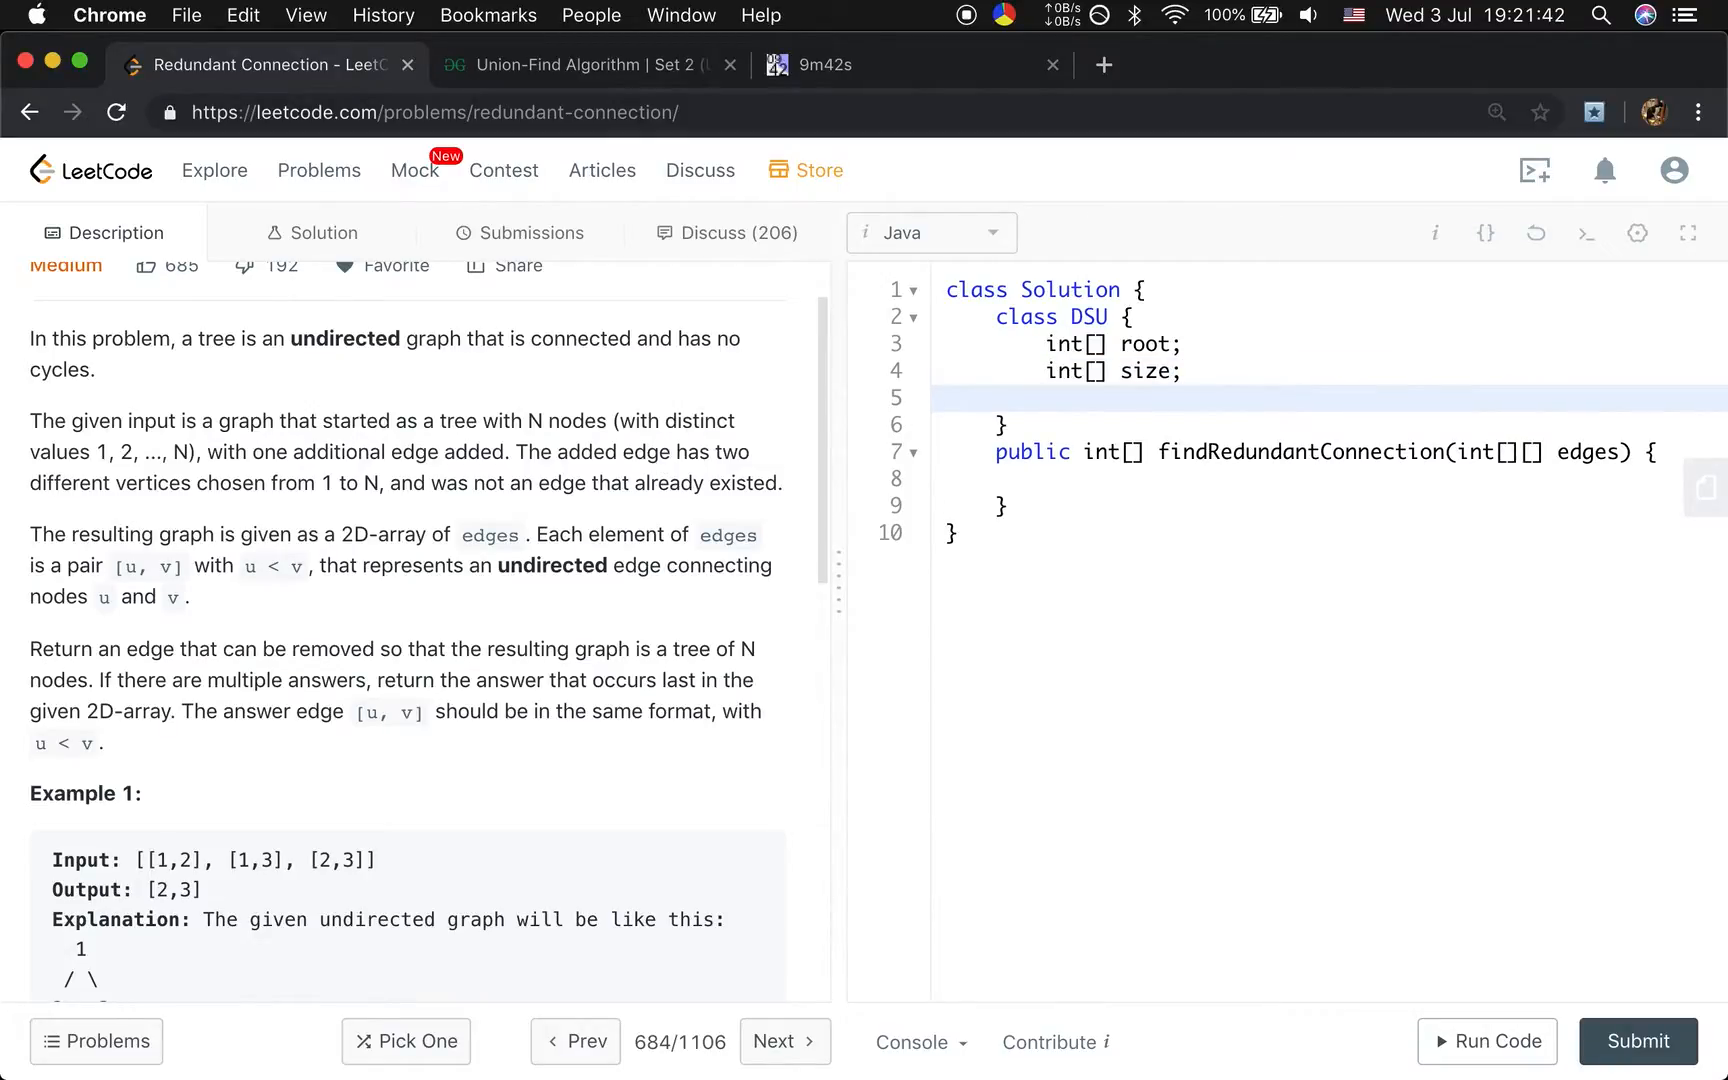
pyautogui.write('public DSU(int n) {')
pyautogui.write('root =')
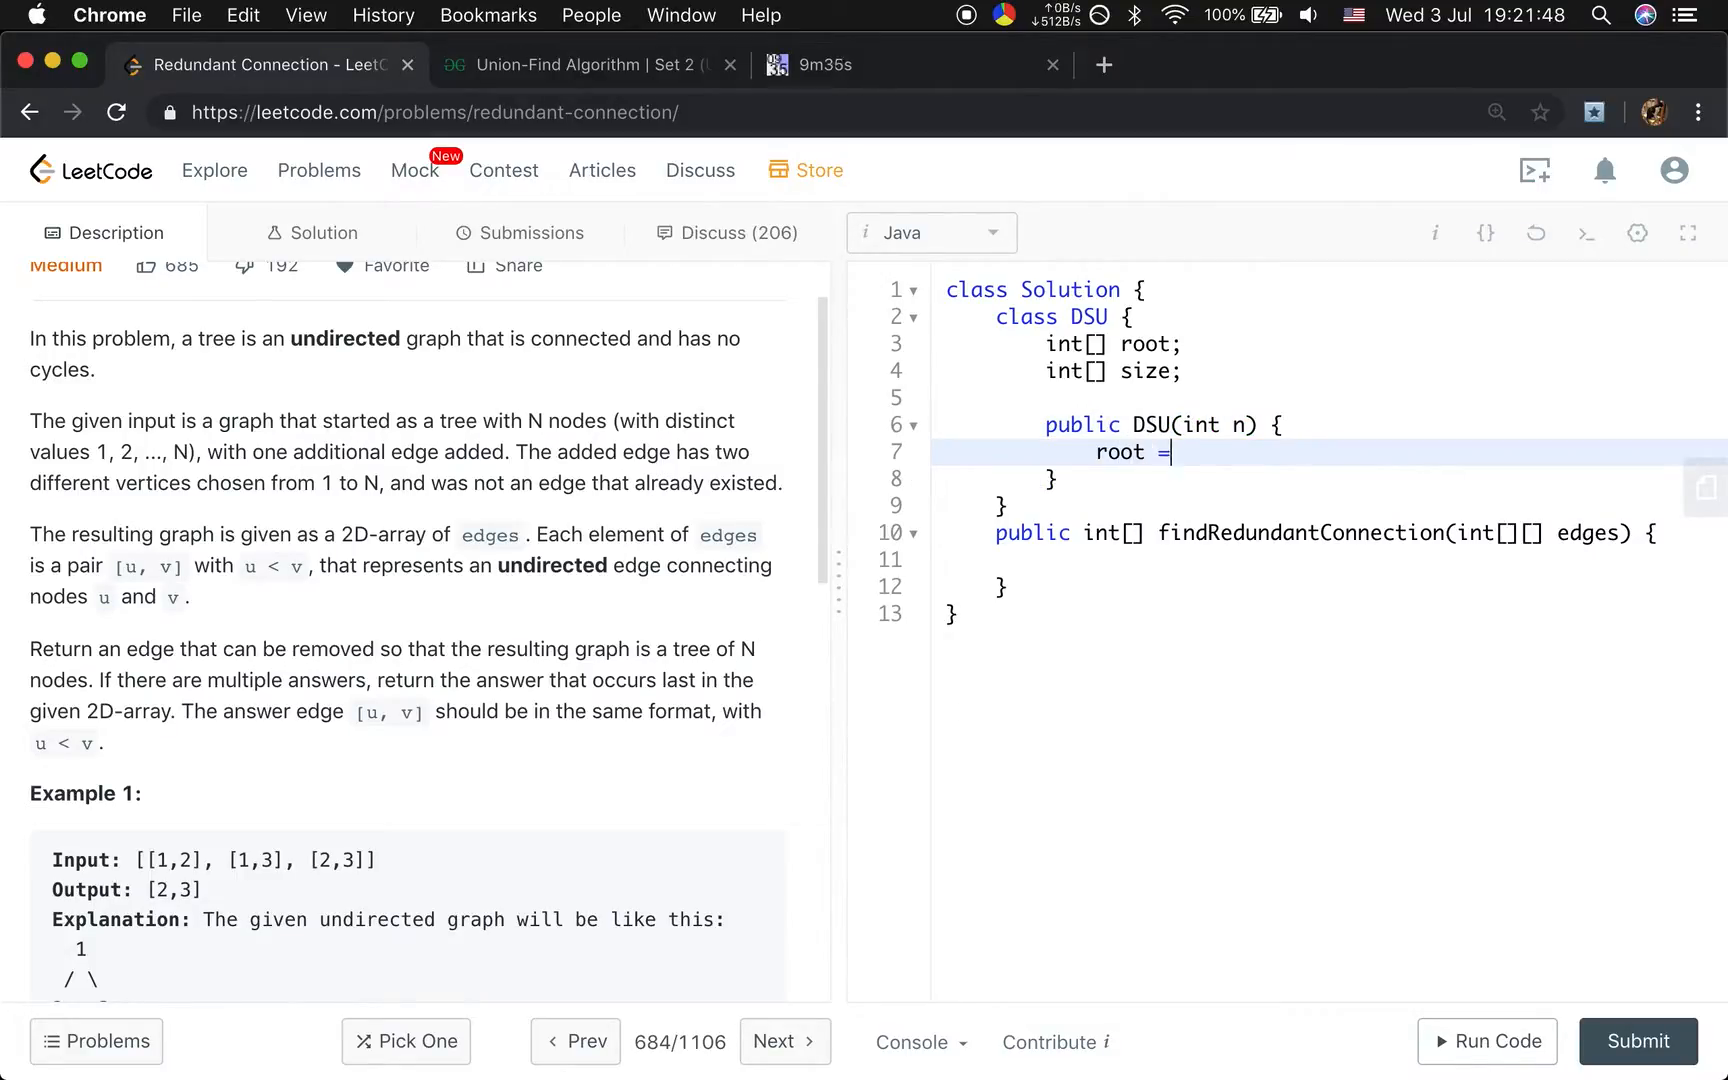
pyautogui.write('new')
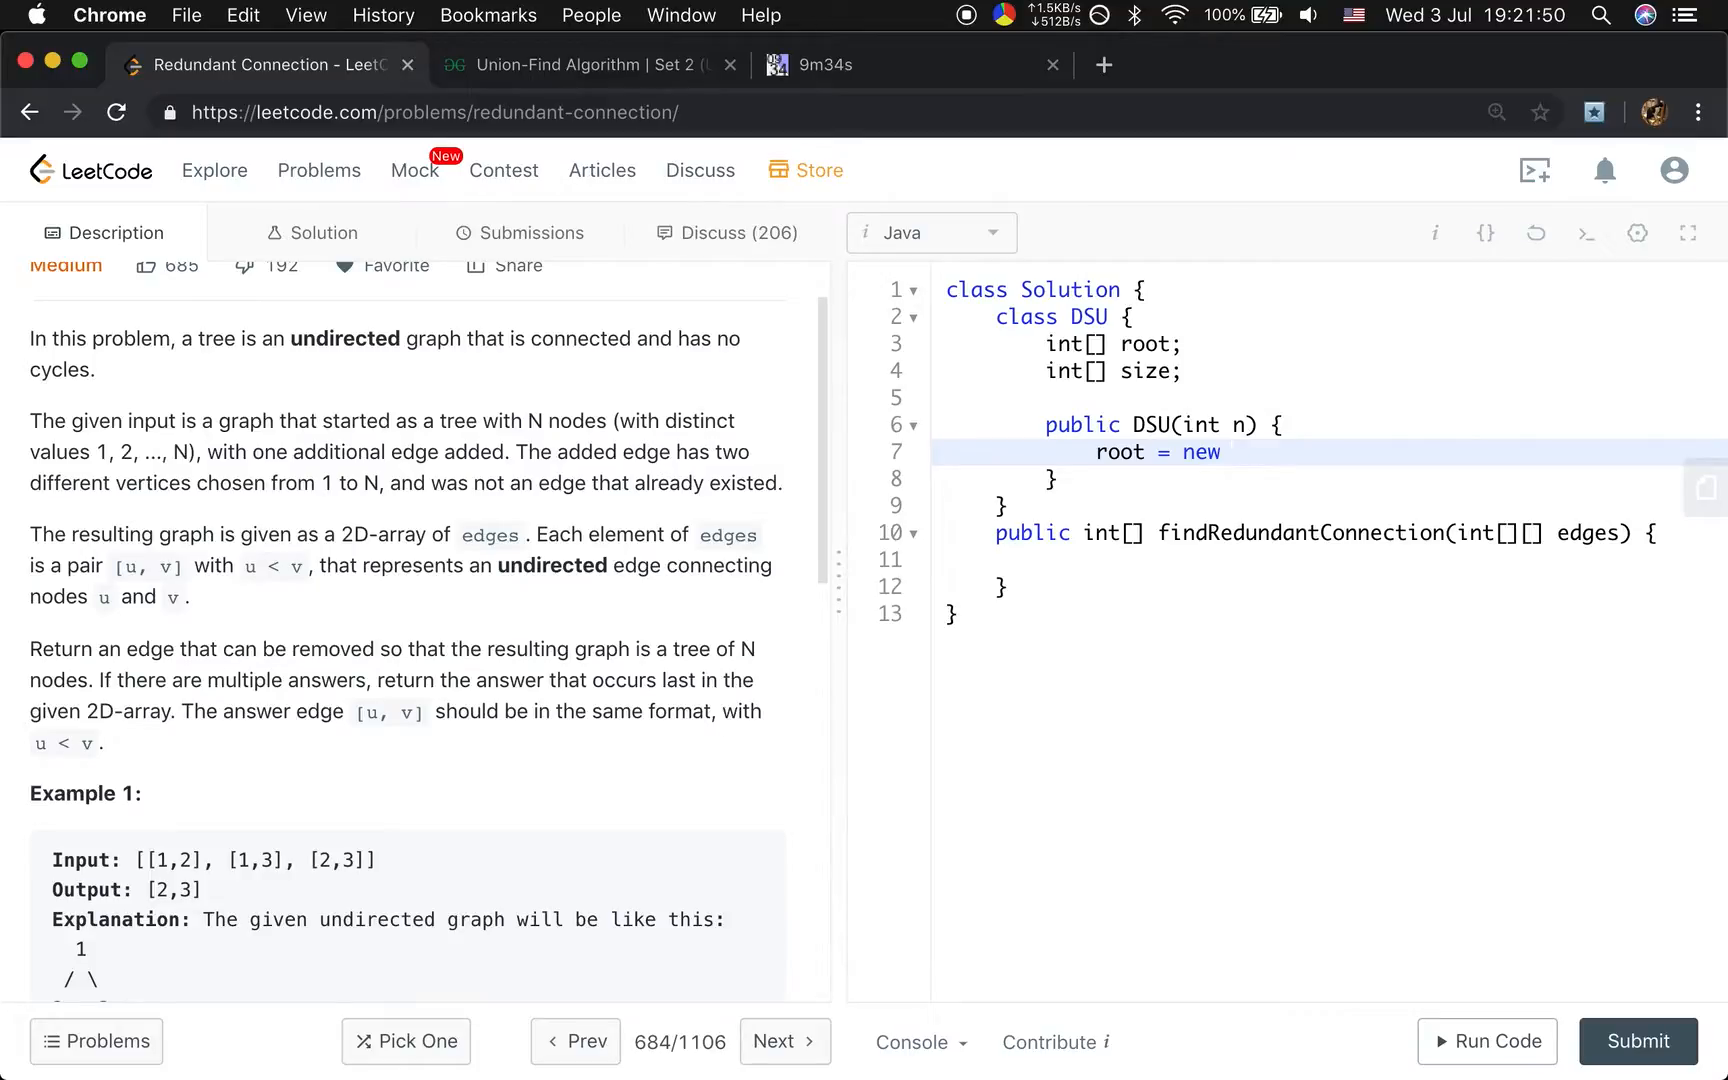
pyautogui.write('int[n];')
pyautogui.write('size = new')
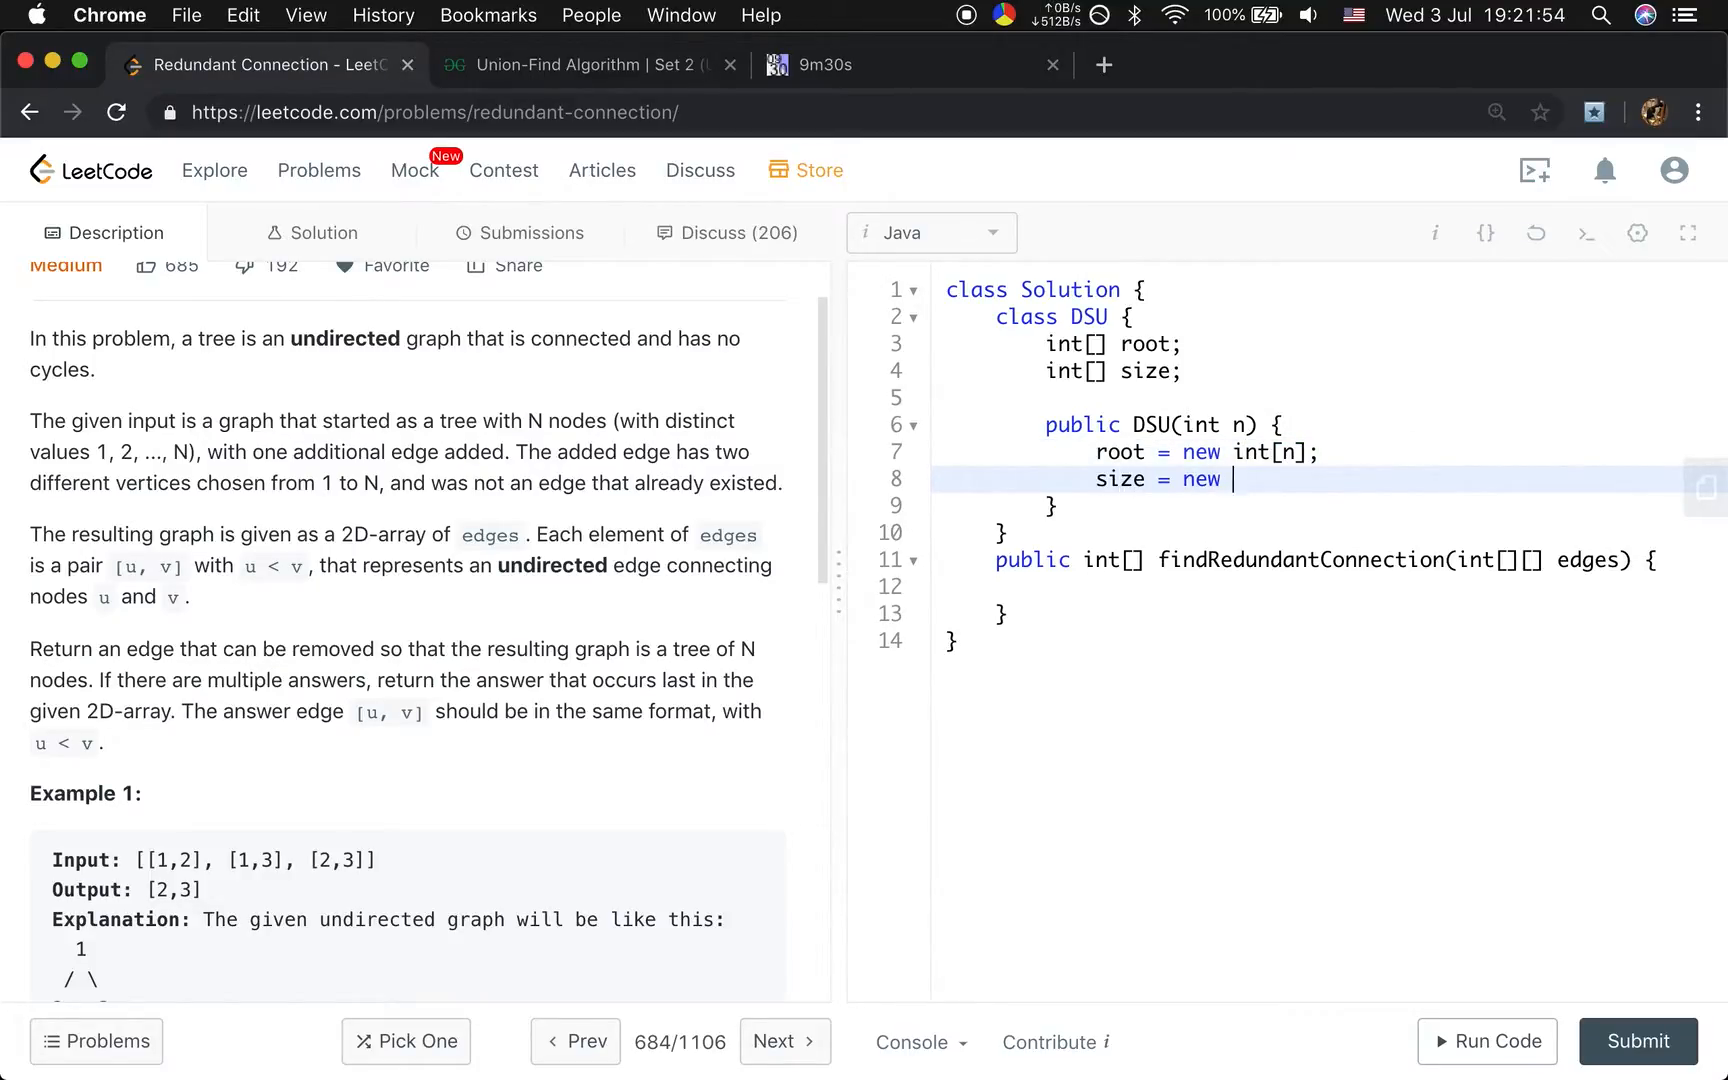
pyautogui.write('int[n];')
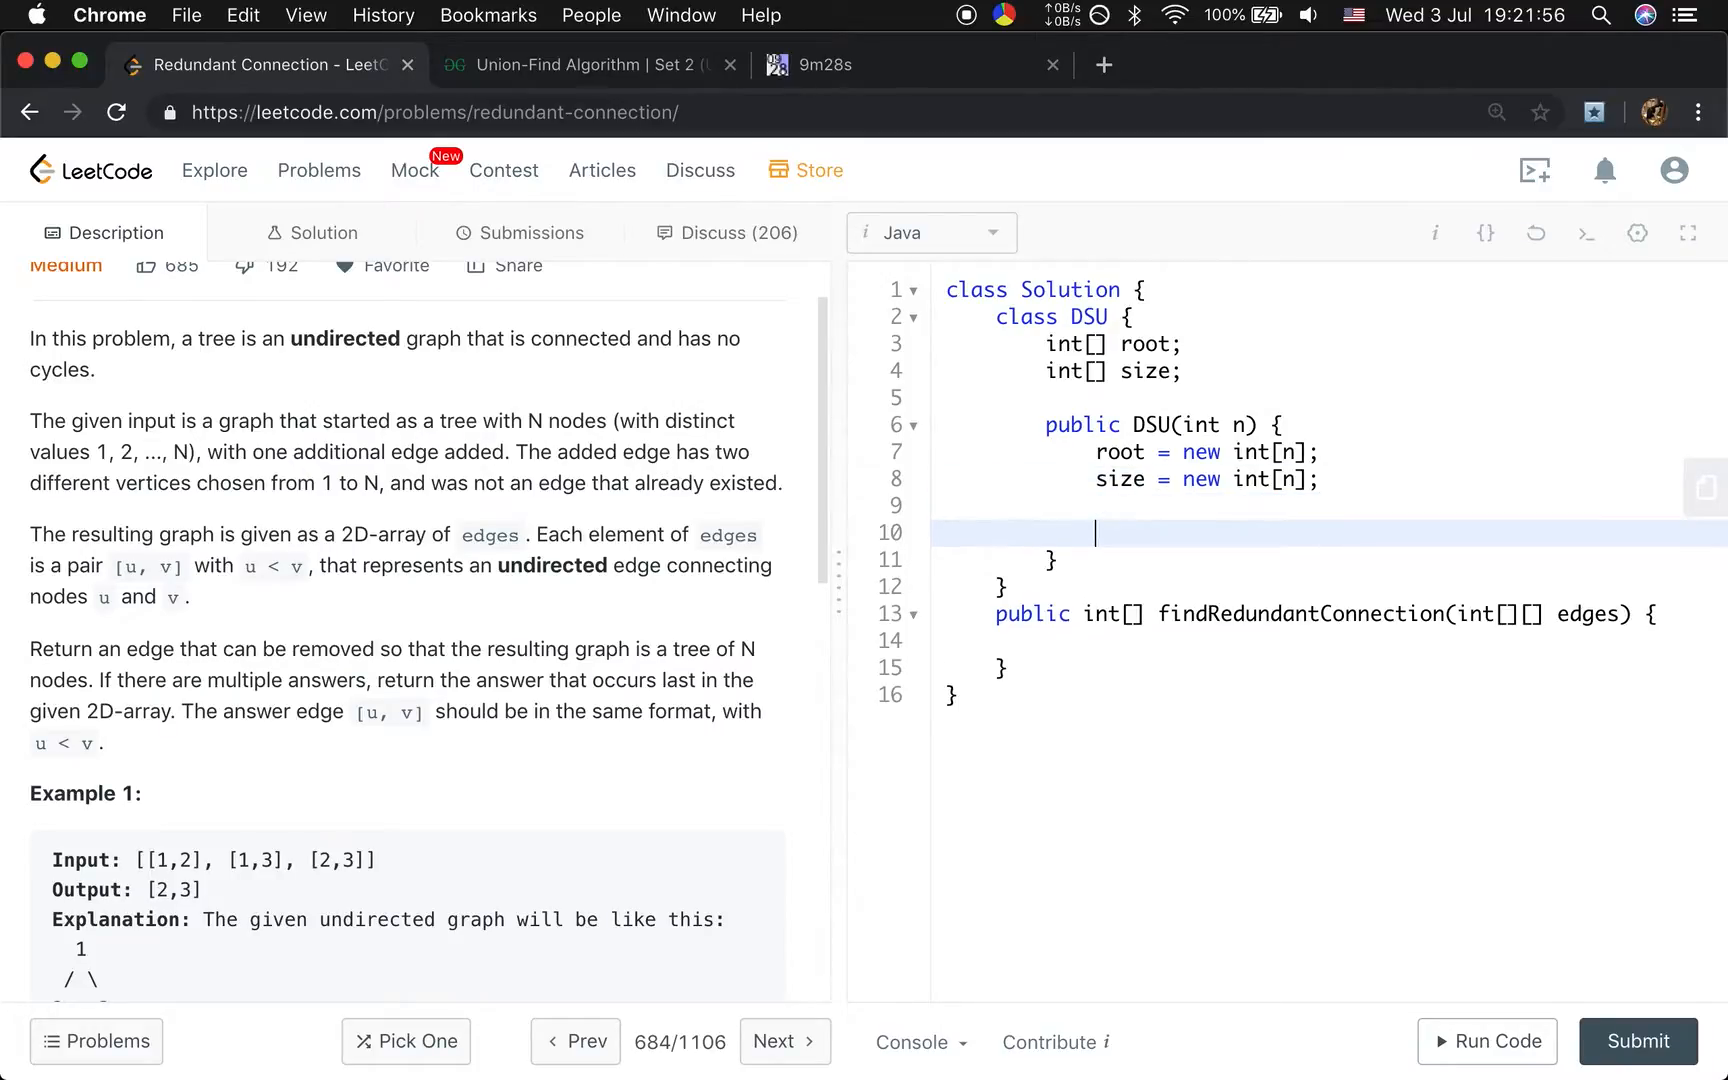
pyautogui.write('for (int')
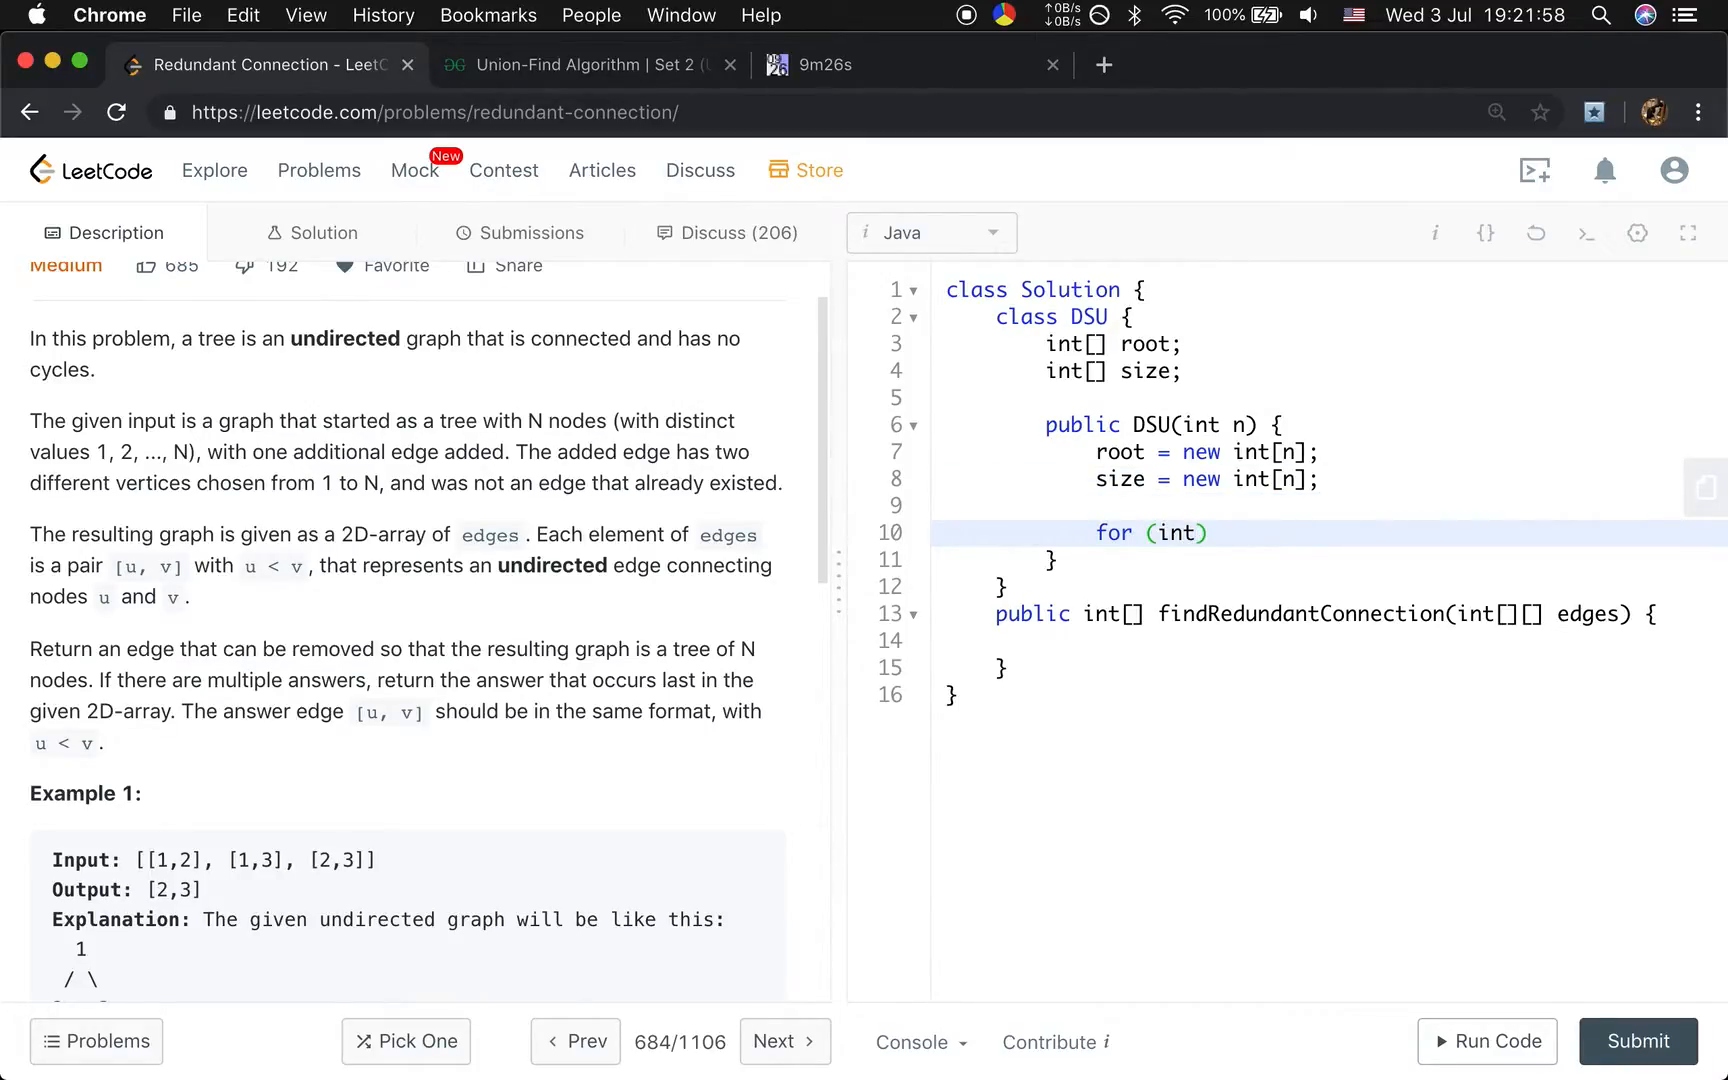
pyautogui.write('i')
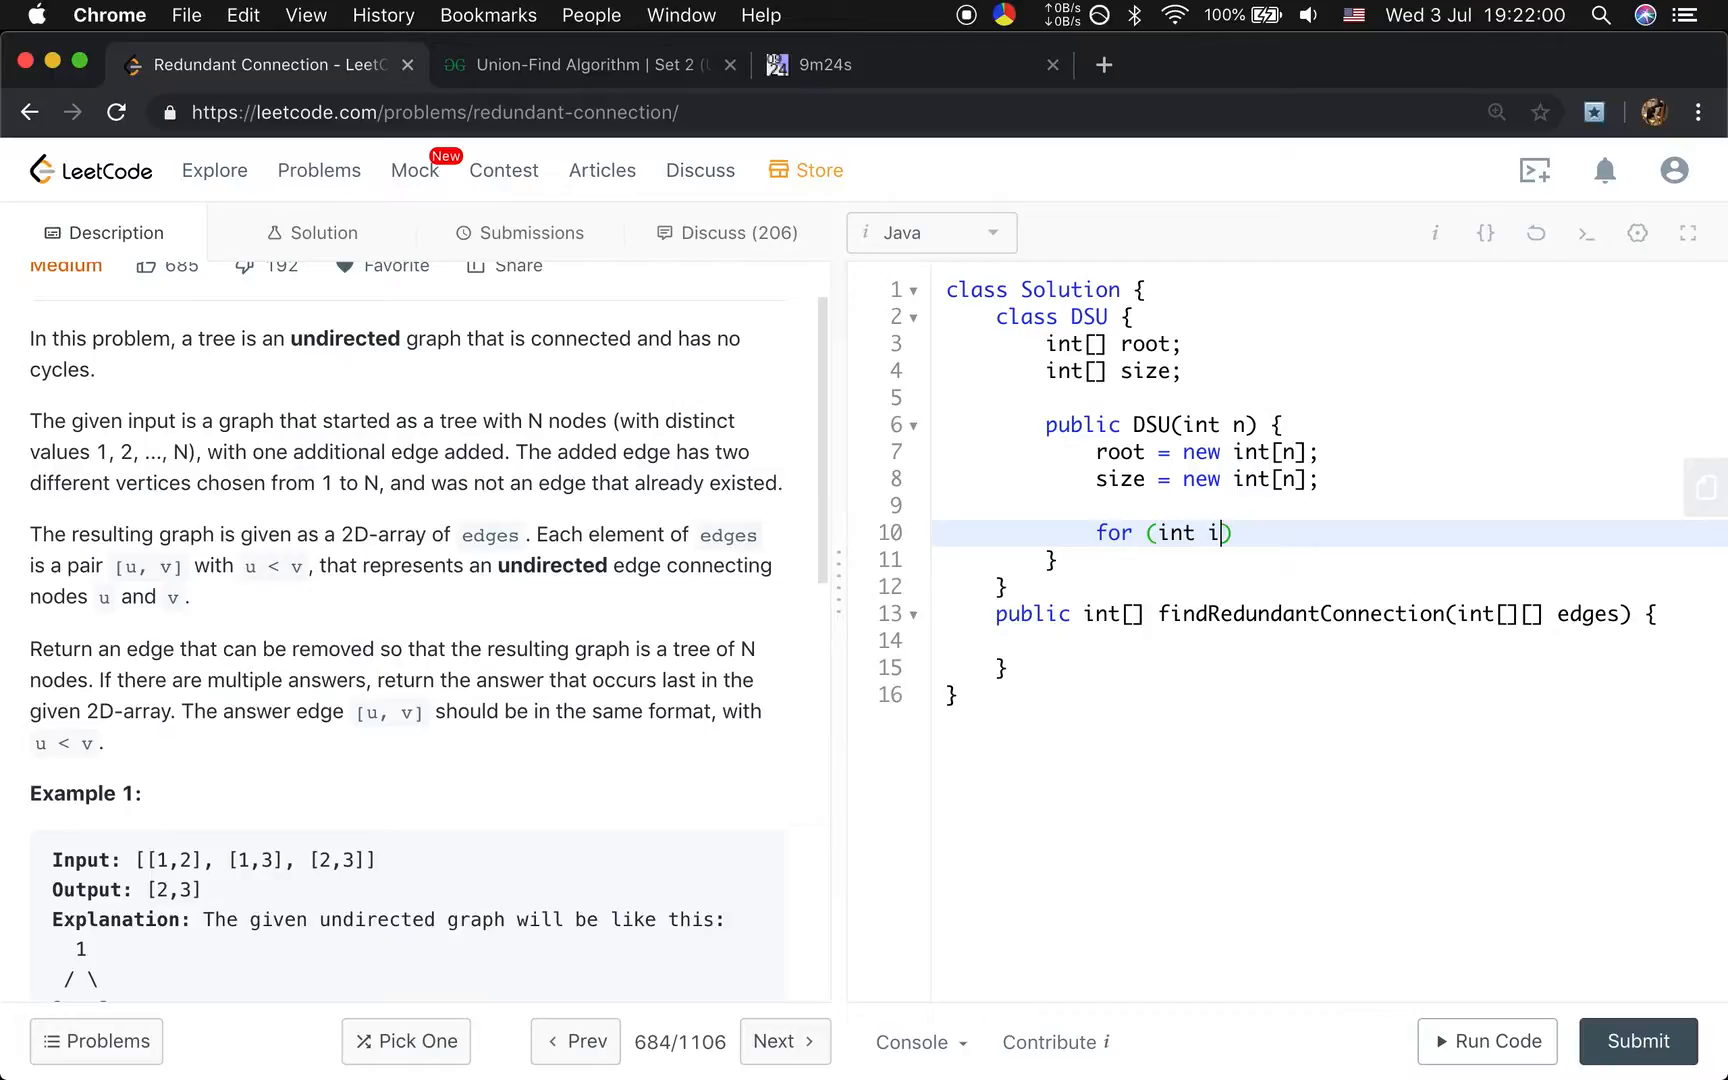
pyautogui.write('= 0; i < n; i++')
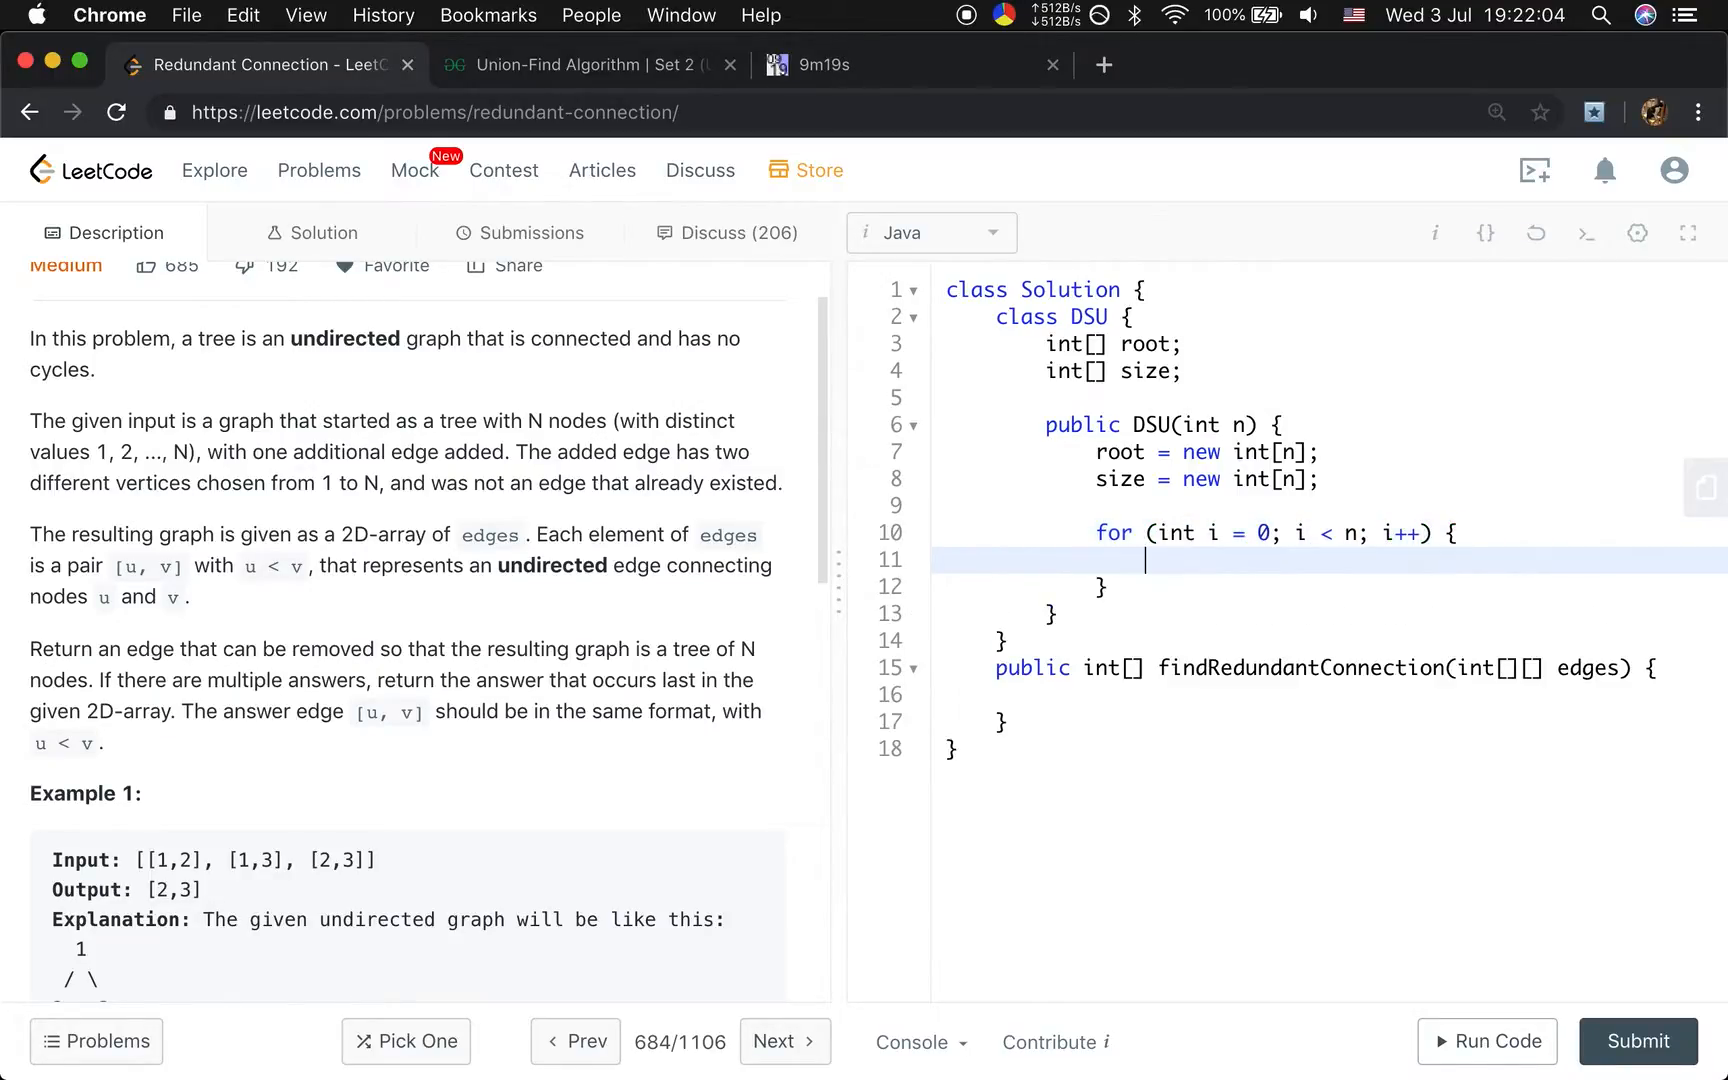
pyautogui.write('root[i] = i;')
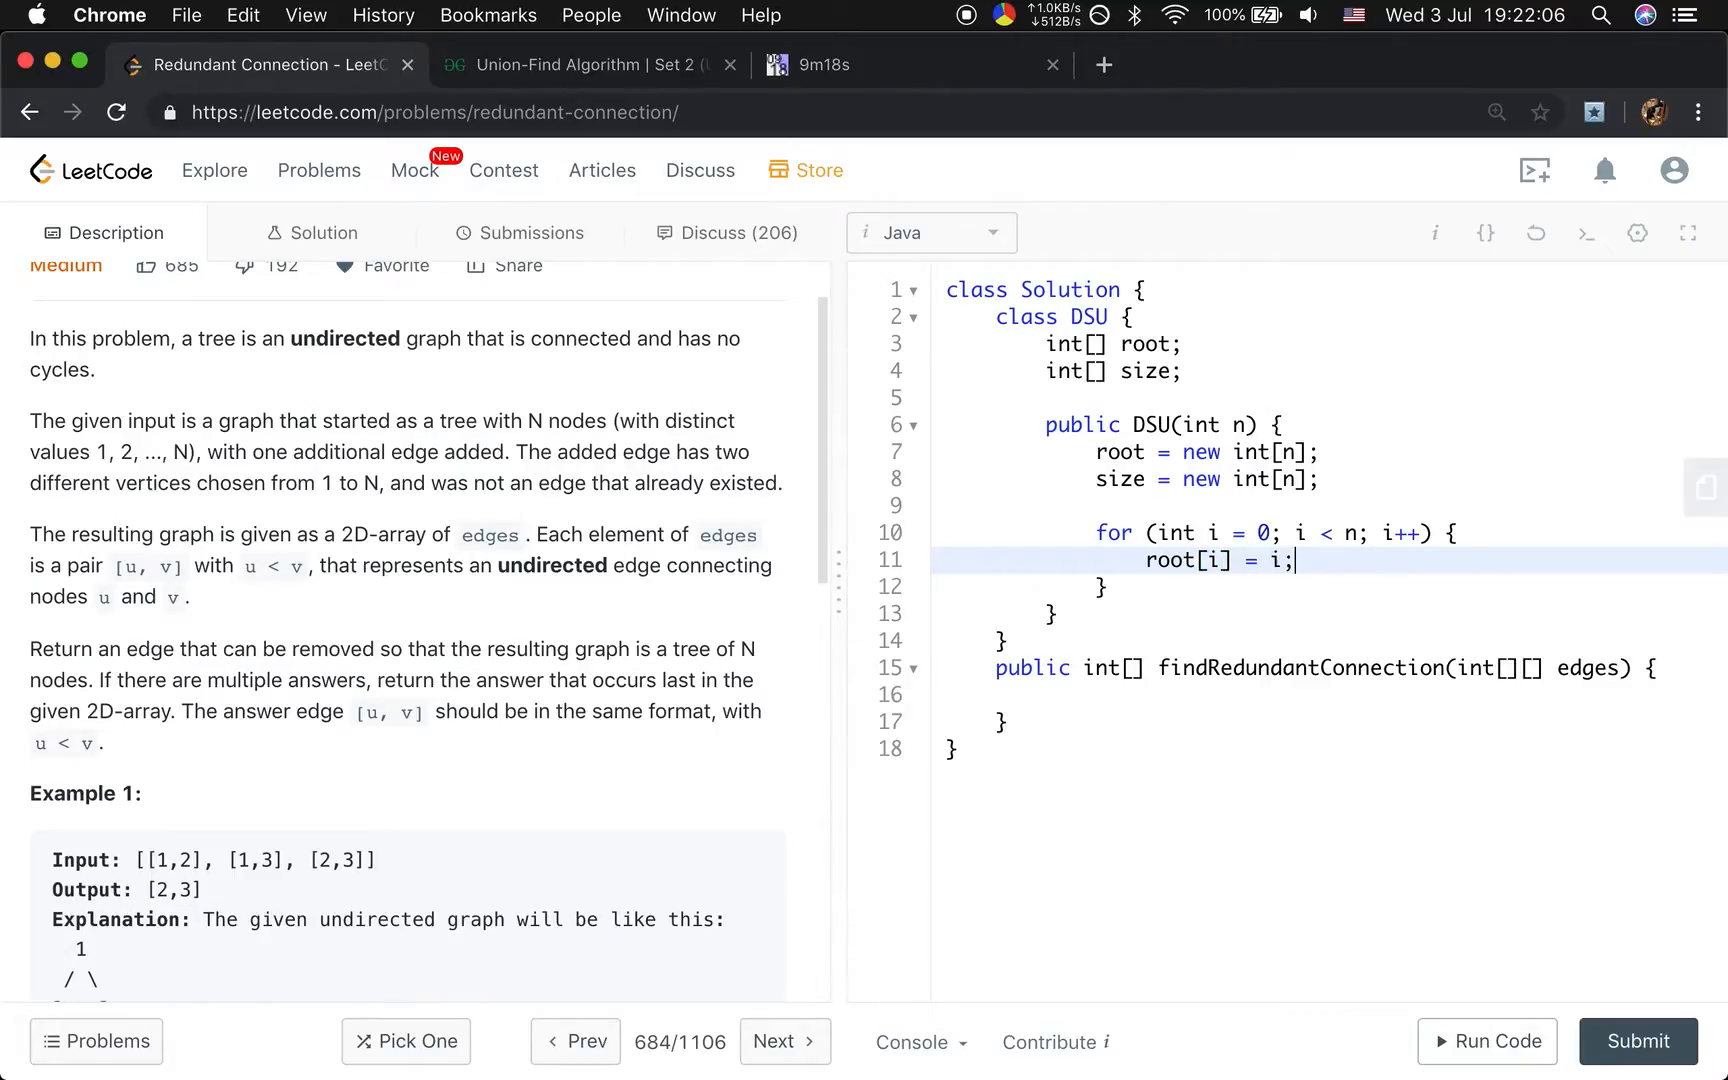
pyautogui.write('public int find(int x')
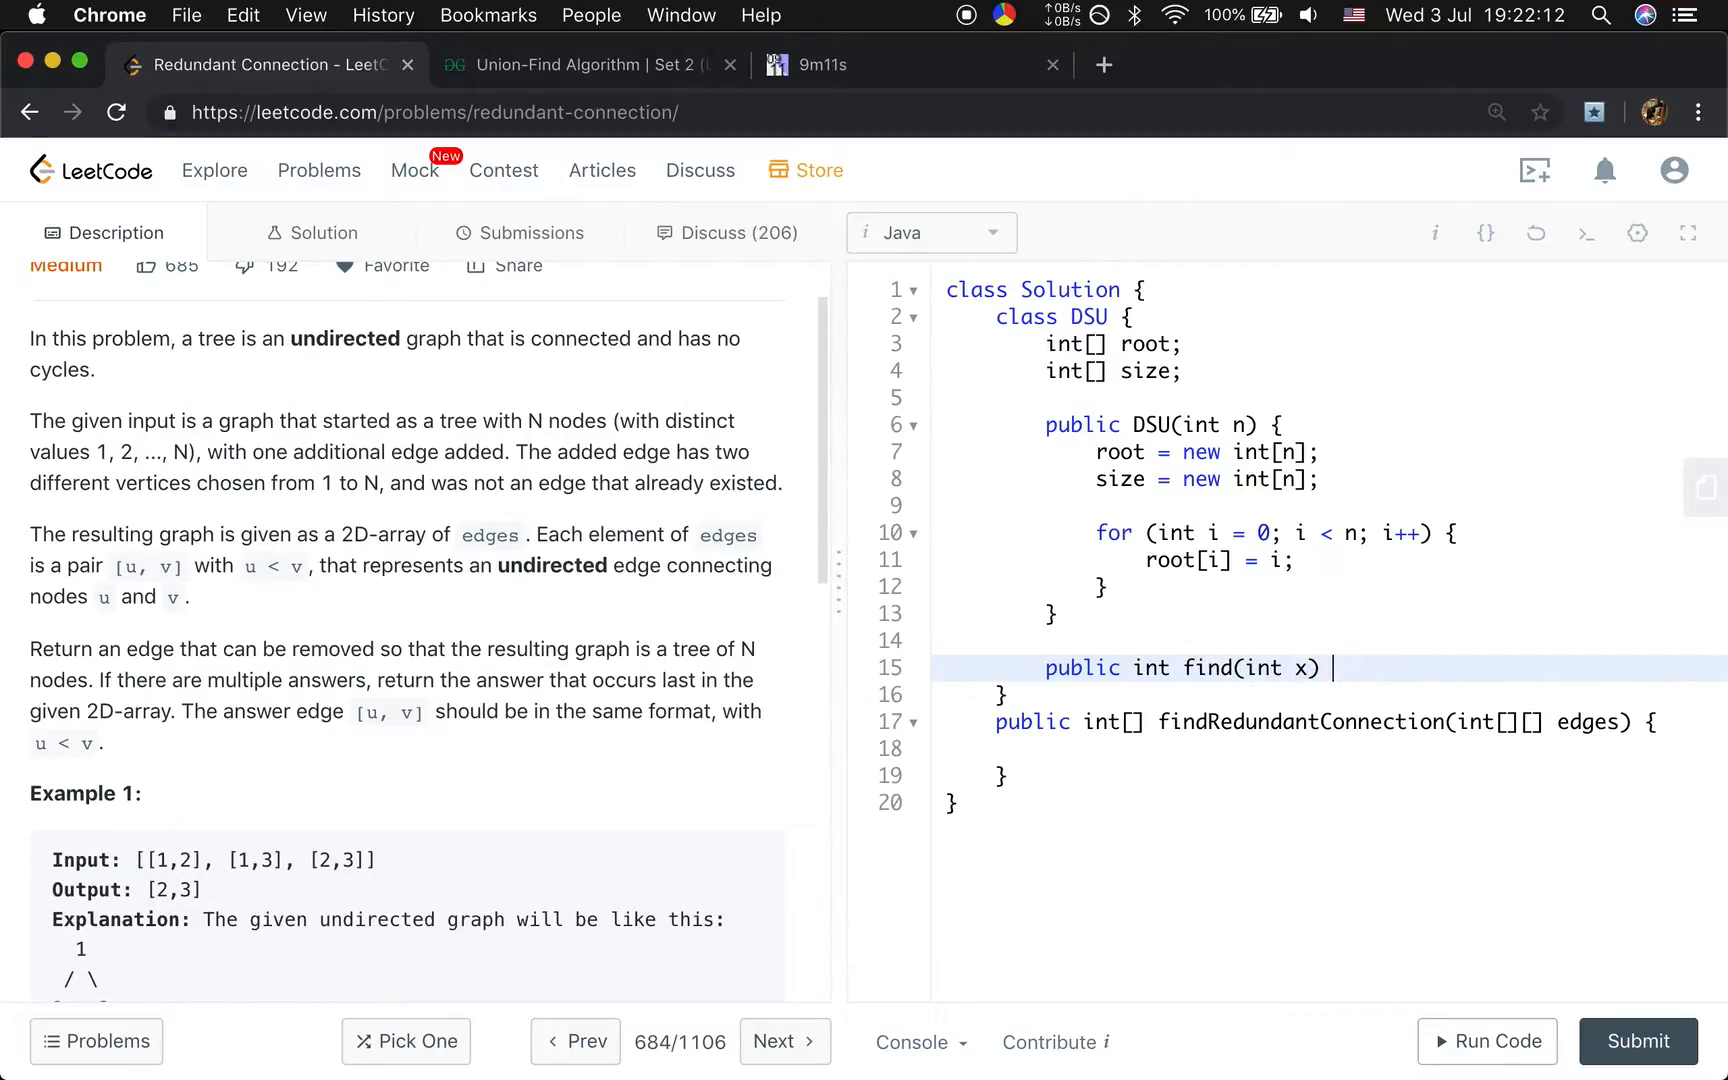
# Write find() with path compression: root[x] = find(root[x]) when x isn't its own root.
pyautogui.write('if ()')
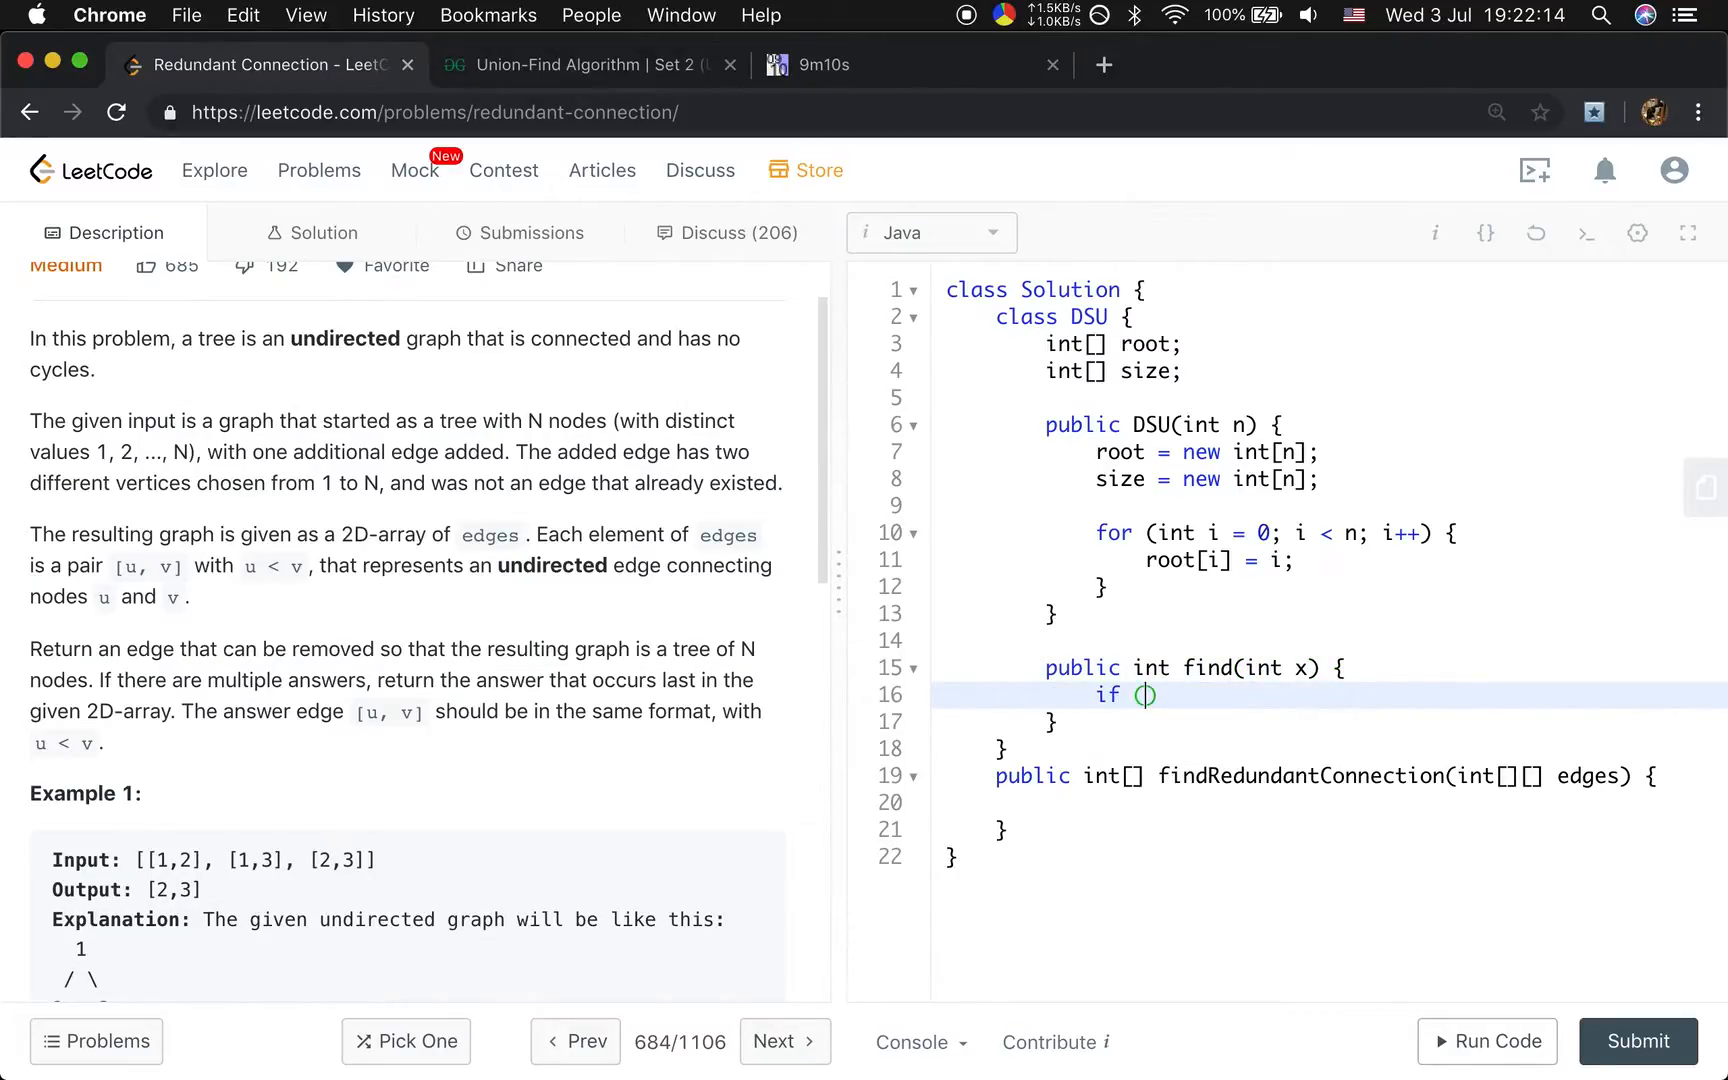
pyautogui.write('root[x] != x')
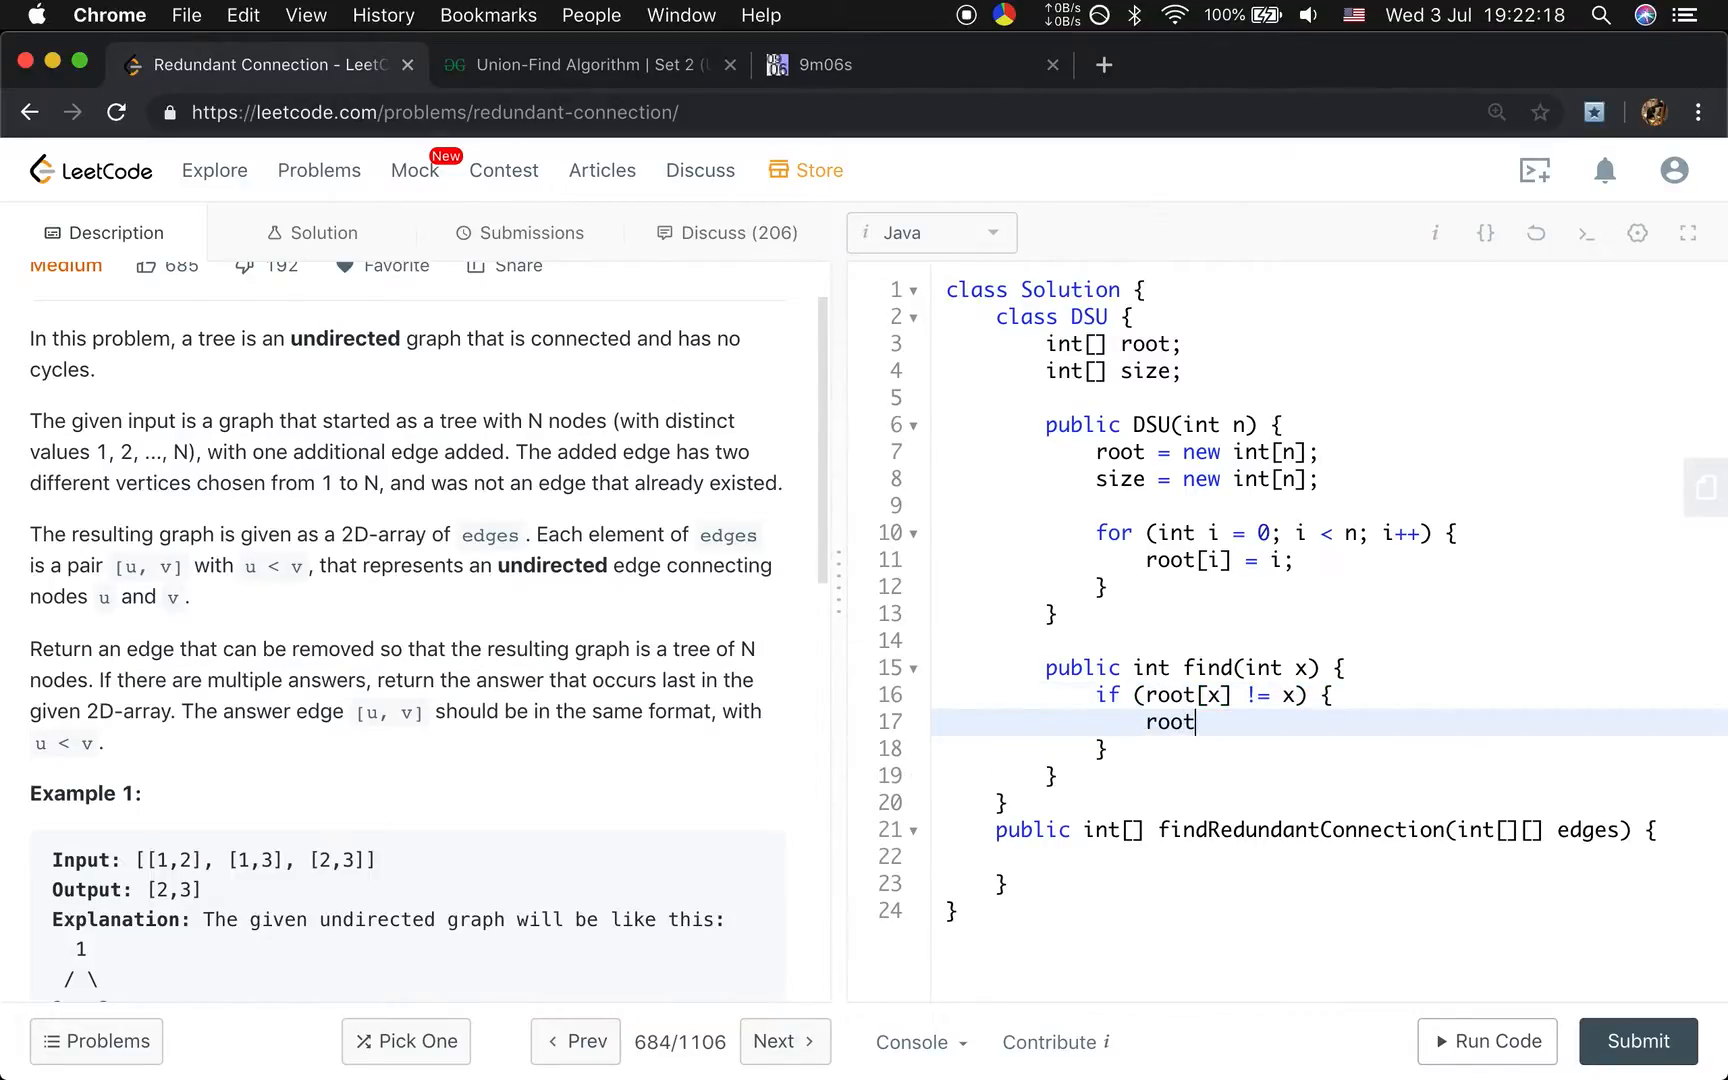
pyautogui.write('[x] =')
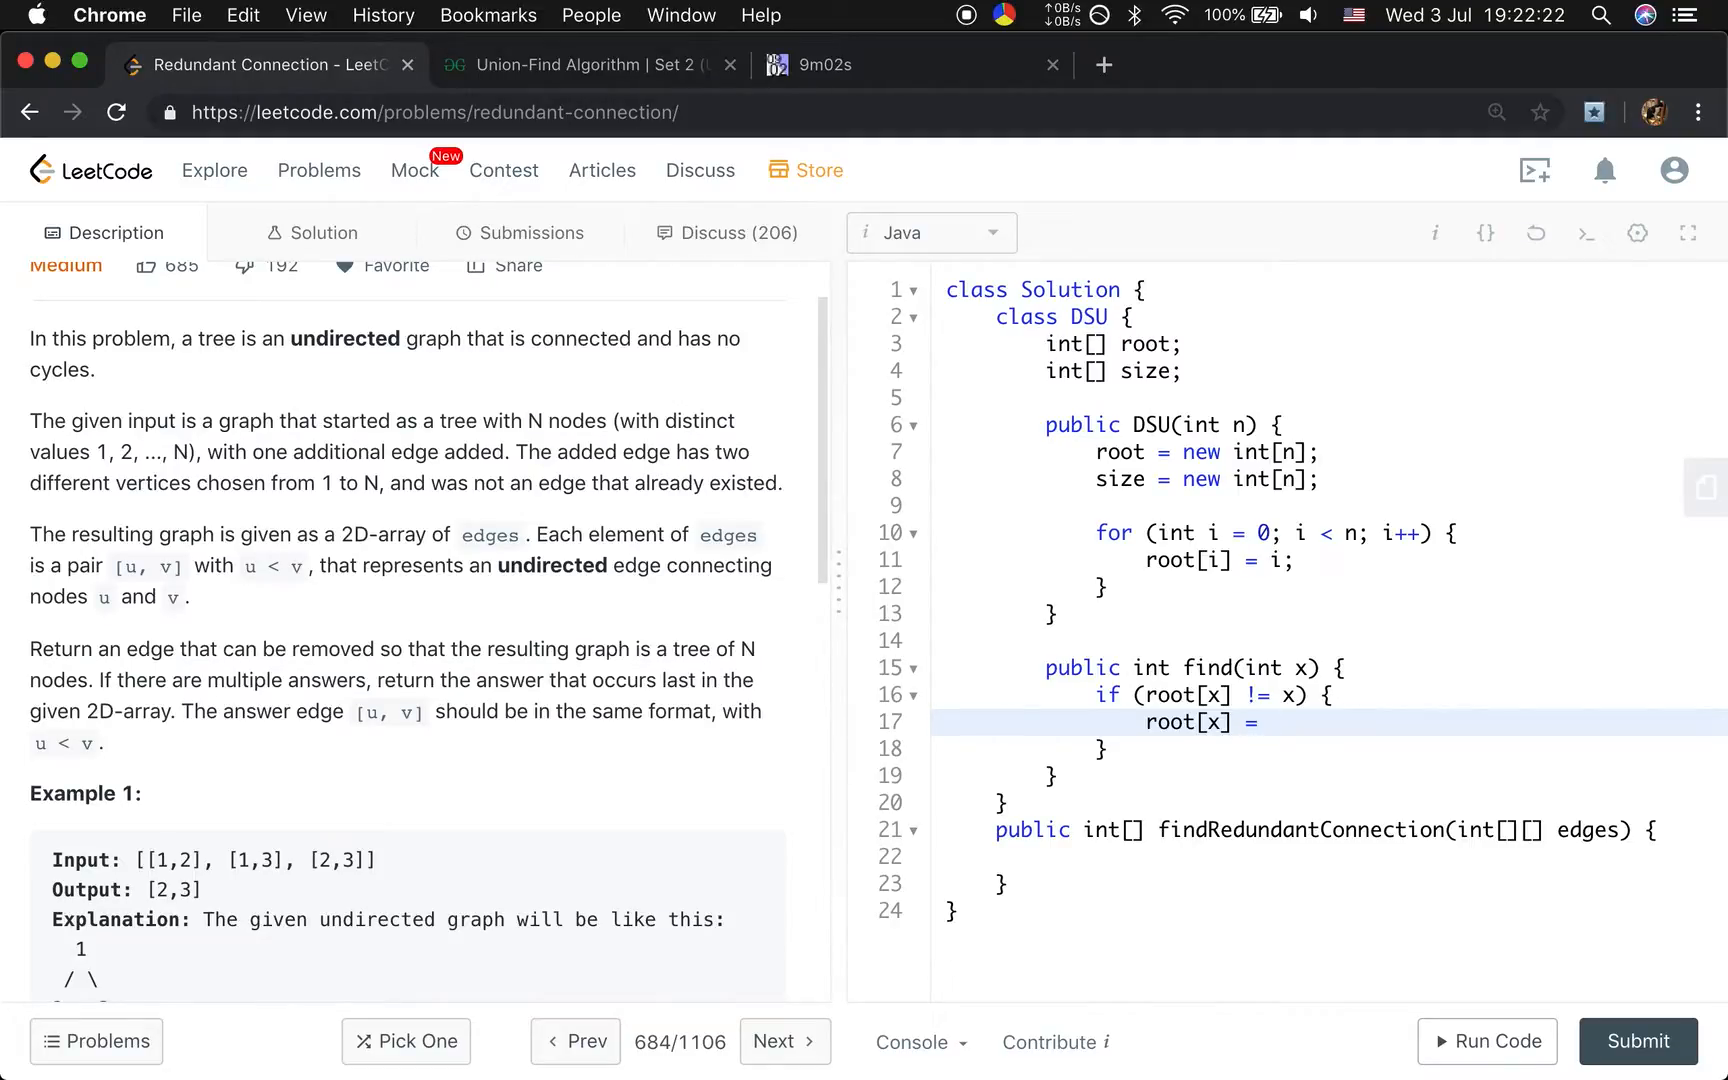
pyautogui.write('find(root[x]);')
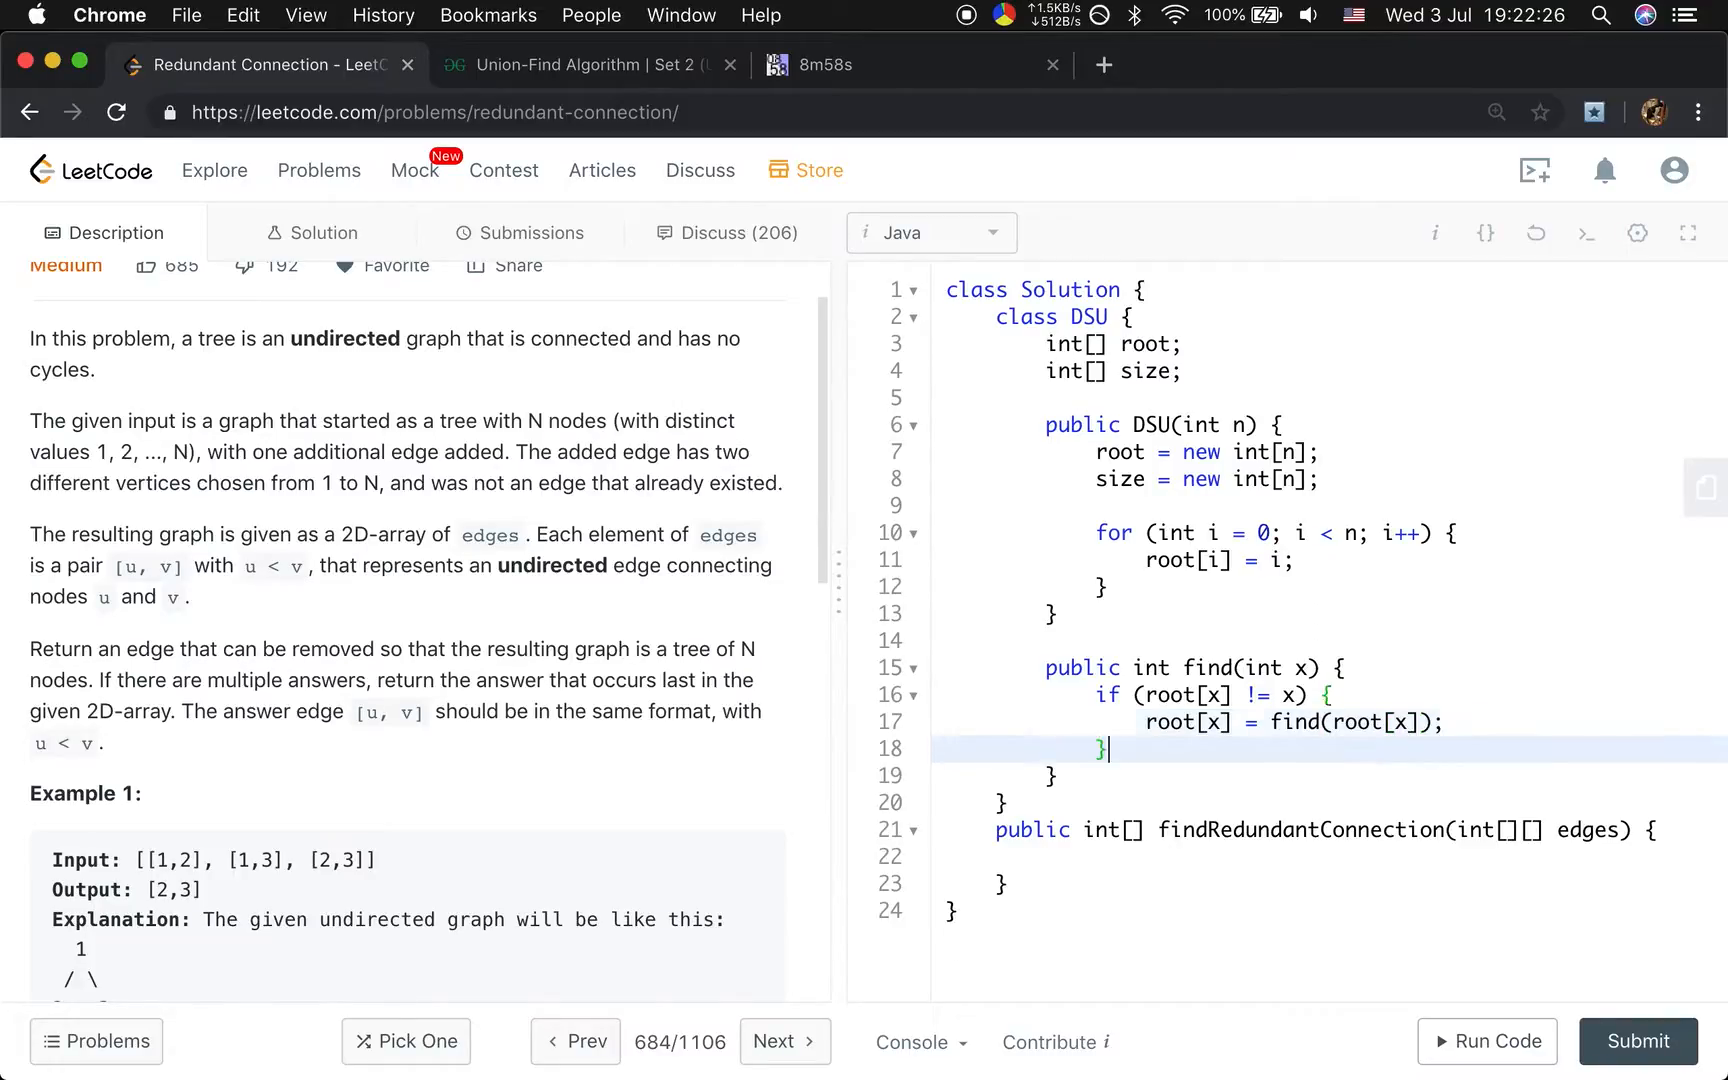
pyautogui.write('return root[x]')
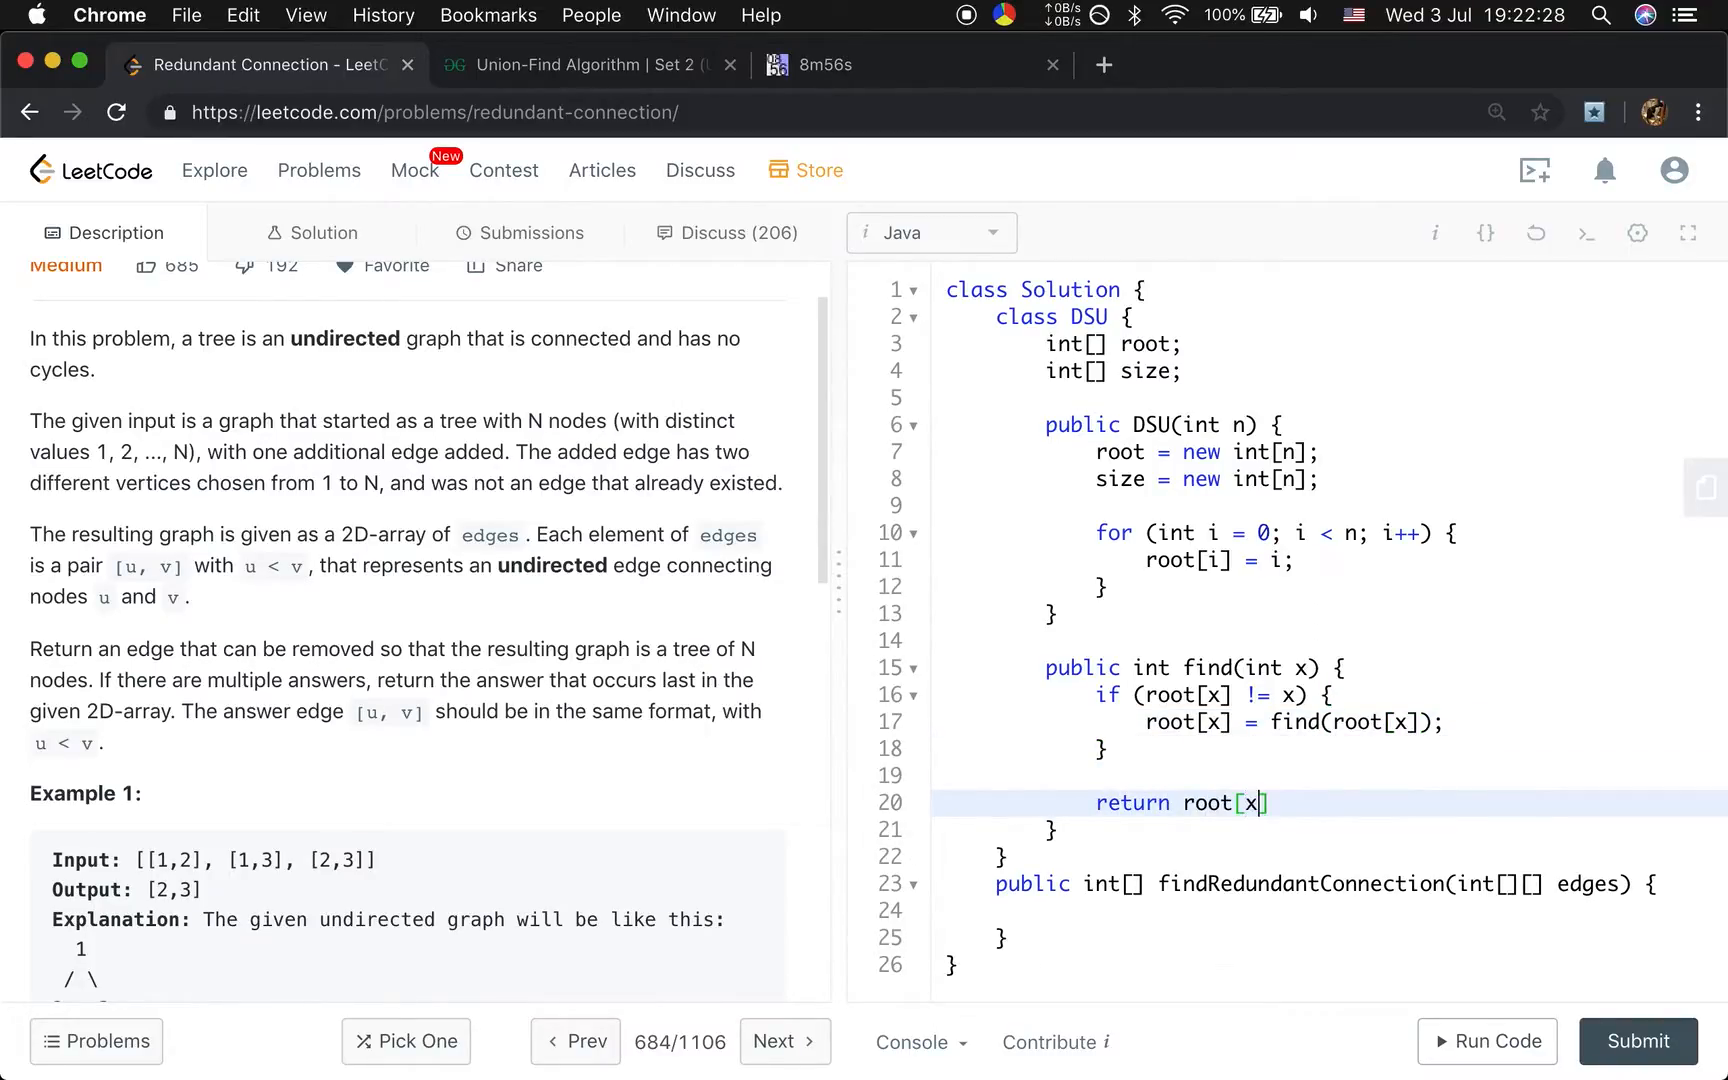
# Declare boolean union(int x, int y), finding rootX and rootY and returning false if equal.
pyautogui.write('public vo')
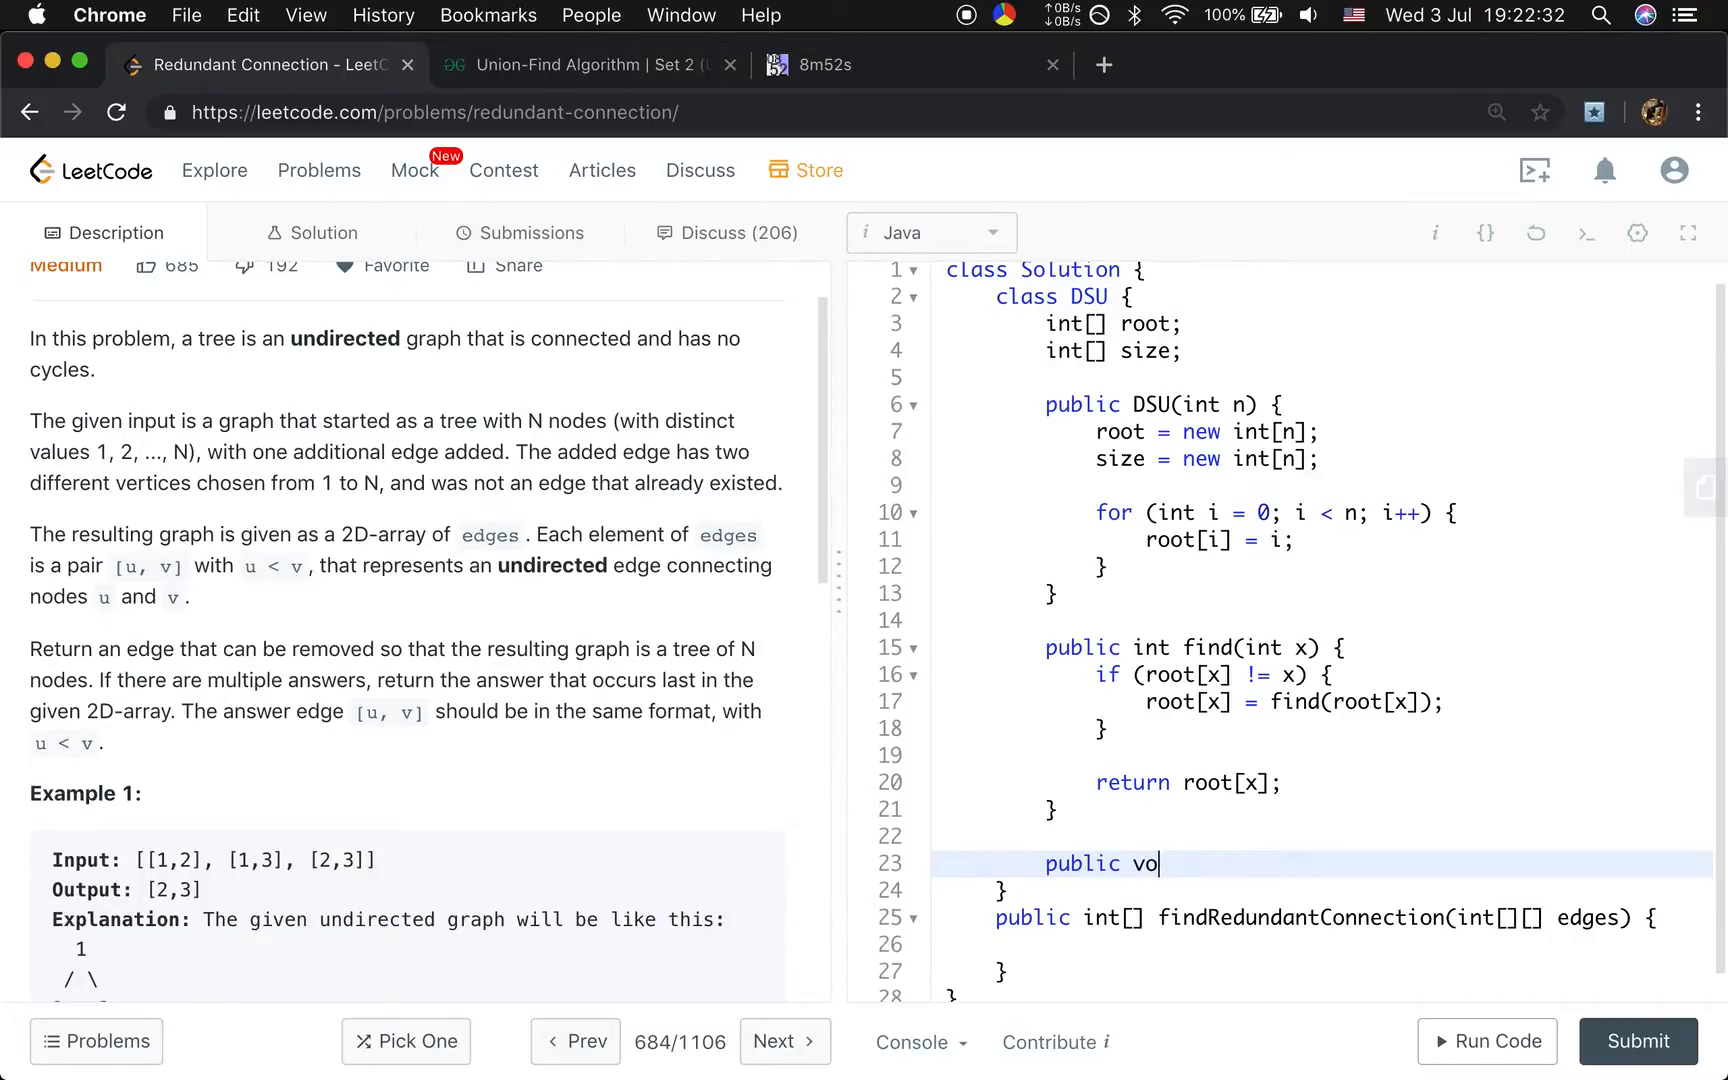
pyautogui.press('Backspace')
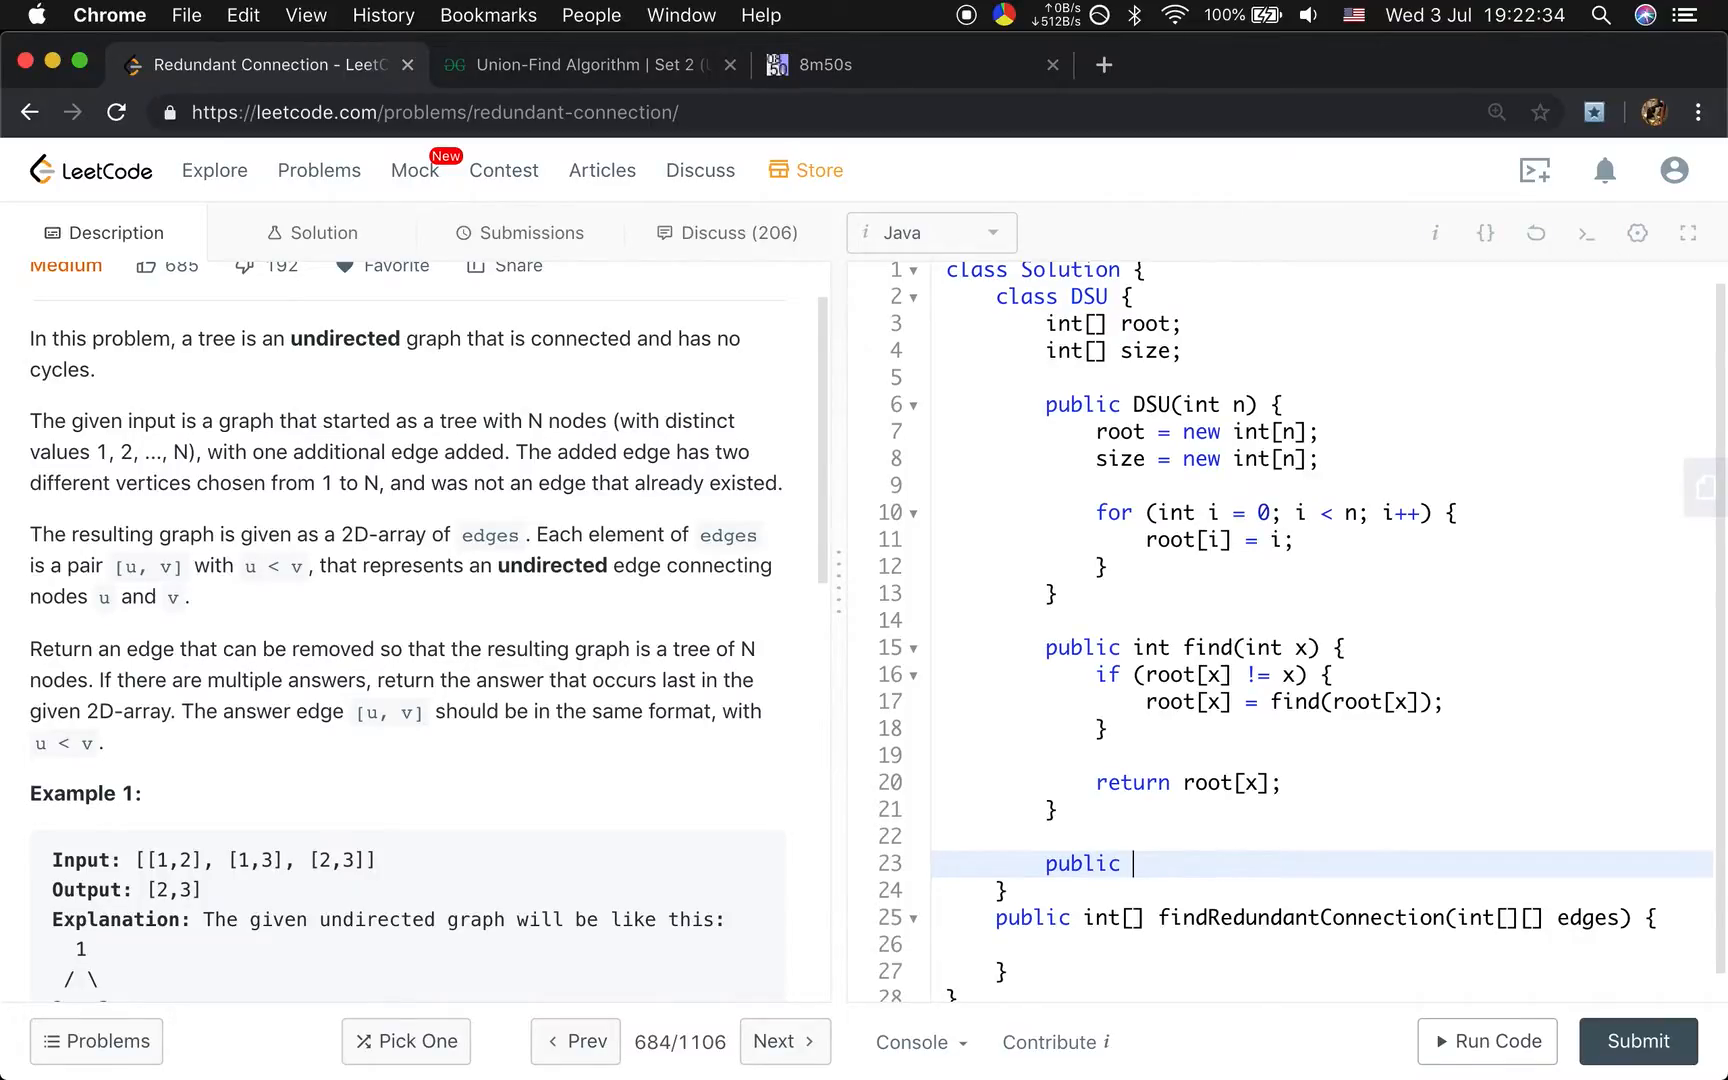
pyautogui.write('boo')
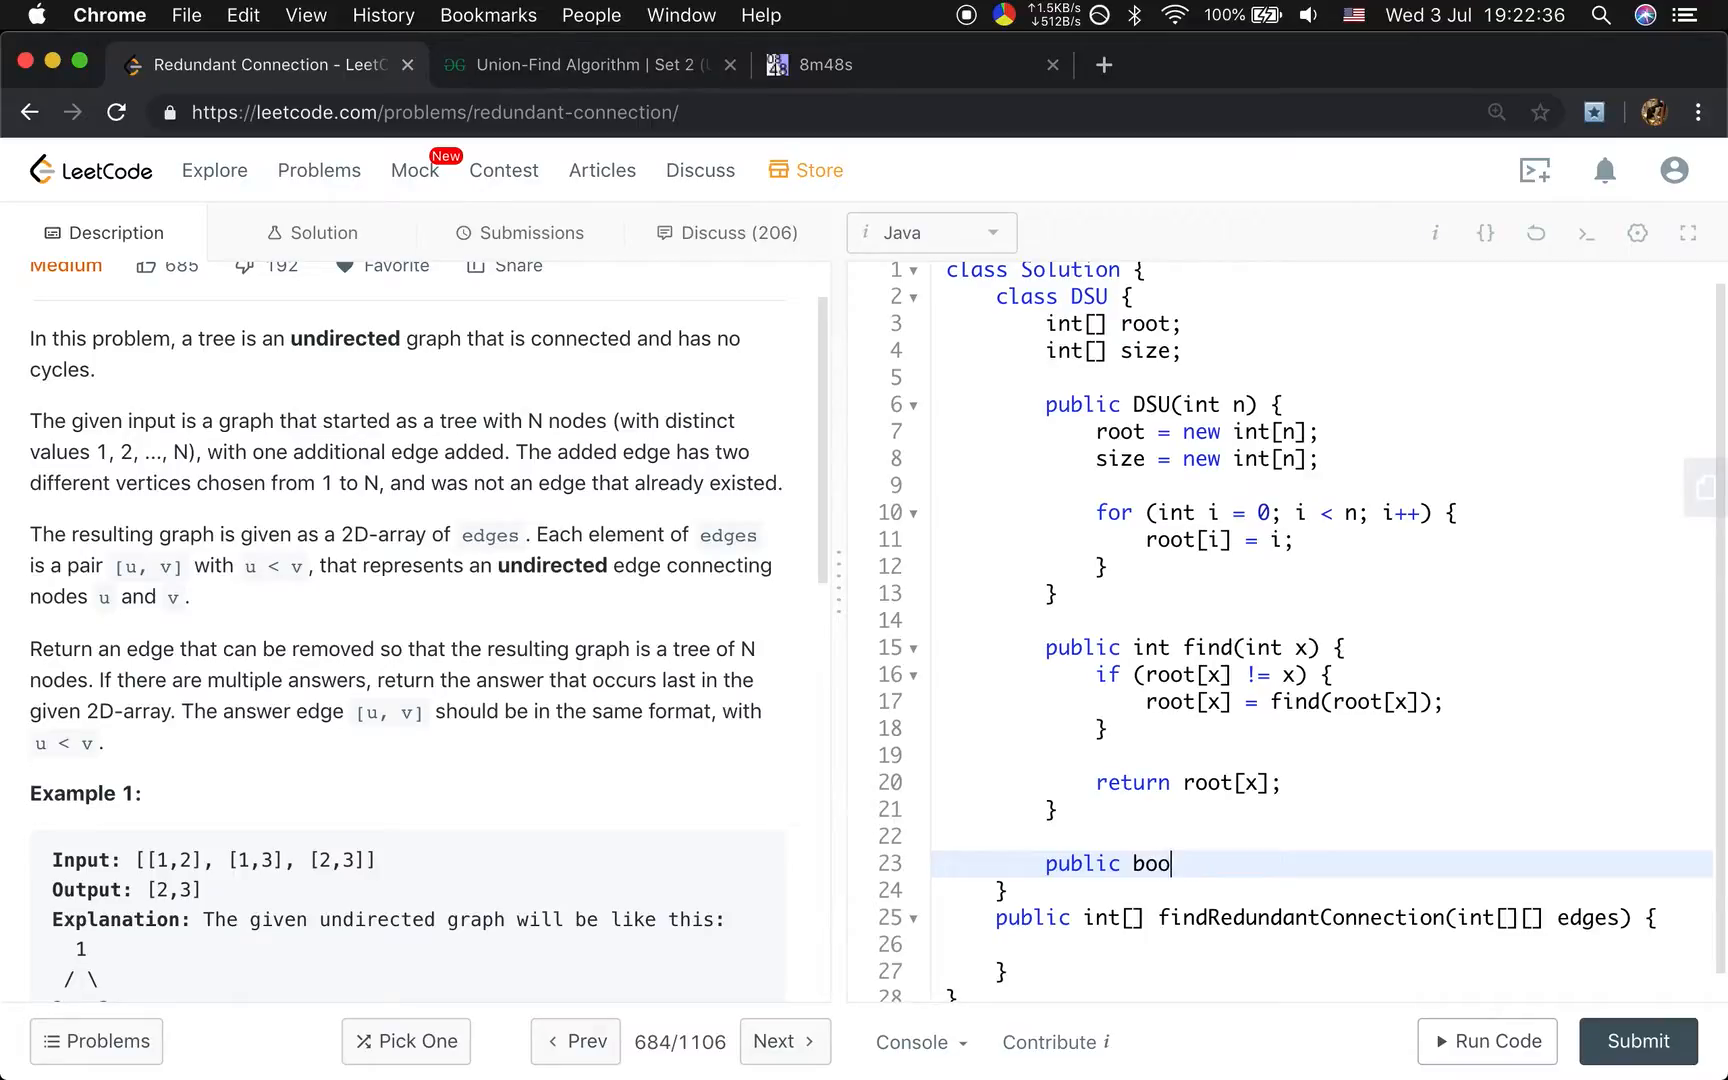
pyautogui.write('lean')
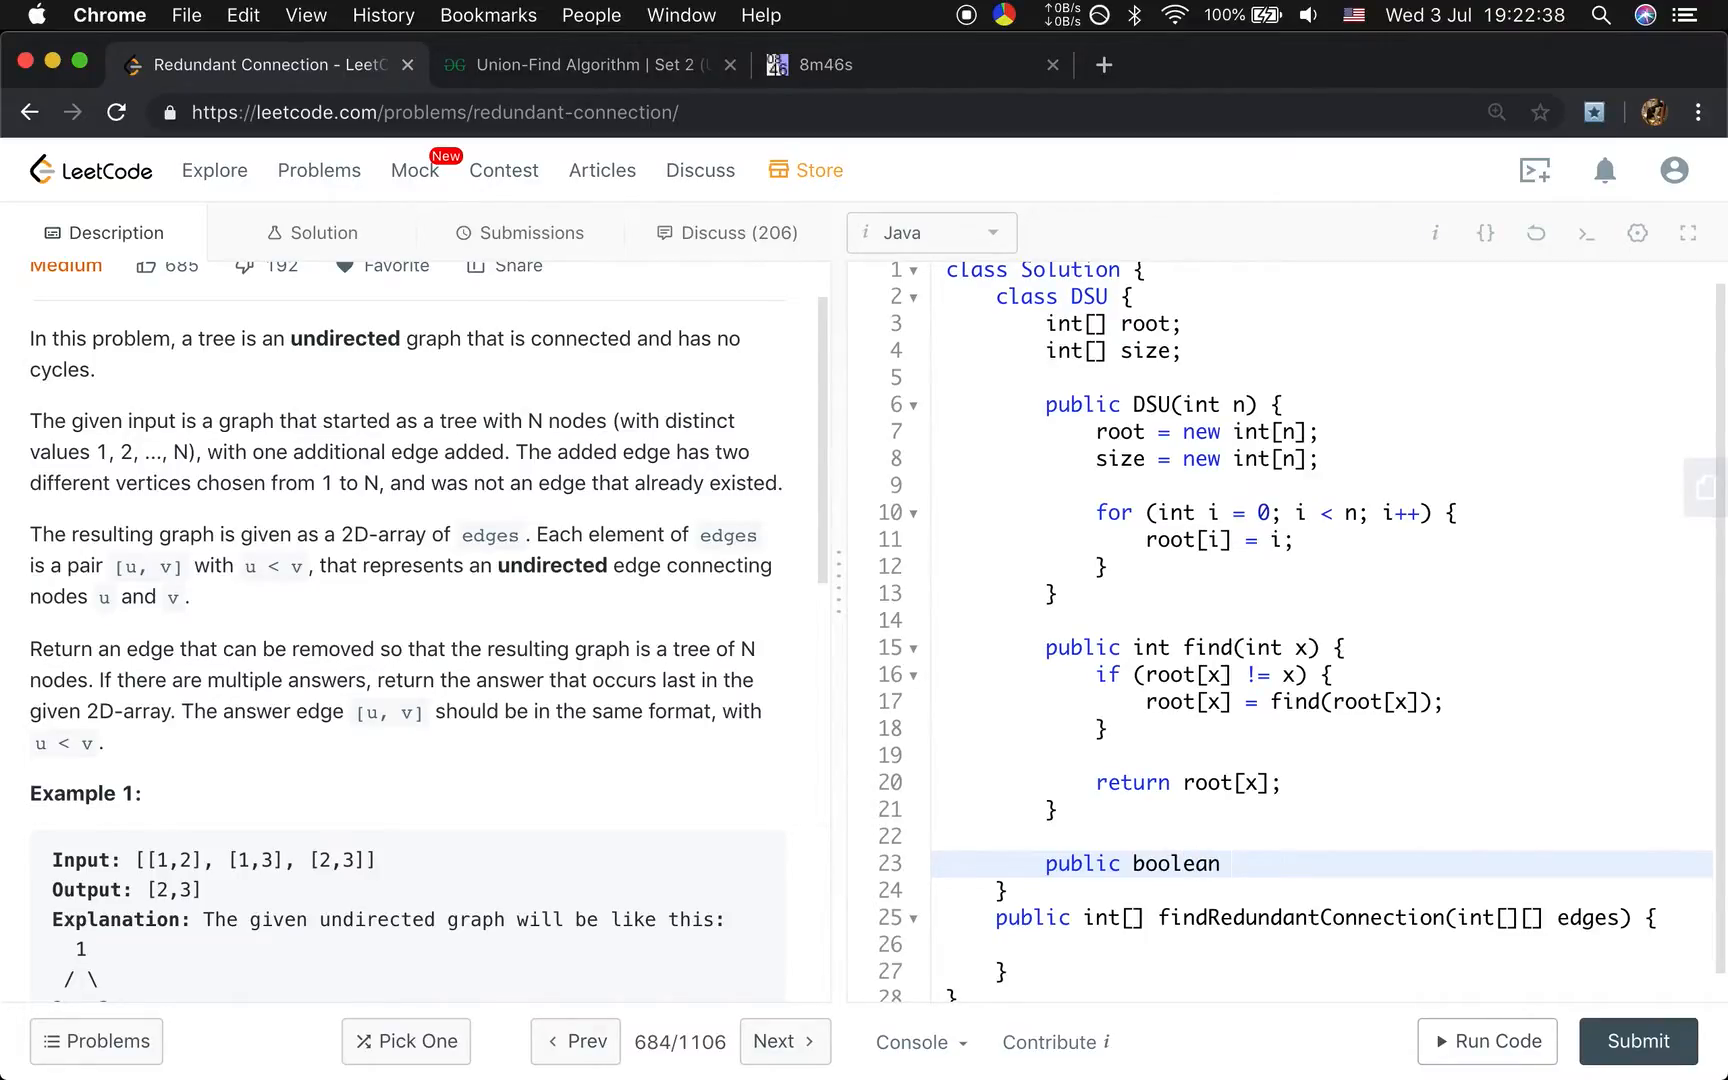
pyautogui.write('union()')
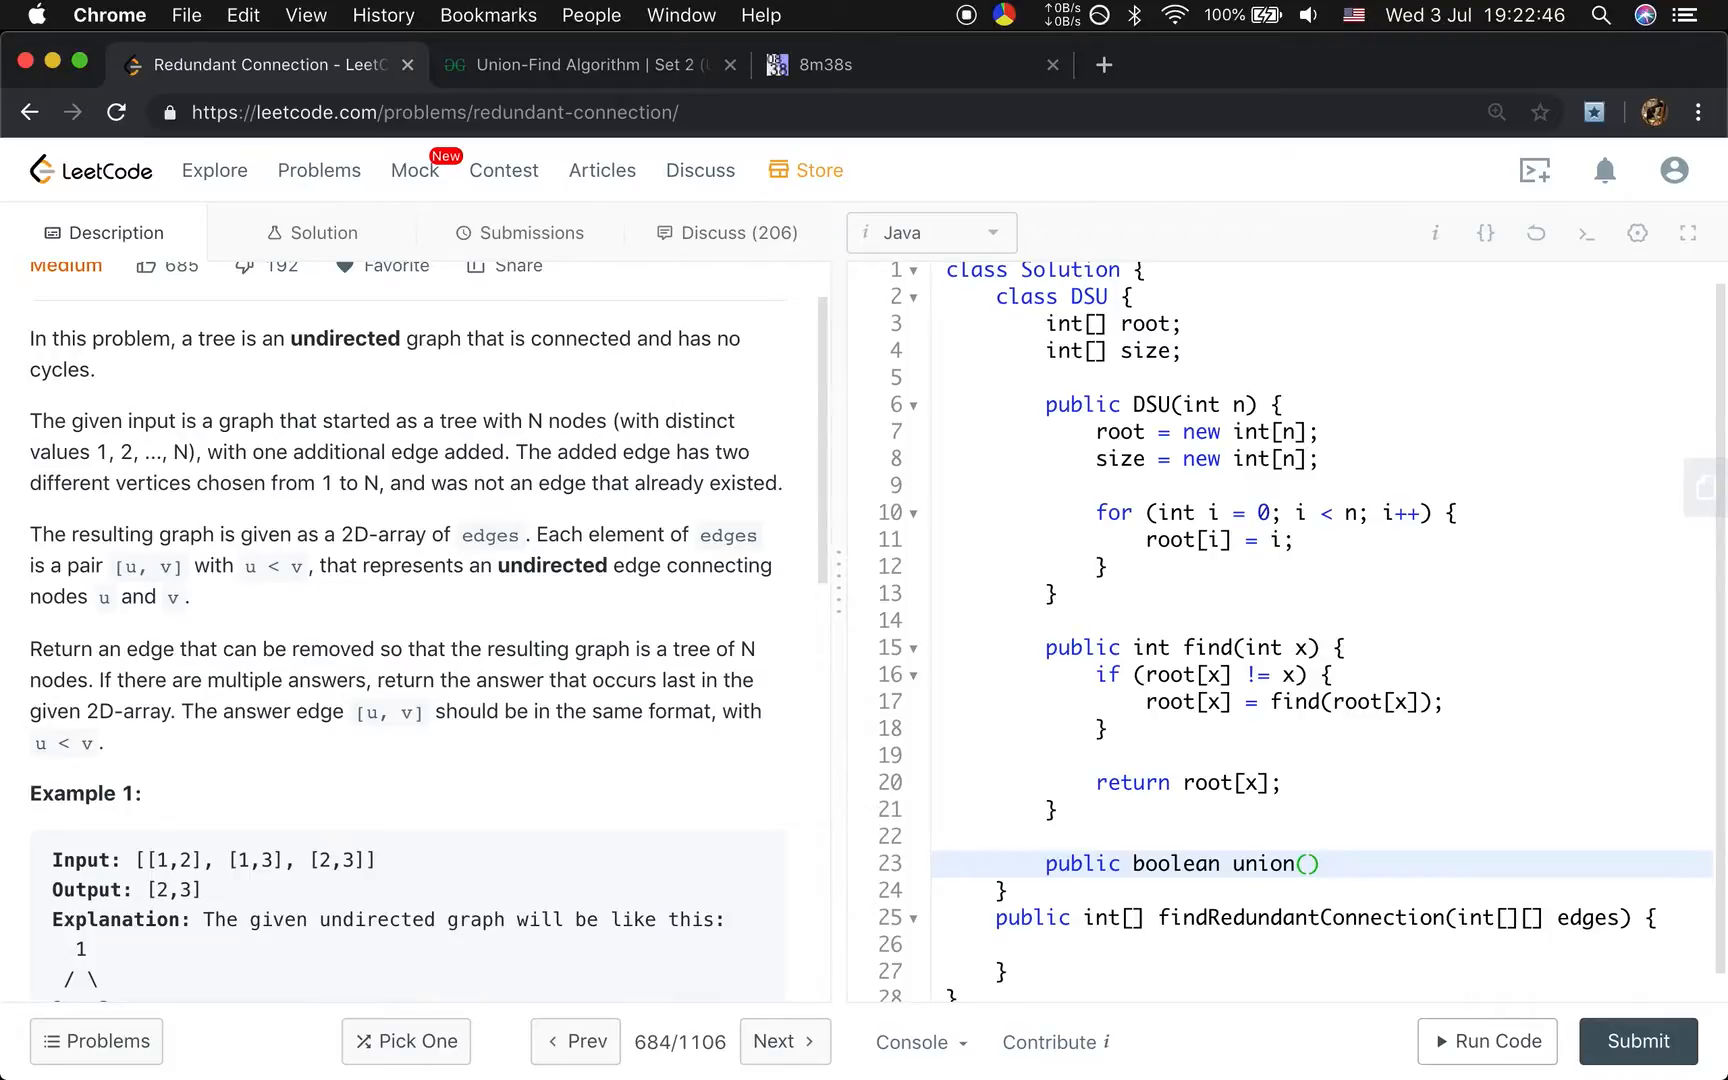
pyautogui.write('int')
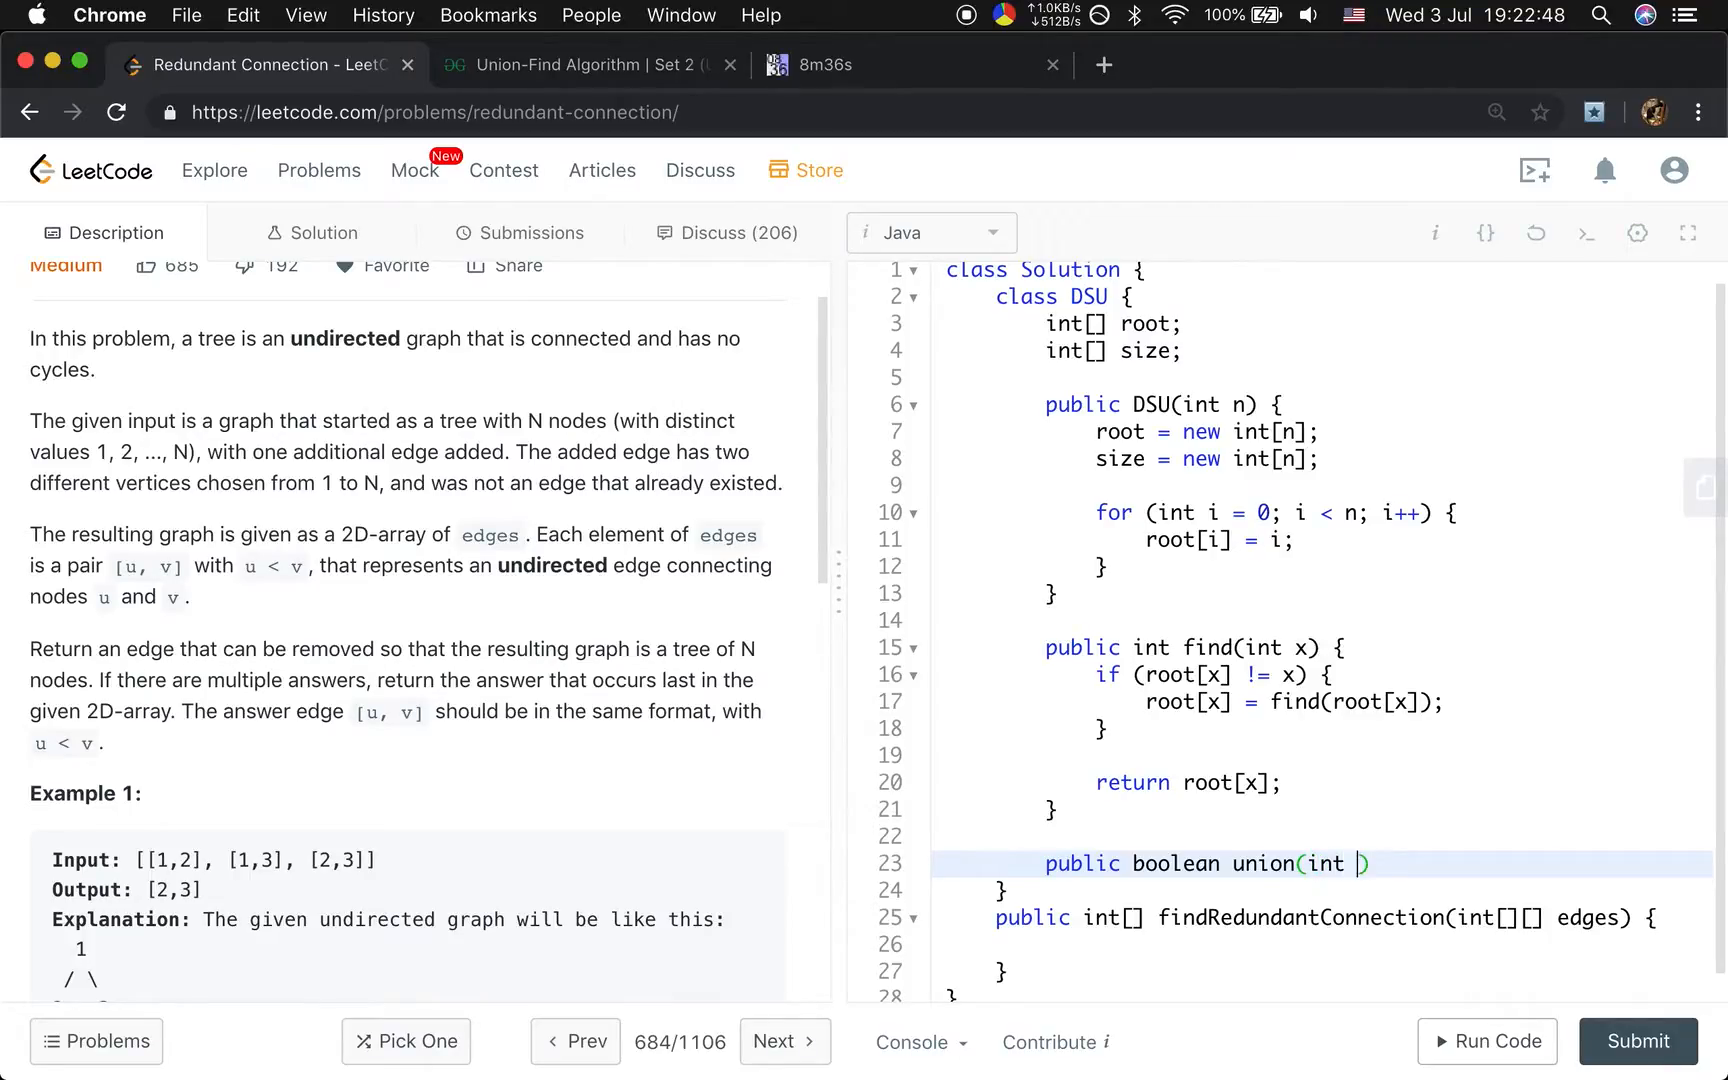
pyautogui.write('x, int y) {')
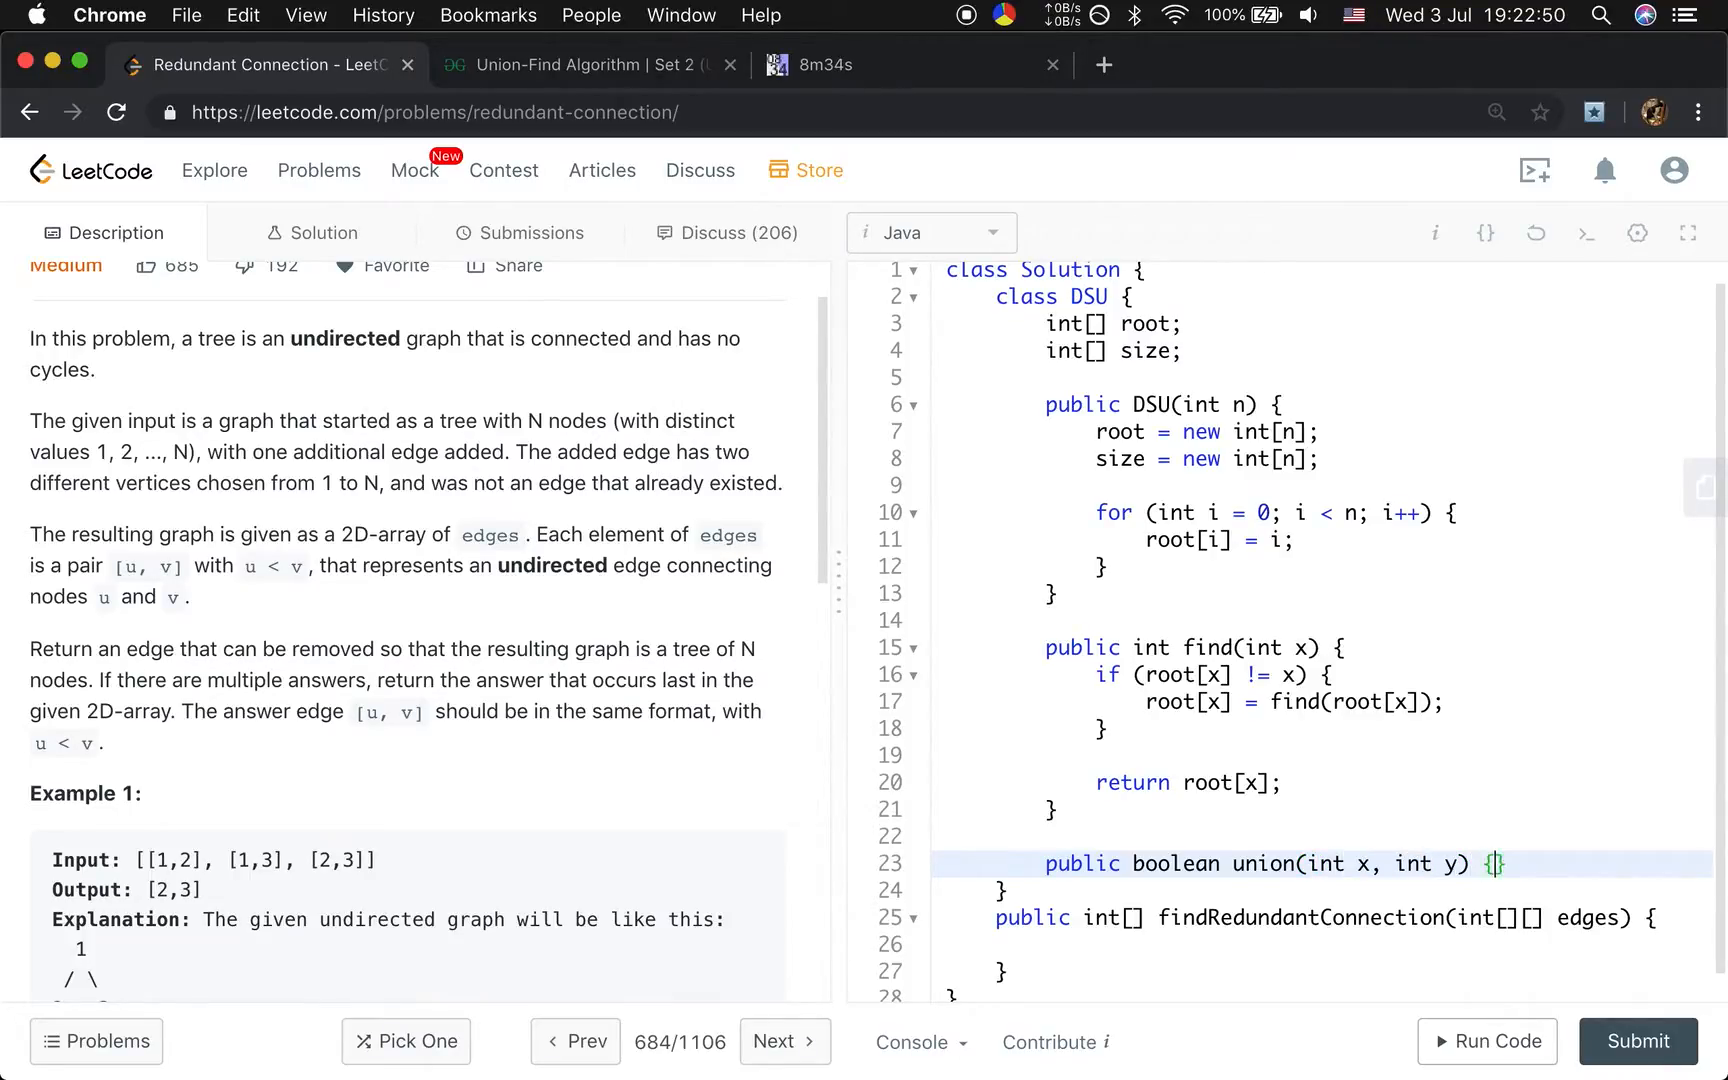
pyautogui.write('int rooy')
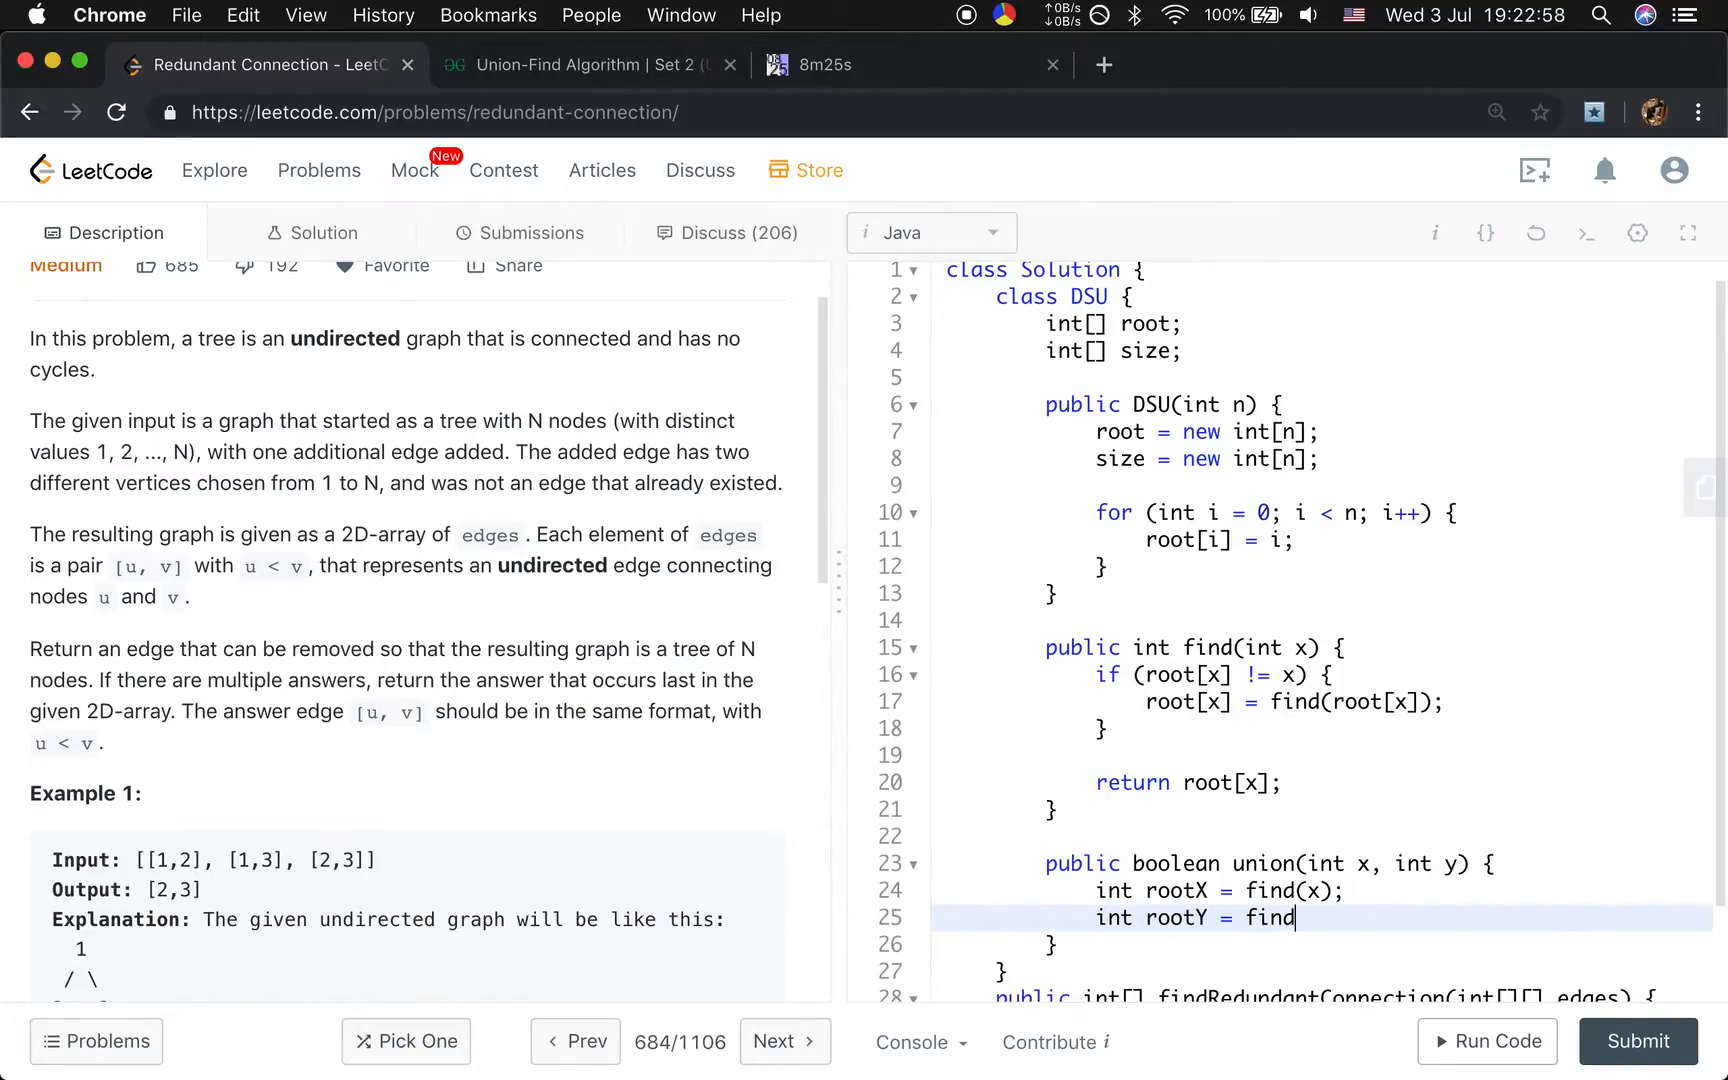
pyautogui.write('(y);')
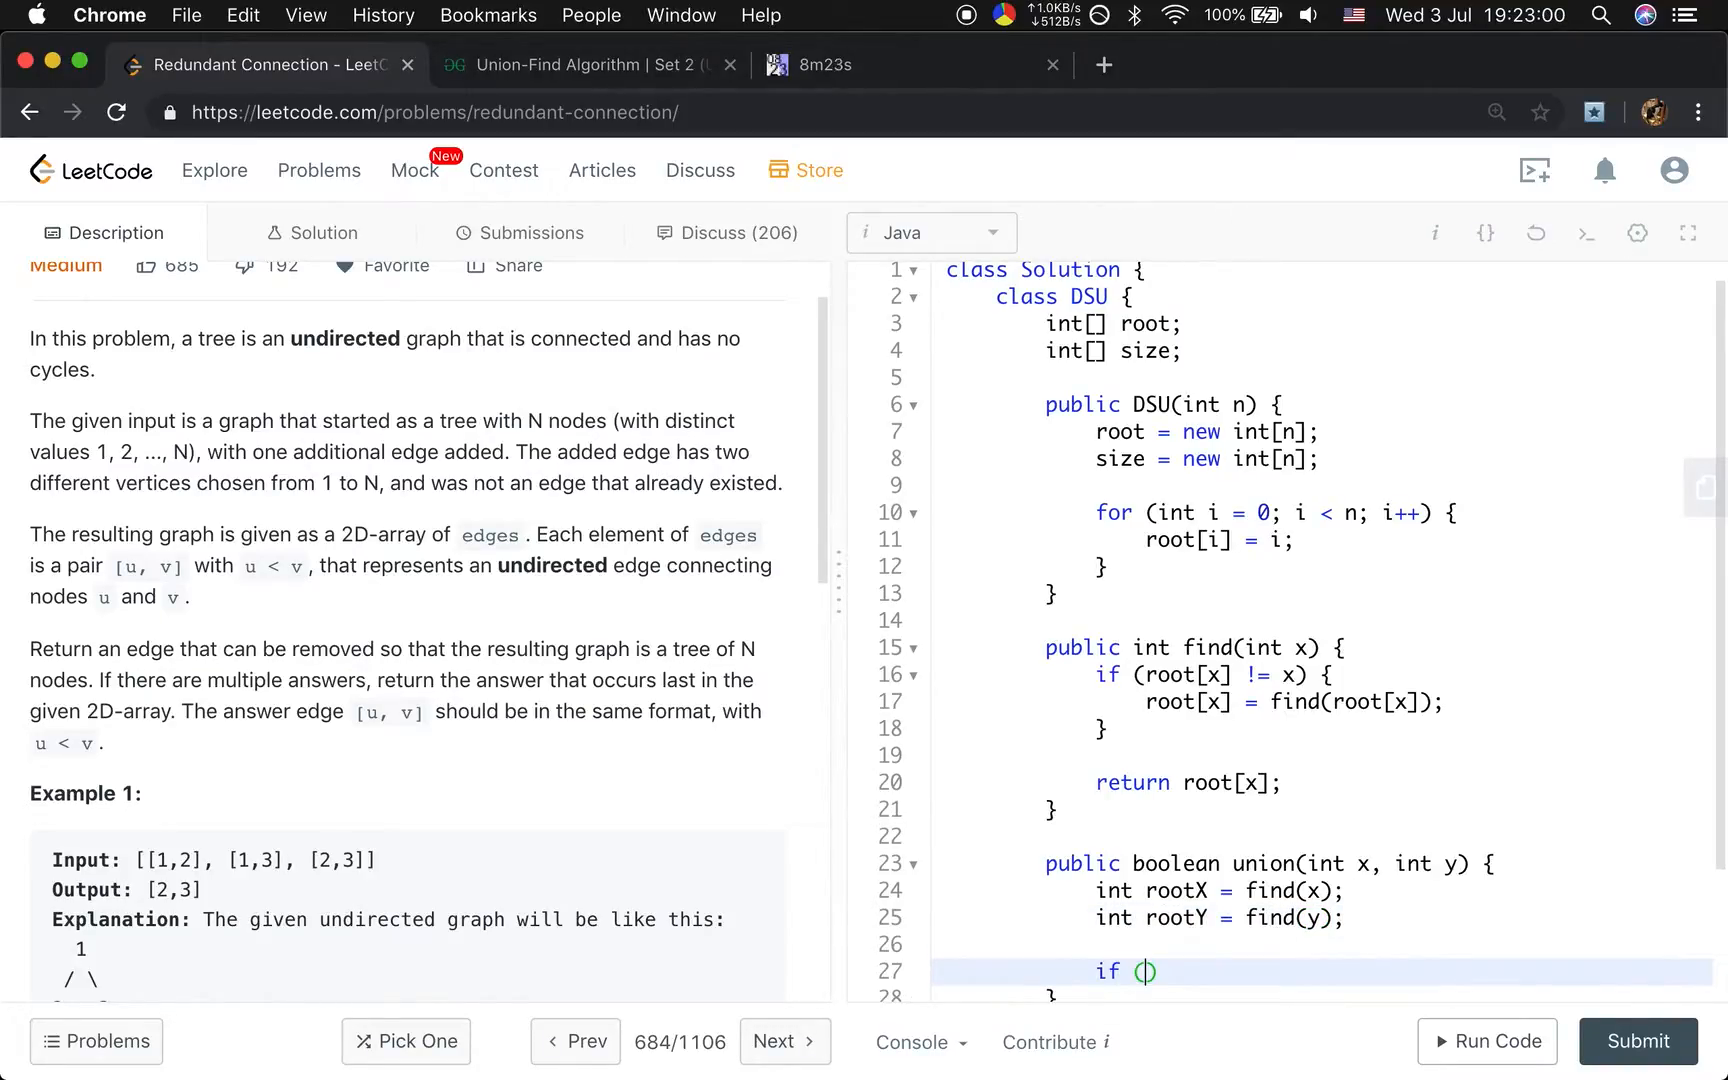
pyautogui.write('rootX == rootY')
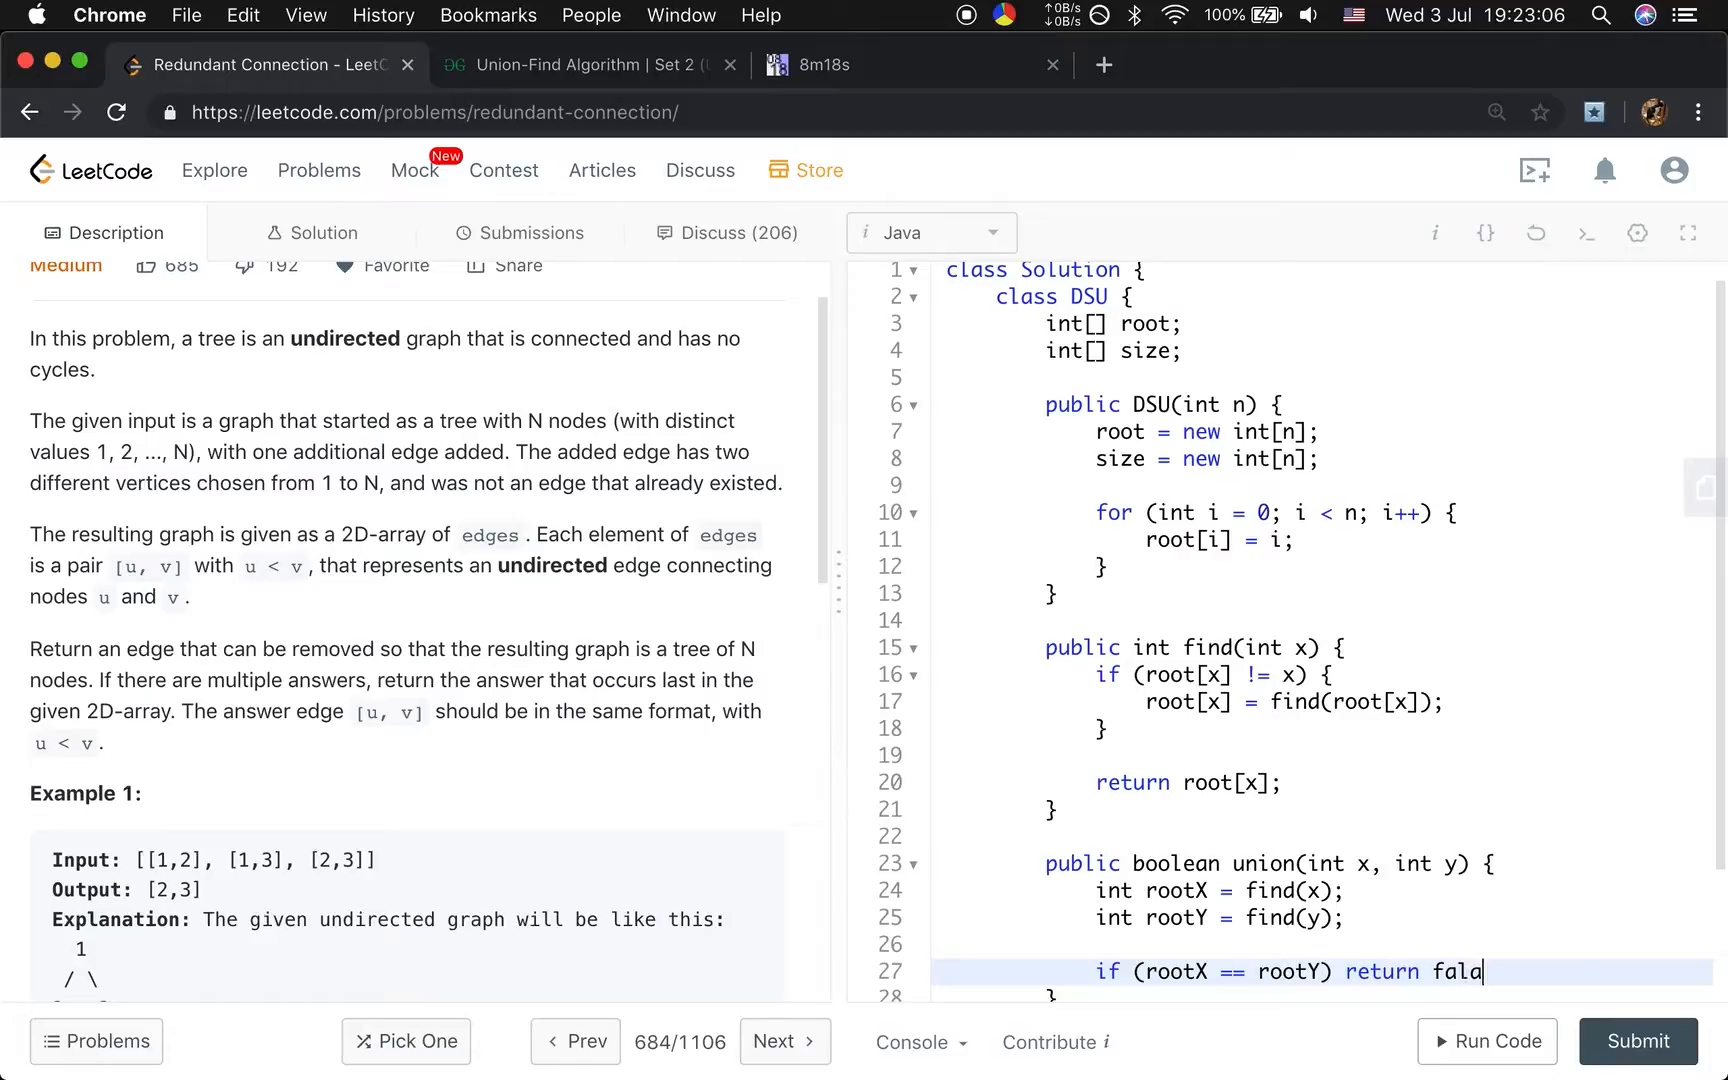
pyautogui.write('se;')
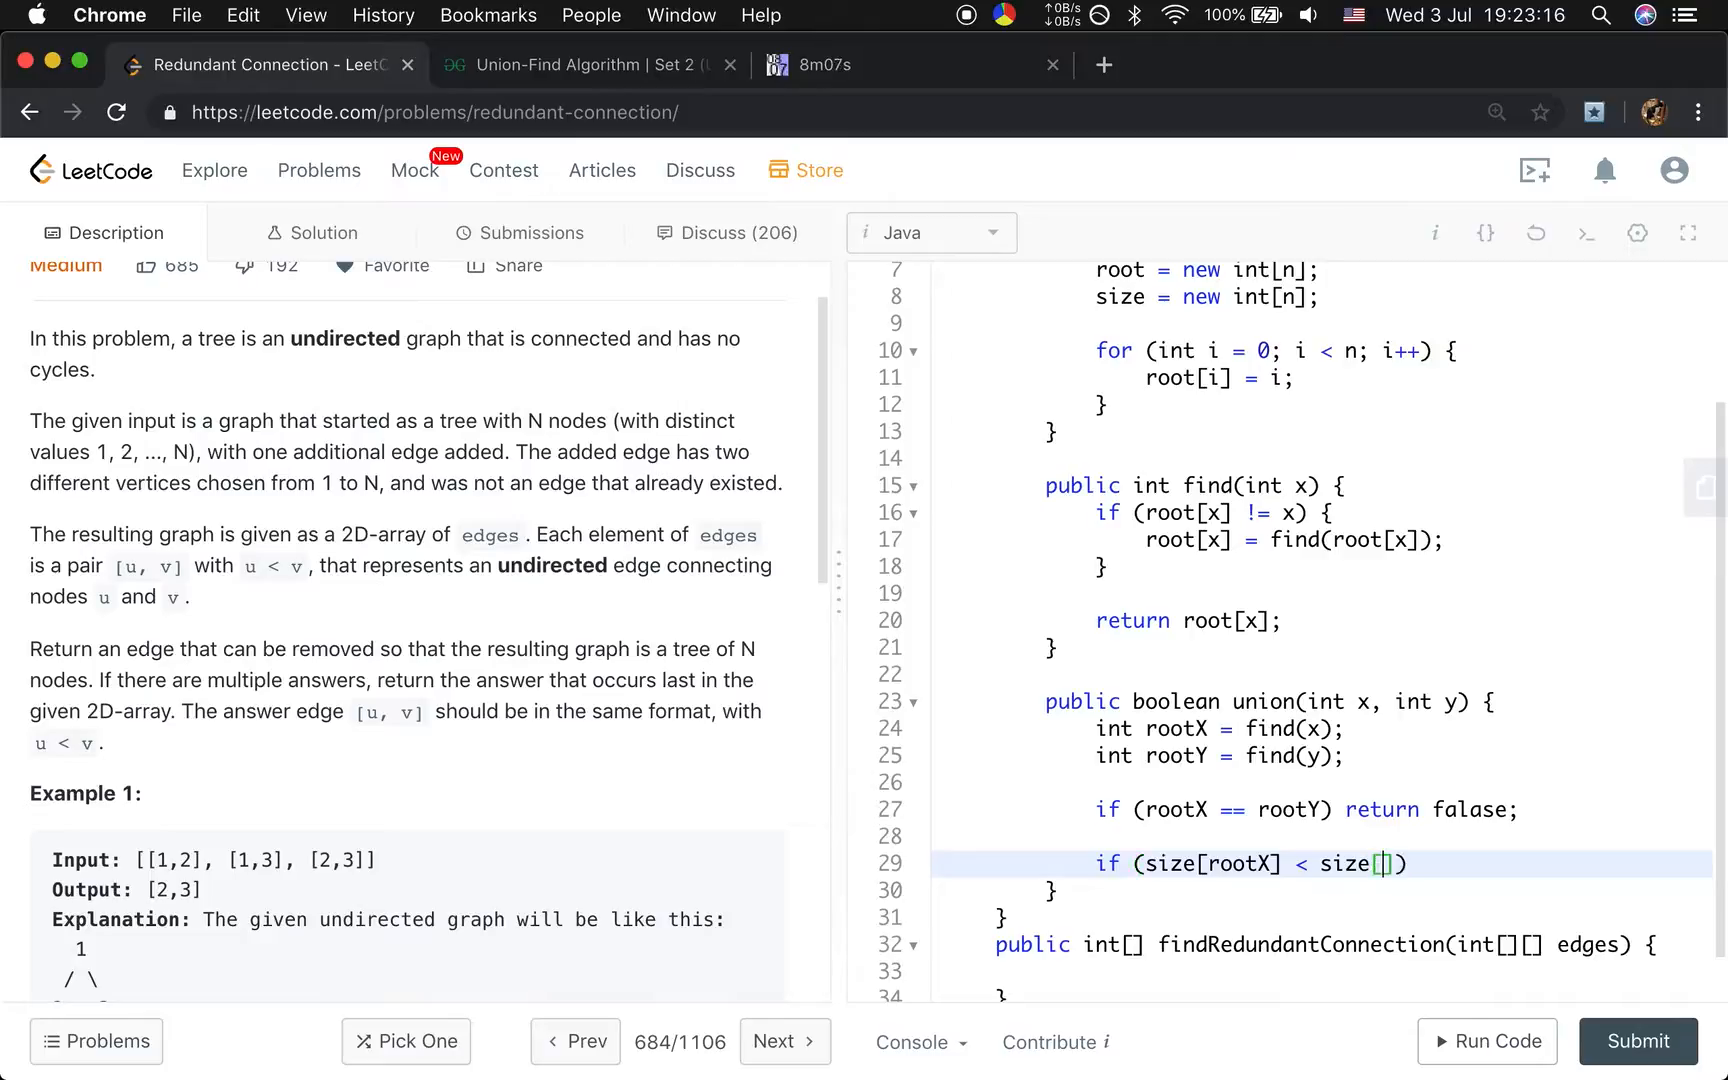
# Attach the smaller tree under the larger by size, update size, and return true.
pyautogui.write('rootY]) {')
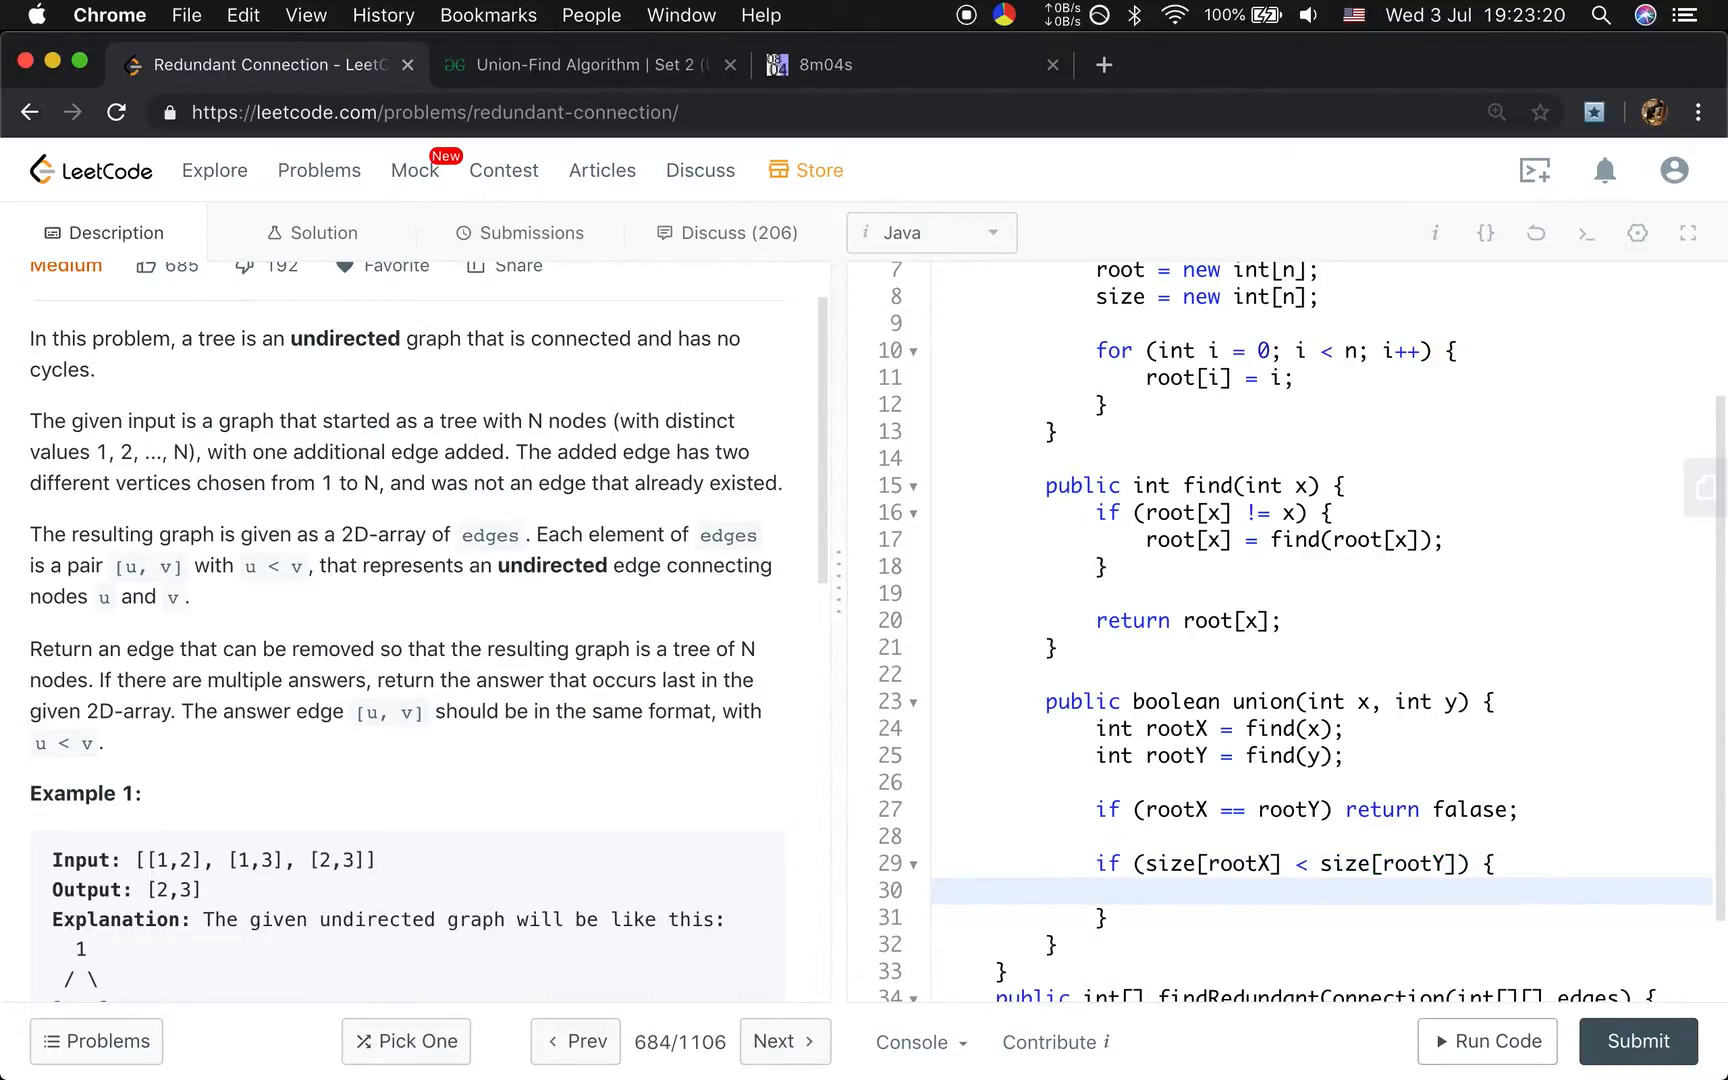
pyautogui.write('r')
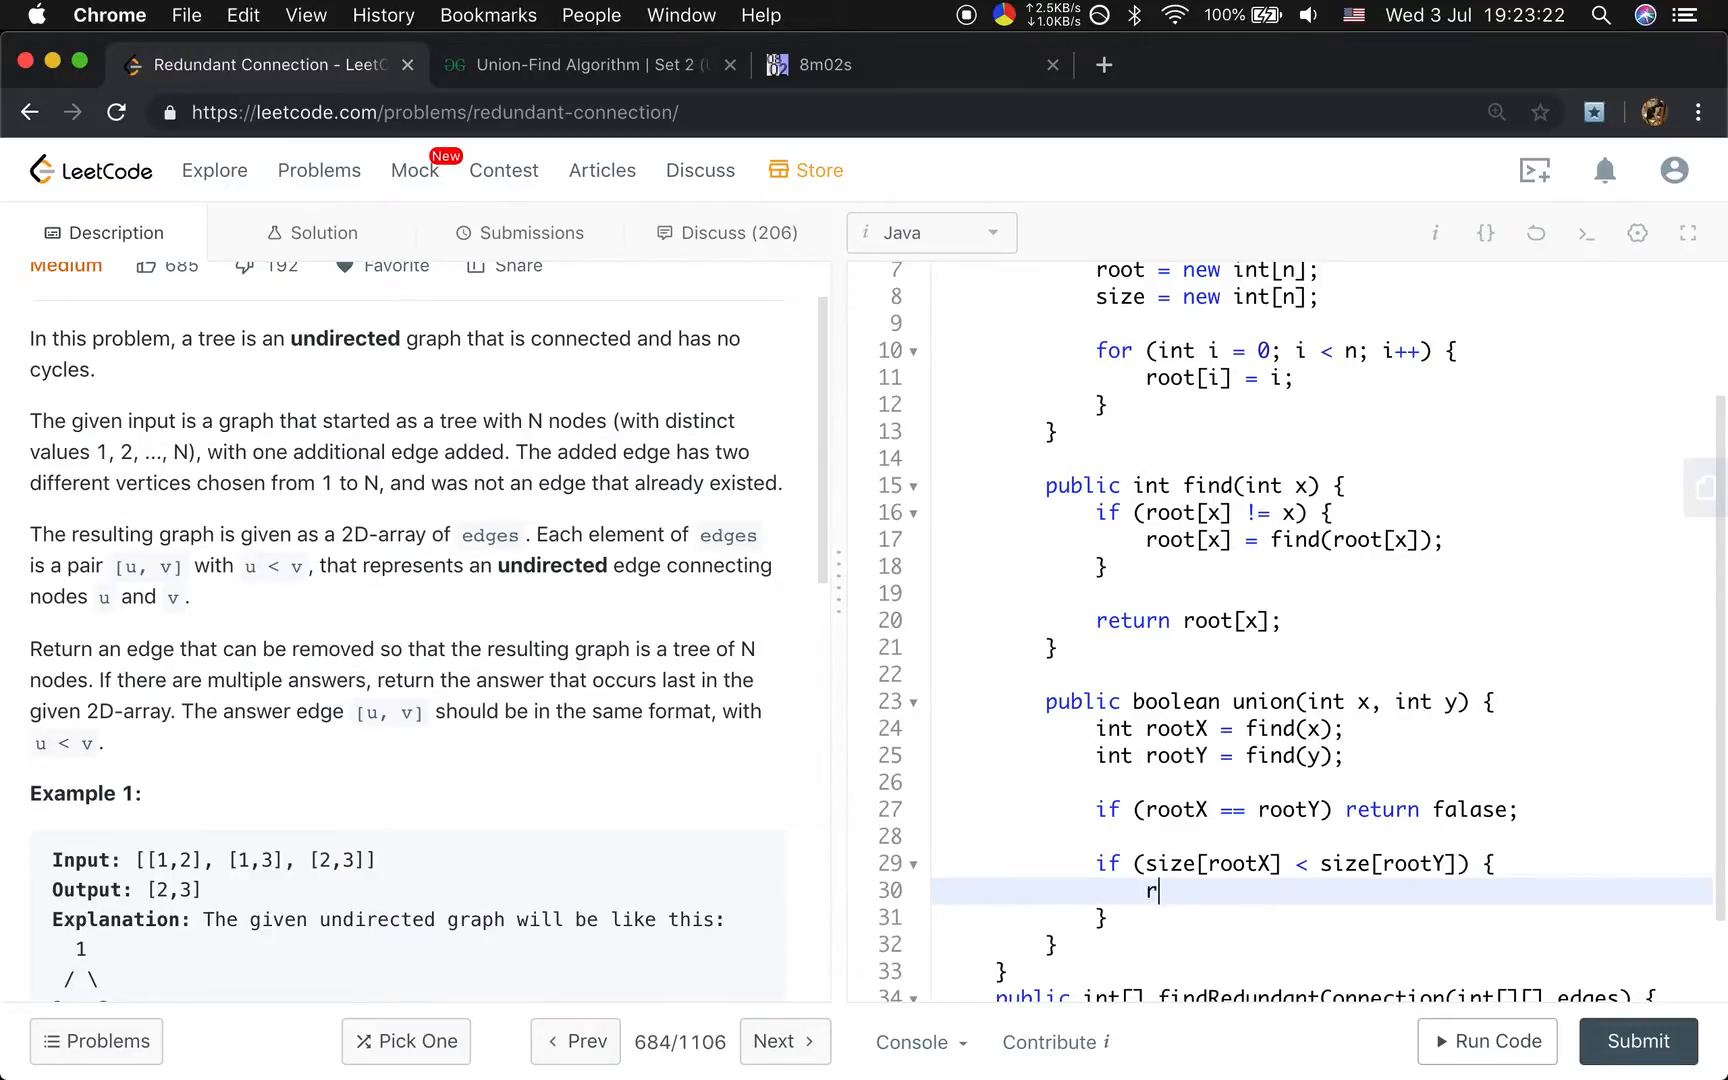
pyautogui.write('oot[rootX]')
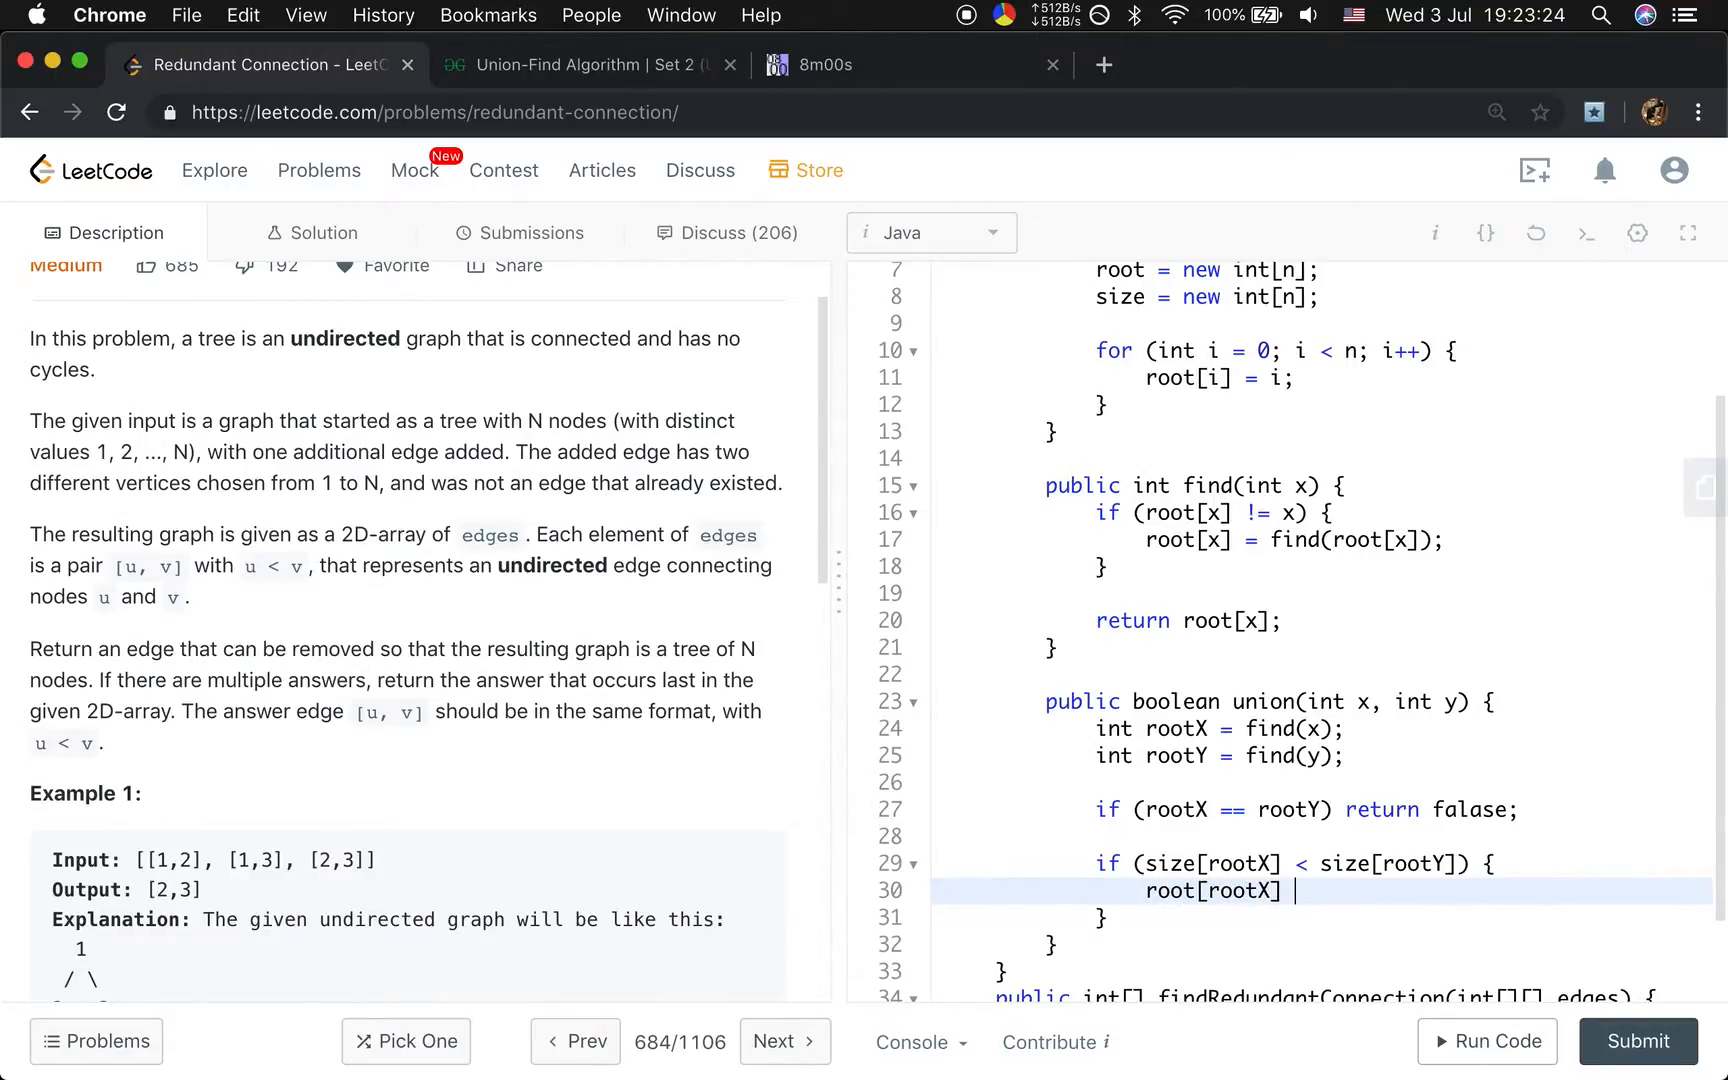
pyautogui.write('= rootY;')
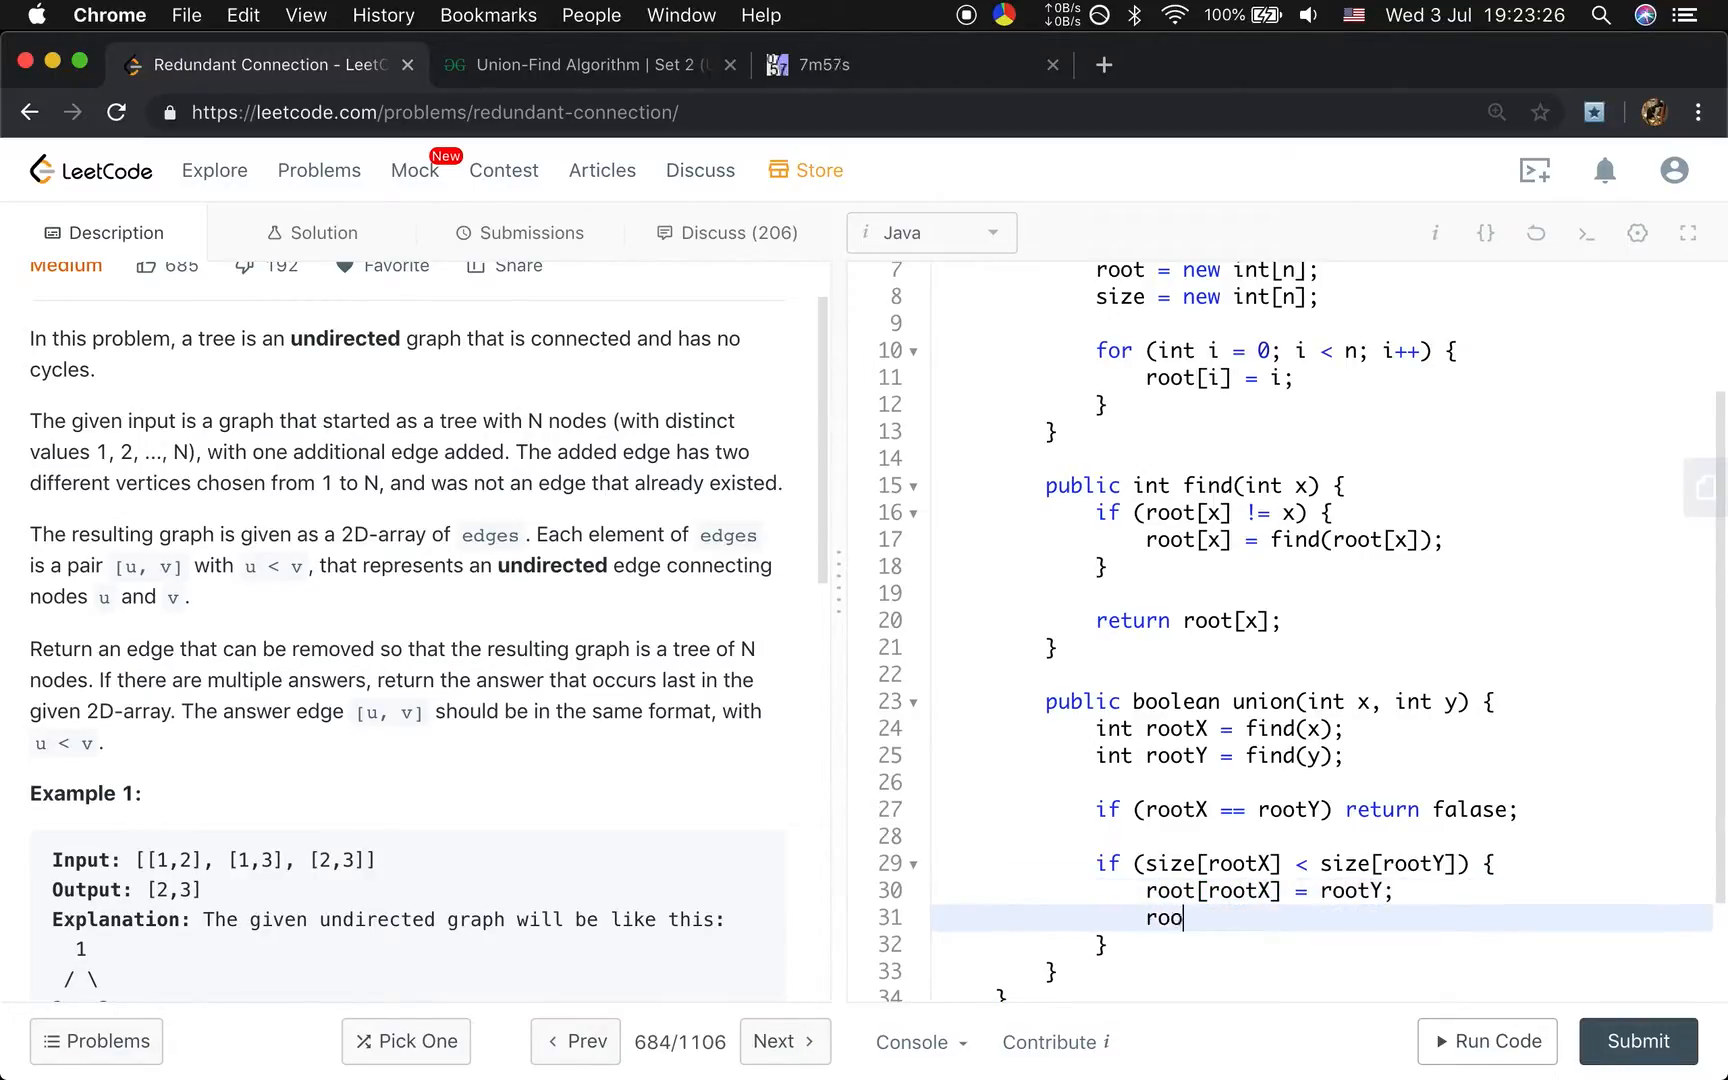
pyautogui.write('size[ro')
pyautogui.write('root[rootY] = r')
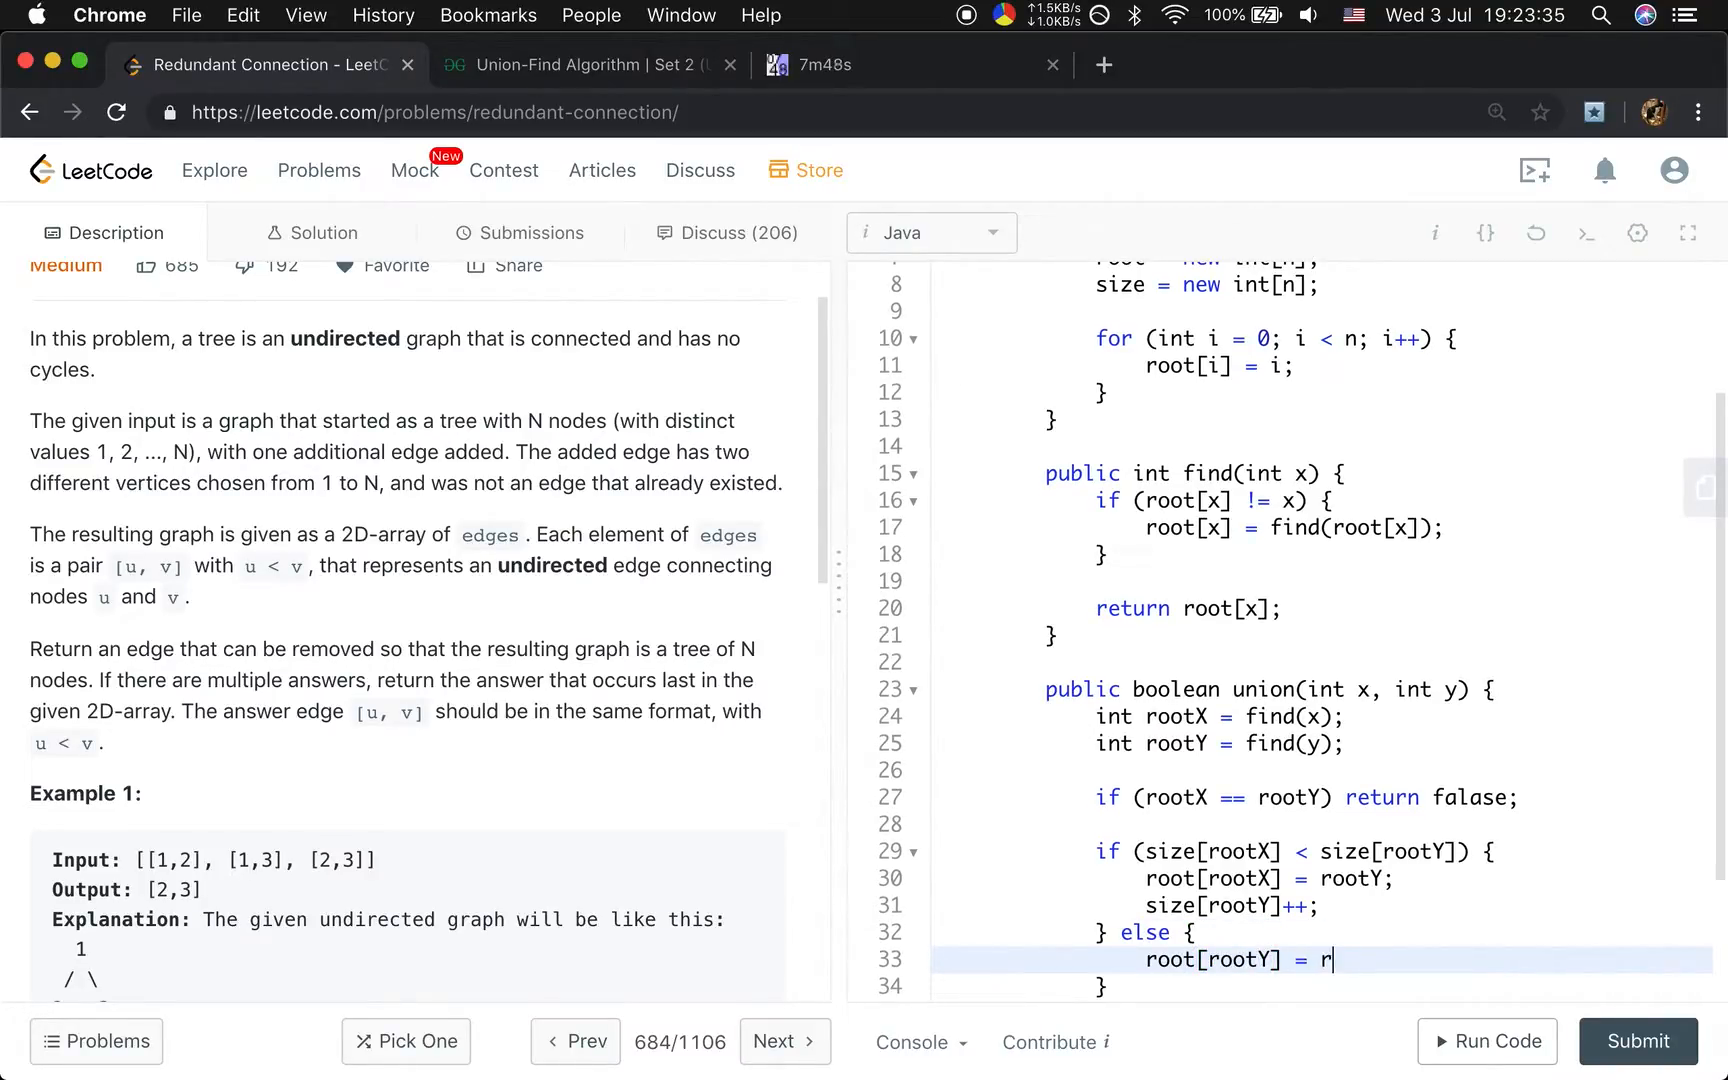
pyautogui.write('ootX;')
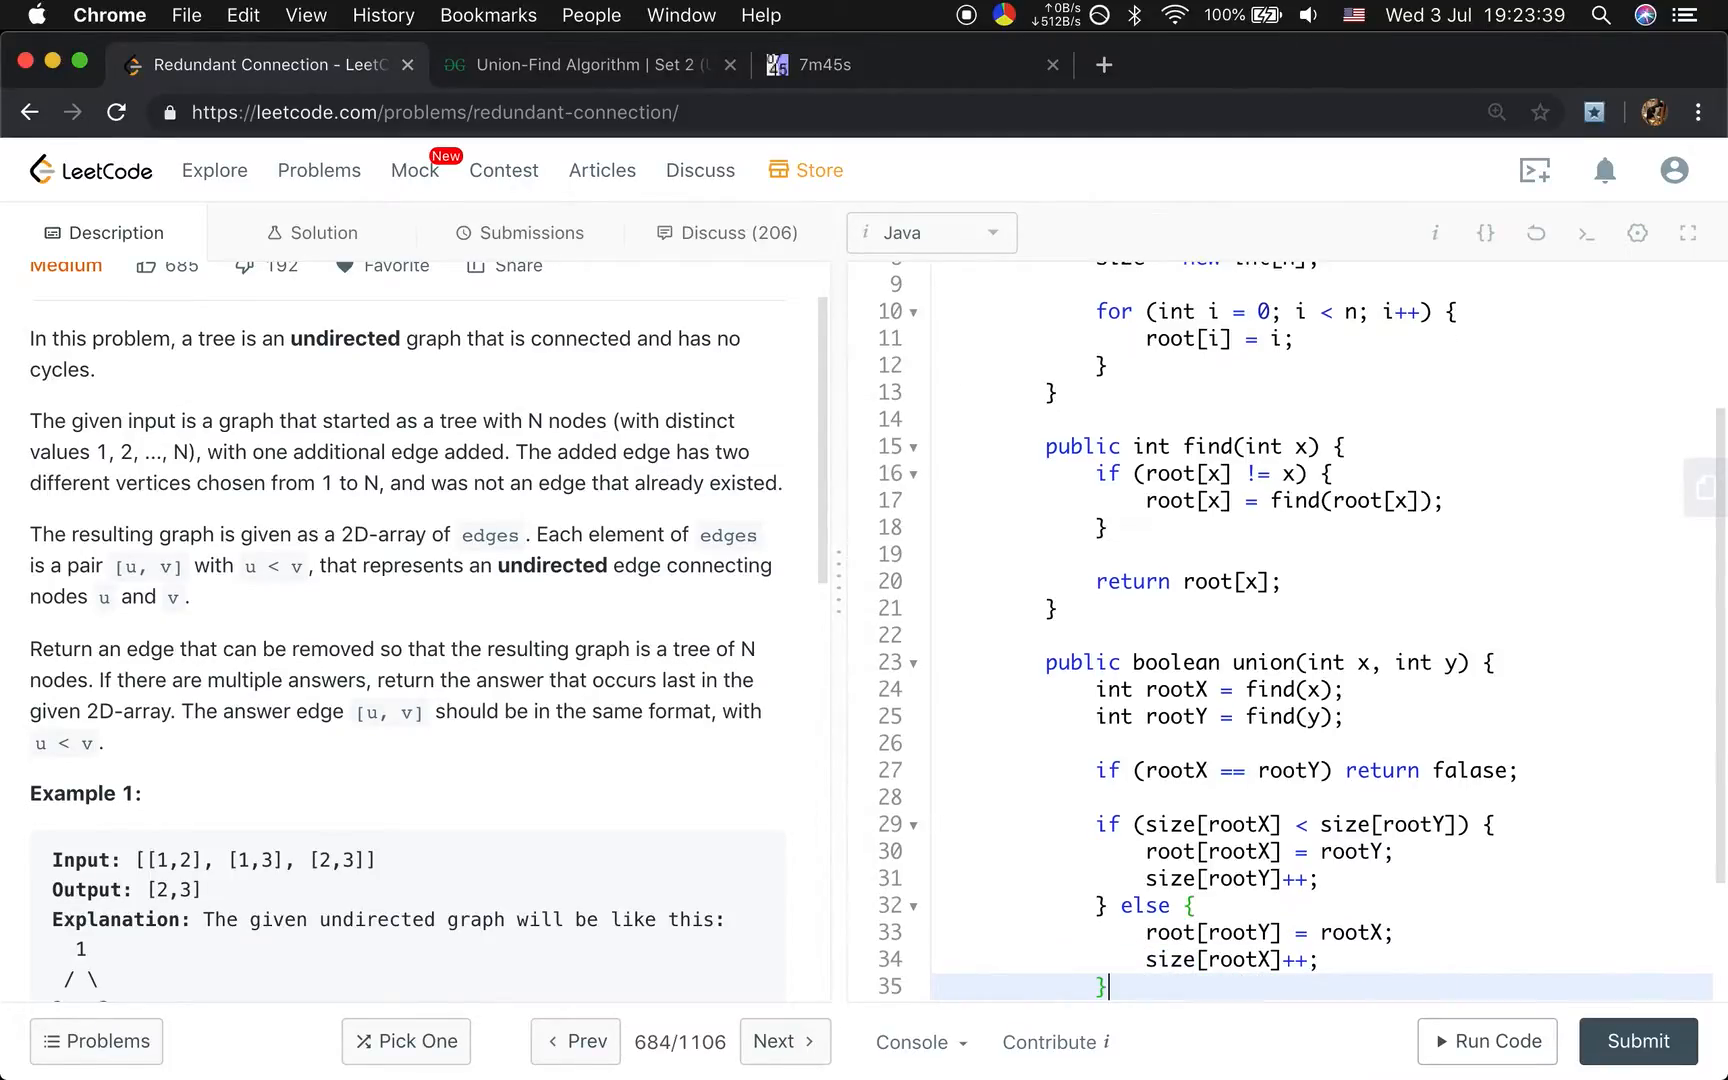
pyautogui.write('retr')
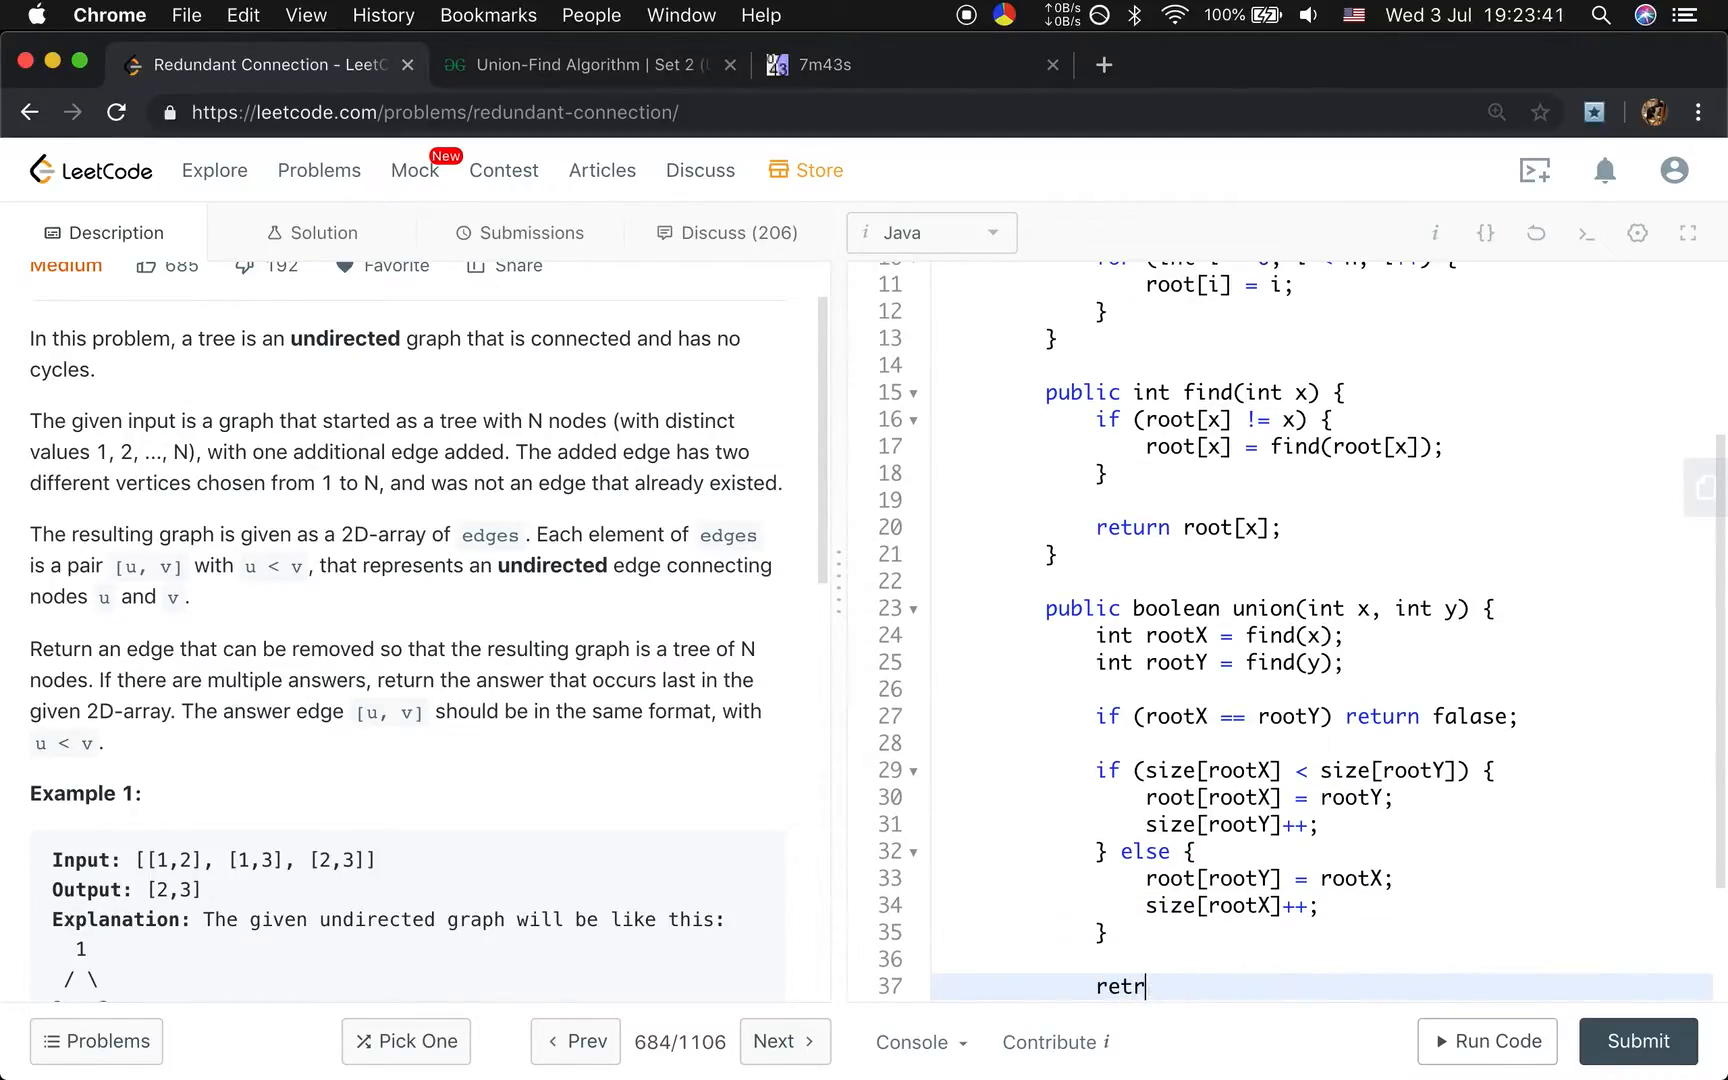
pyautogui.write('urn true;')
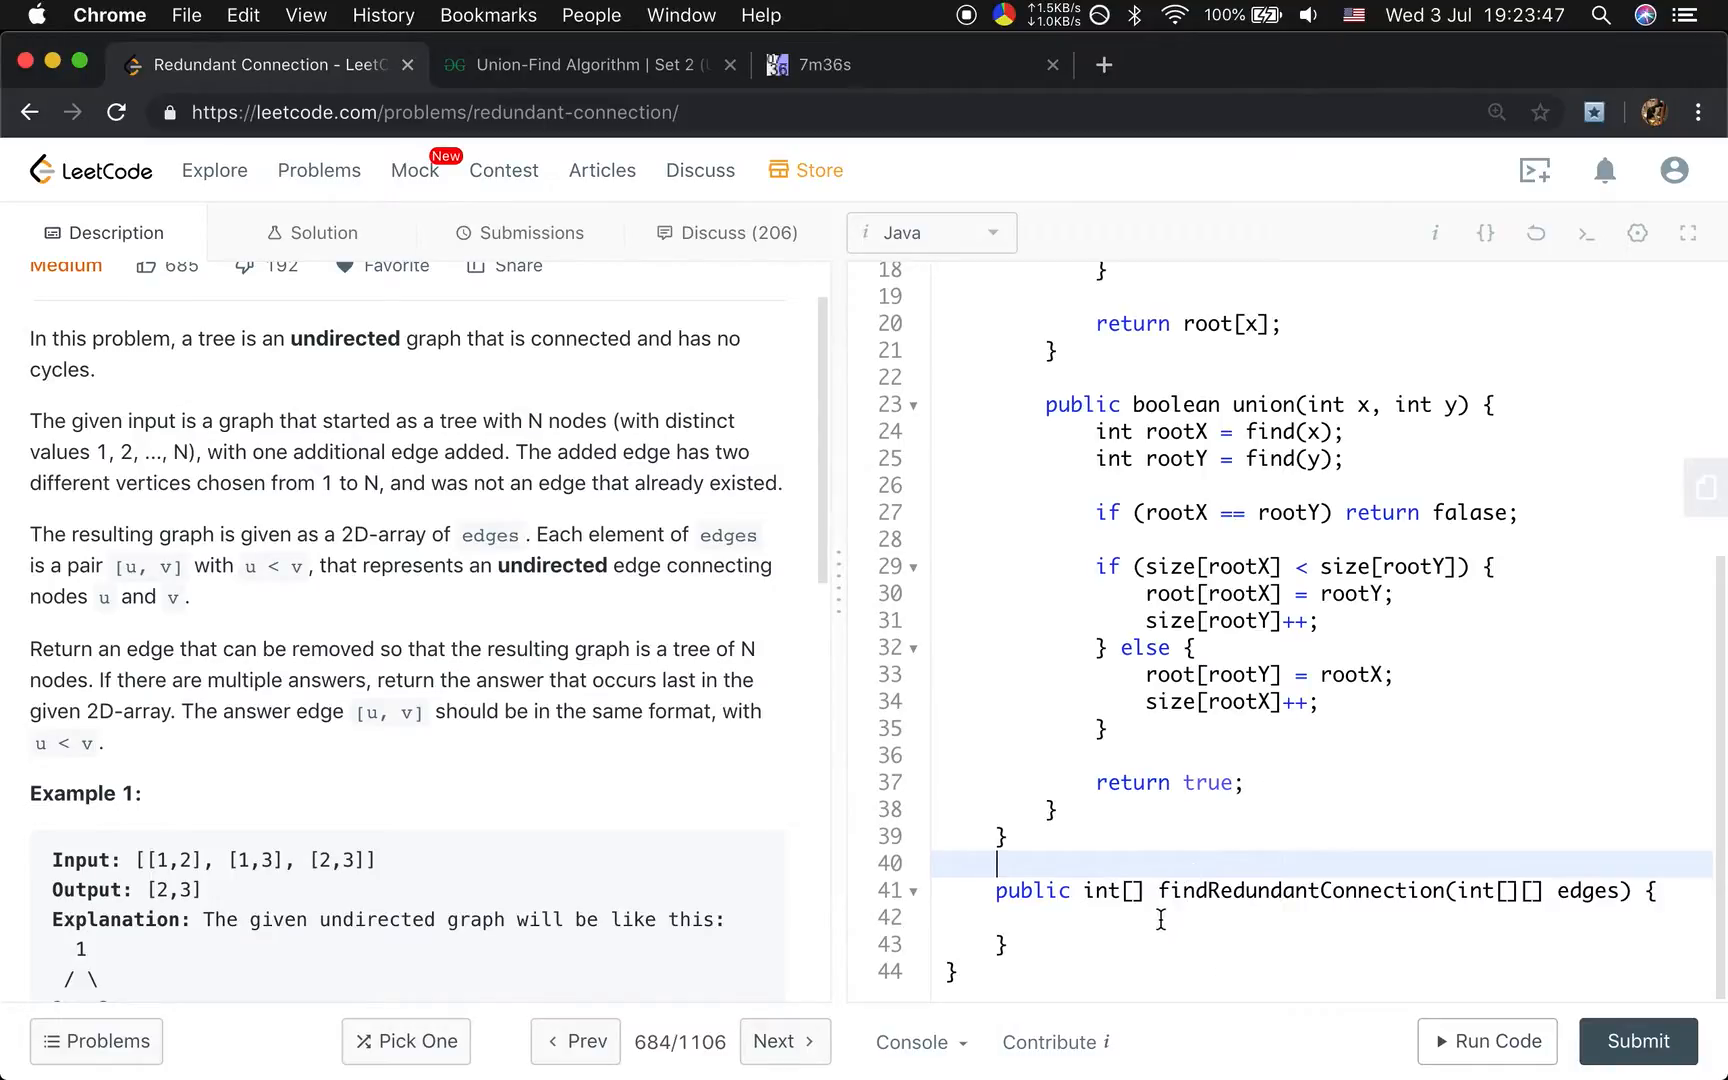
# Set n = edges.length and create a new DSU sized n + 1.
pyautogui.write('int n = edges.l')
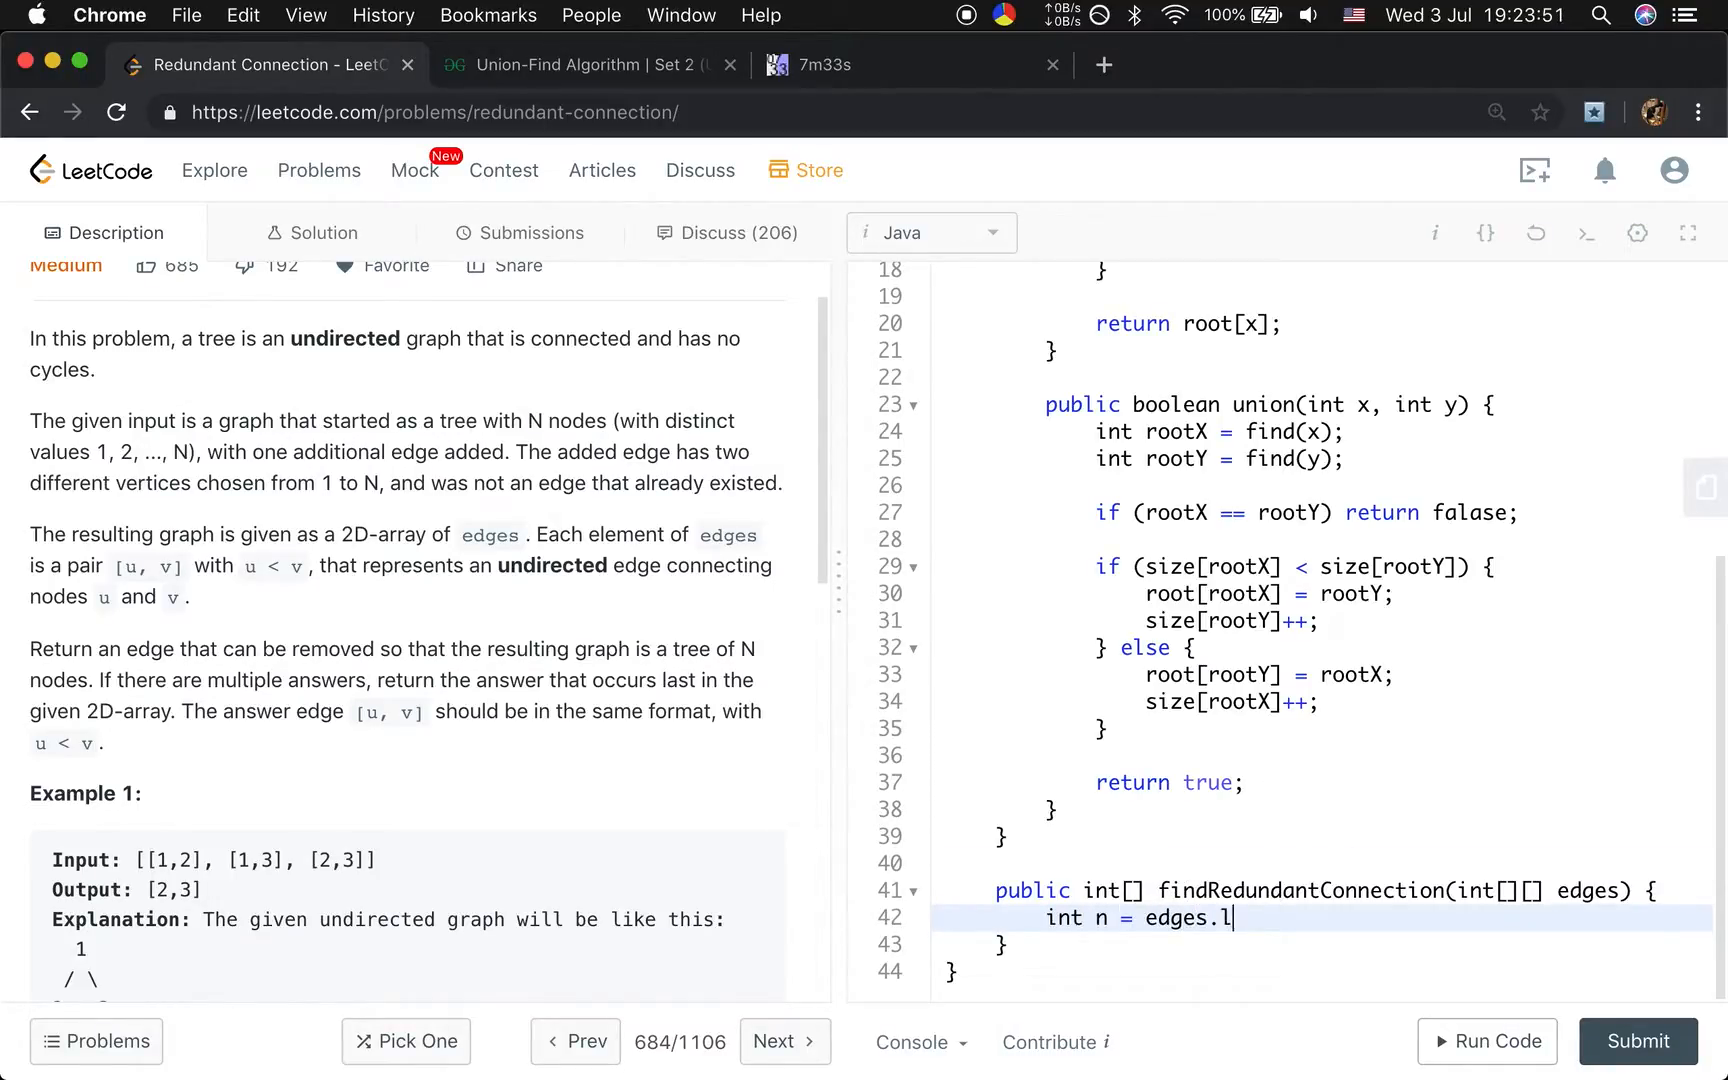
pyautogui.write('ength')
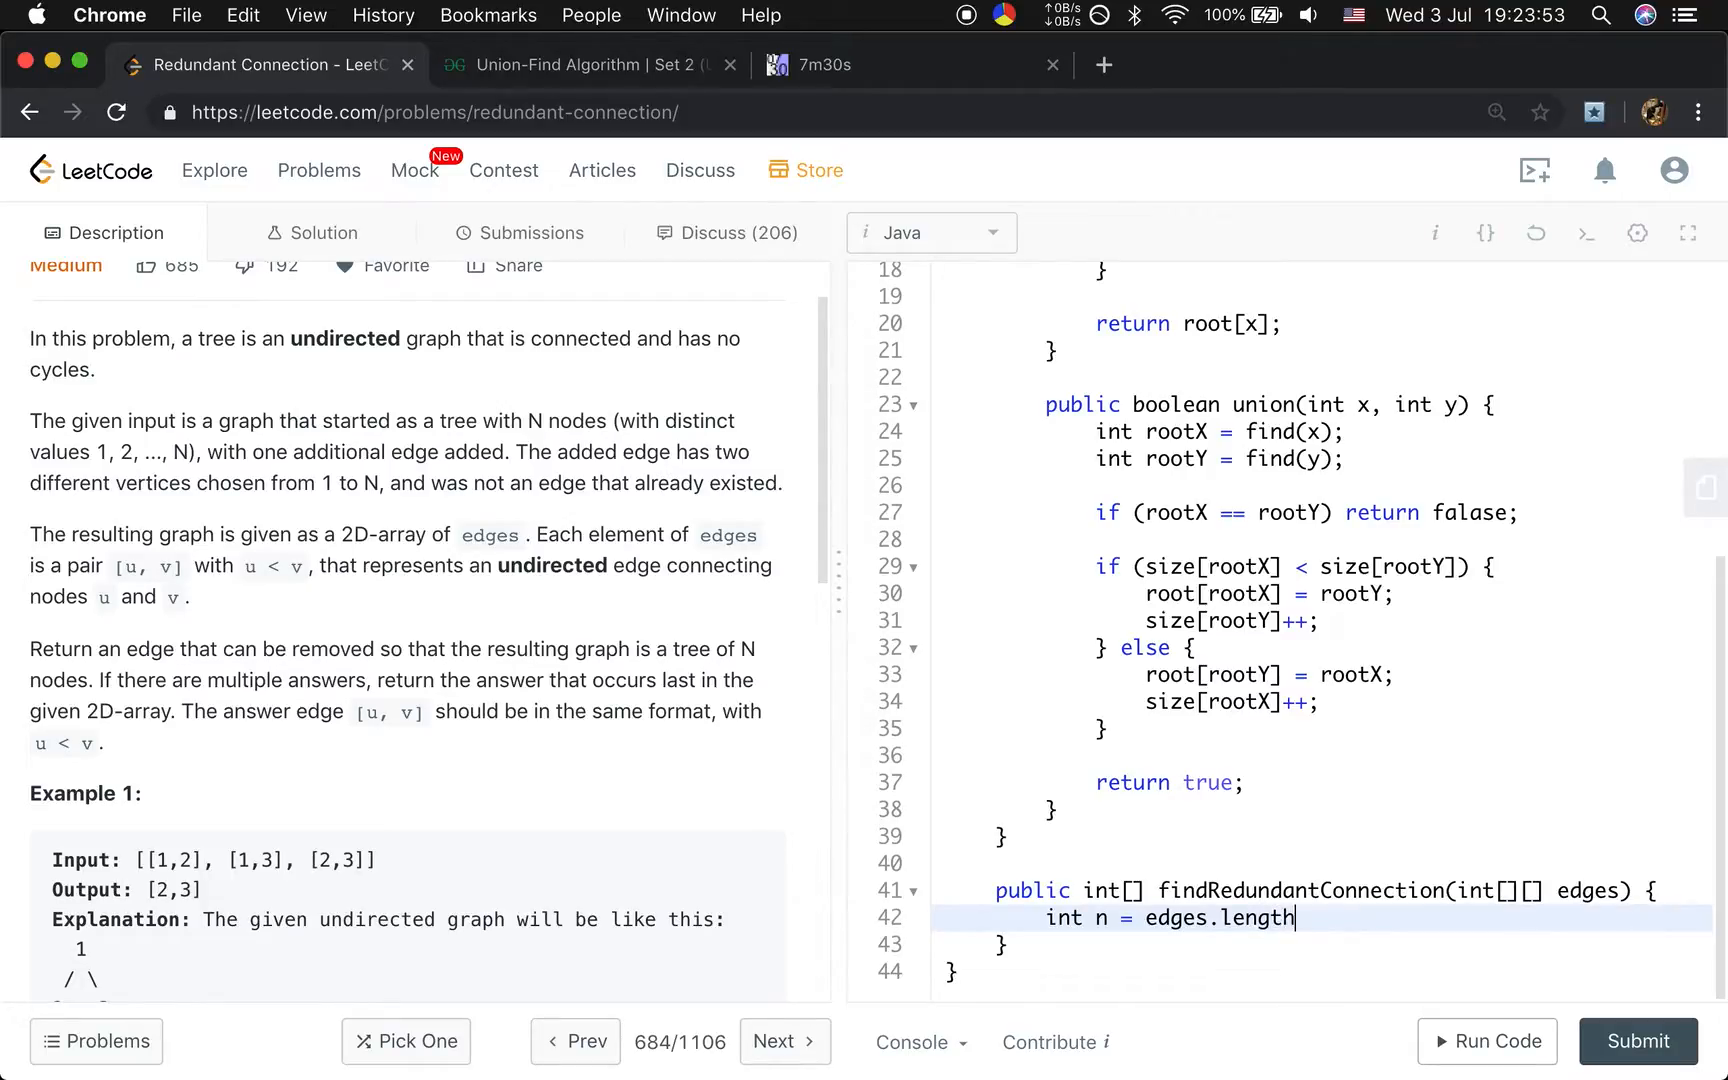
pyautogui.write(';')
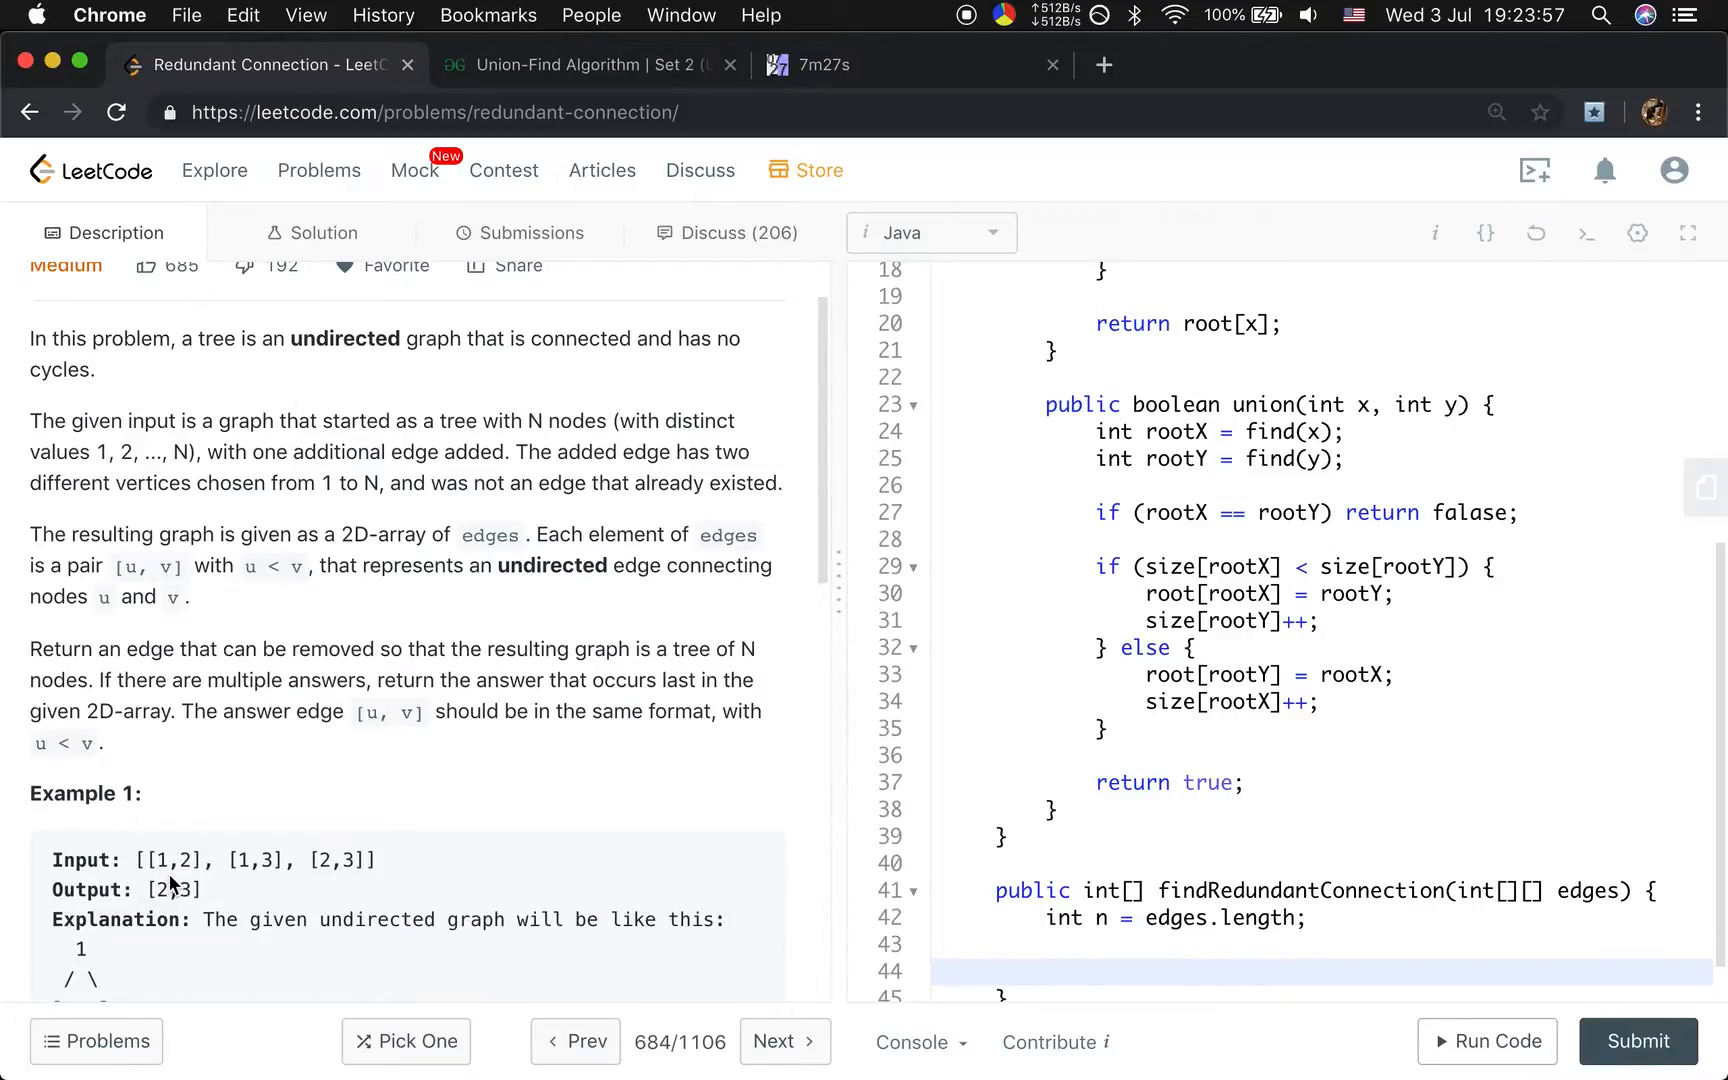
pyautogui.write('DSU dsu = new')
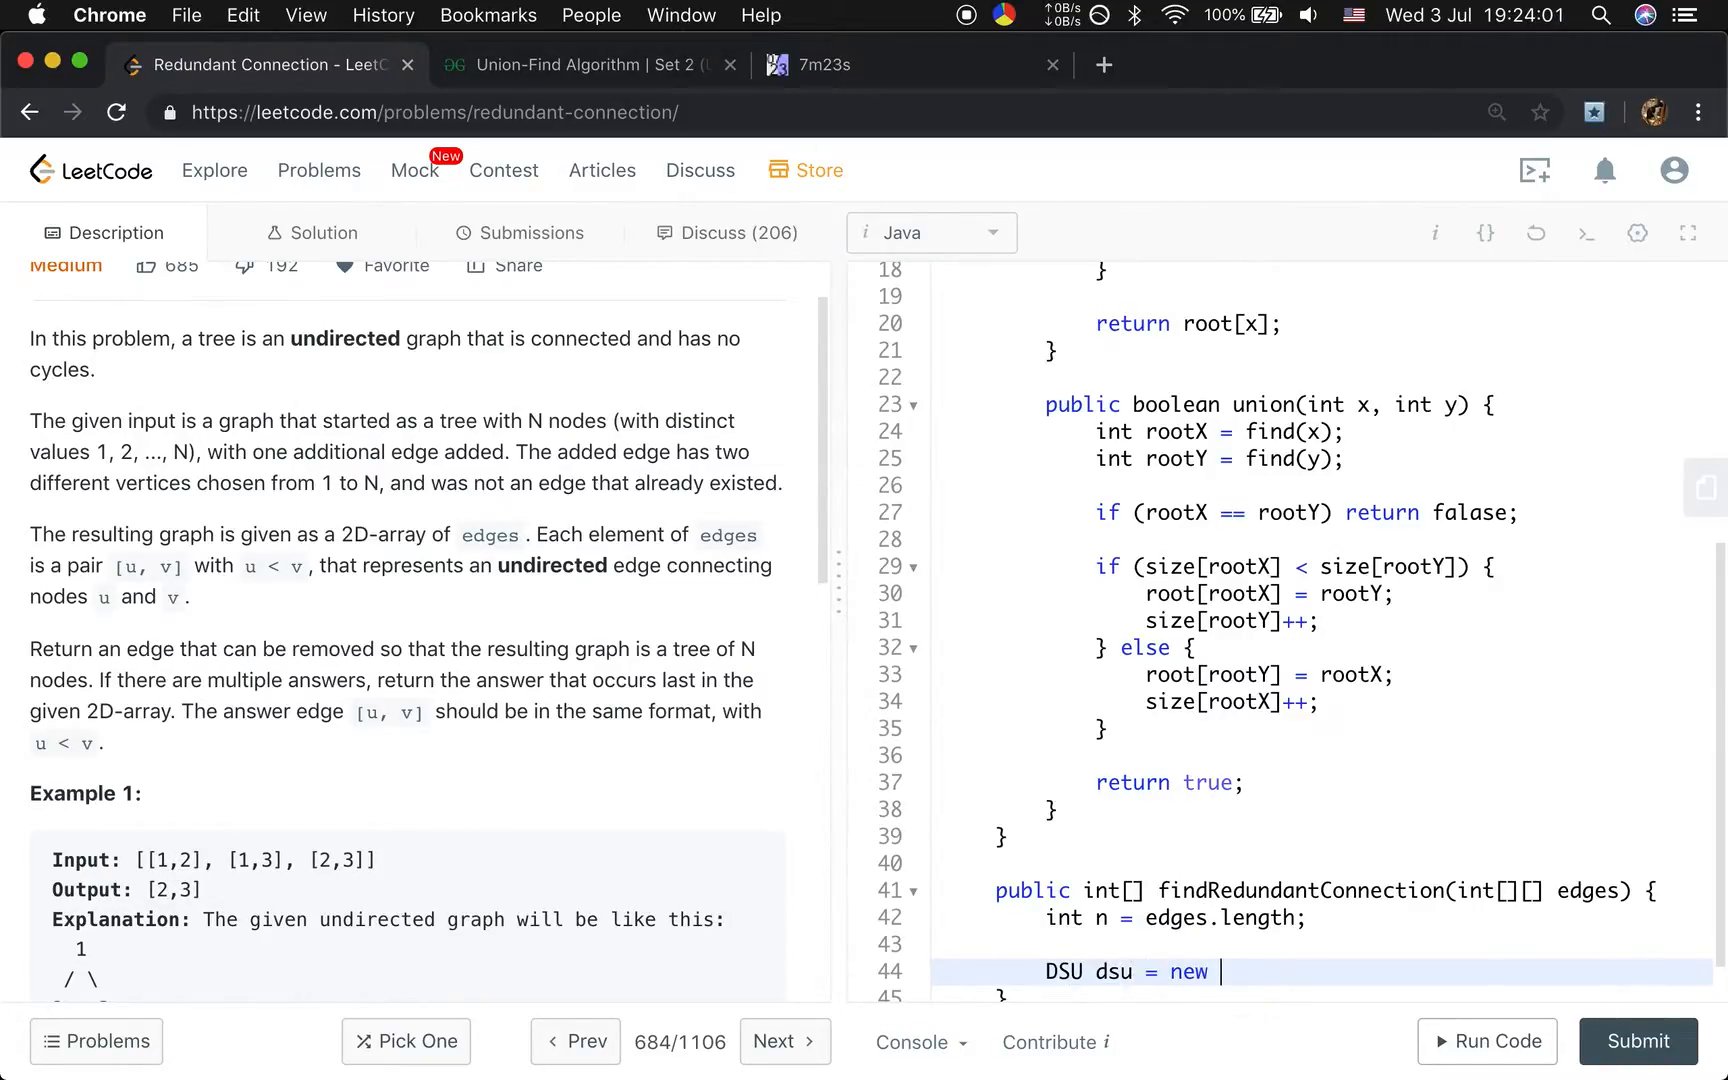
pyautogui.write('DSU(n)')
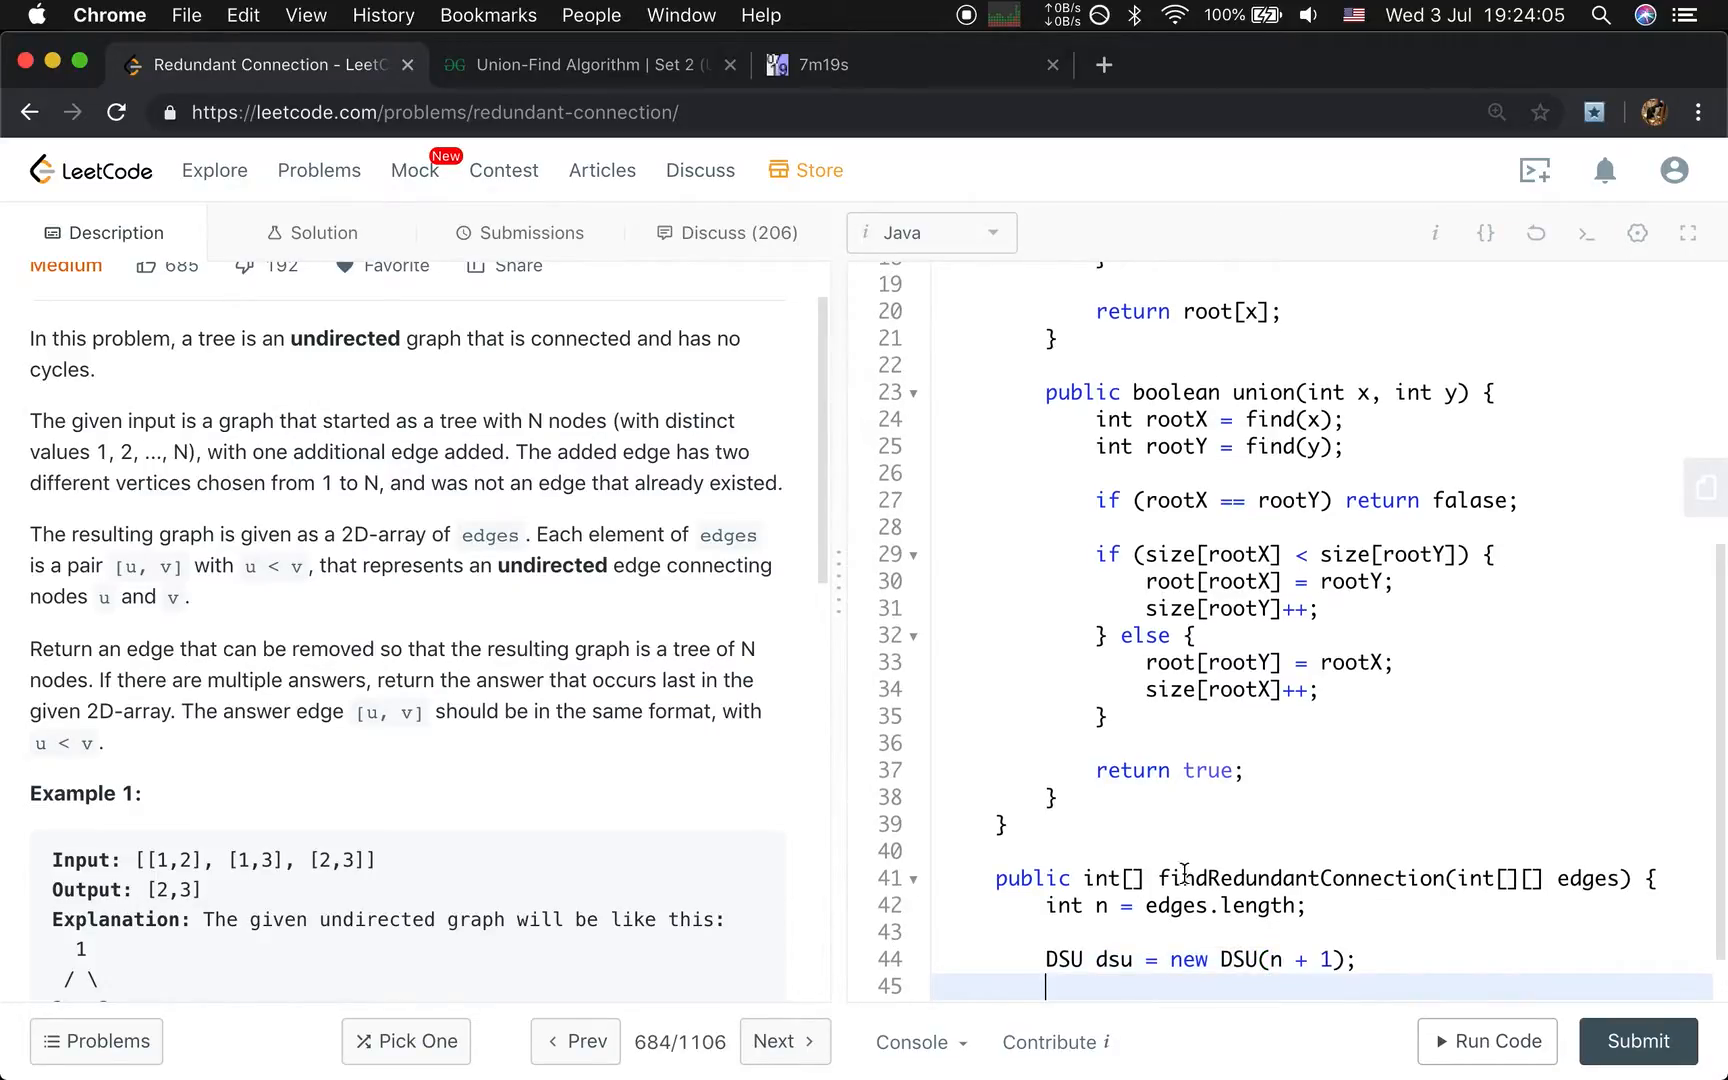
# Loop over edges returning e when dsu.union(e[0], e[1]) fails, otherwise return new int[0].
pyautogui.write('for (i)')
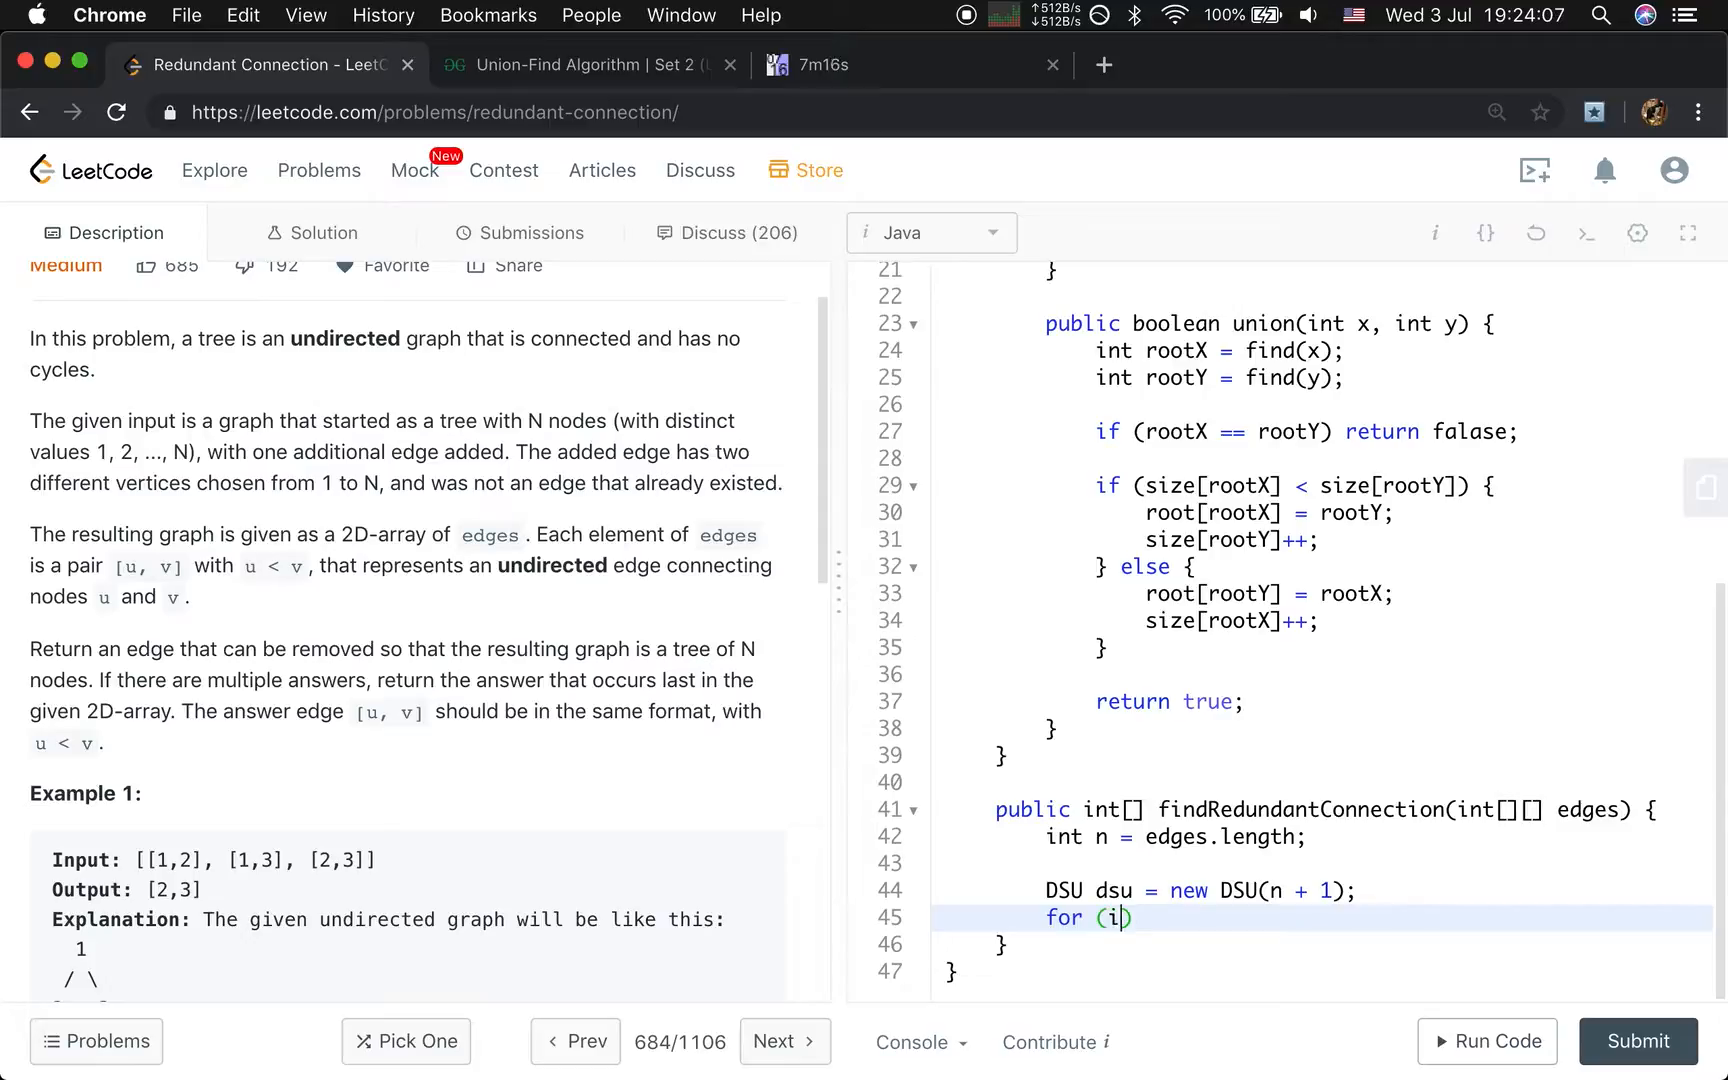
pyautogui.write('nt[] e :')
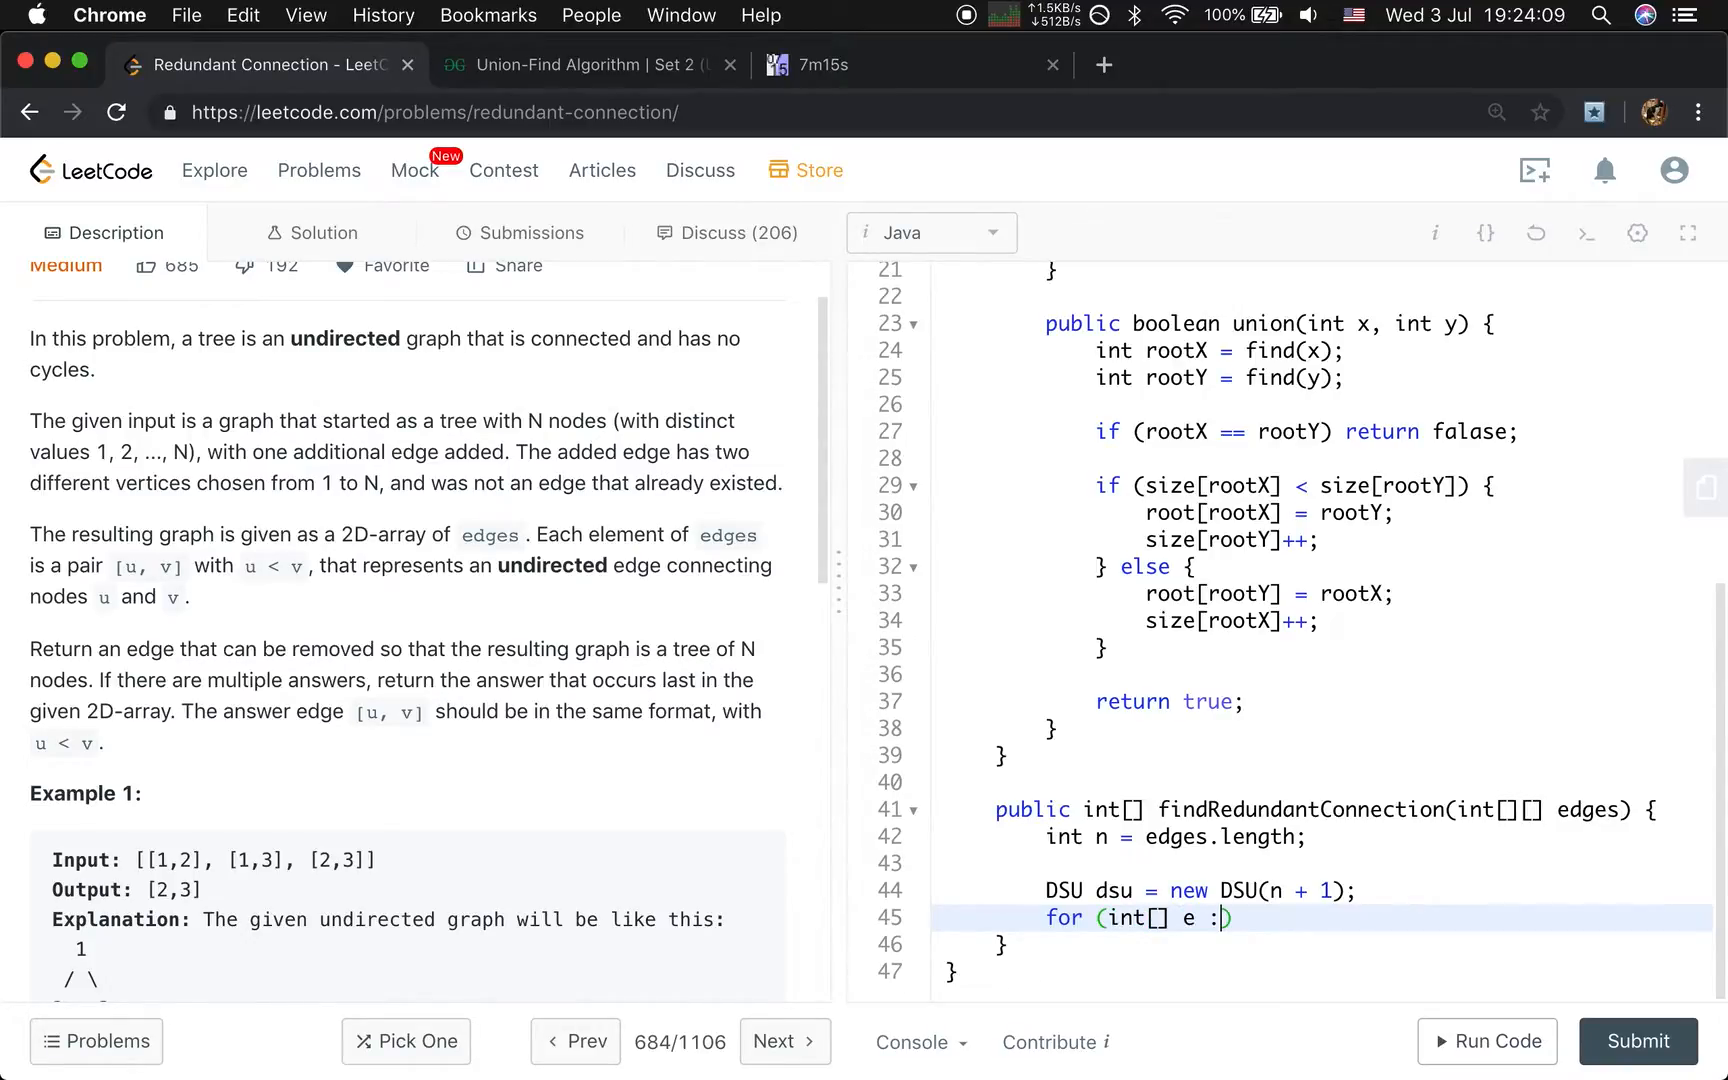
pyautogui.write('edges)')
pyautogui.write('if (!')
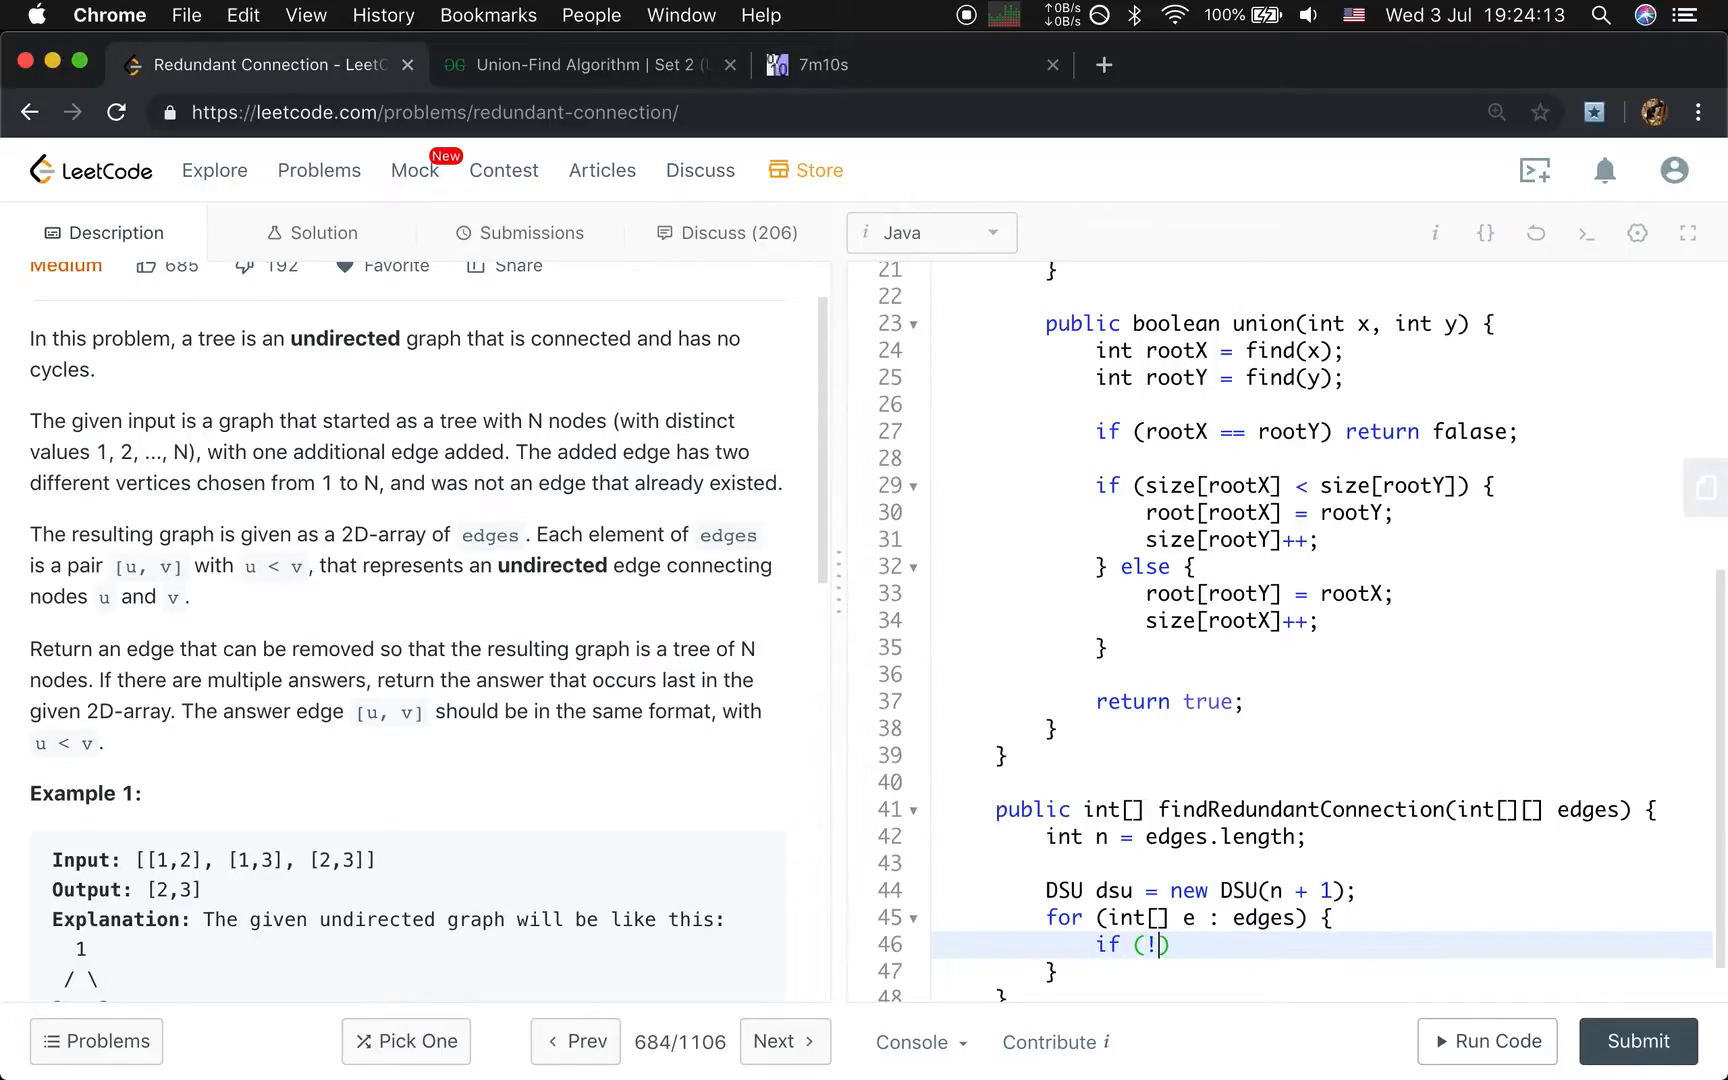
pyautogui.write('dsu(')
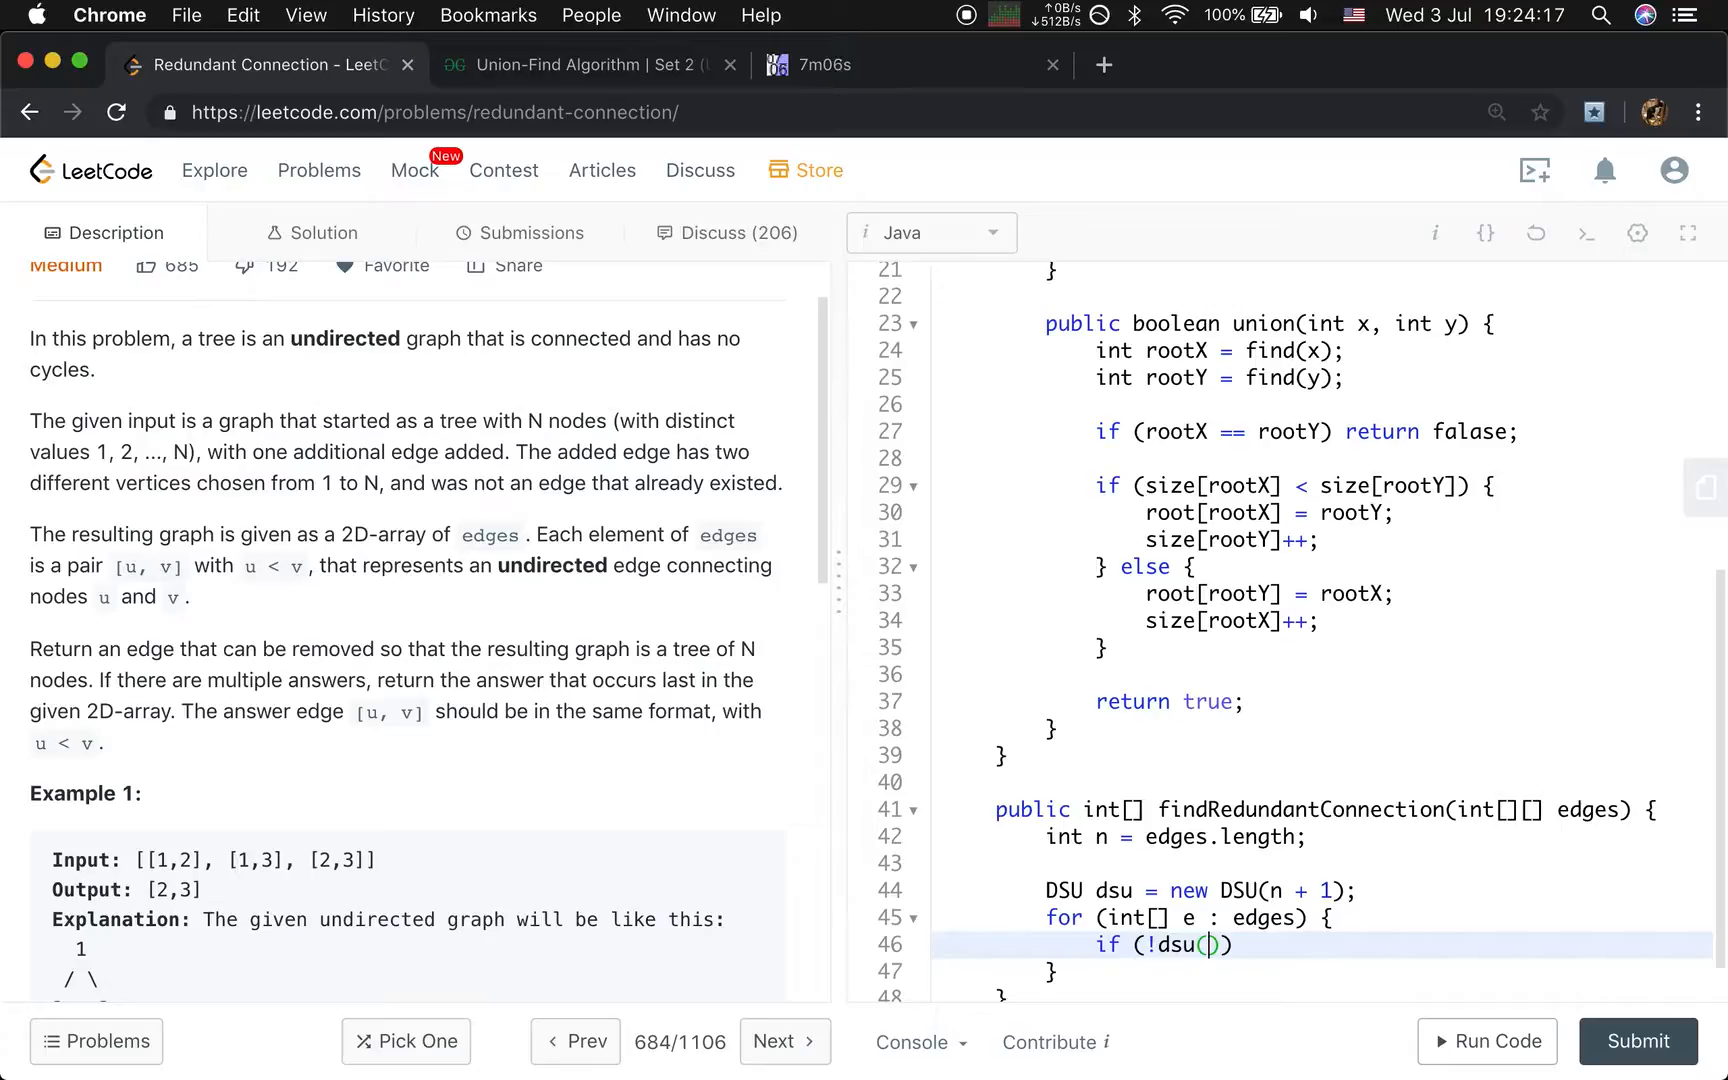
pyautogui.write('e[0], e[1]')
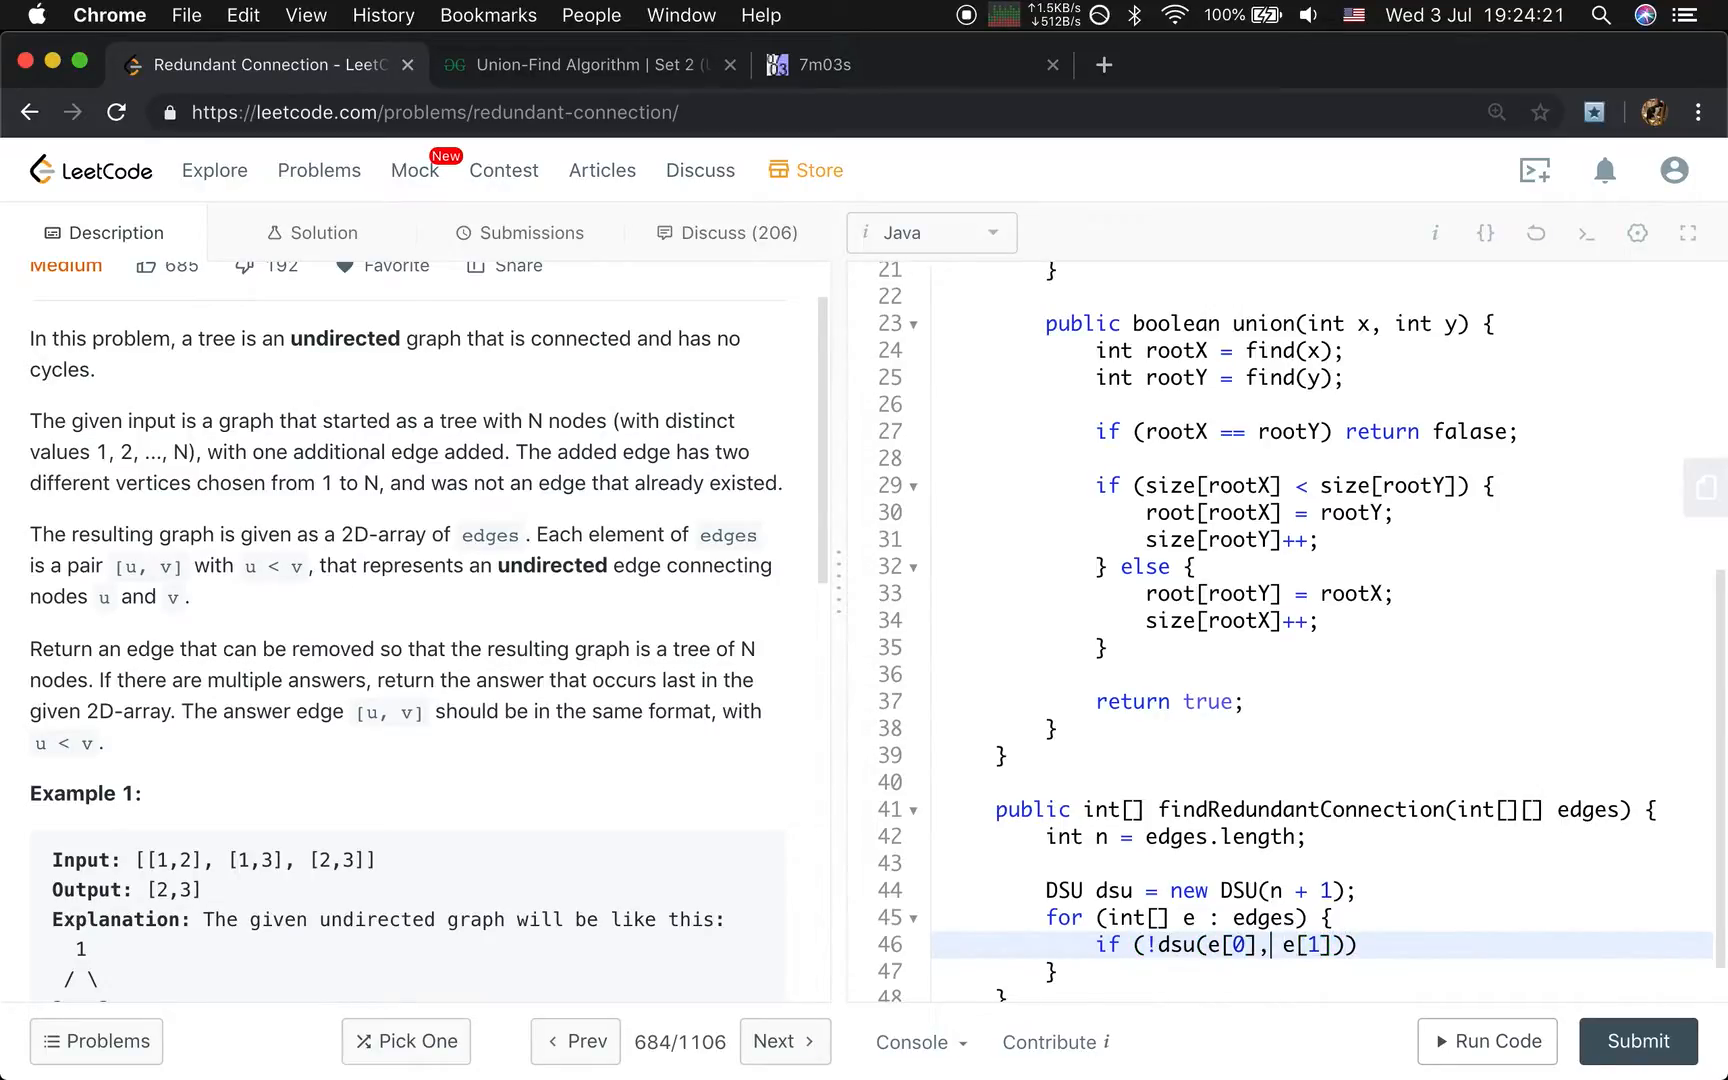
pyautogui.write('.unio')
pyautogui.write('retur')
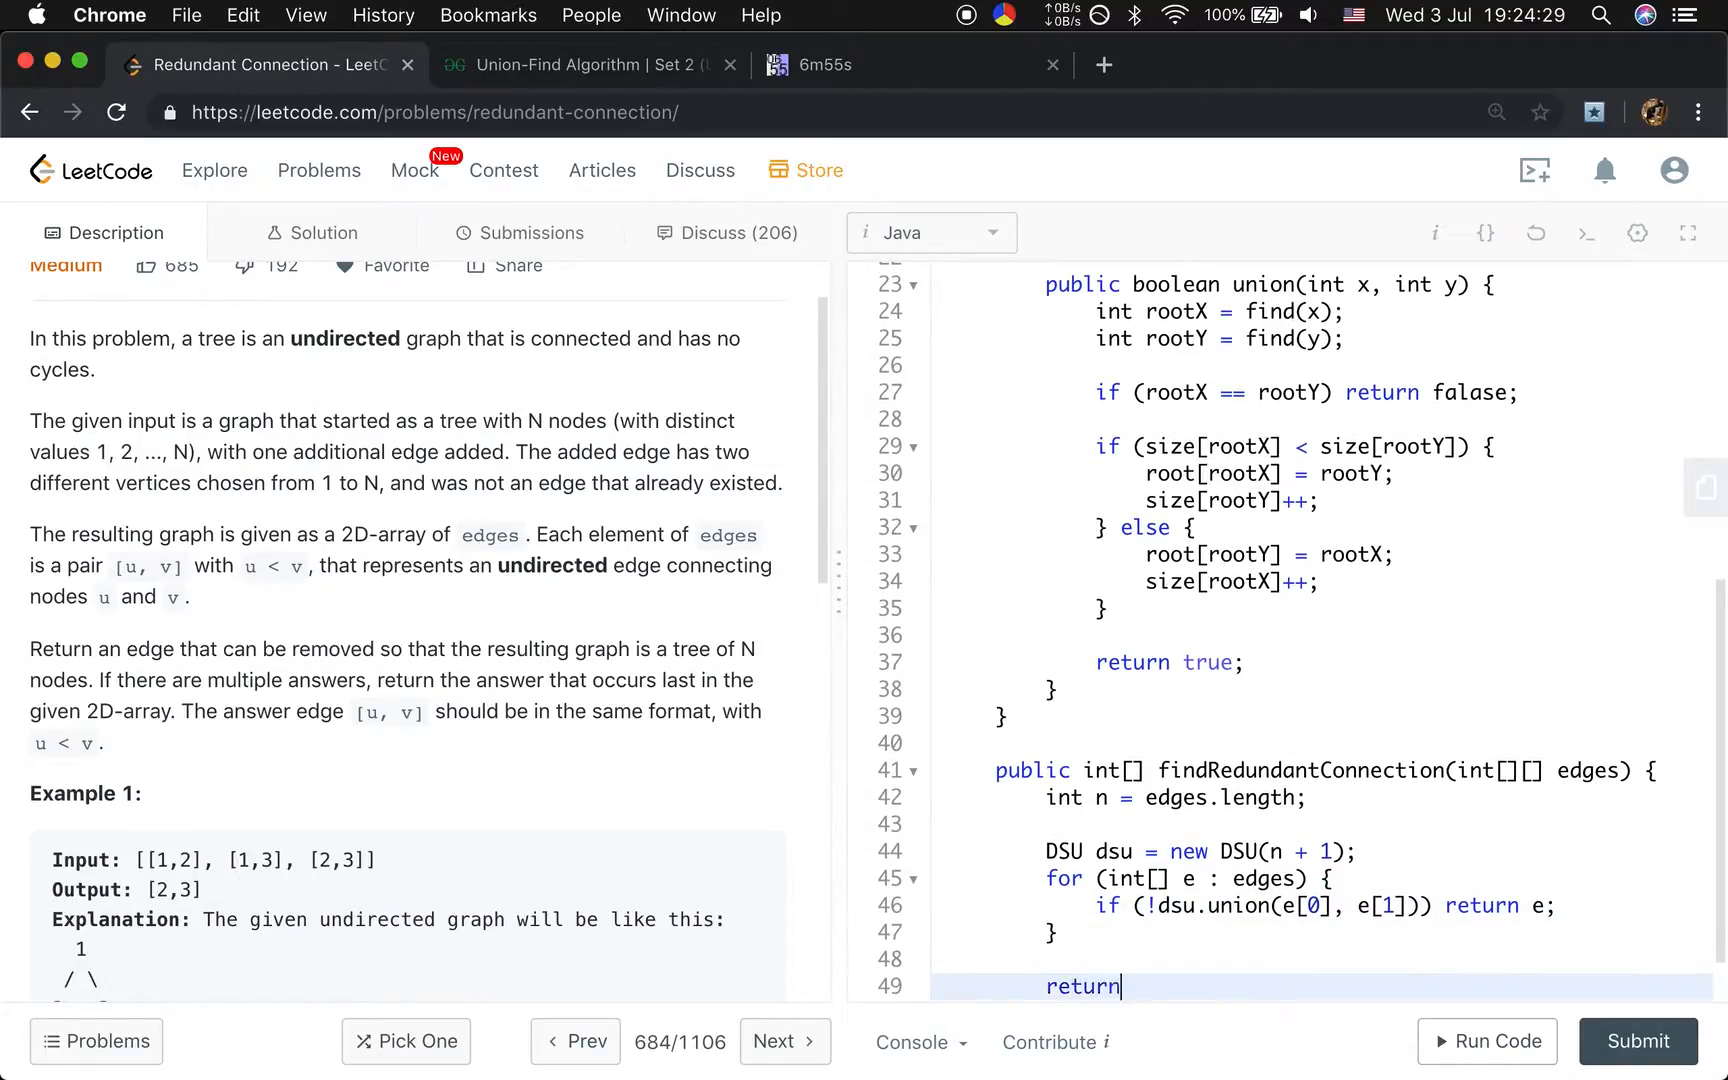
pyautogui.write('new int[0]')
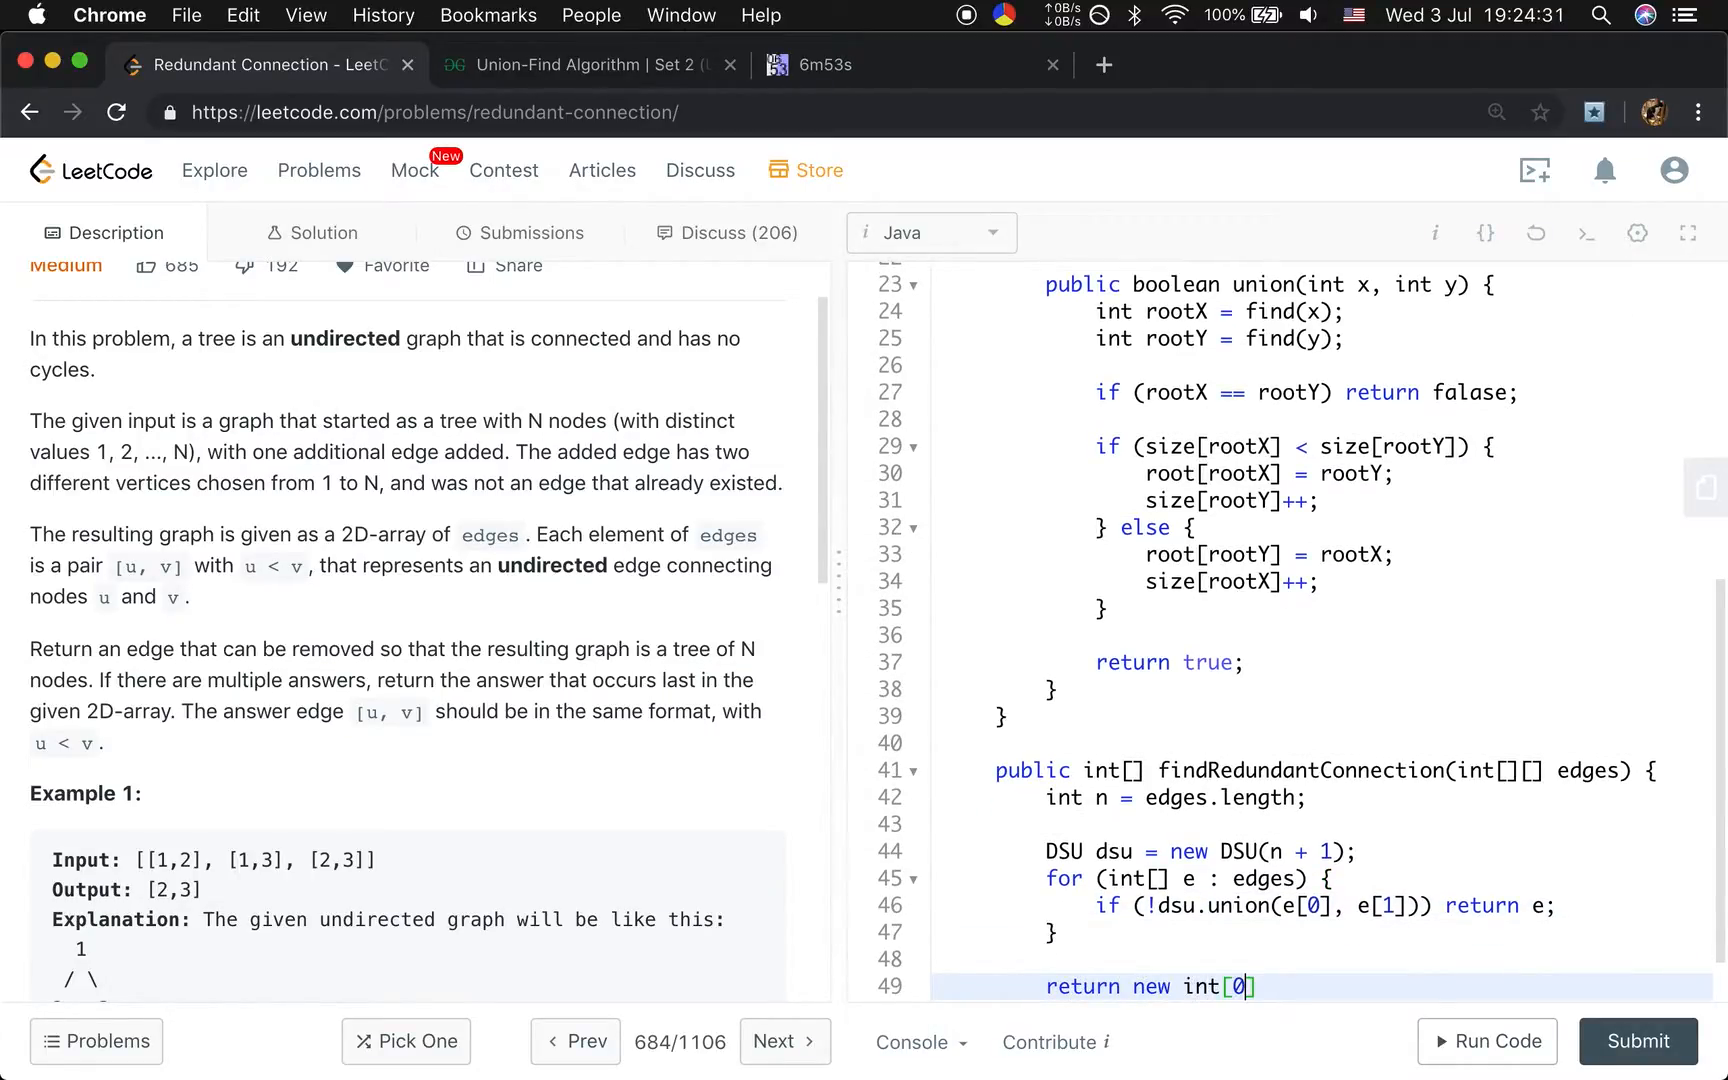
pyautogui.write(';')
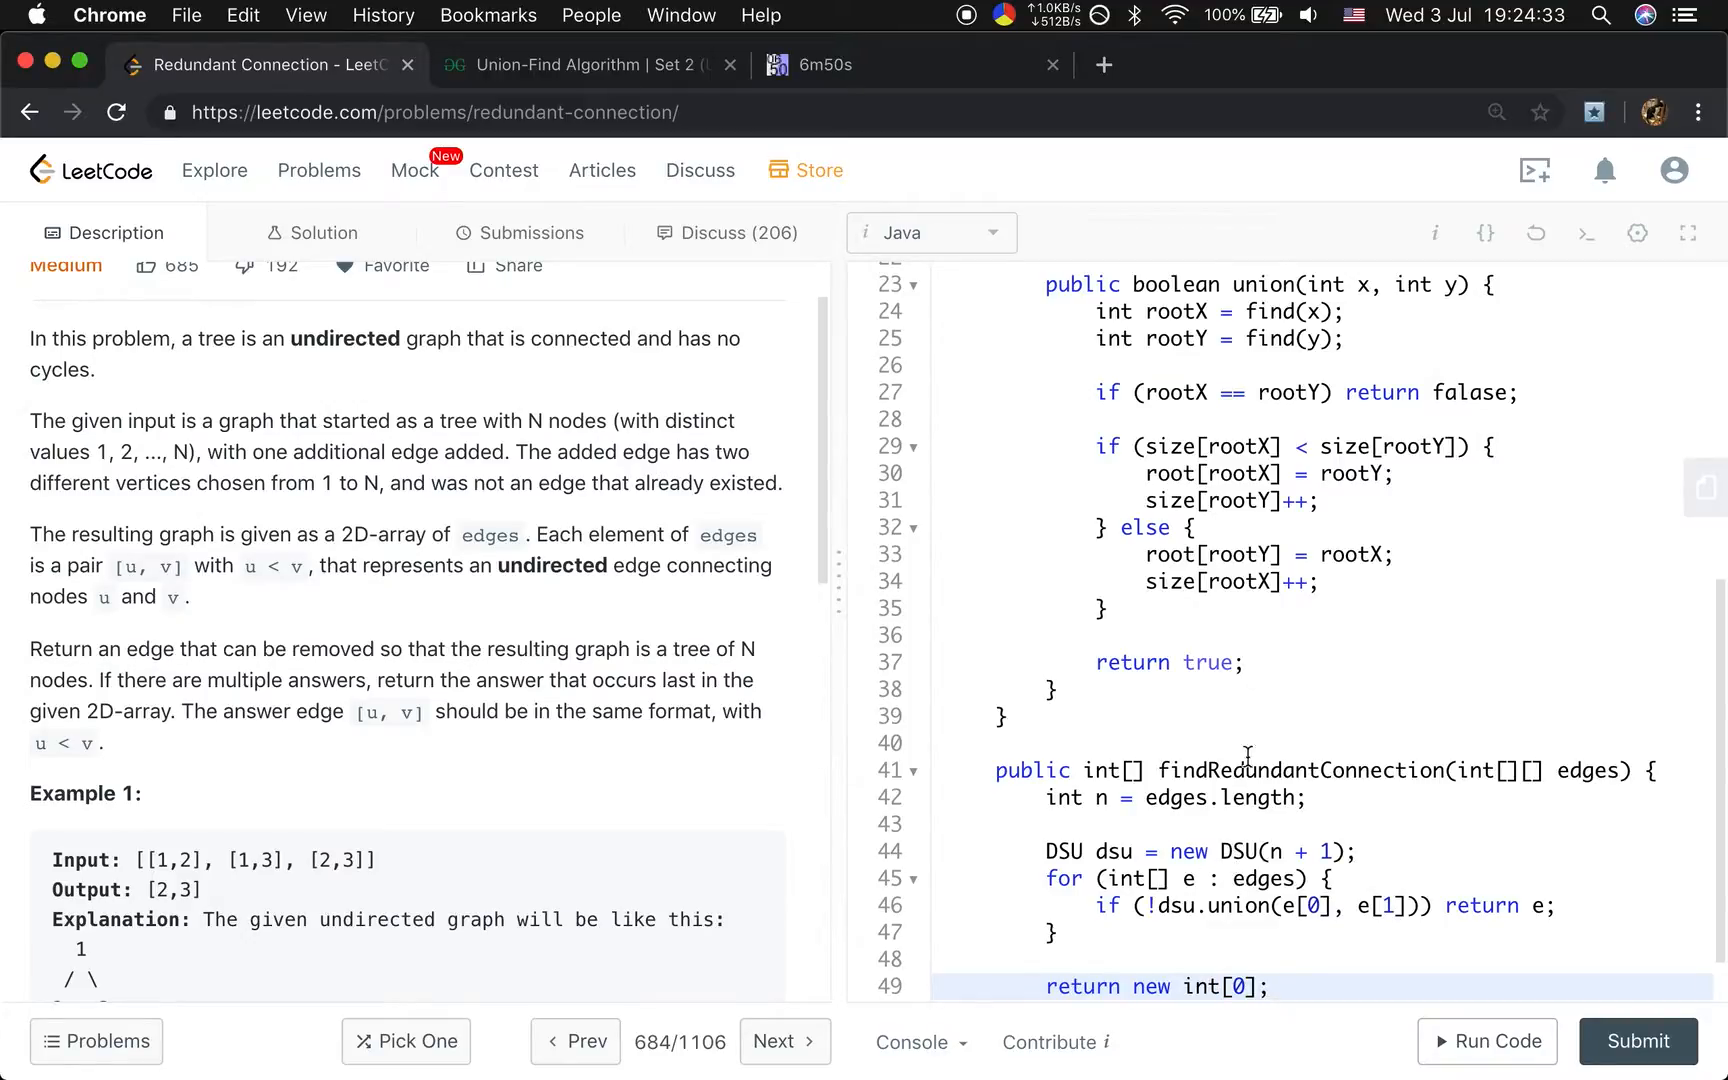
pyautogui.scroll(-3)
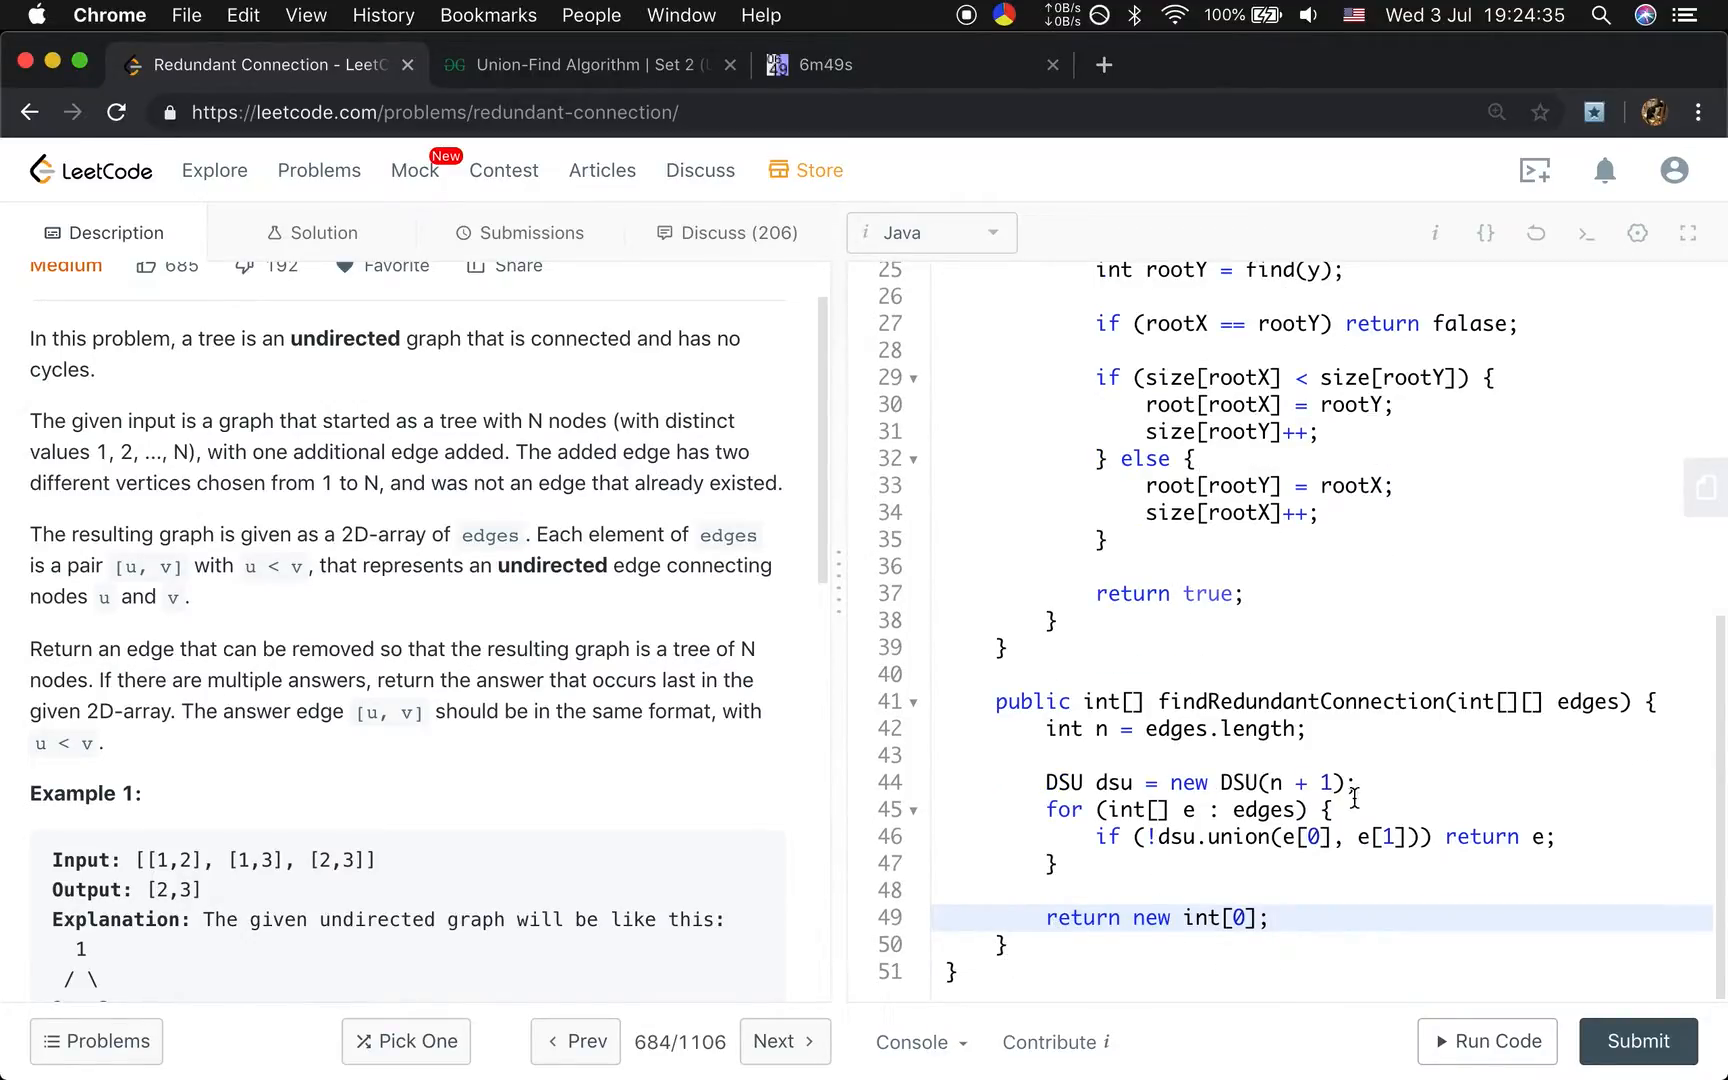
# Run the code, rerun after fixing the line 27 typo to get [2,3], then submit.
pyautogui.click(1487, 1040)
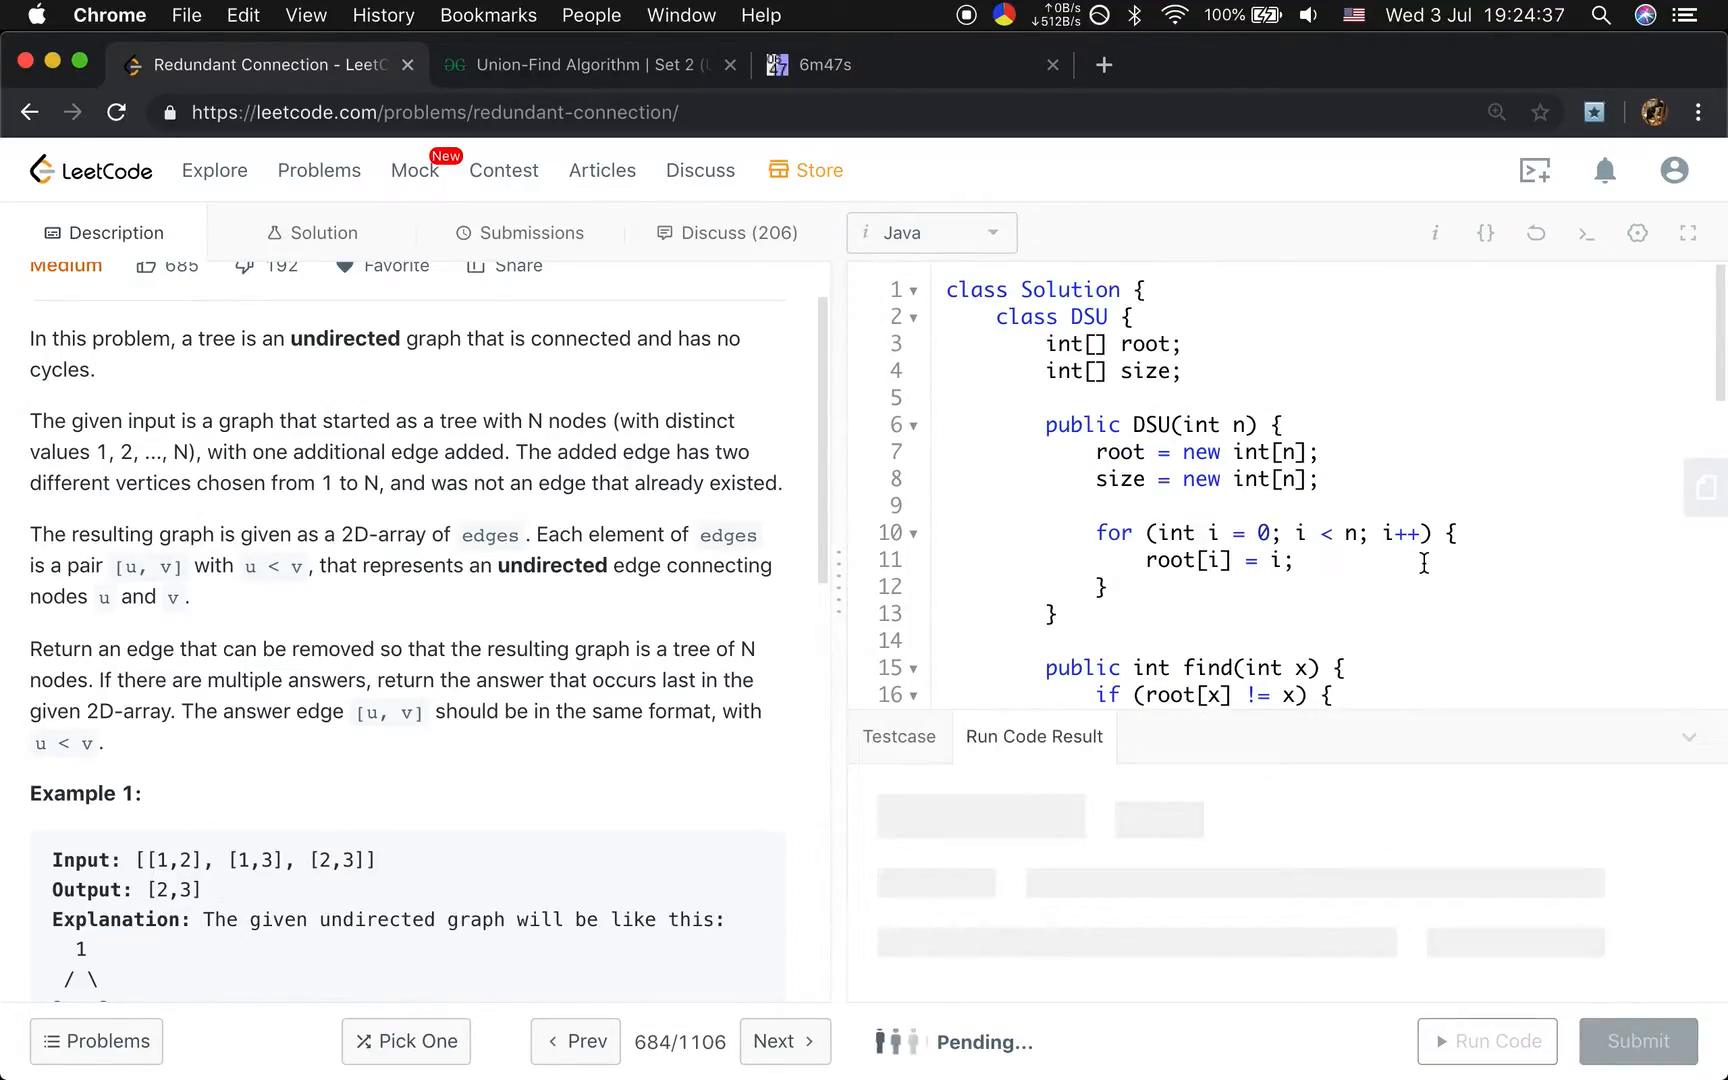
pyautogui.click(1486, 1040)
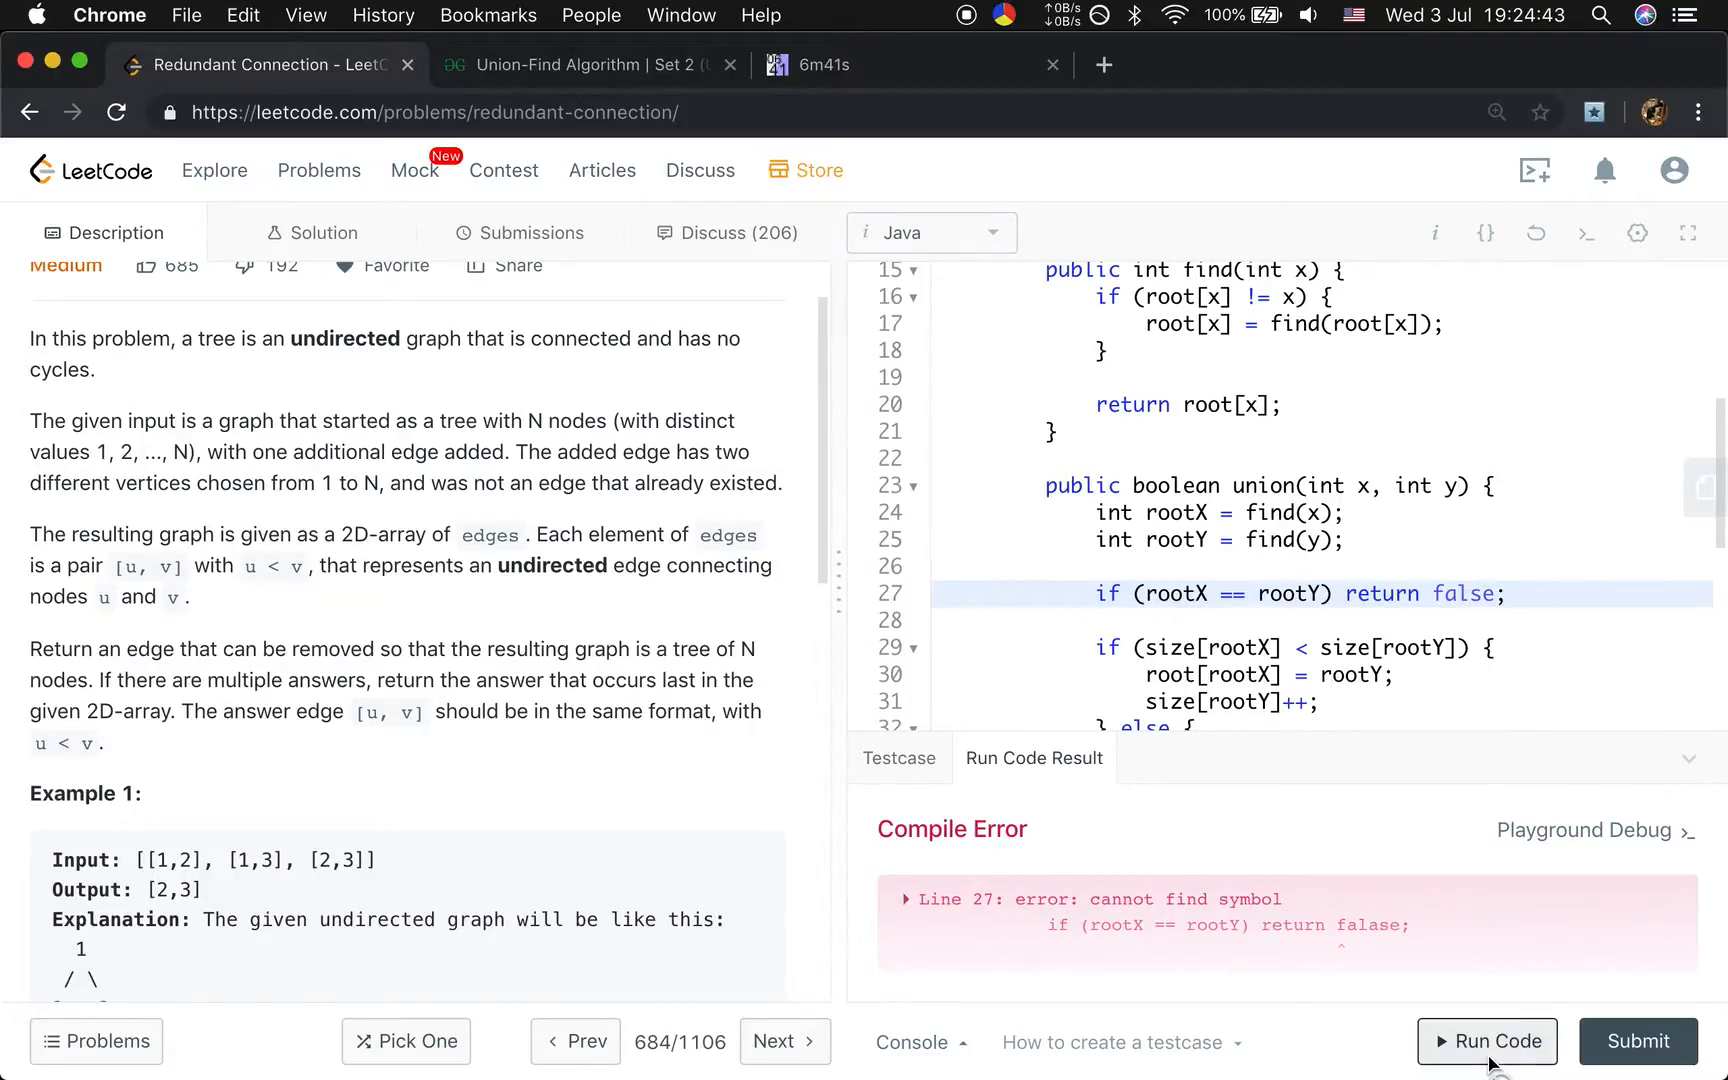
pyautogui.click(1486, 1040)
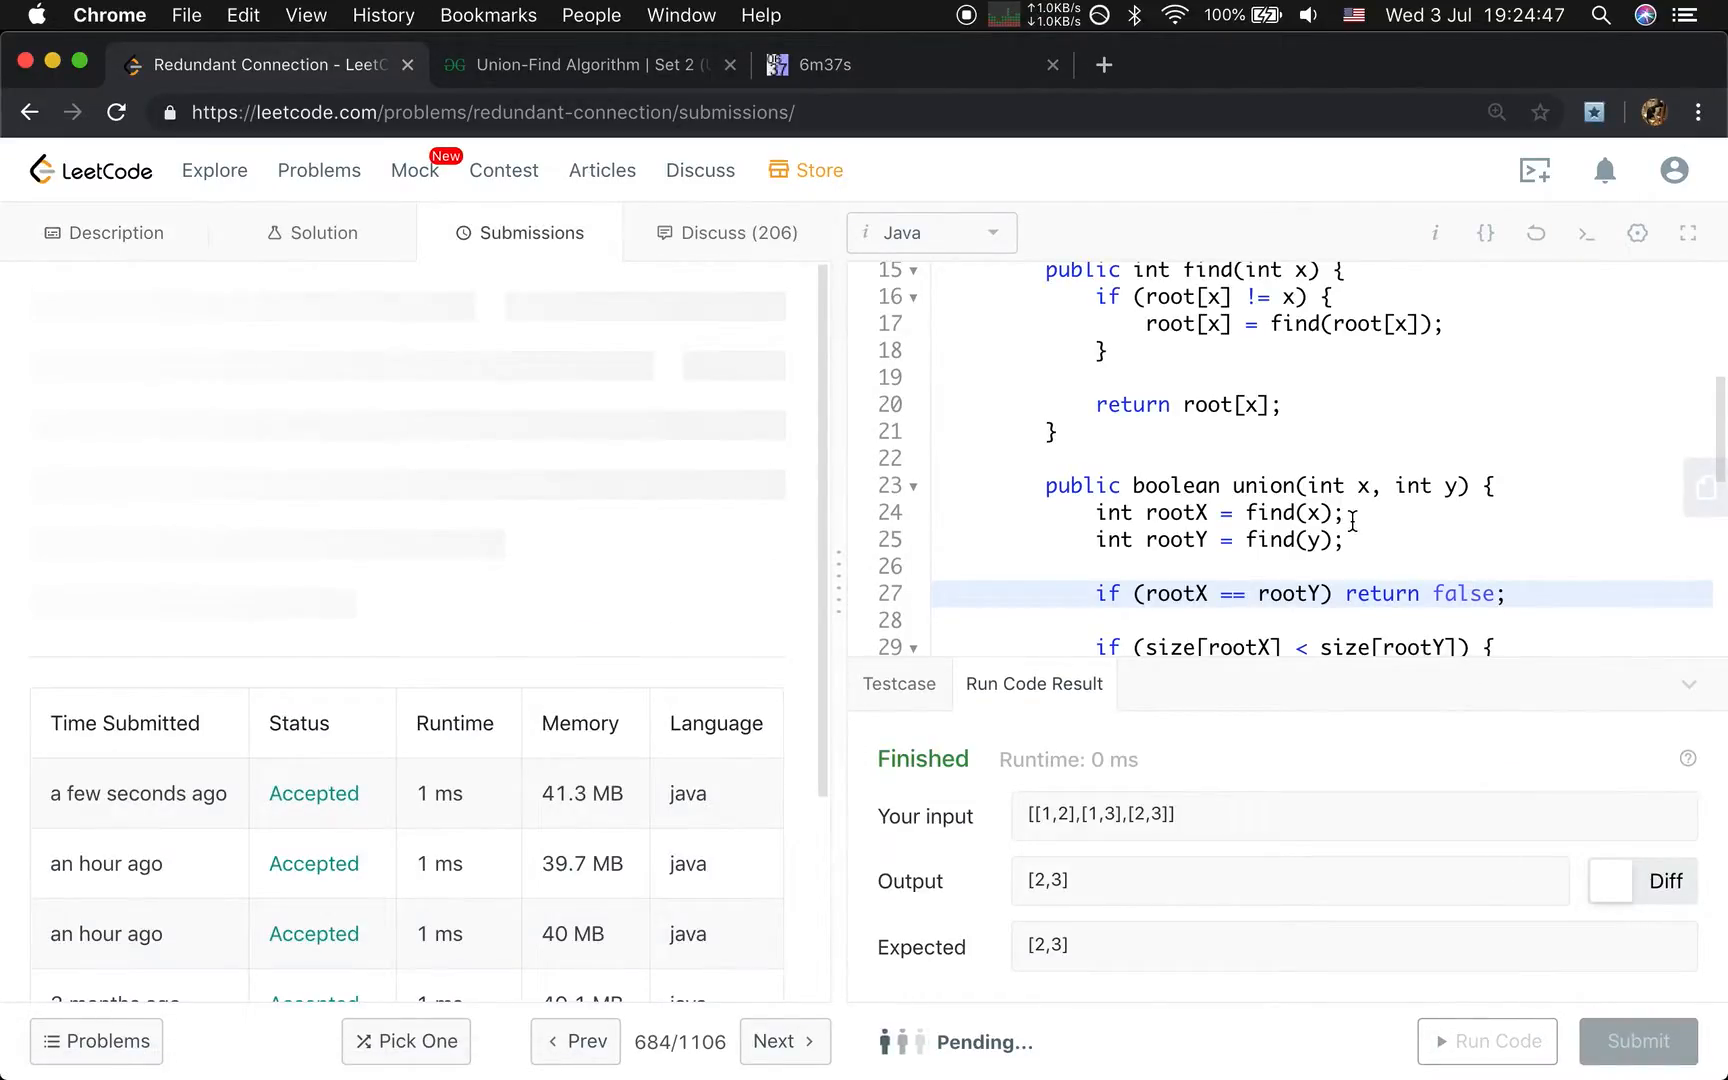
pyautogui.click(1638, 1041)
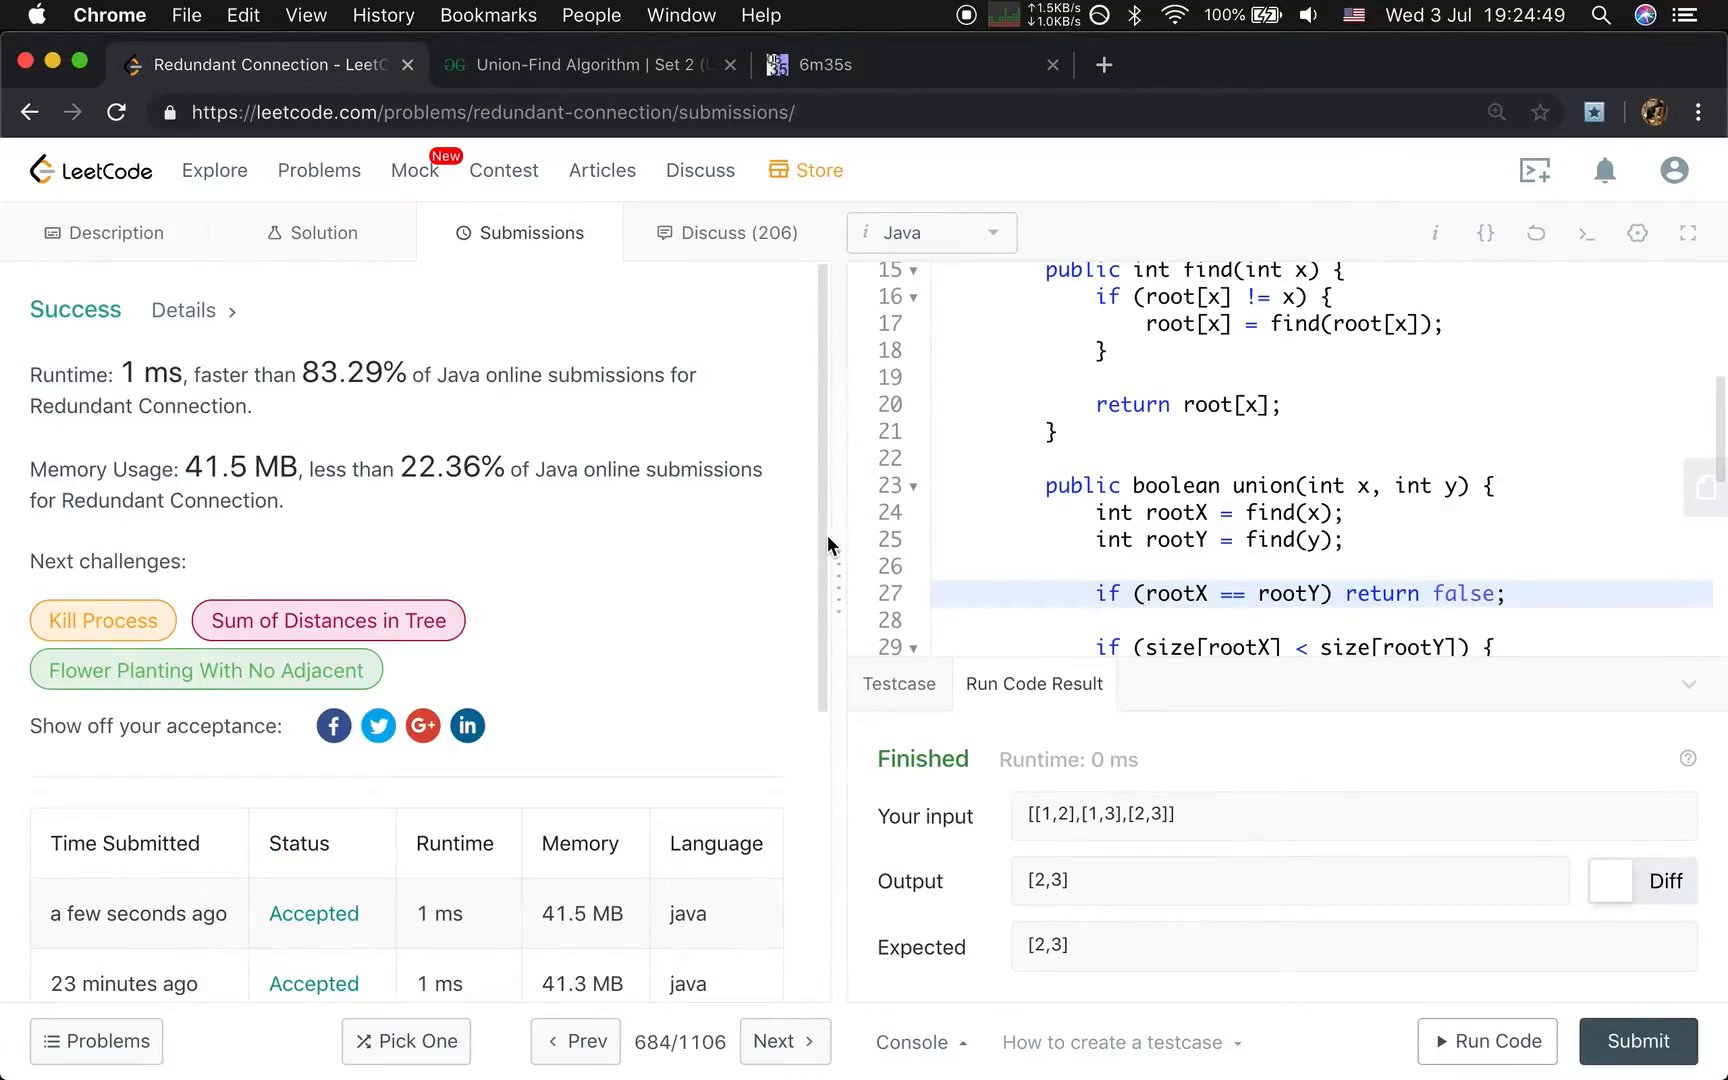